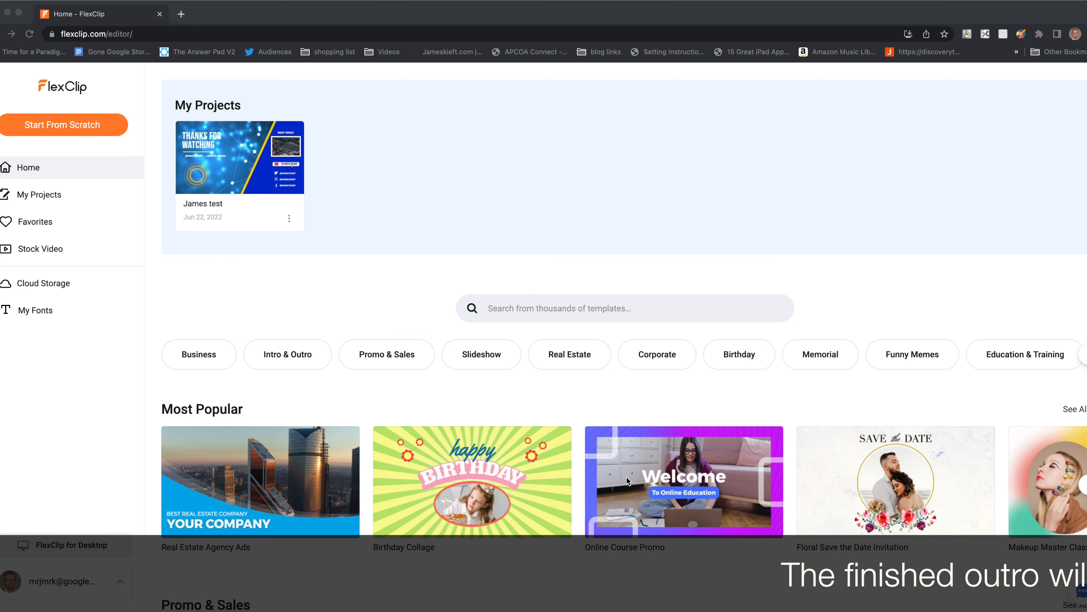
mouse_move(275, 309)
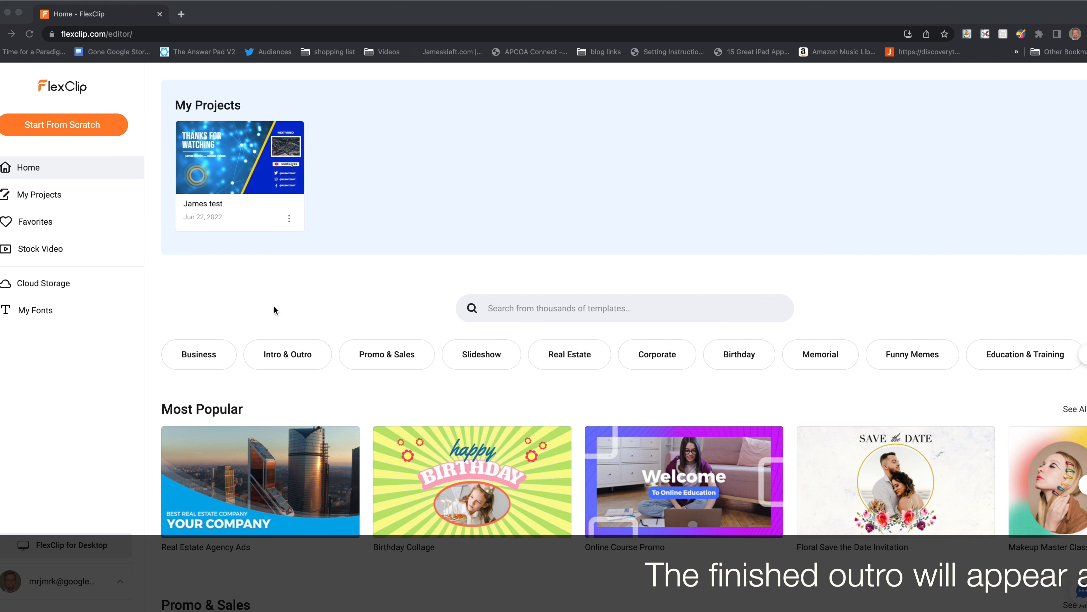
mouse_move(36, 179)
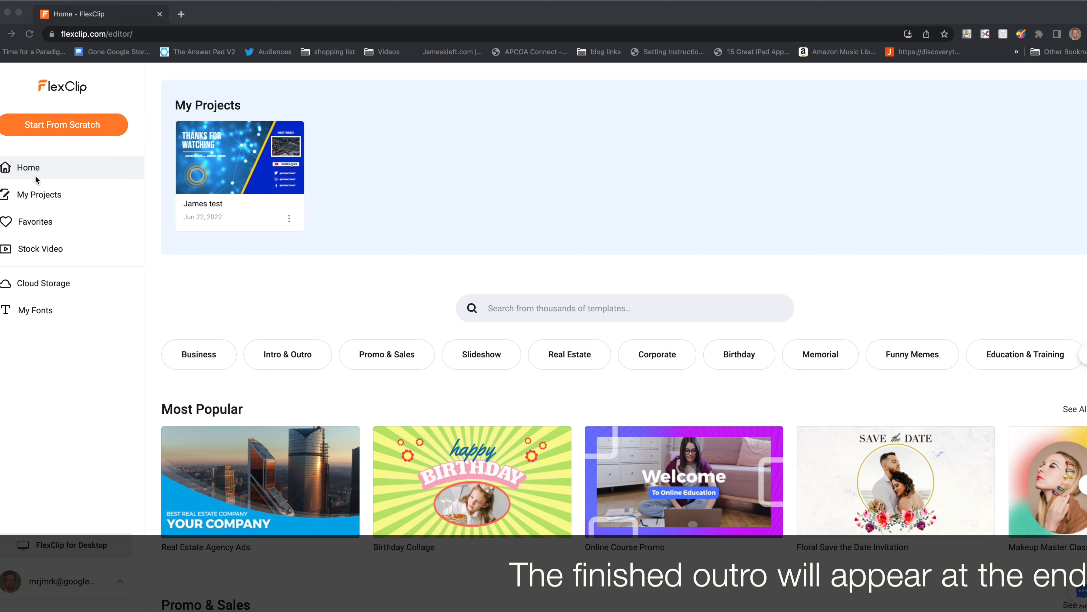
mouse_move(30, 124)
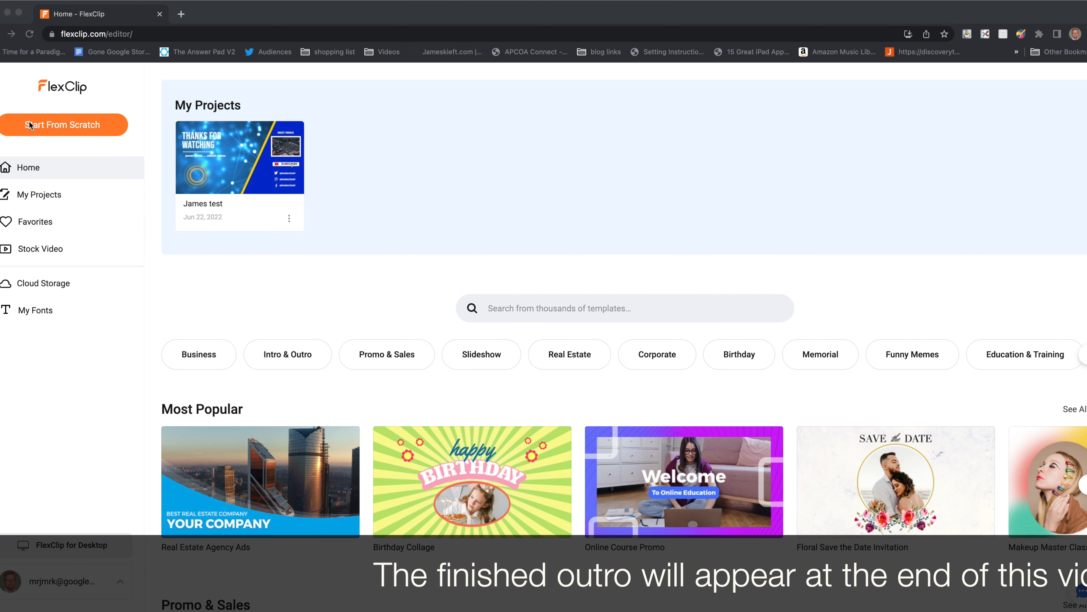
mouse_move(201, 170)
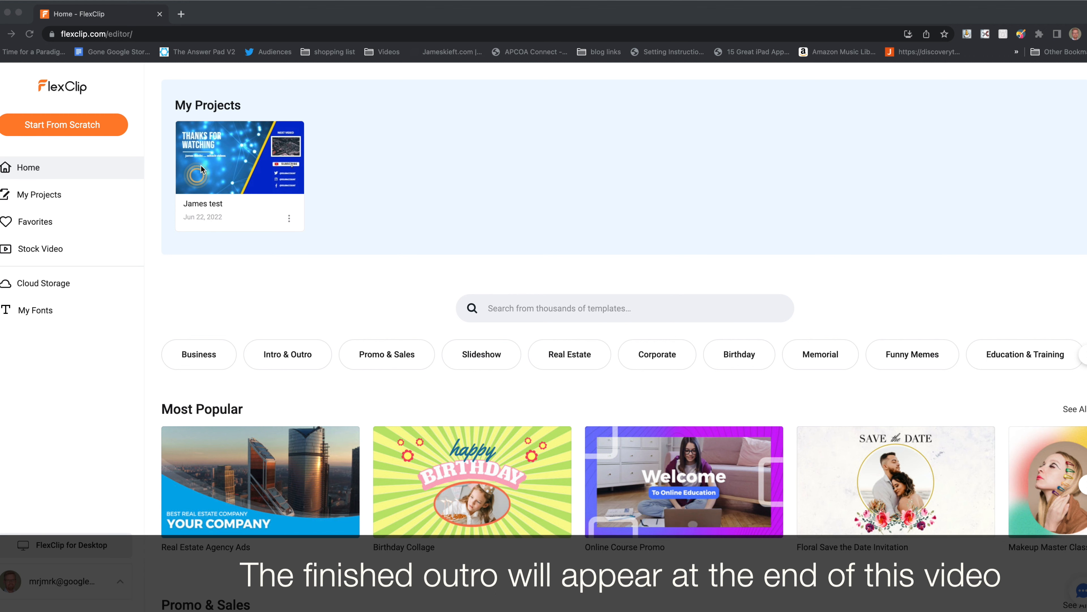
mouse_move(123, 304)
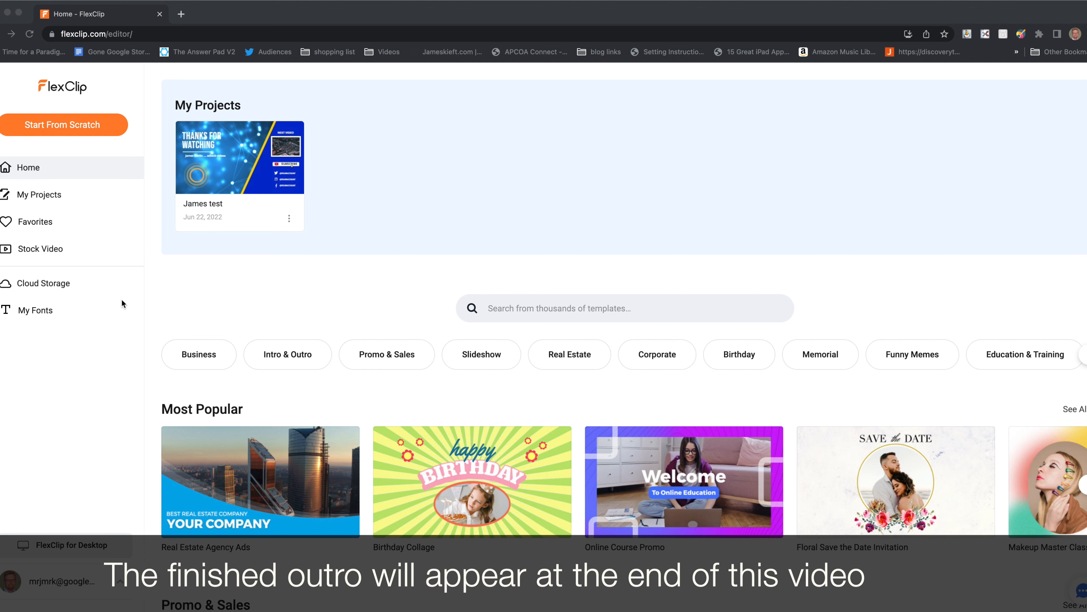
- Browse the earlier results, then switch to the Stock Video library
scroll("down", 3)
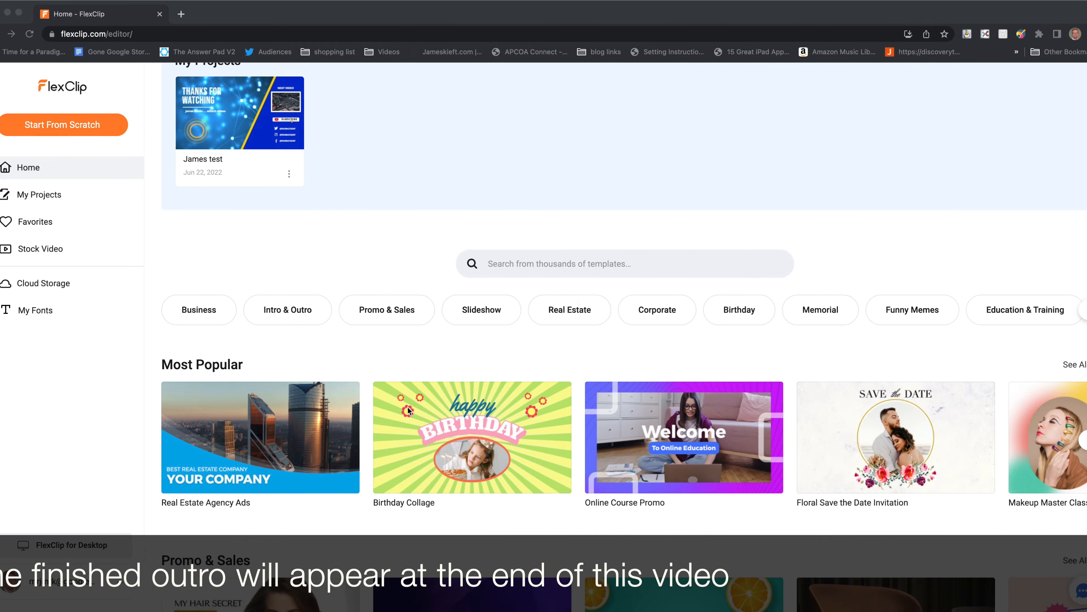
scroll("down", 3)
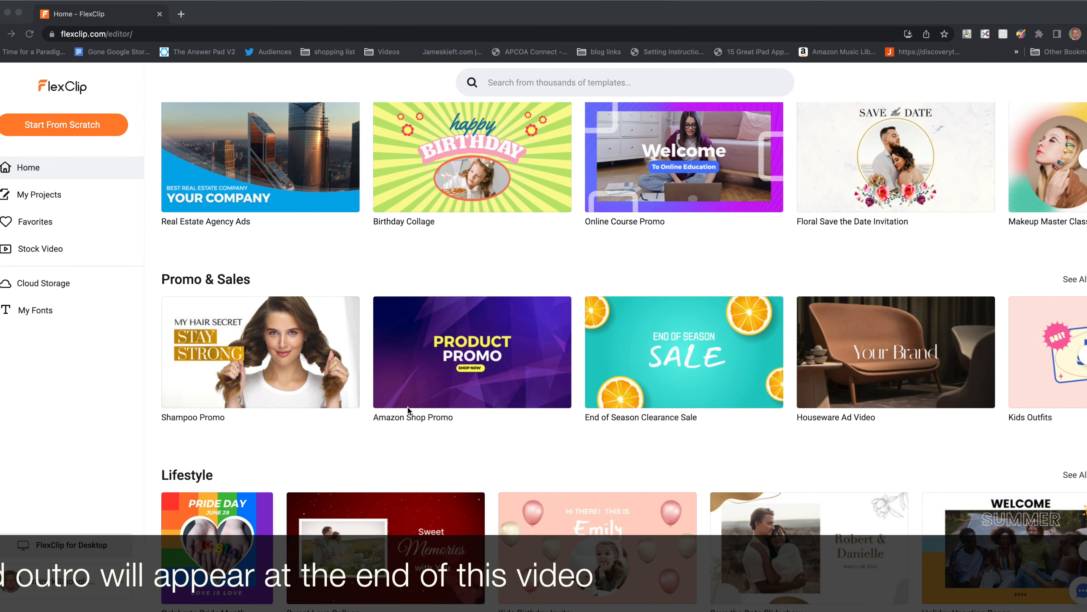
scroll("up", 3)
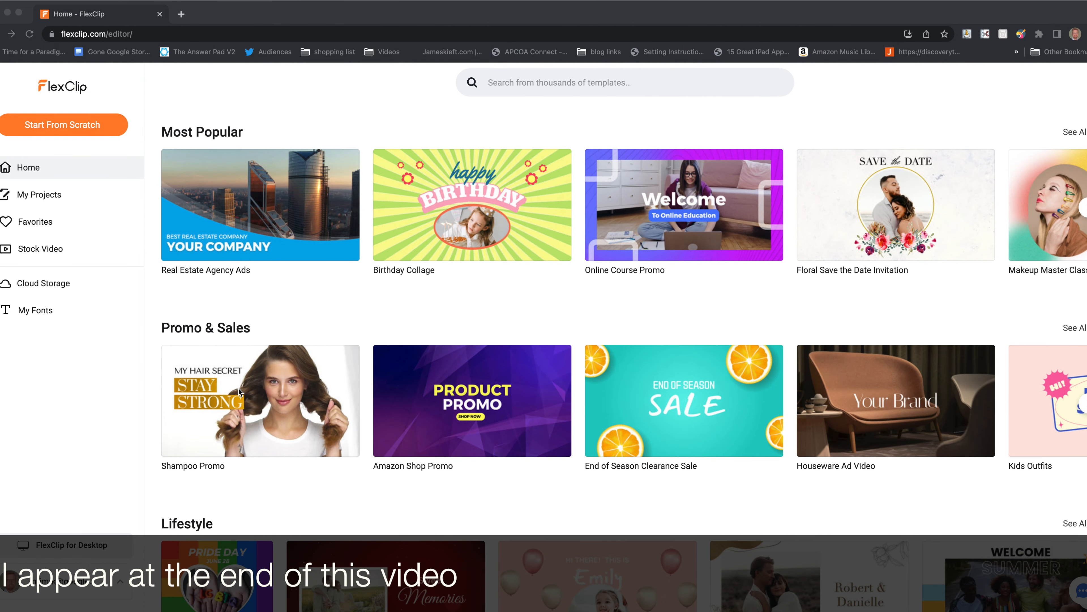
scroll("down", 3)
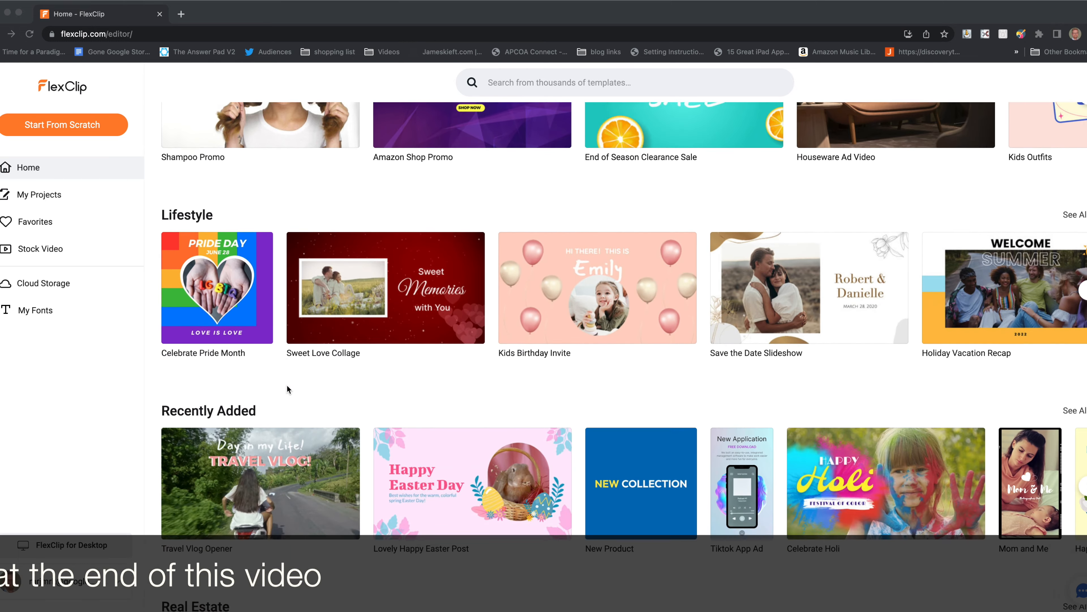
scroll("down", 3)
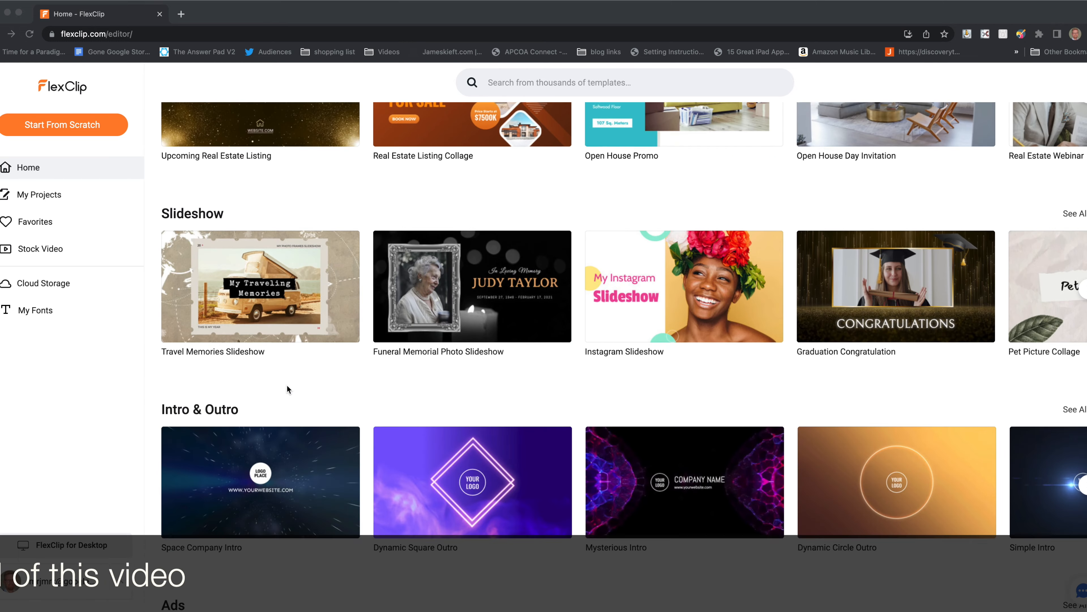
scroll("down", 3)
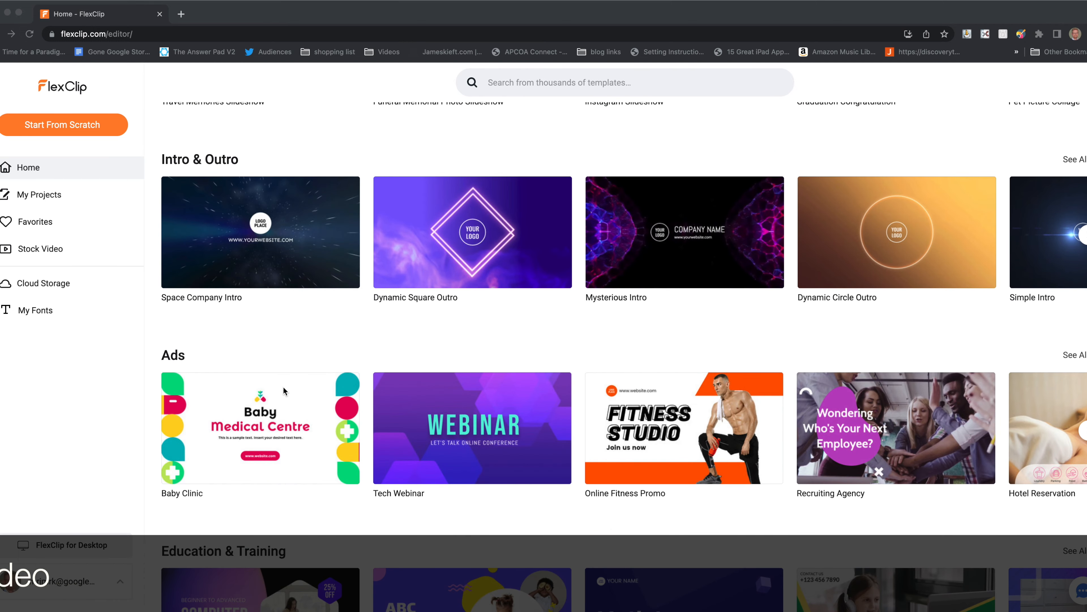
scroll("down", 3)
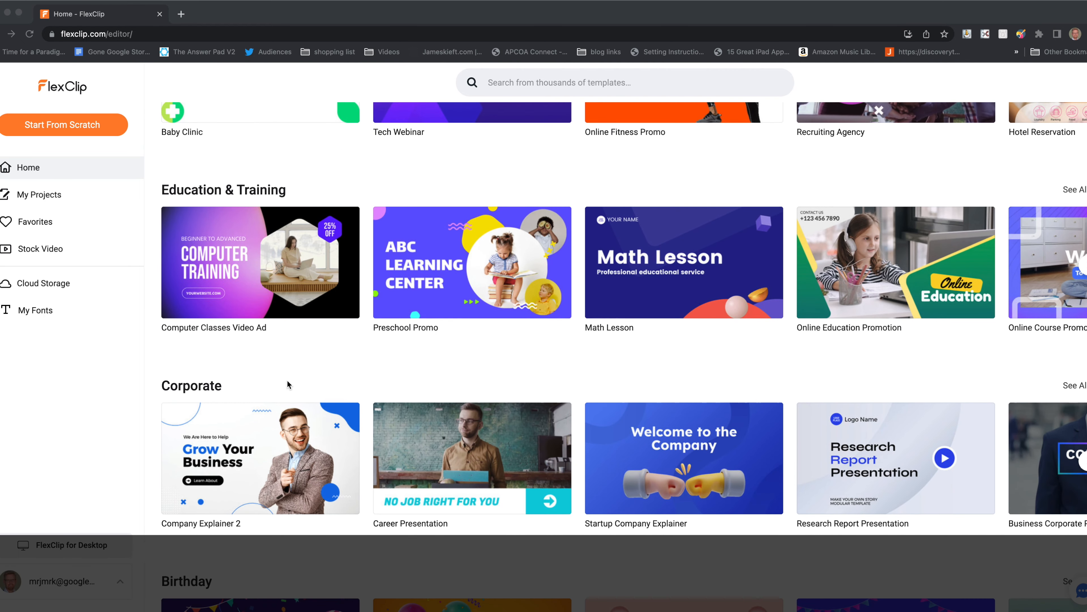
mouse_move(282, 287)
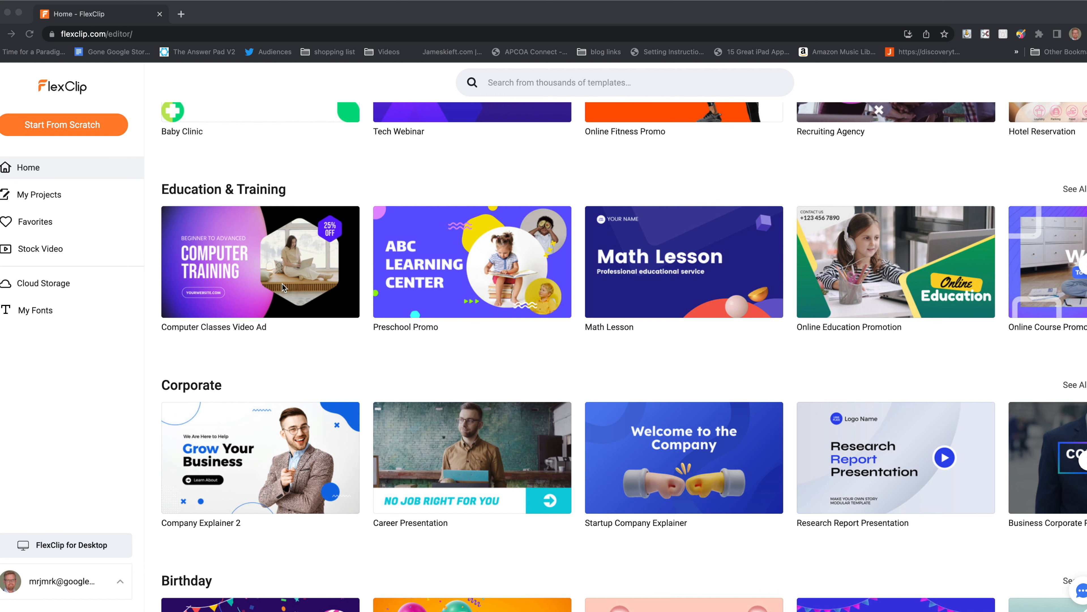
scroll("down", 3)
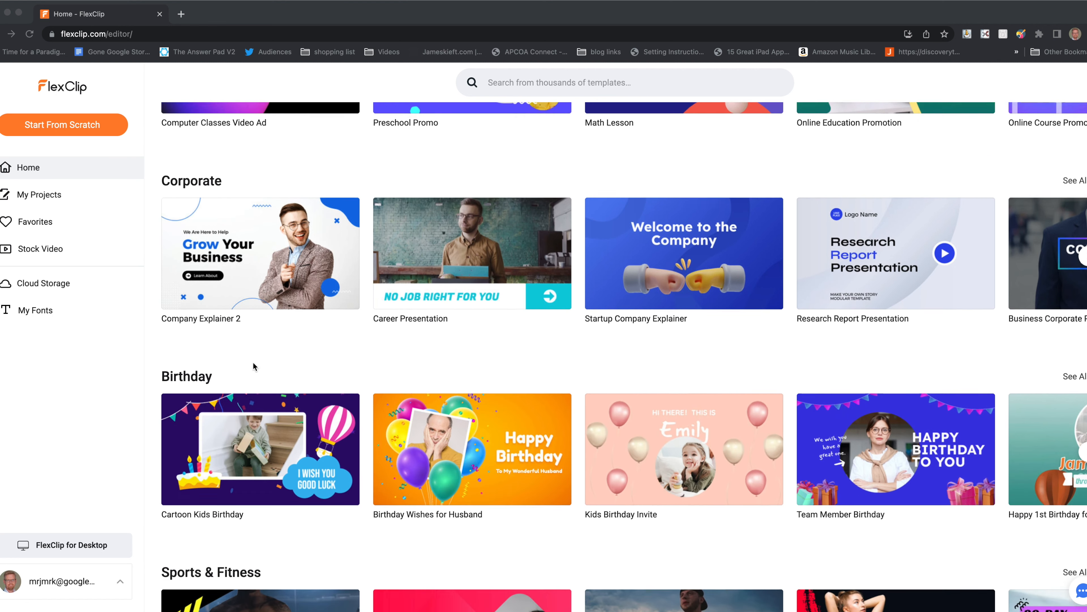
scroll("down", 3)
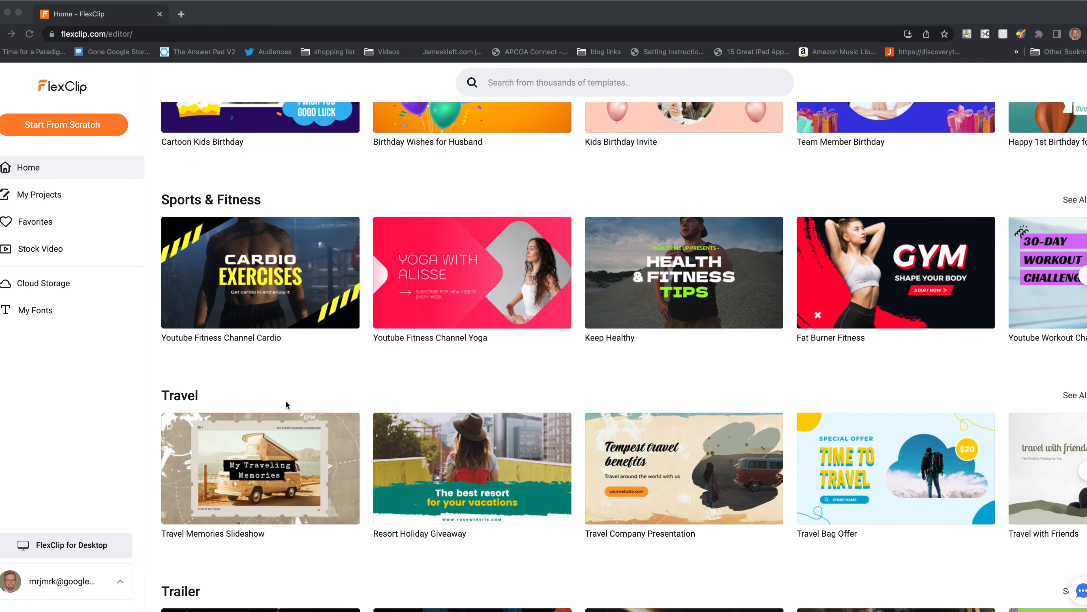
scroll("up", 3)
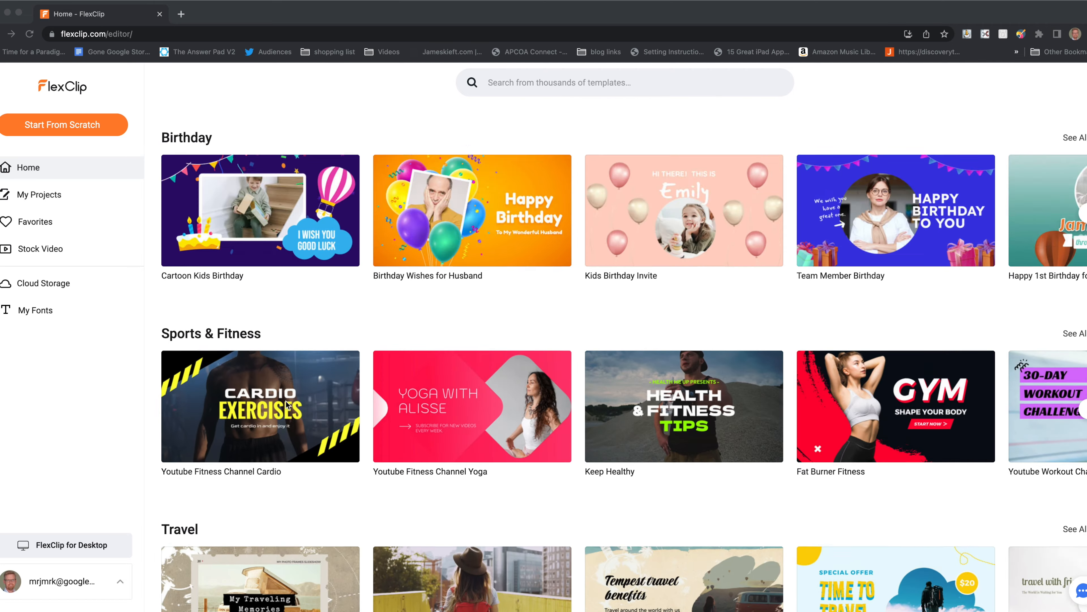
scroll("up", 3)
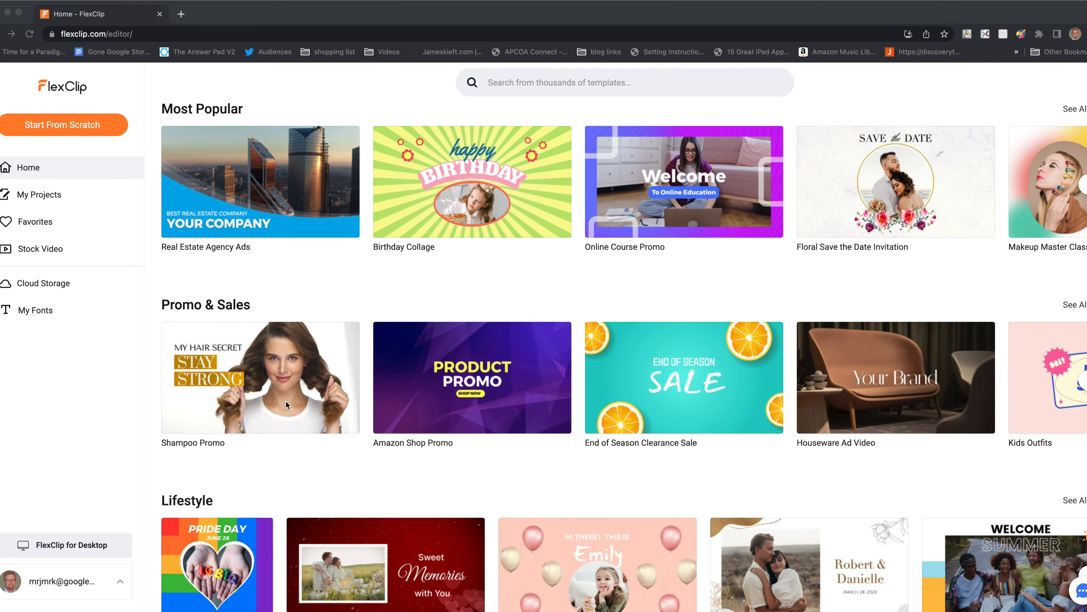
scroll("up", 3)
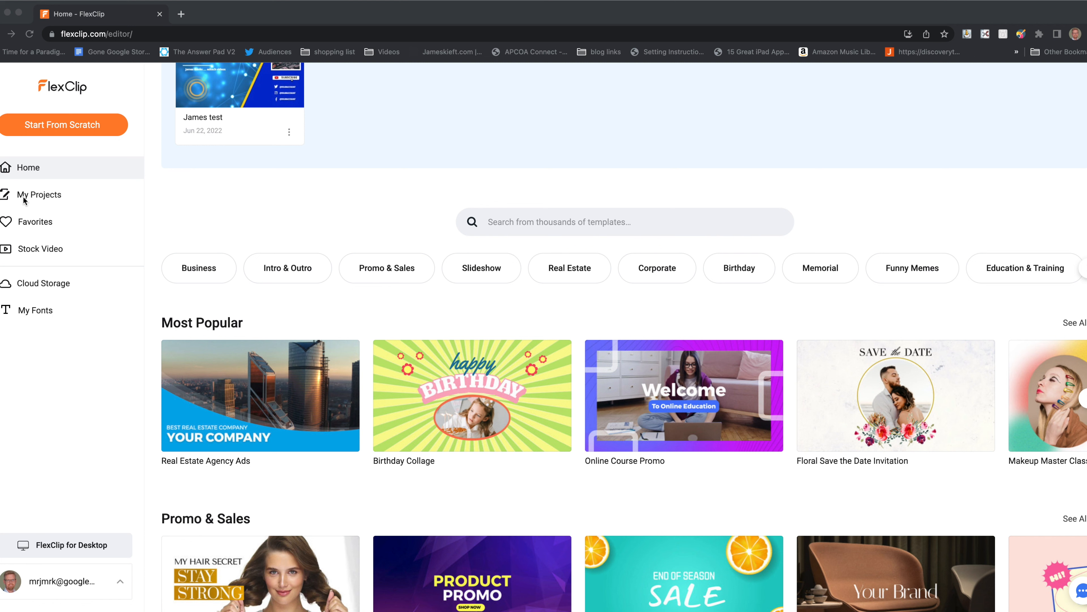
mouse_move(26, 229)
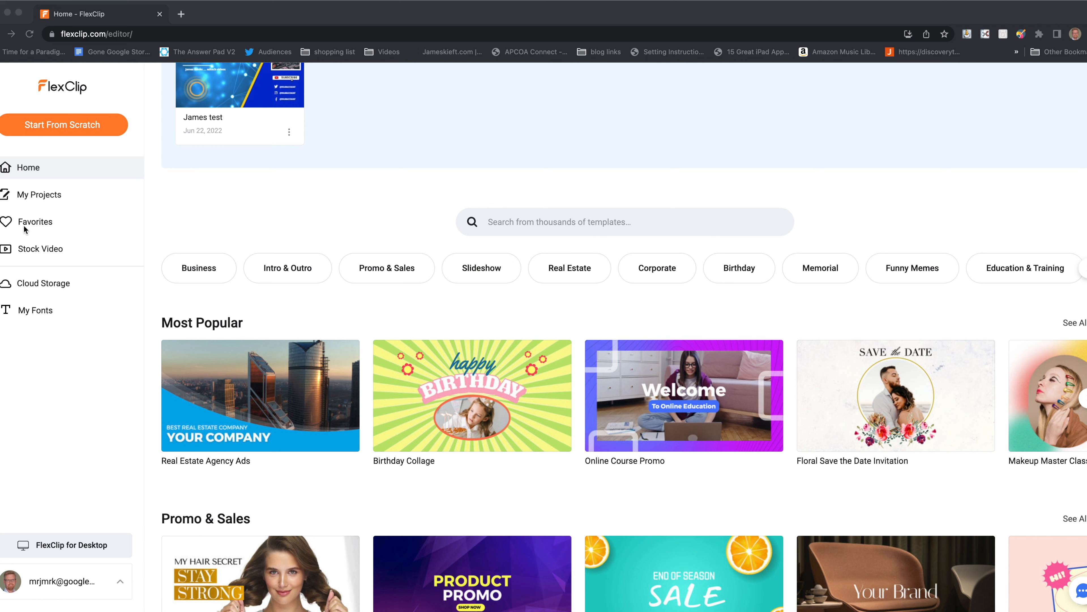
left_click(40, 249)
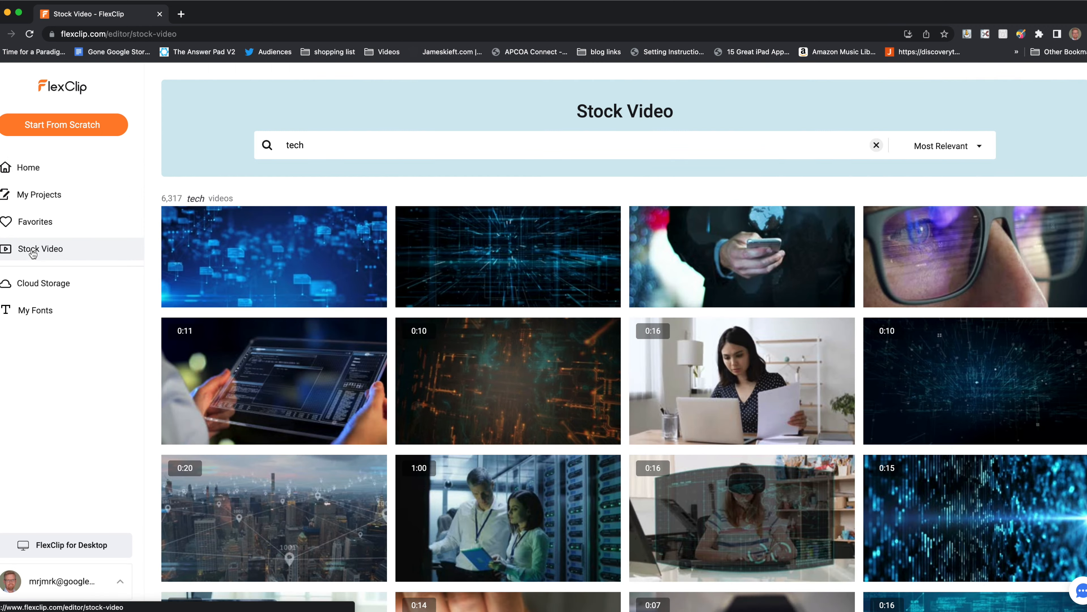
mouse_move(541, 375)
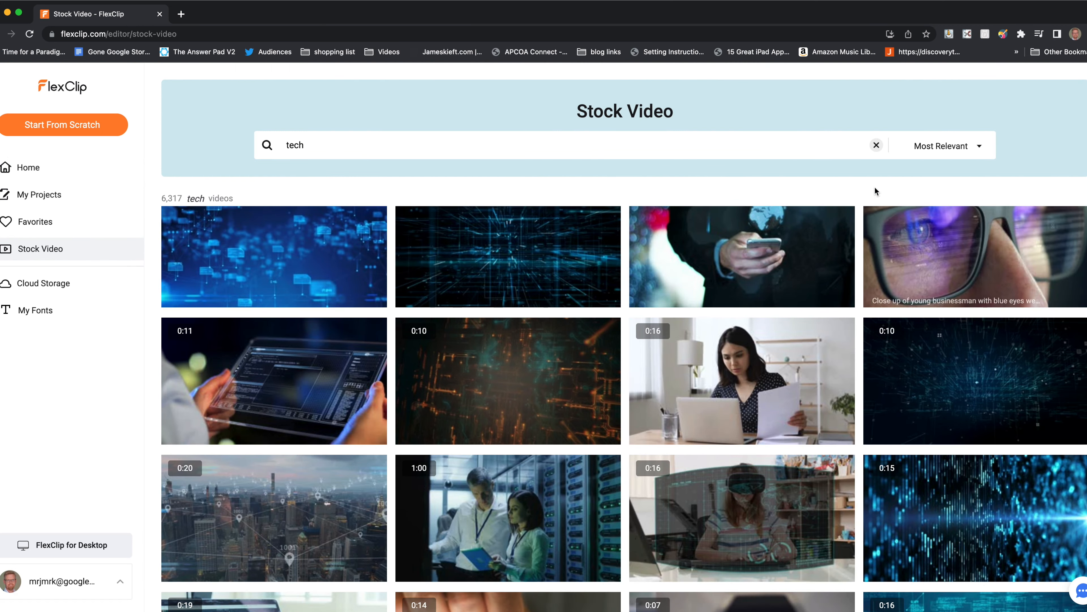
- Search the stock videos for 'outro' and sort the 18 results by Highest Rated
left_click(876, 145)
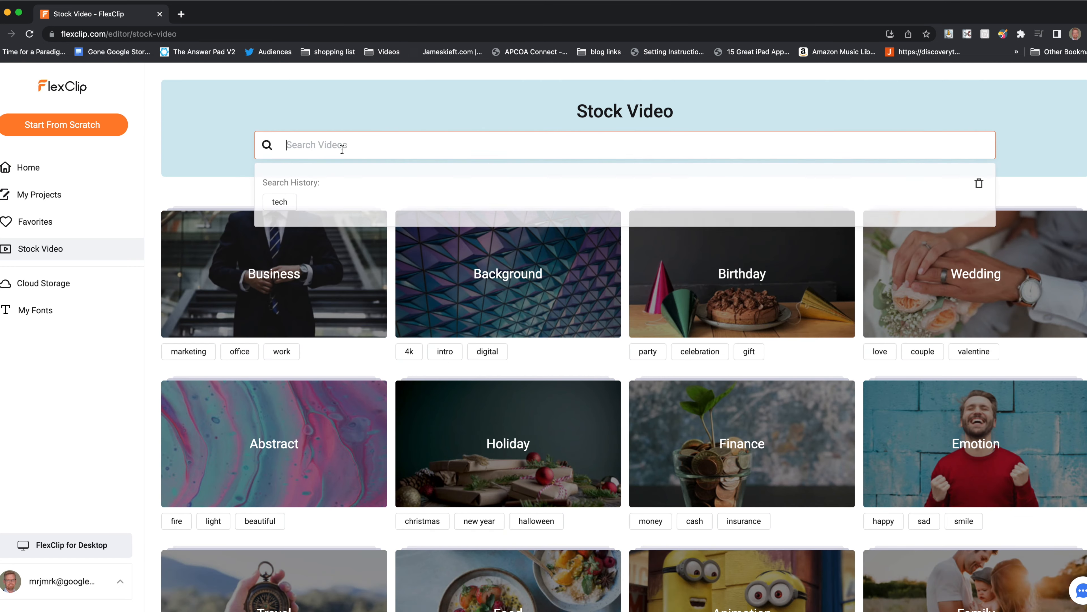
type("outro")
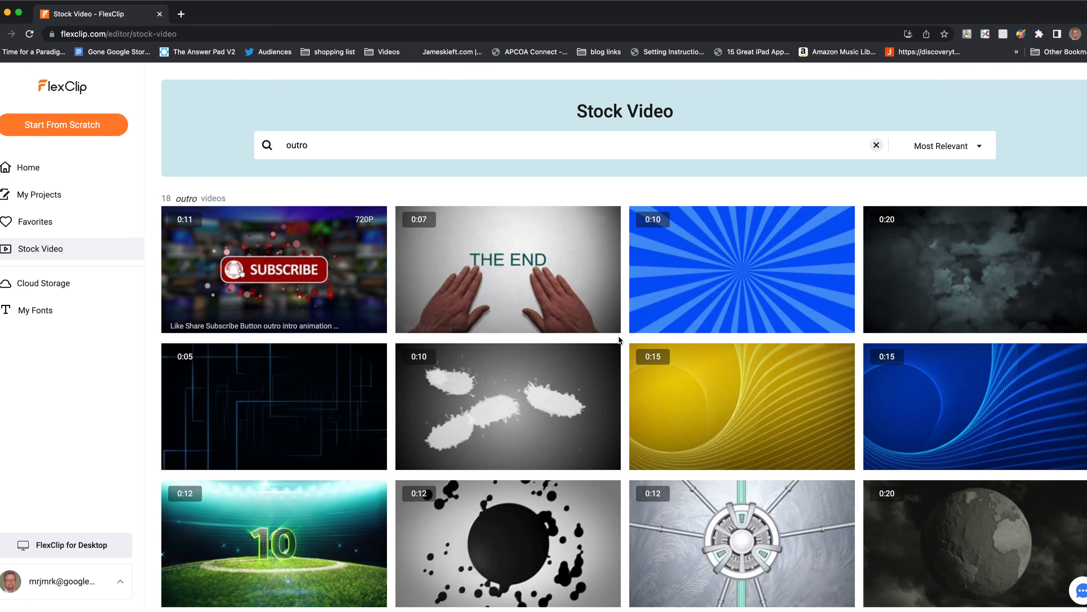
scroll("down", 3)
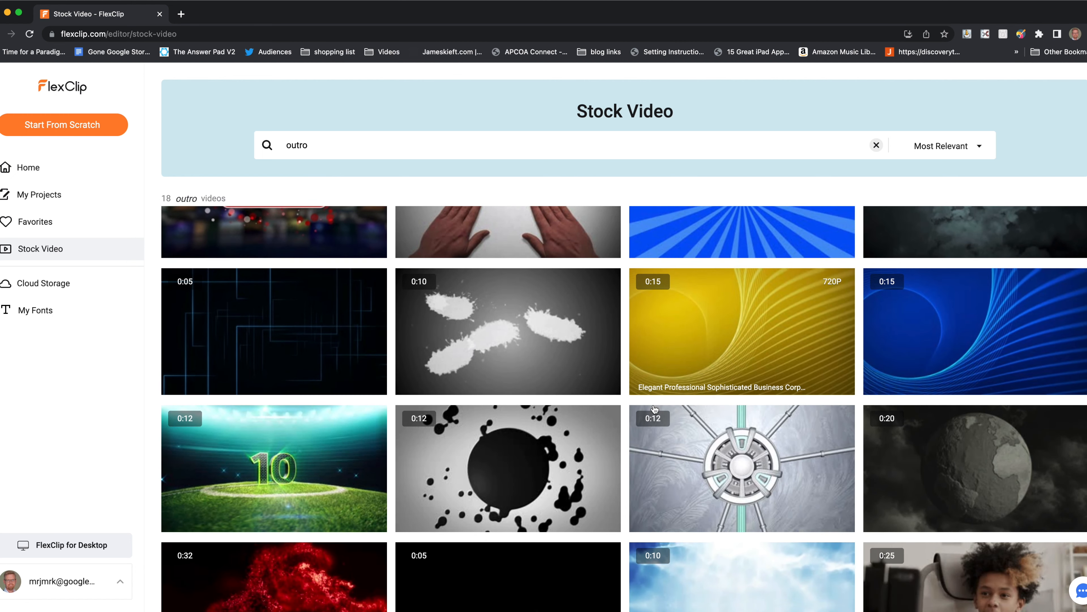
scroll("down", 3)
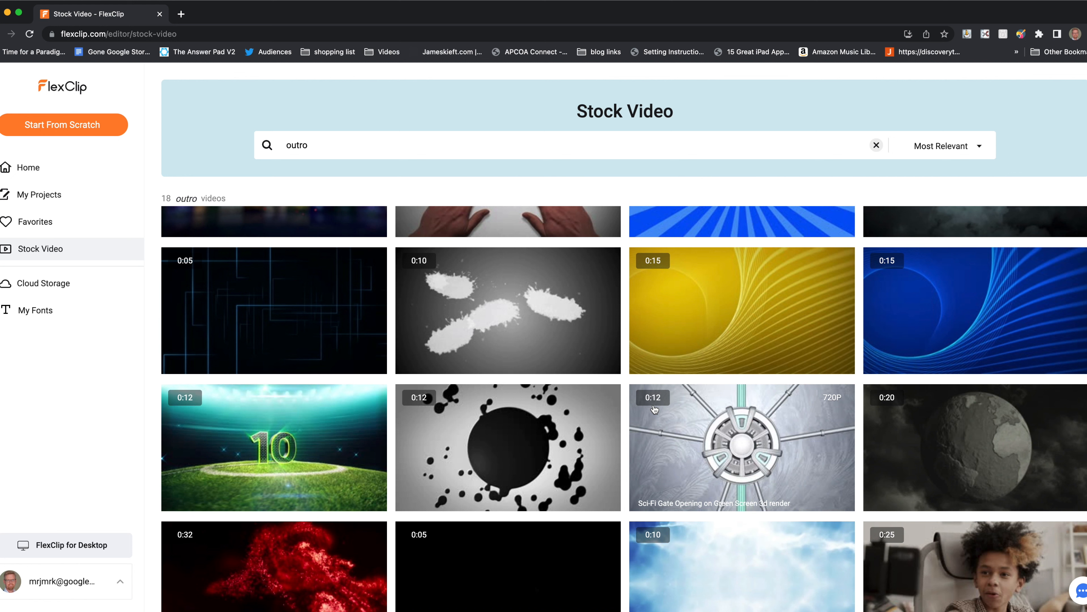
left_click(944, 145)
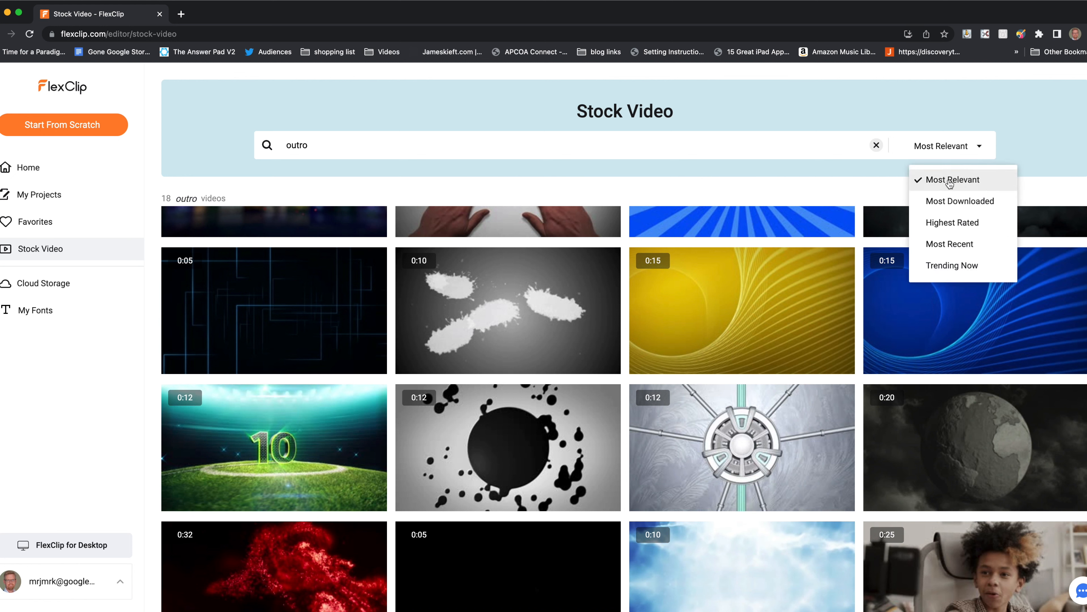
mouse_move(952, 229)
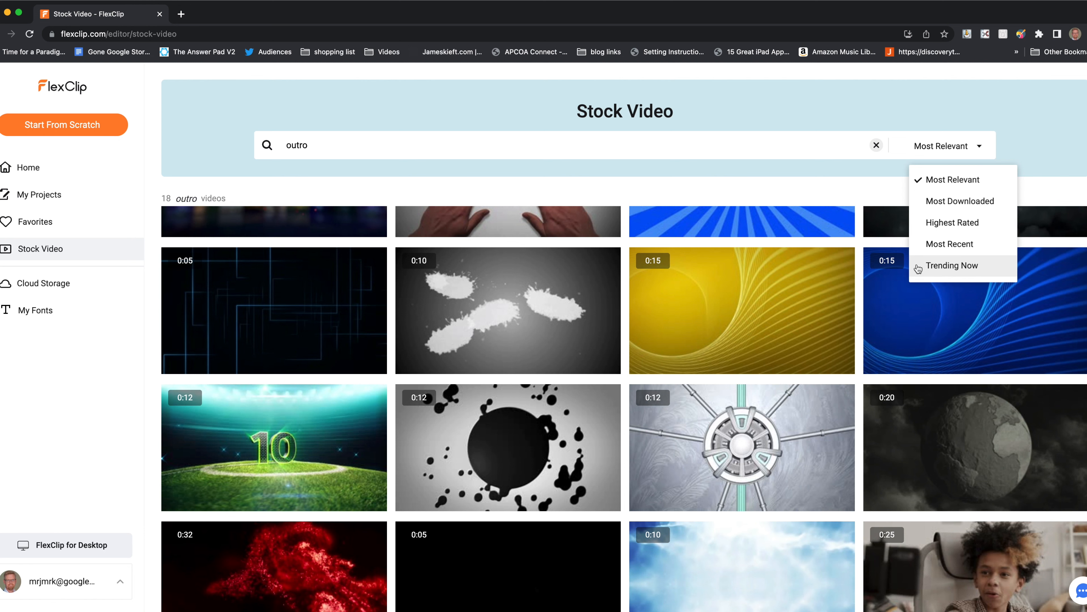
left_click(952, 222)
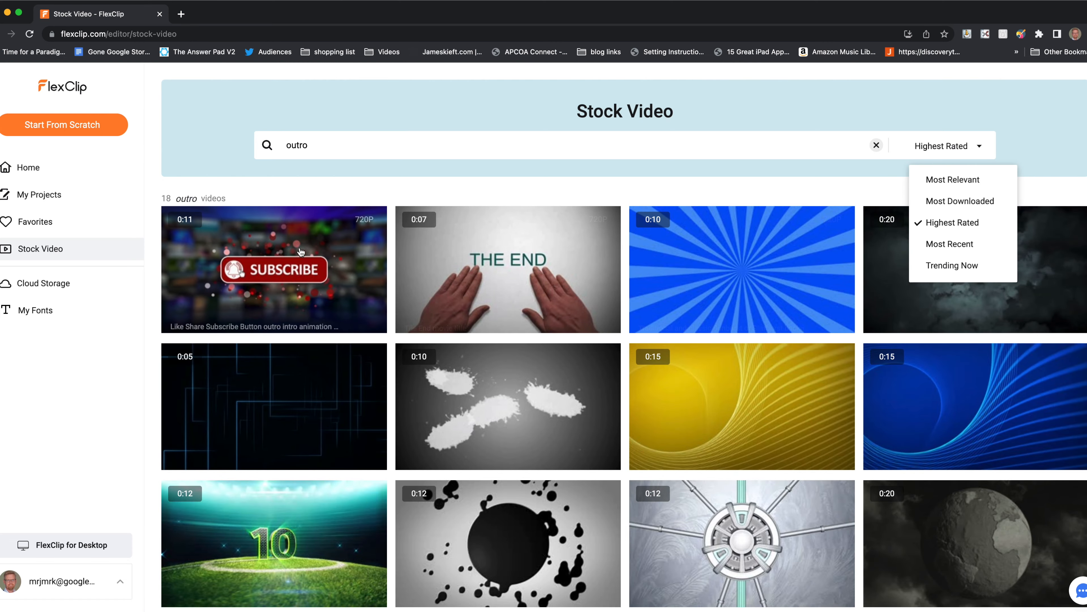
mouse_move(470, 318)
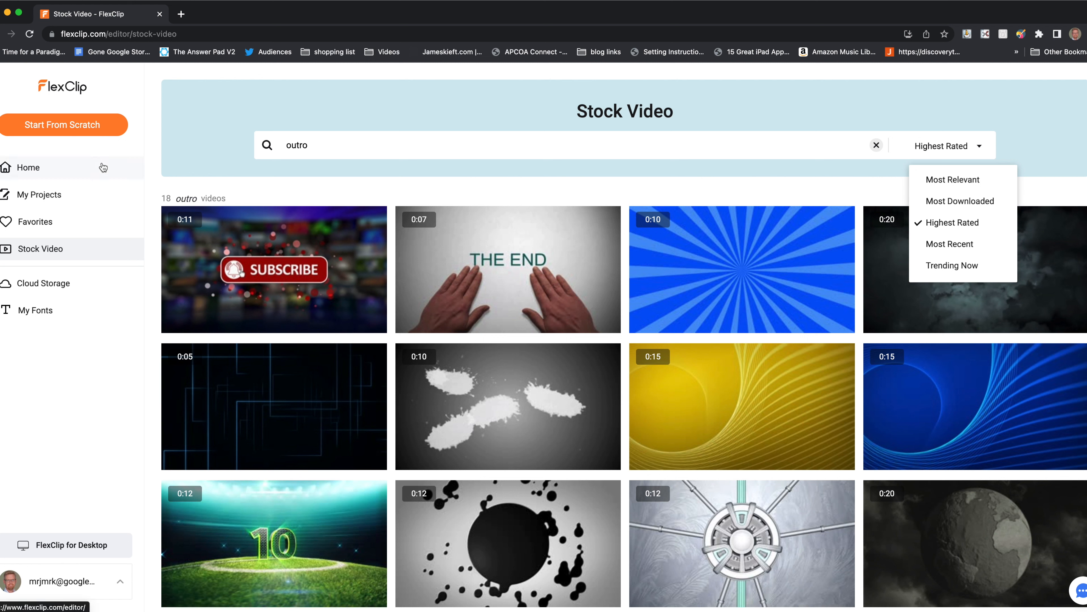
mouse_move(67, 127)
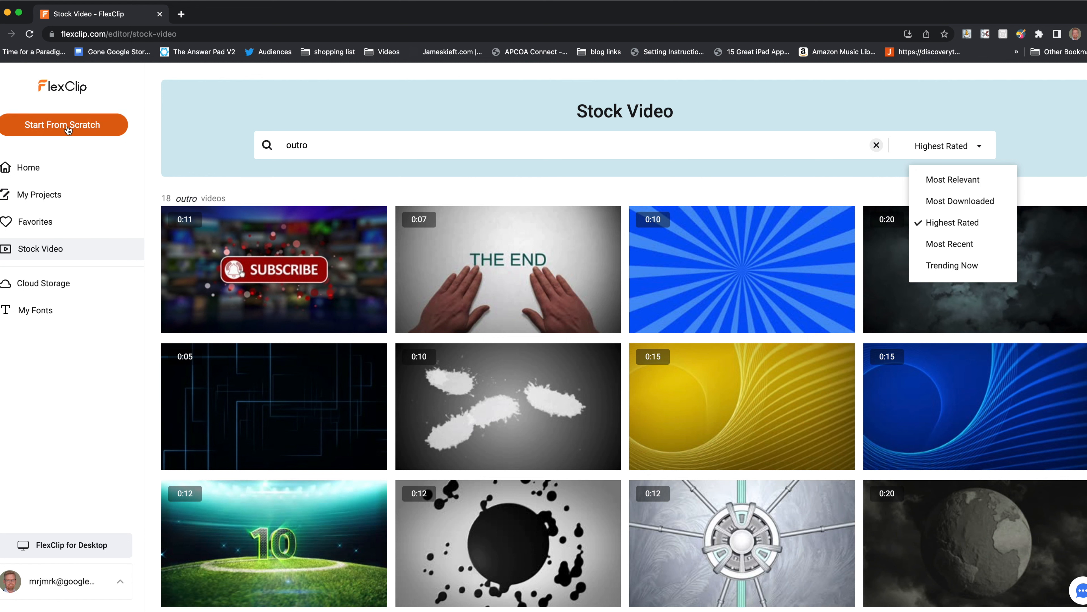
- Start a brand new project from scratch, reaching the edit-mode prompt
left_click(63, 125)
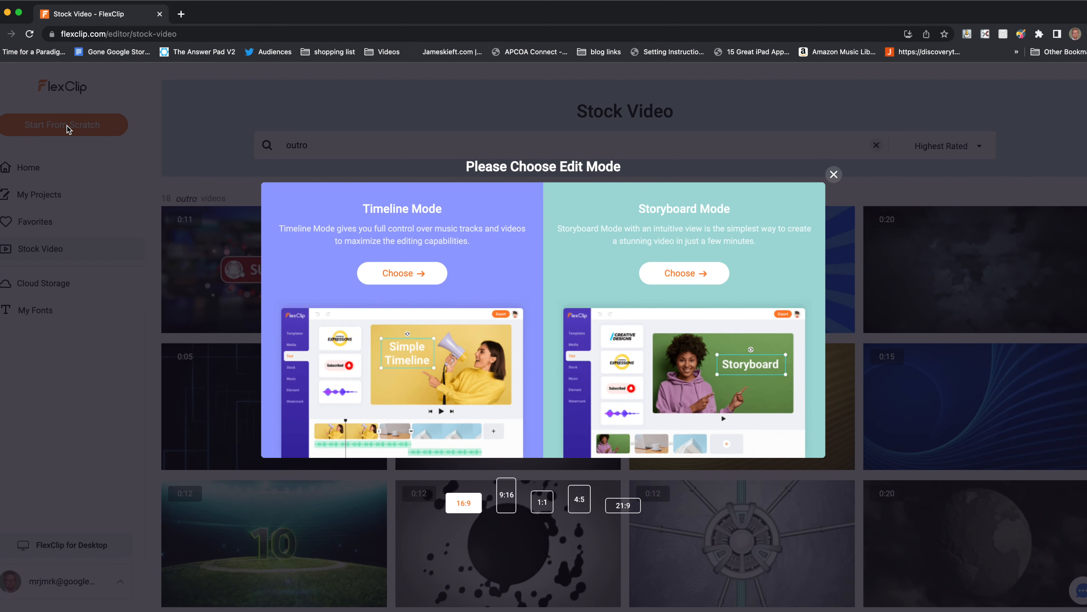
mouse_move(491, 305)
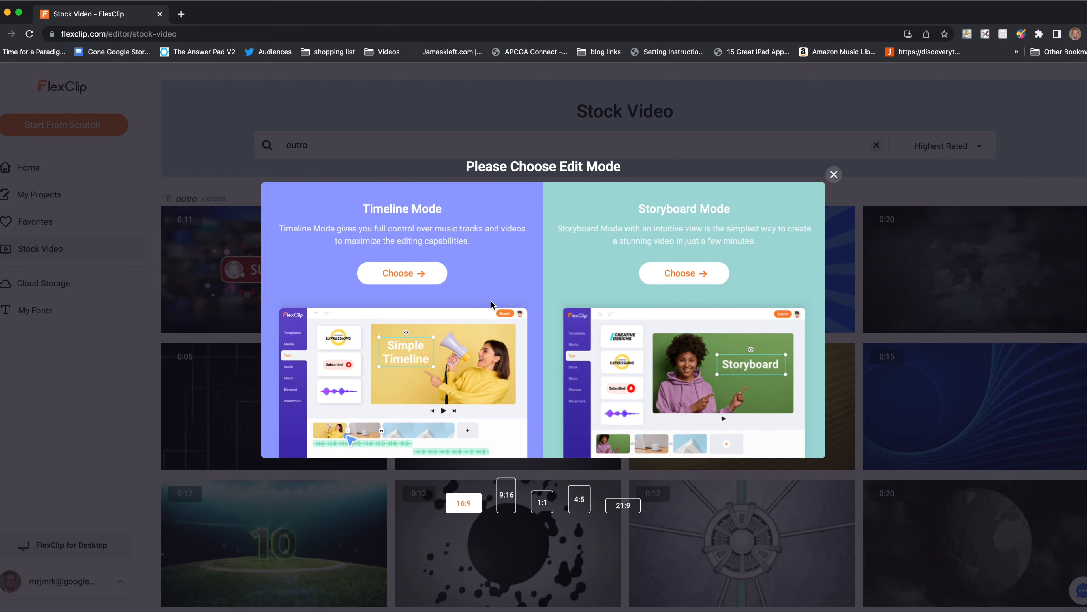
mouse_move(440, 352)
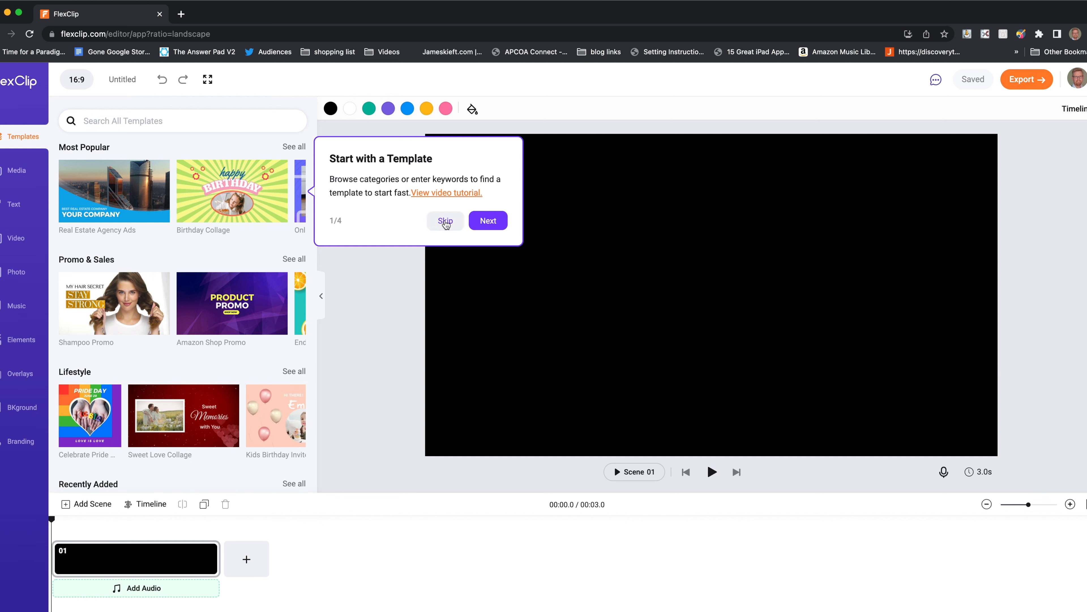
- Dismiss the getting-started tip and keep the project's aspect ratio at 16:9
left_click(445, 220)
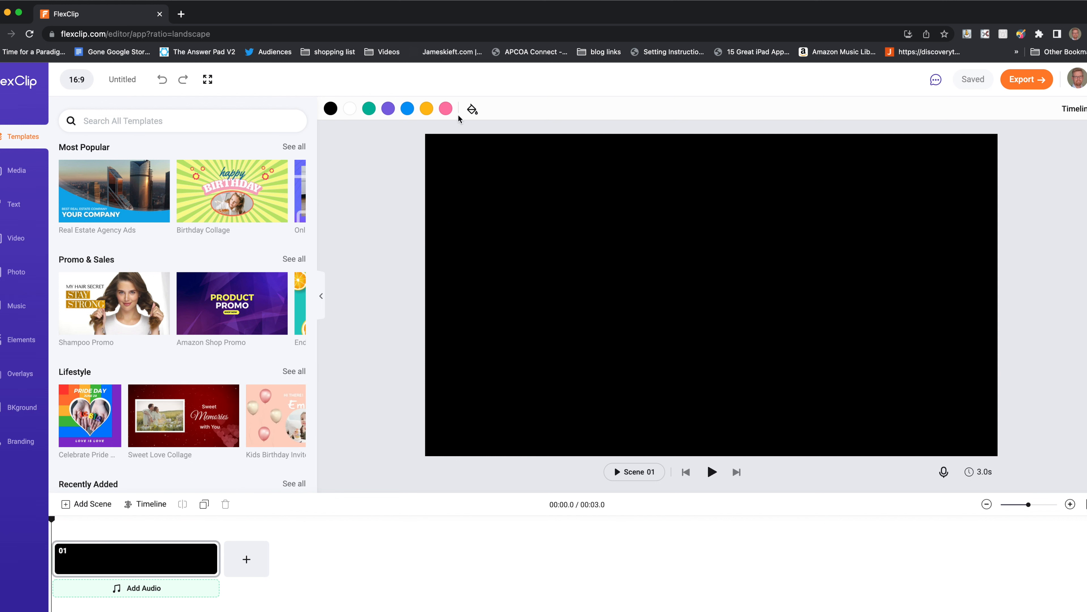
mouse_move(712, 472)
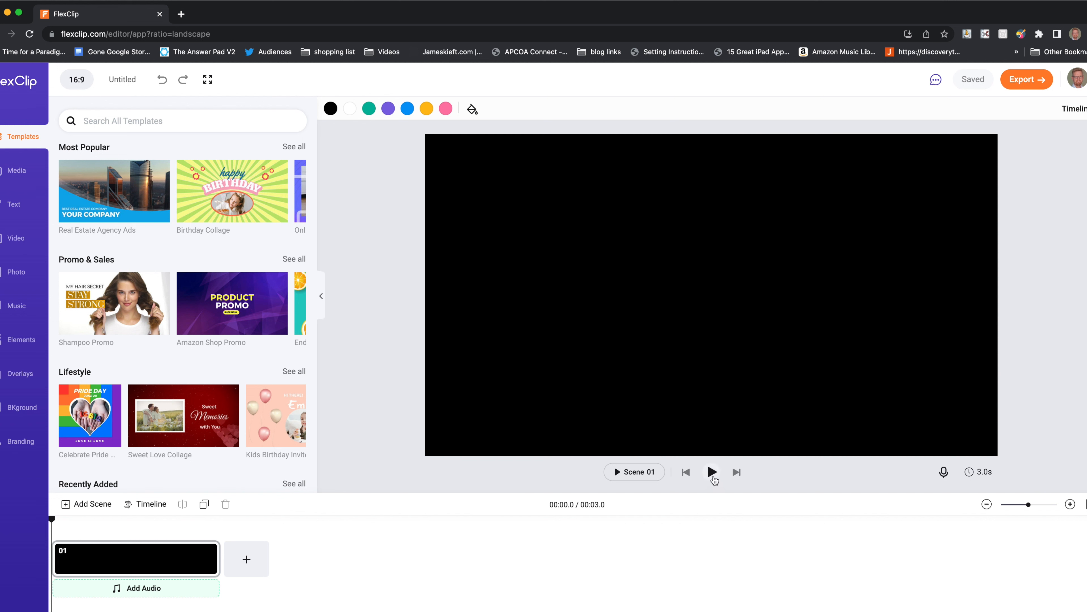
mouse_move(978, 473)
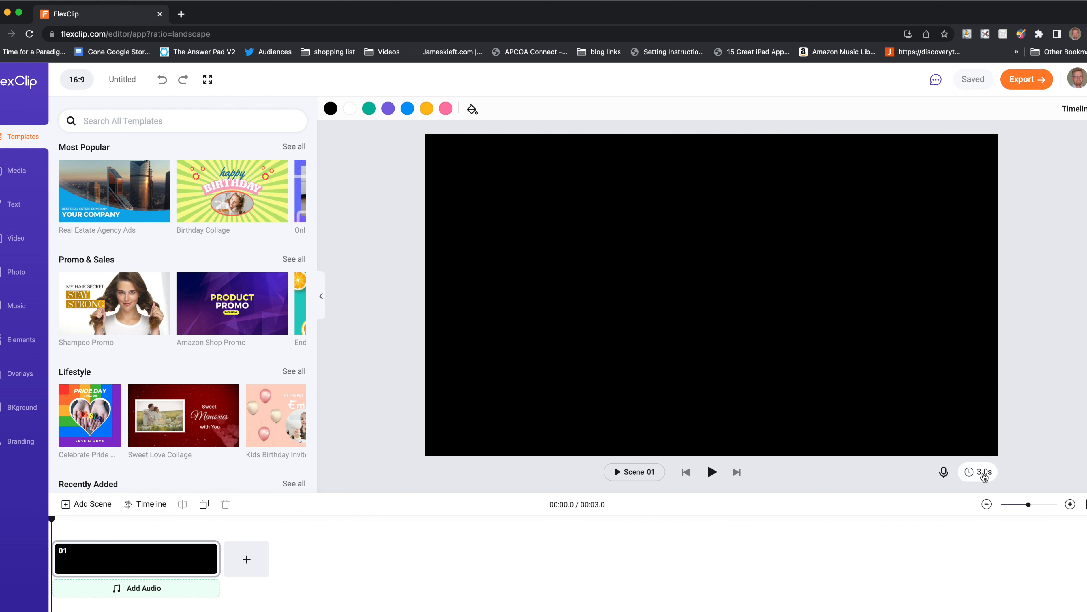
mouse_move(510, 77)
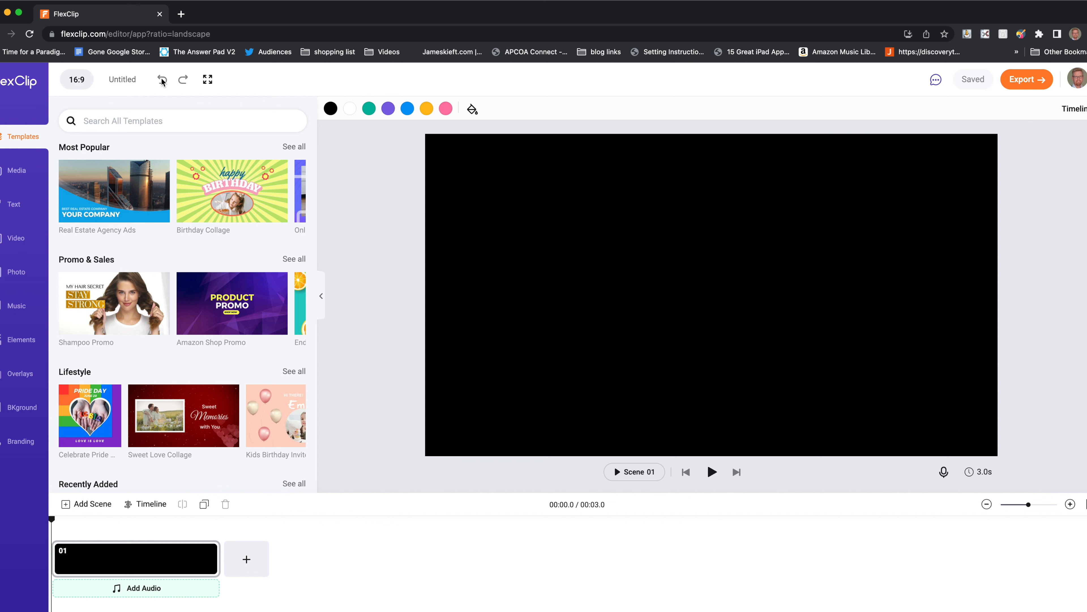
mouse_move(178, 83)
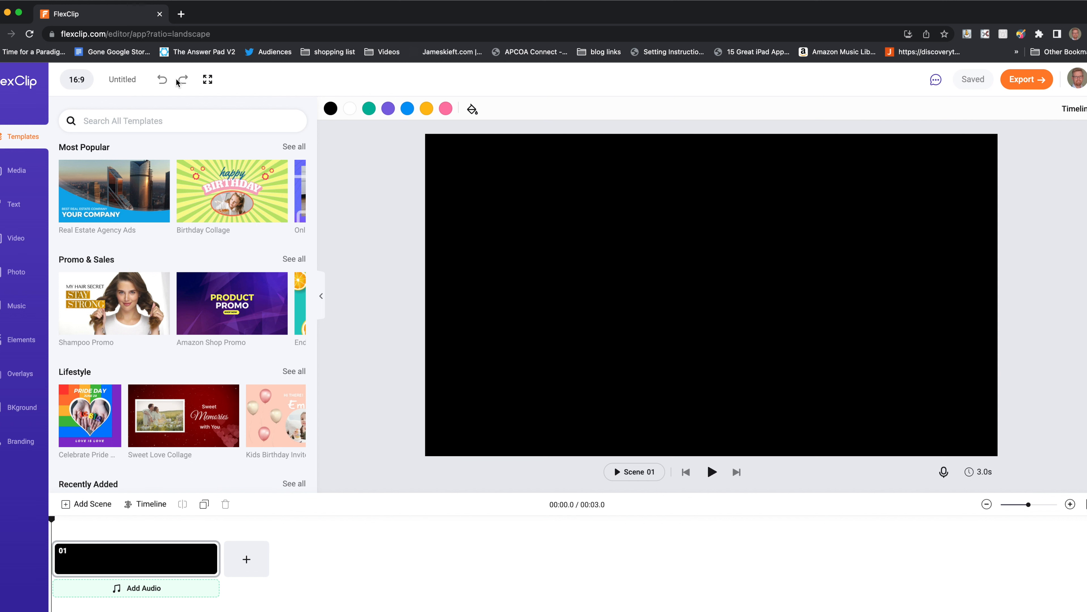
left_click(76, 79)
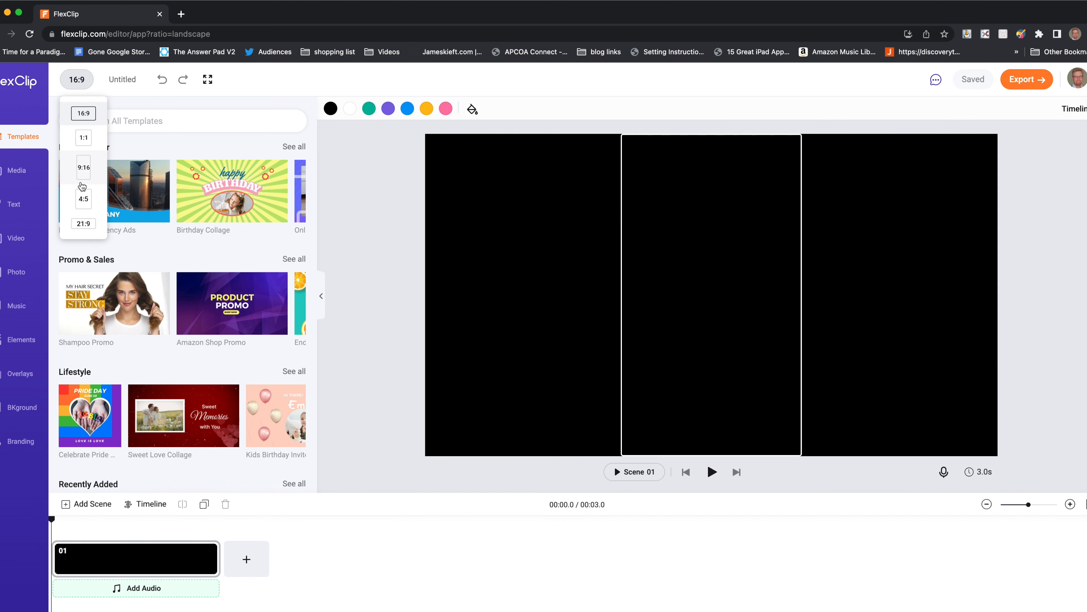
left_click(82, 223)
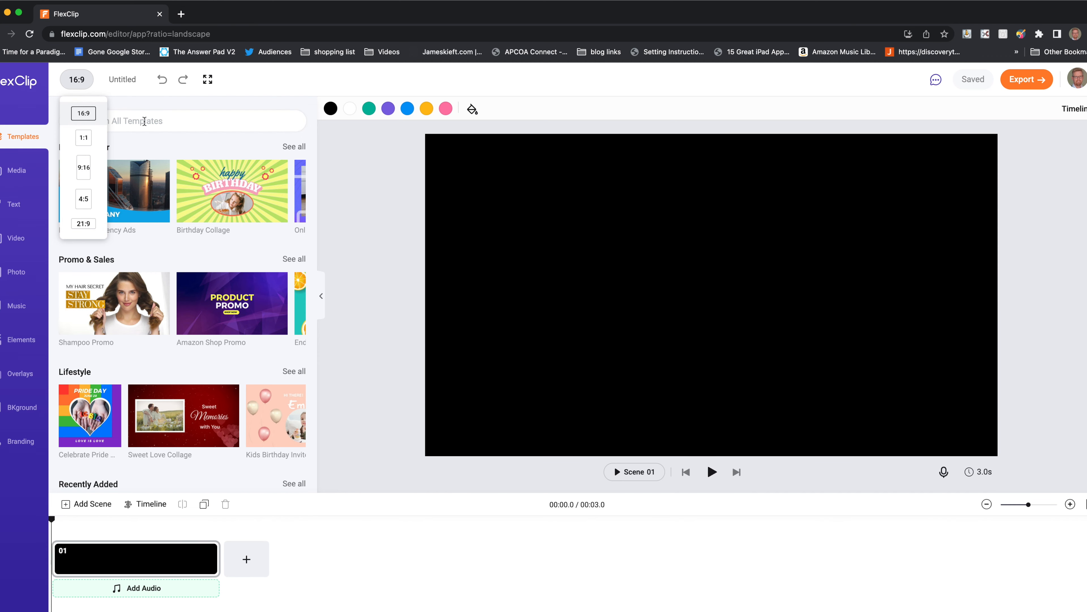
mouse_move(211, 145)
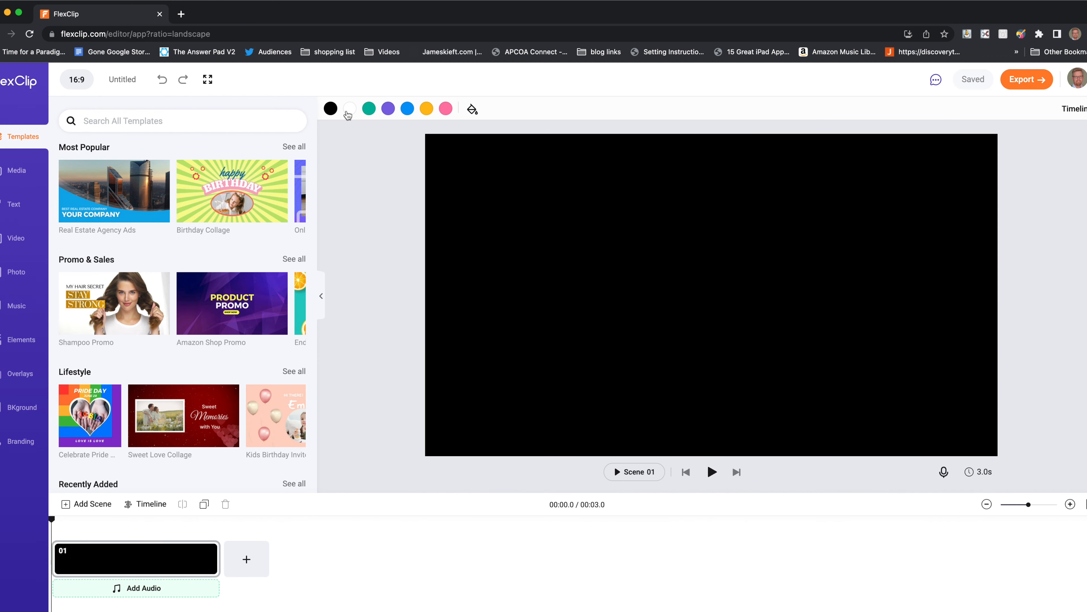
- Make the scene background white, look at the custom colour picker, then close it
left_click(350, 108)
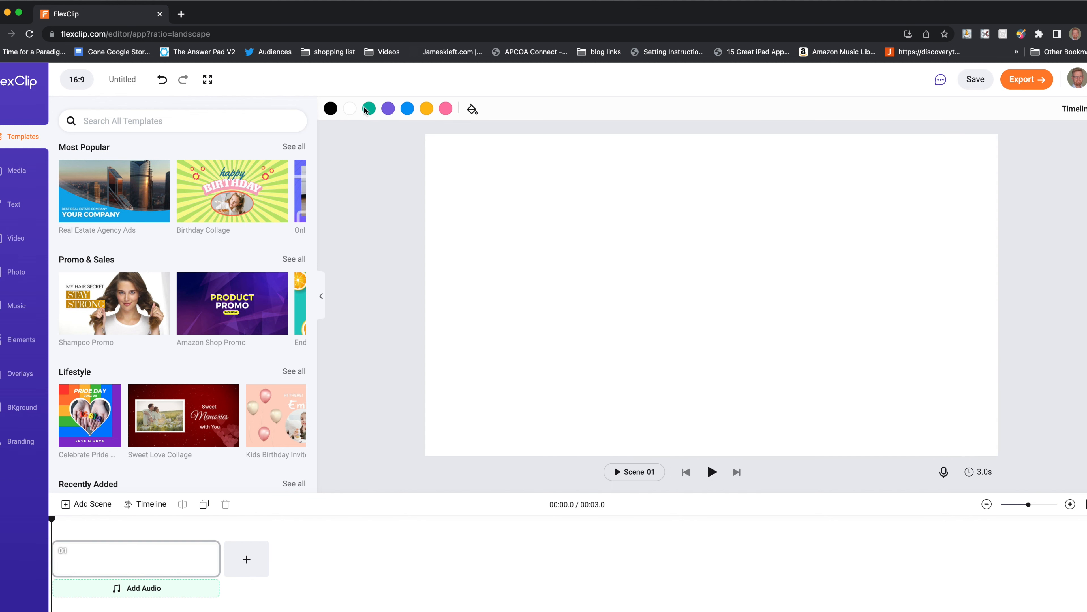
left_click(472, 108)
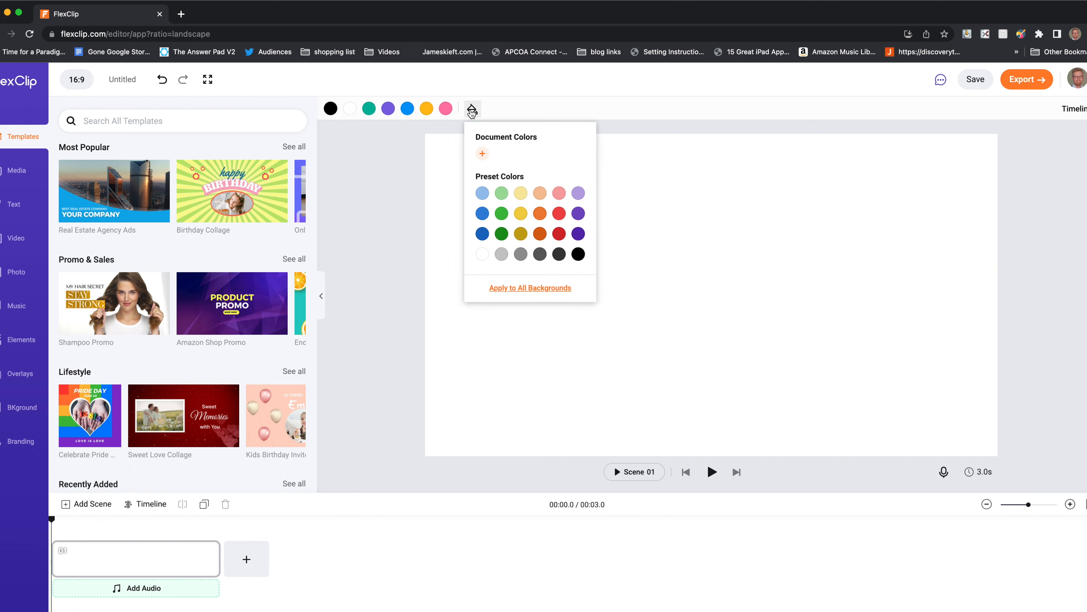
left_click(482, 153)
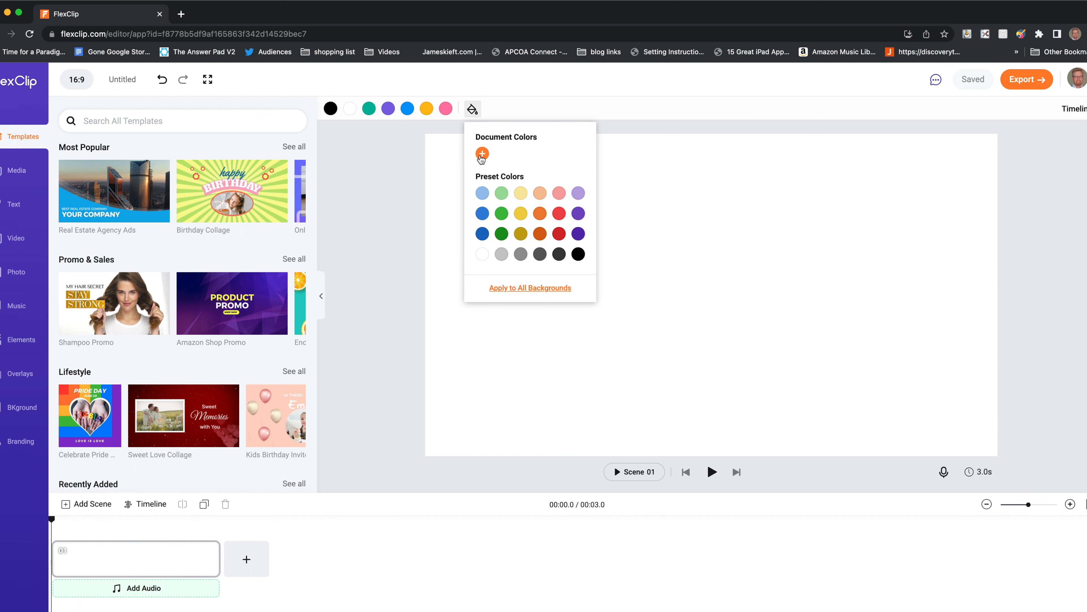
left_click(482, 154)
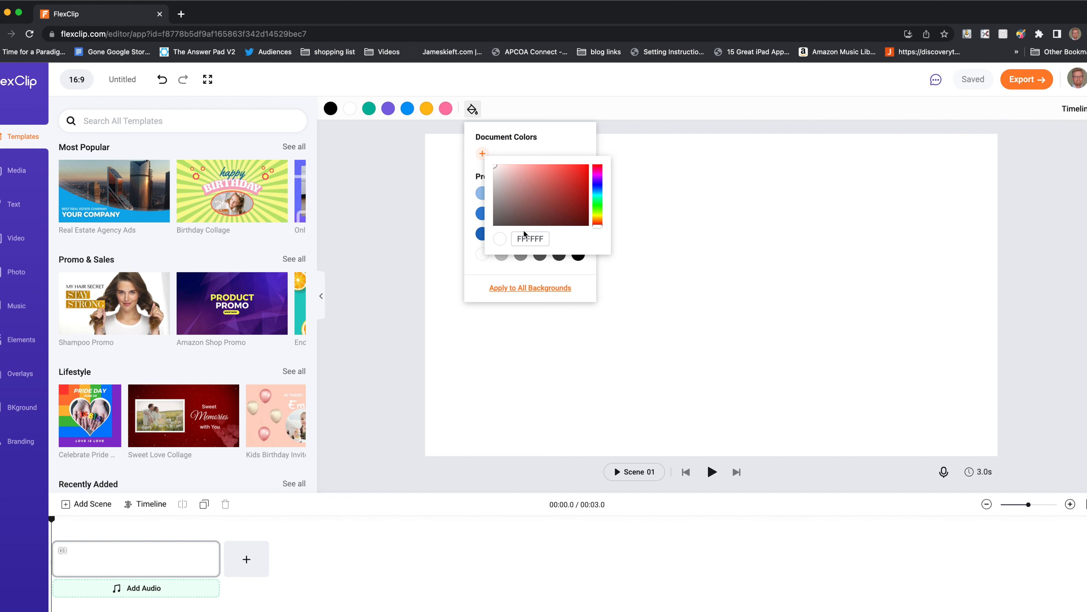
mouse_move(452, 165)
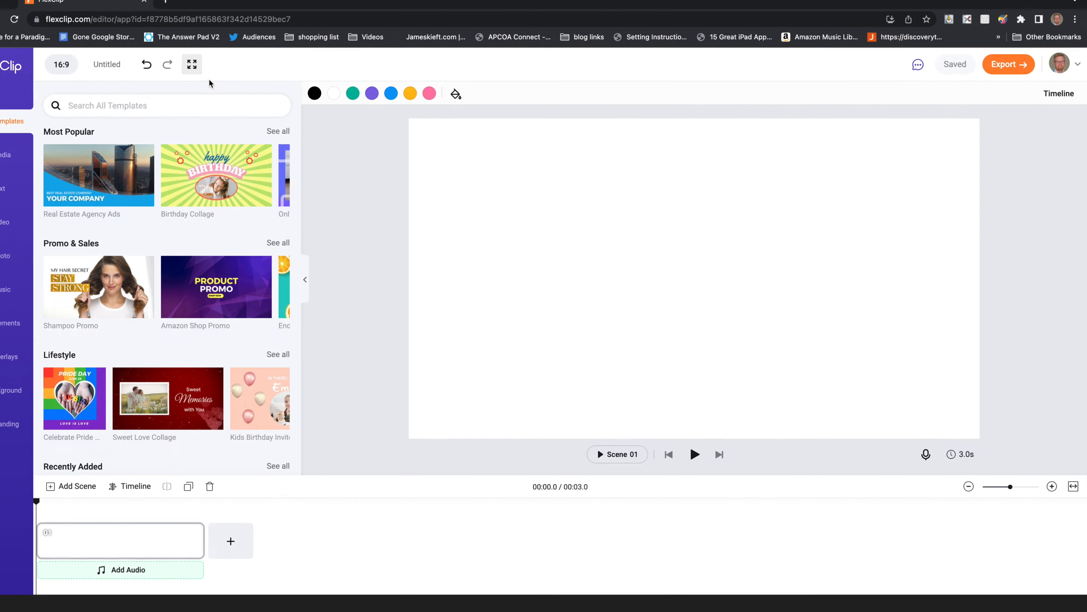
left_click(191, 64)
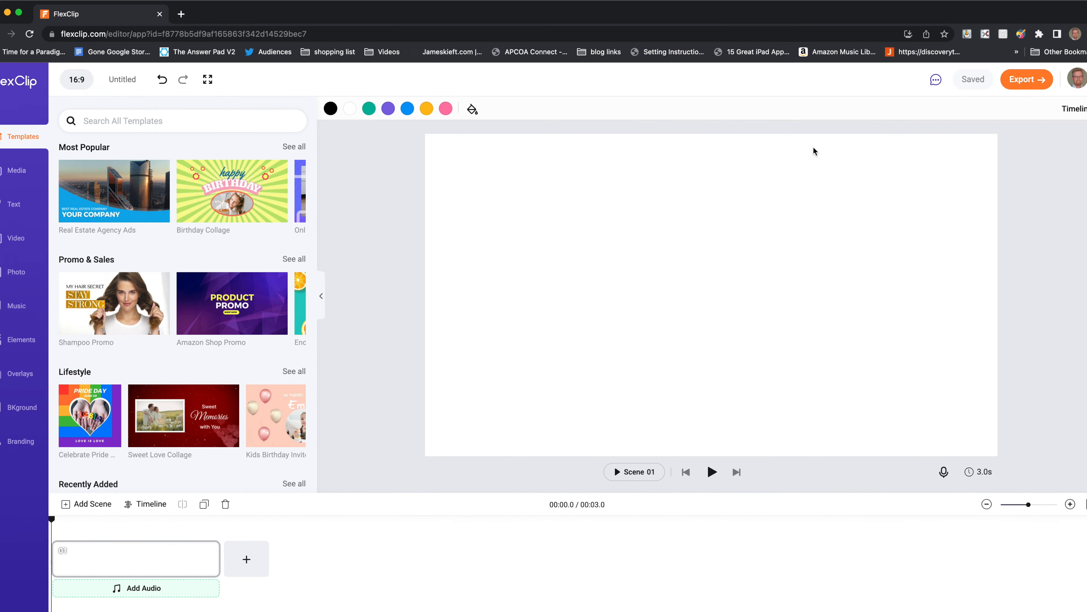
mouse_move(6, 136)
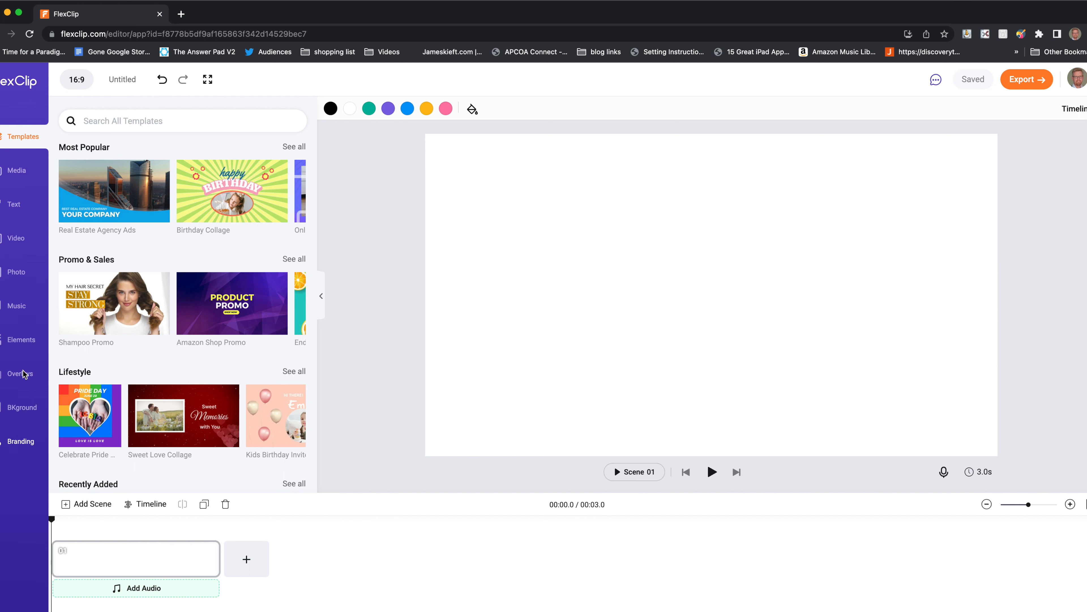
- Scroll the Templates panel and start a search in Search All Templates
scroll("down", 3)
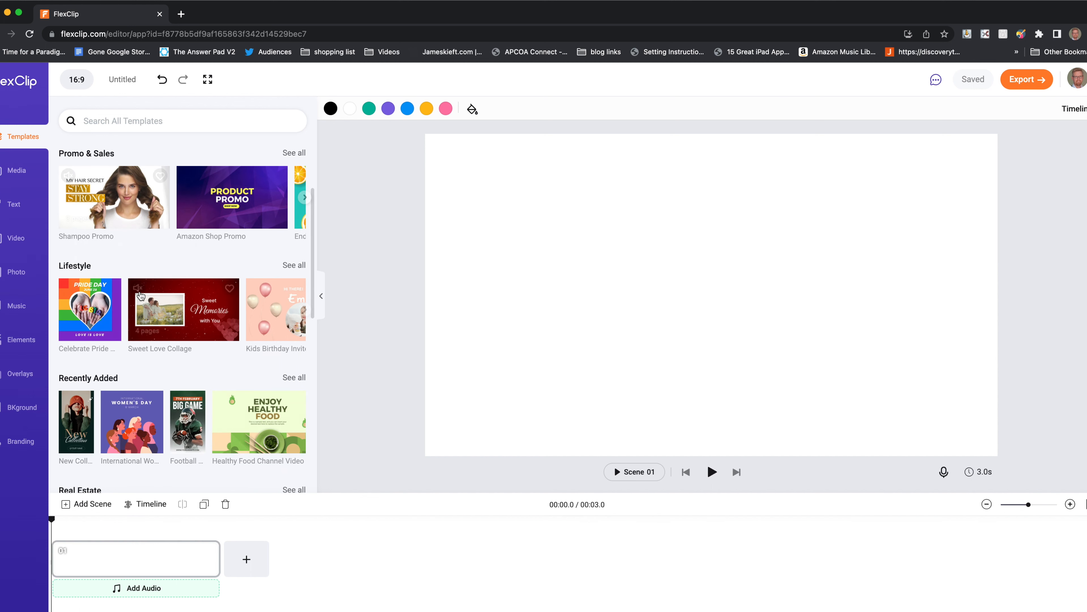
scroll("down", 3)
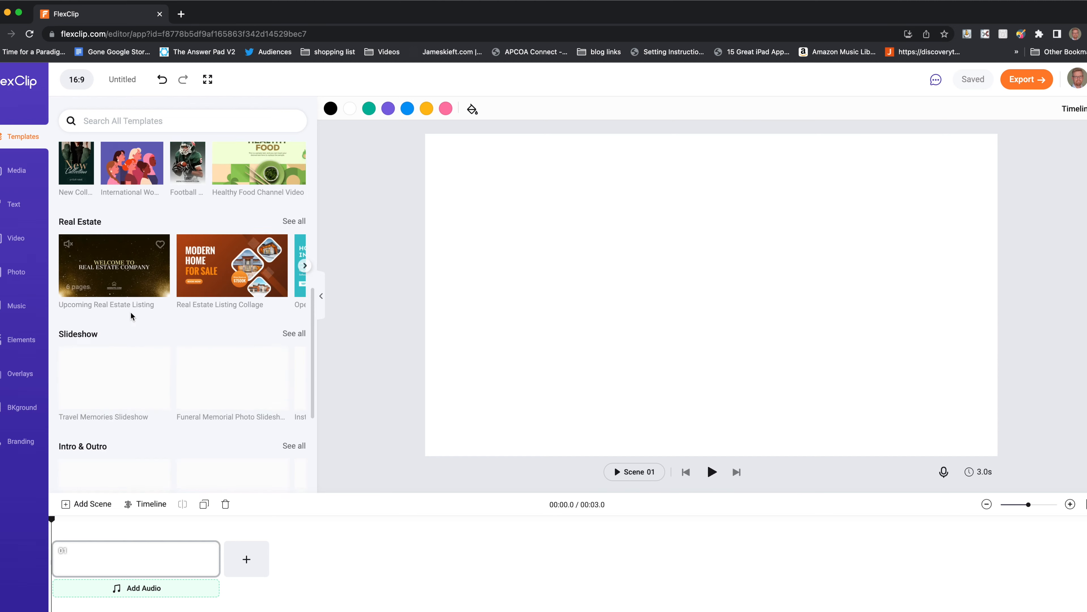
scroll("down", 3)
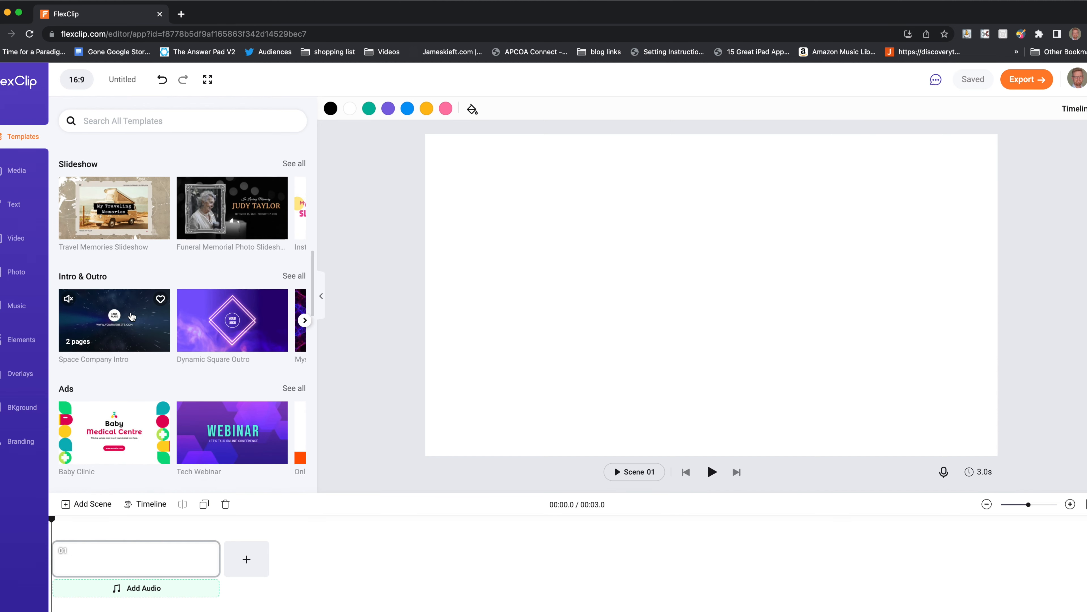
left_click(183, 121)
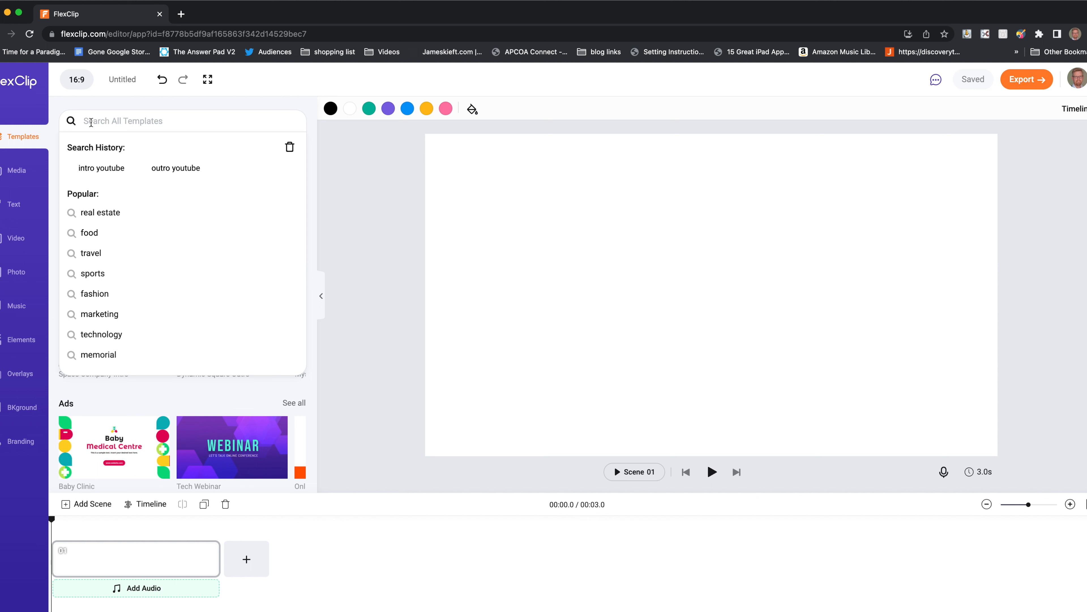
- Rerun the 'outro youtube' template search and browse its 1019 results
left_click(175, 168)
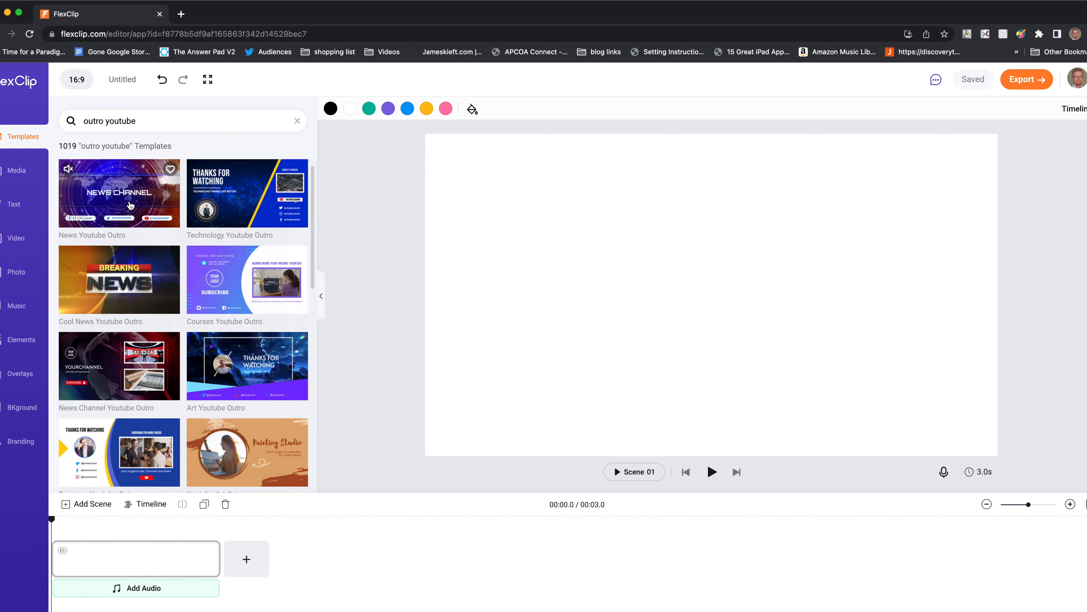
scroll("down", 3)
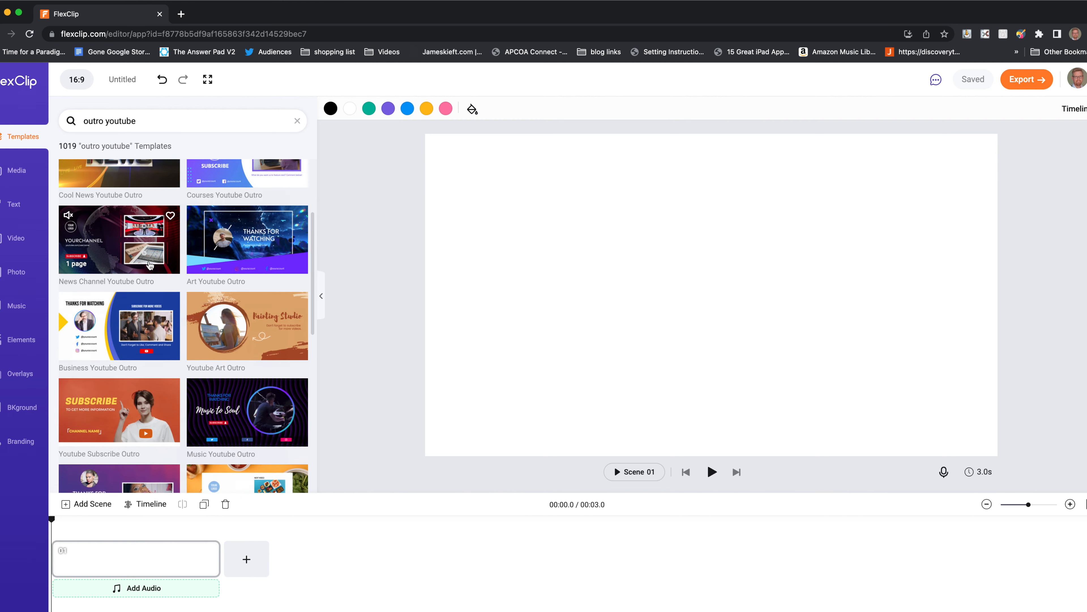
scroll("down", 3)
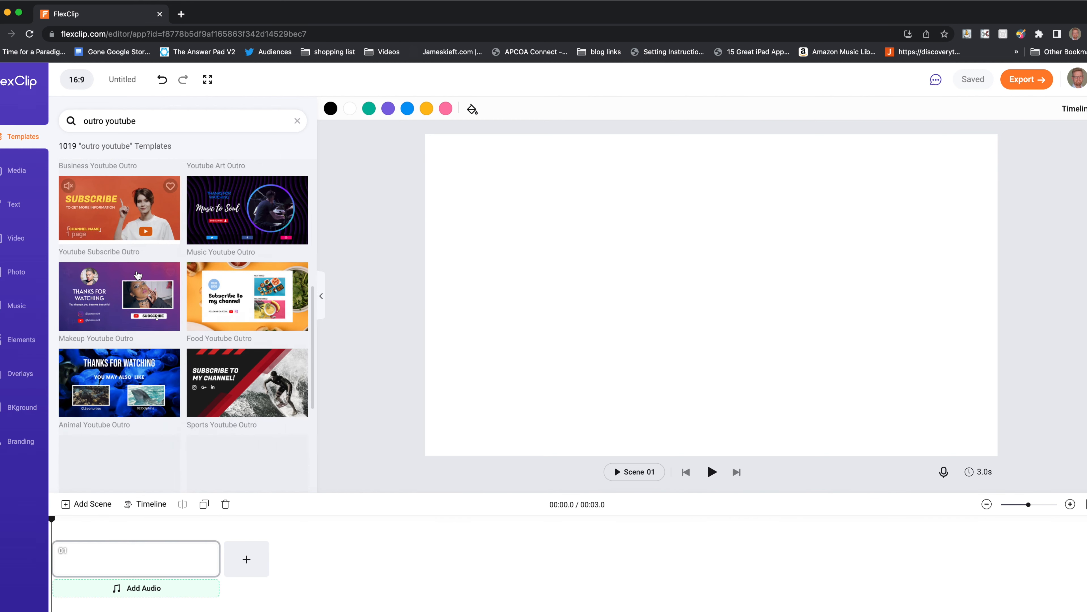
scroll("down", 3)
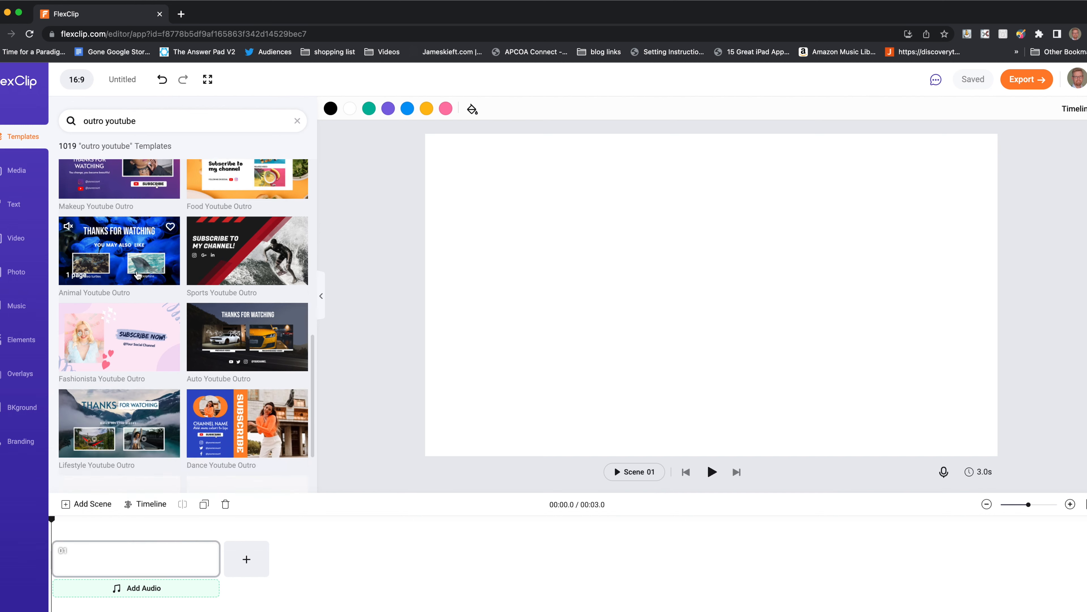
scroll("down", 3)
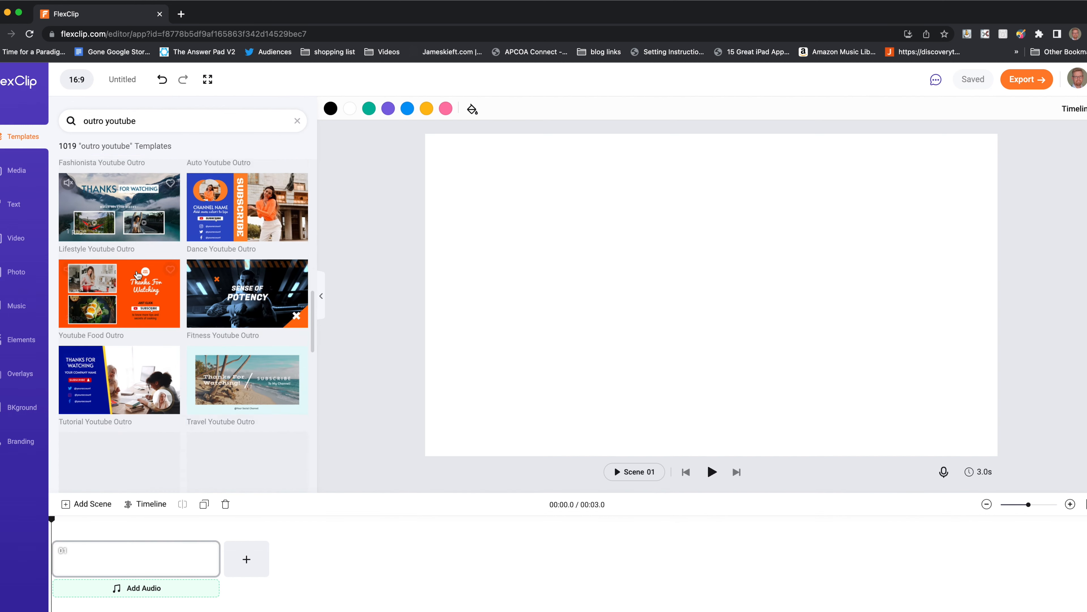
scroll("down", 3)
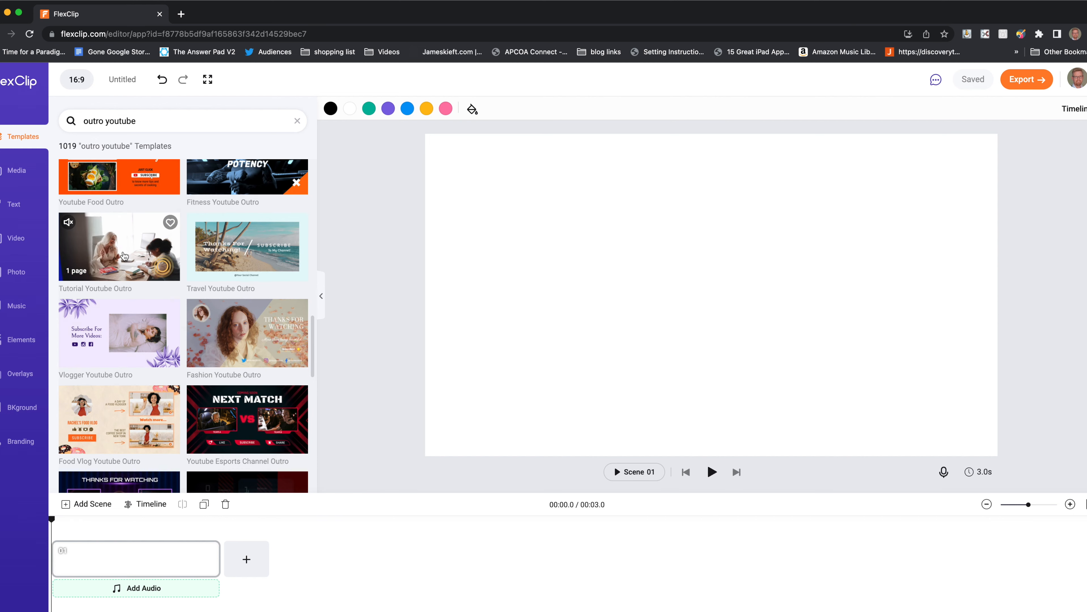
scroll("down", 3)
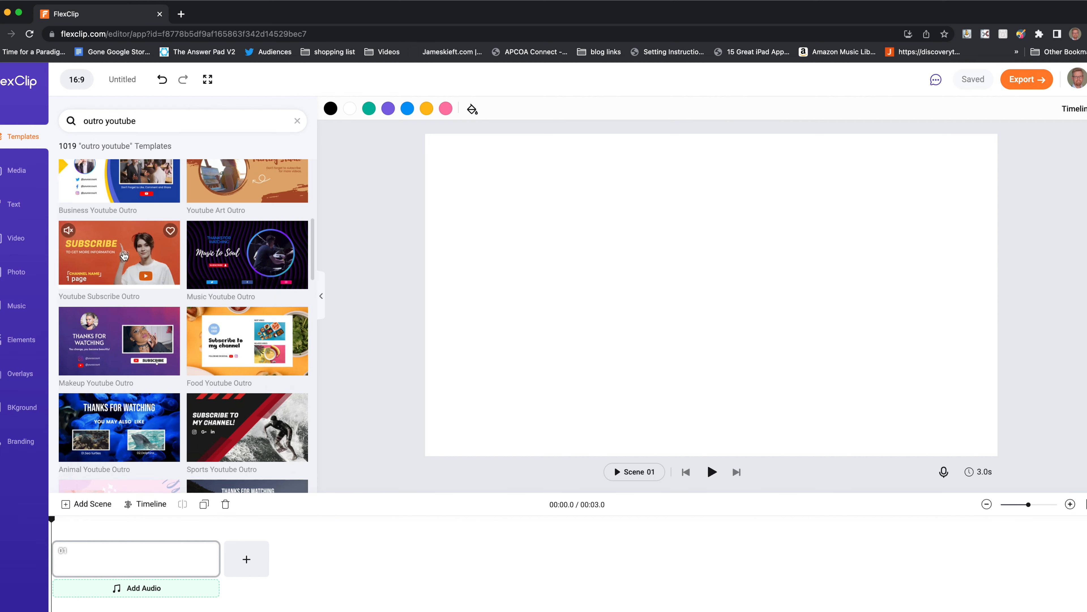
scroll("down", 3)
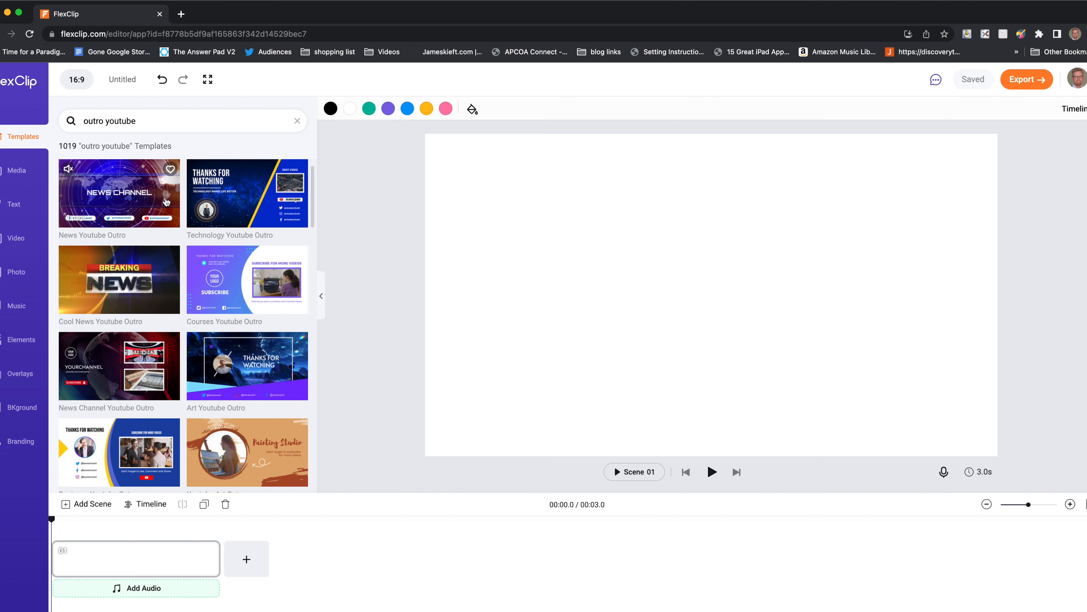
mouse_move(234, 219)
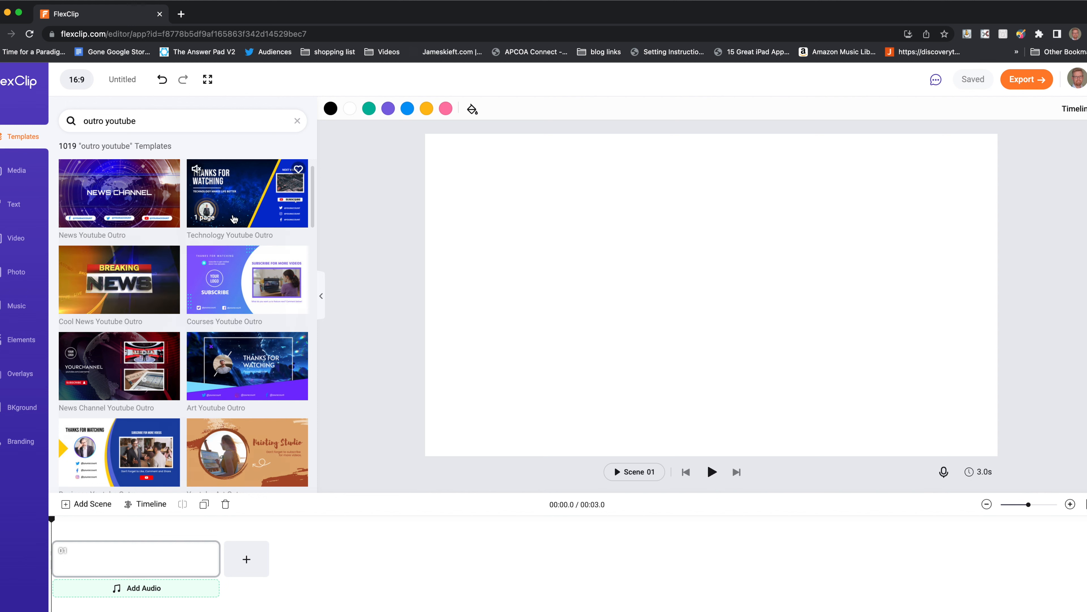
scroll("down", 3)
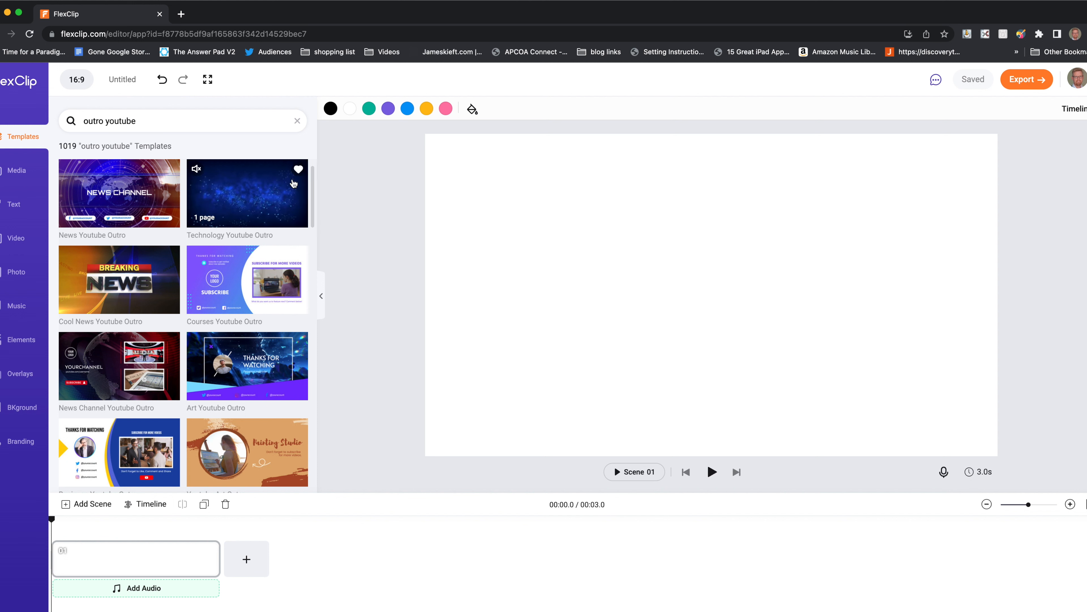
mouse_move(251, 192)
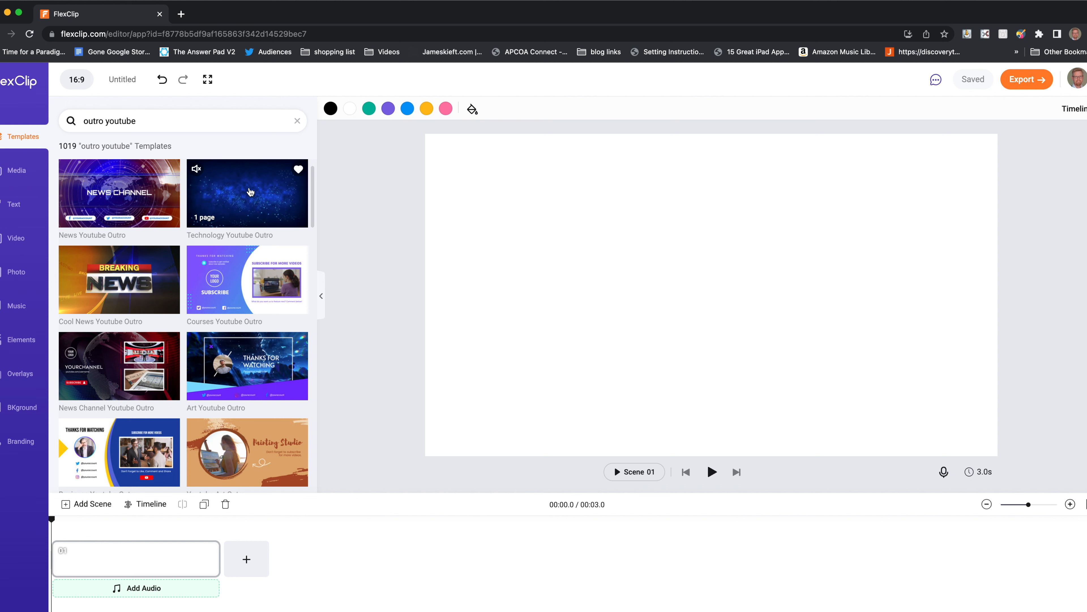
scroll("down", 3)
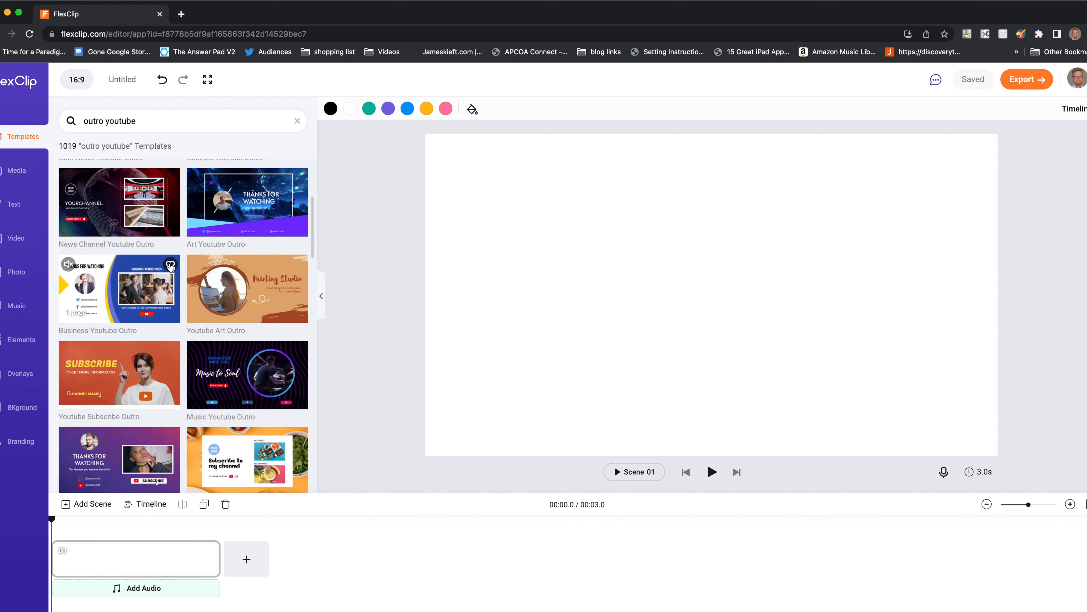
mouse_move(129, 299)
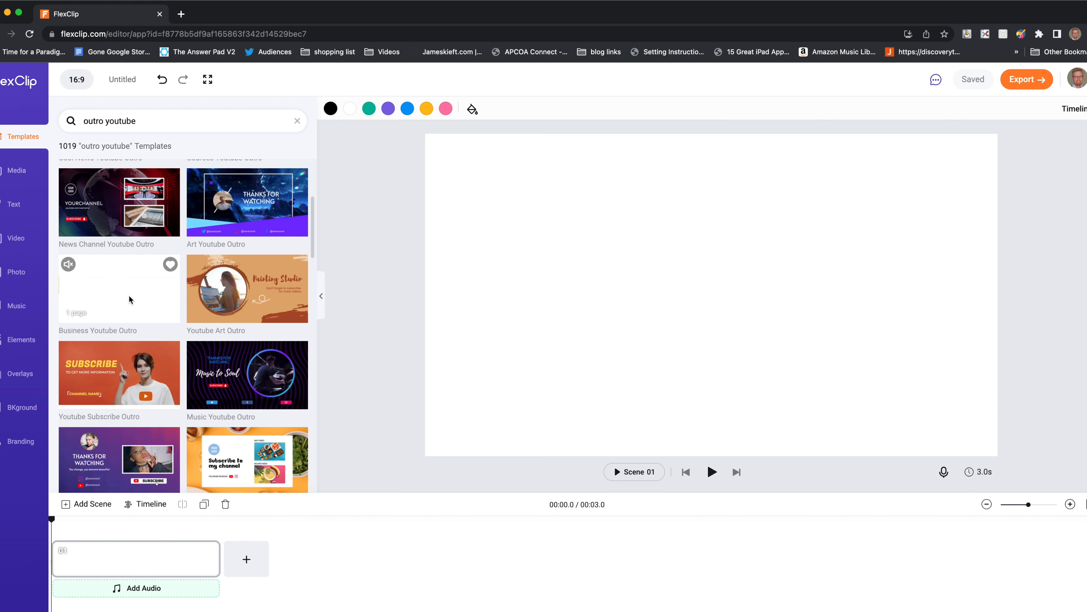
- Add the Business Youtube Outro template as a new second scene with its music
left_click(118, 288)
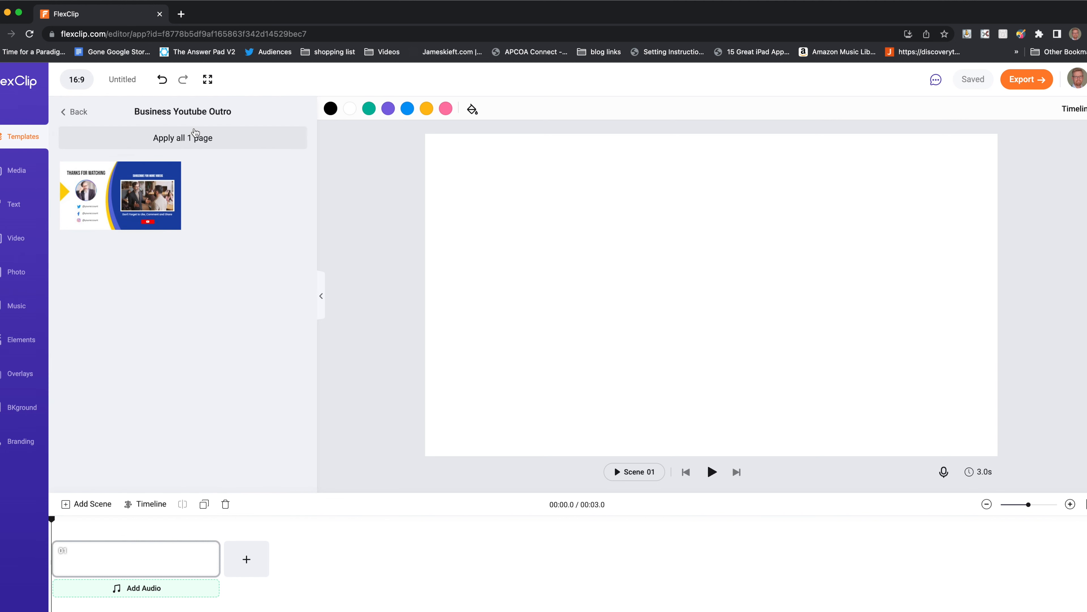
mouse_move(172, 141)
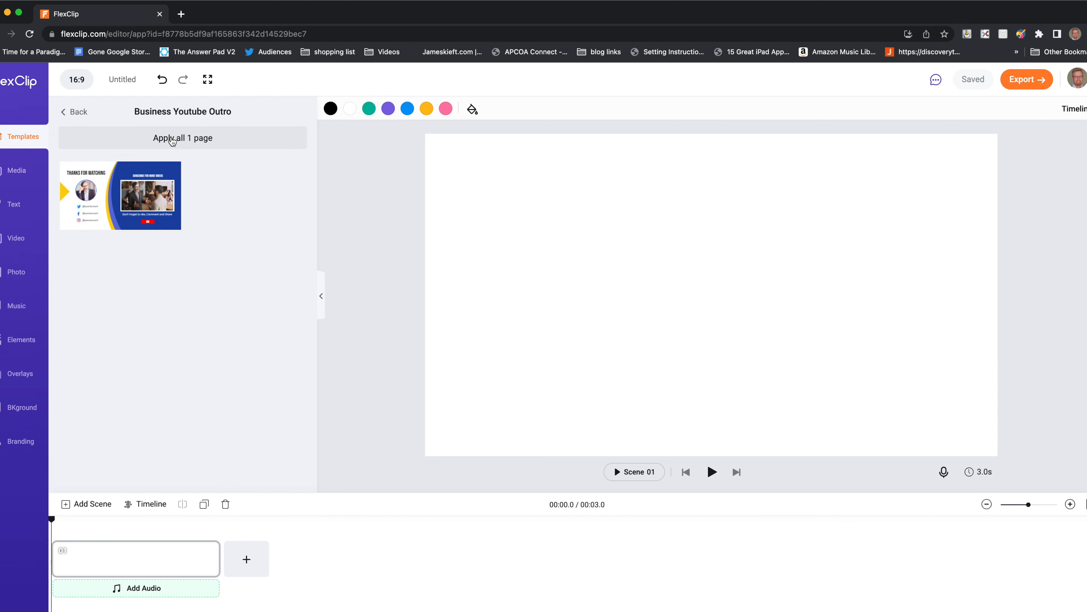
left_click(182, 137)
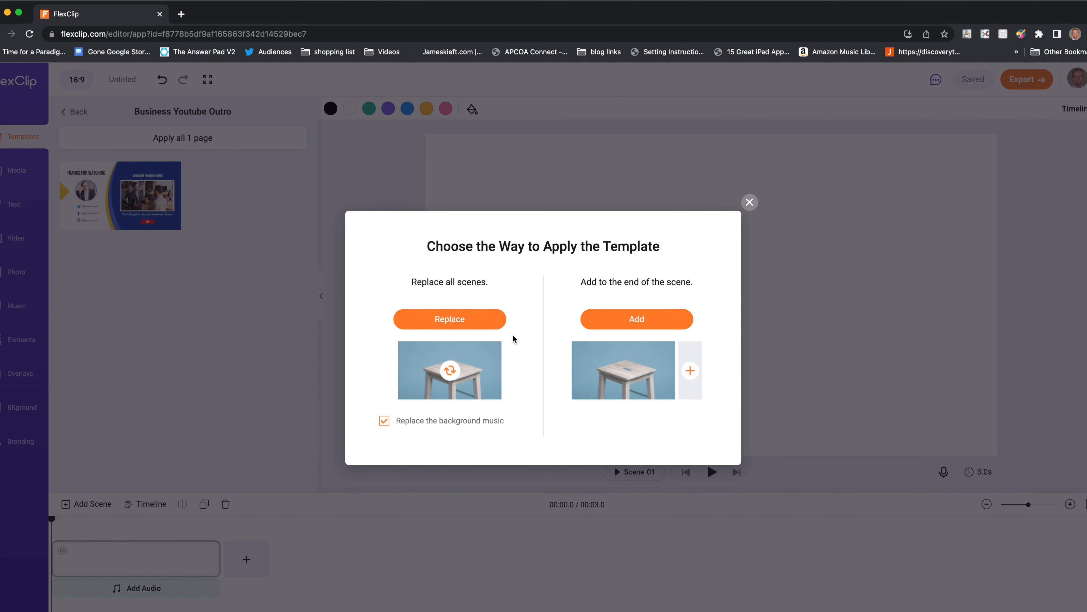
mouse_move(445, 299)
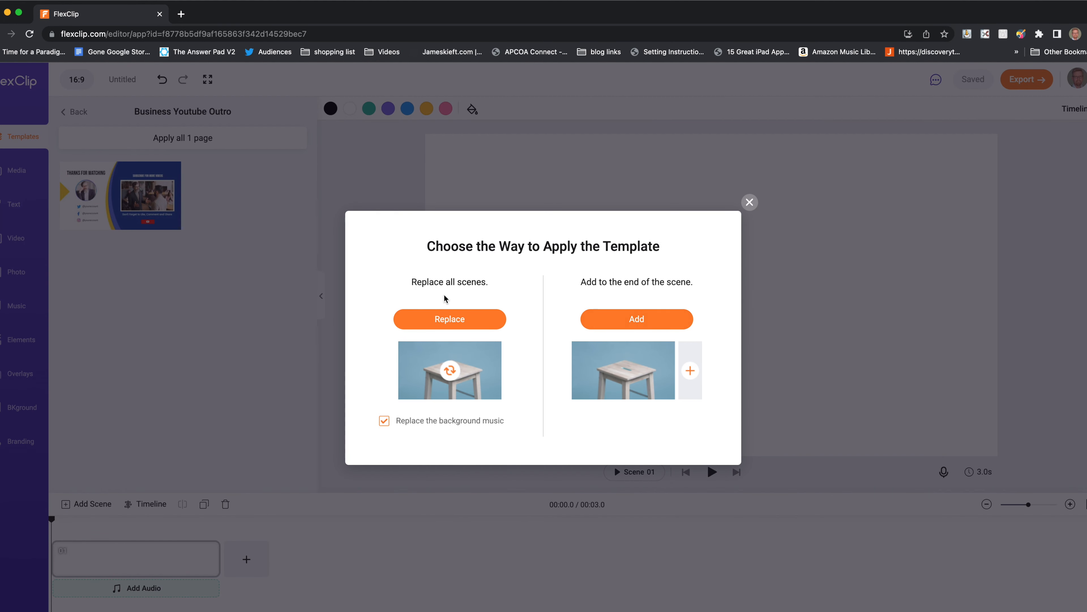
mouse_move(488, 292)
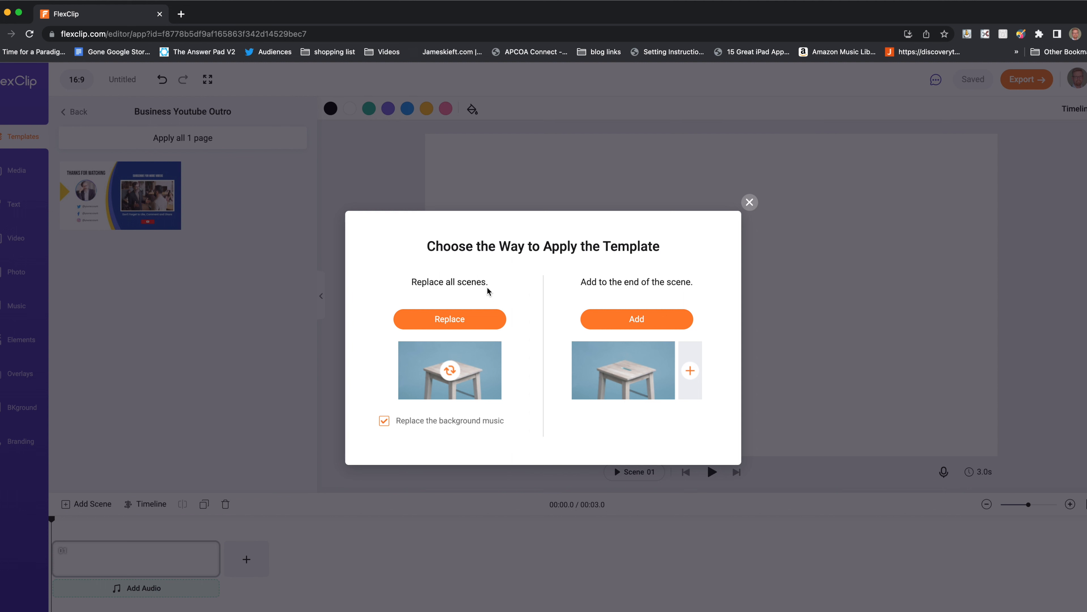
left_click(449, 319)
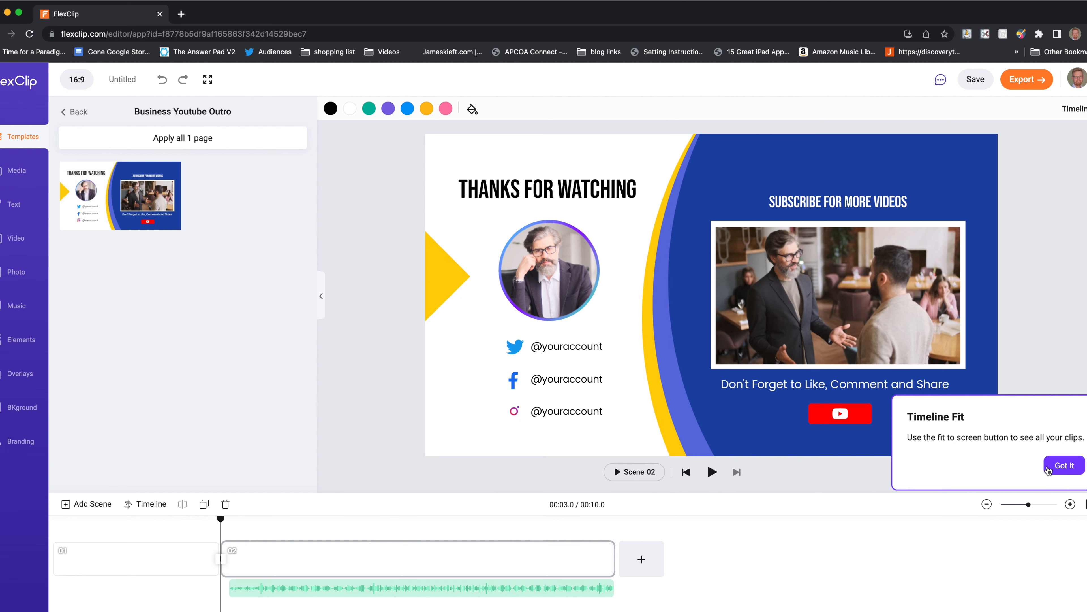
left_click(1063, 465)
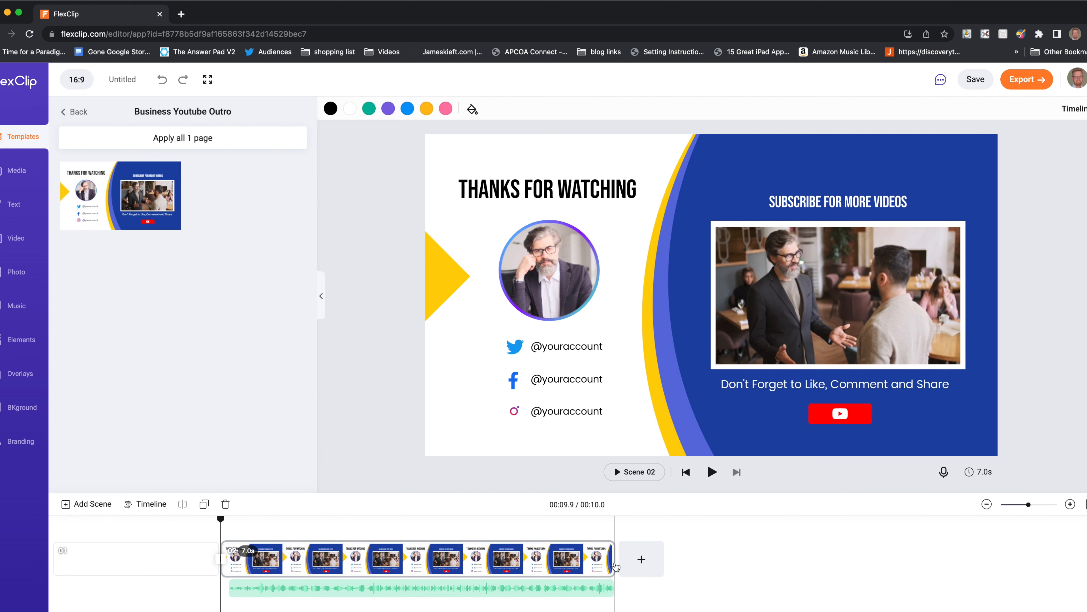
left_click(975, 79)
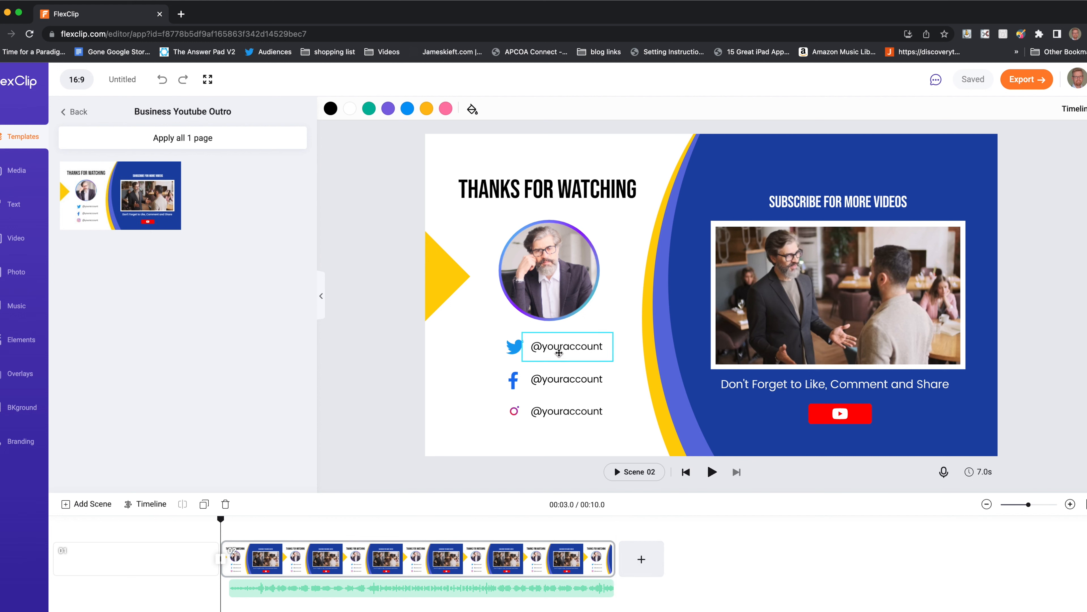
left_click(547, 269)
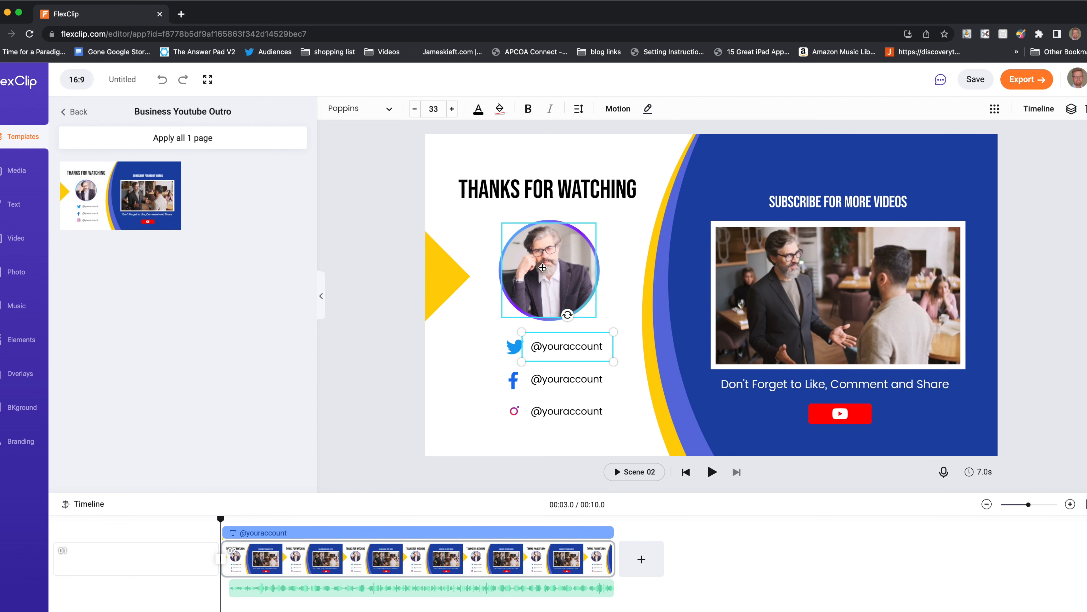
left_click(566, 346)
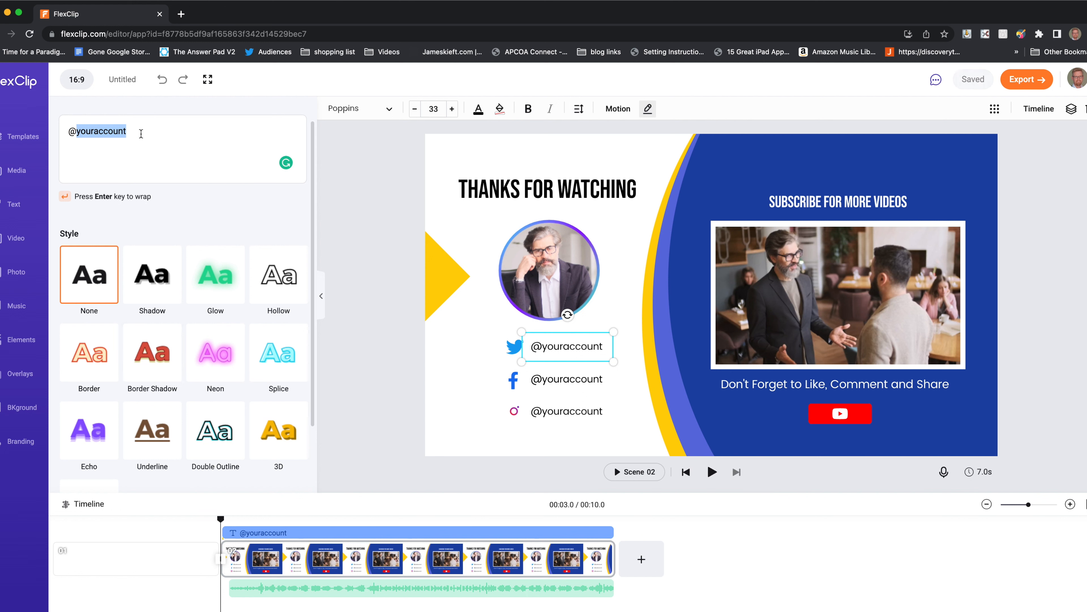
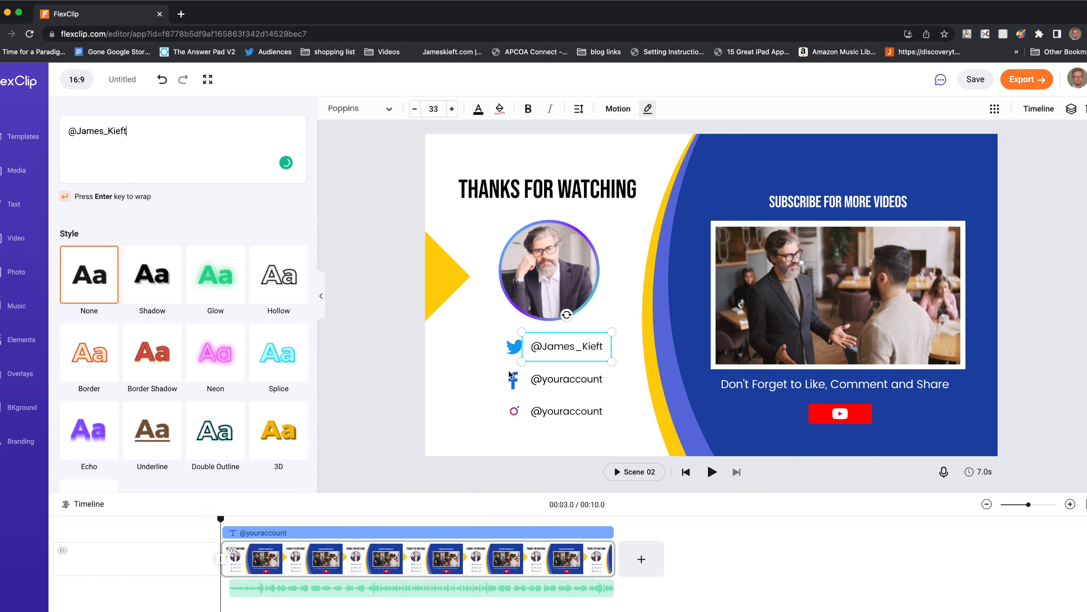
left_click(547, 189)
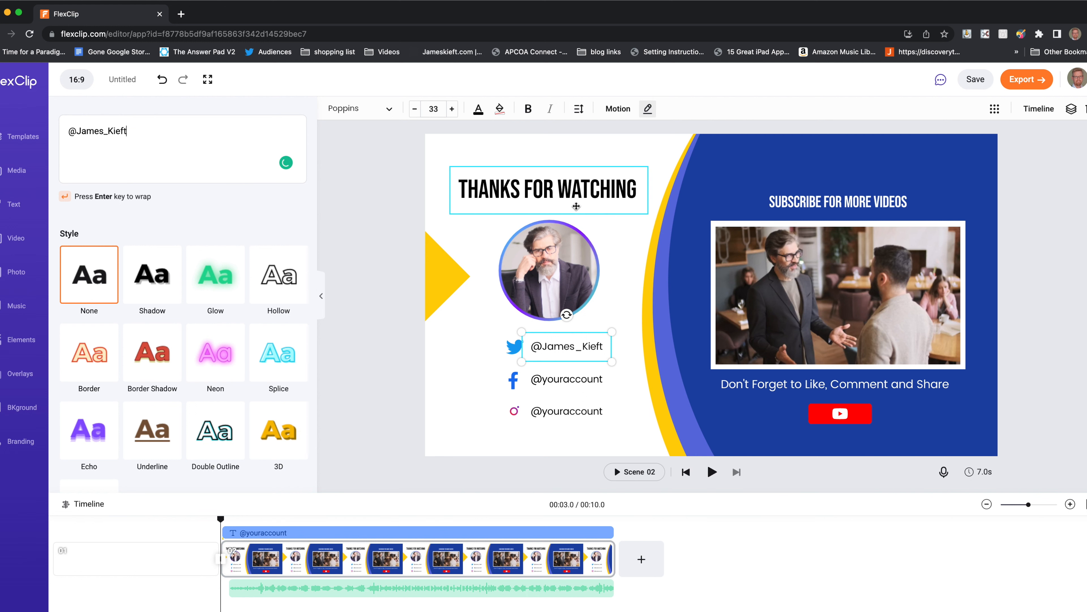
- Colour the THANKS FOR WATCHING title blue
left_click(548, 190)
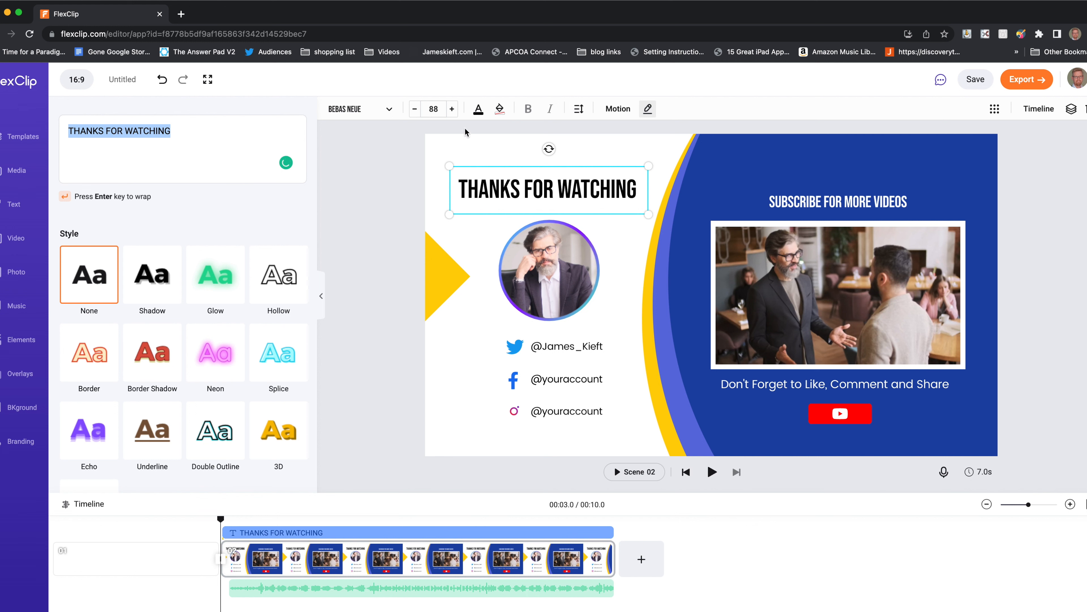
left_click(478, 108)
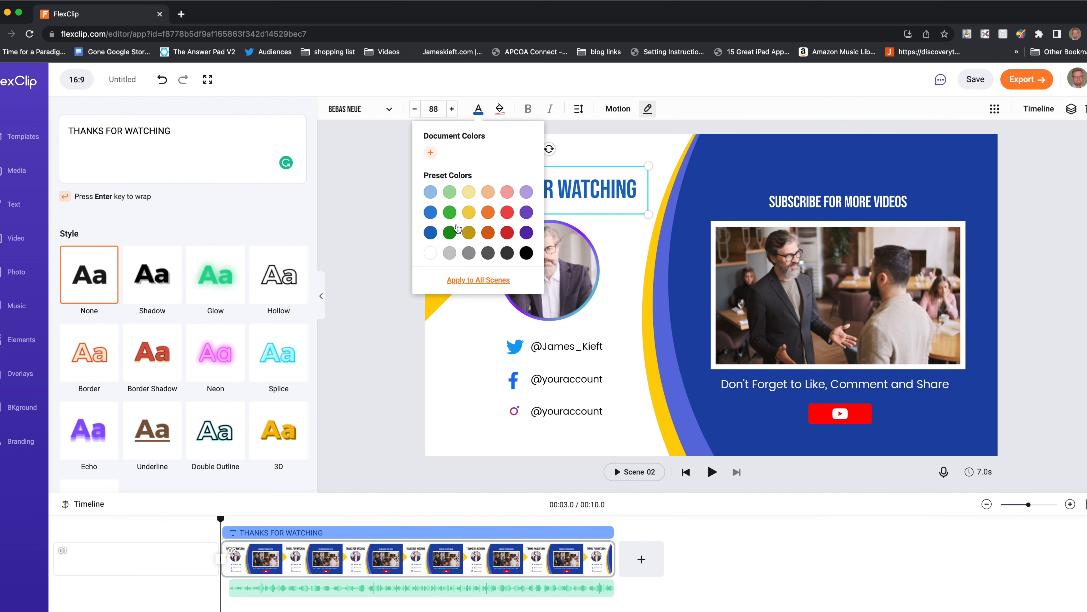
left_click(548, 271)
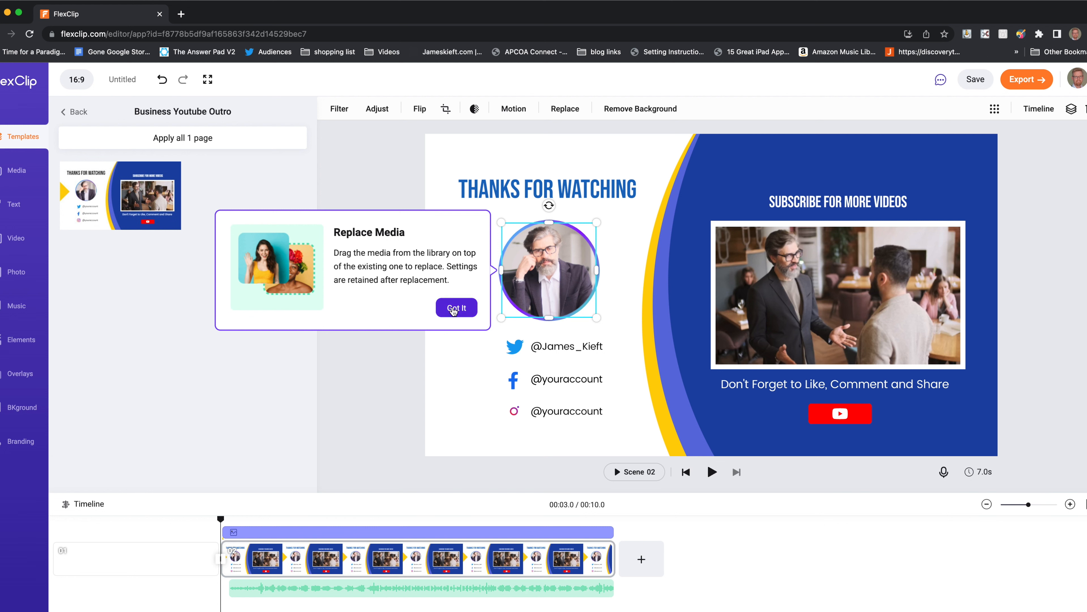
- Dismiss the Replace Media tip
left_click(975, 79)
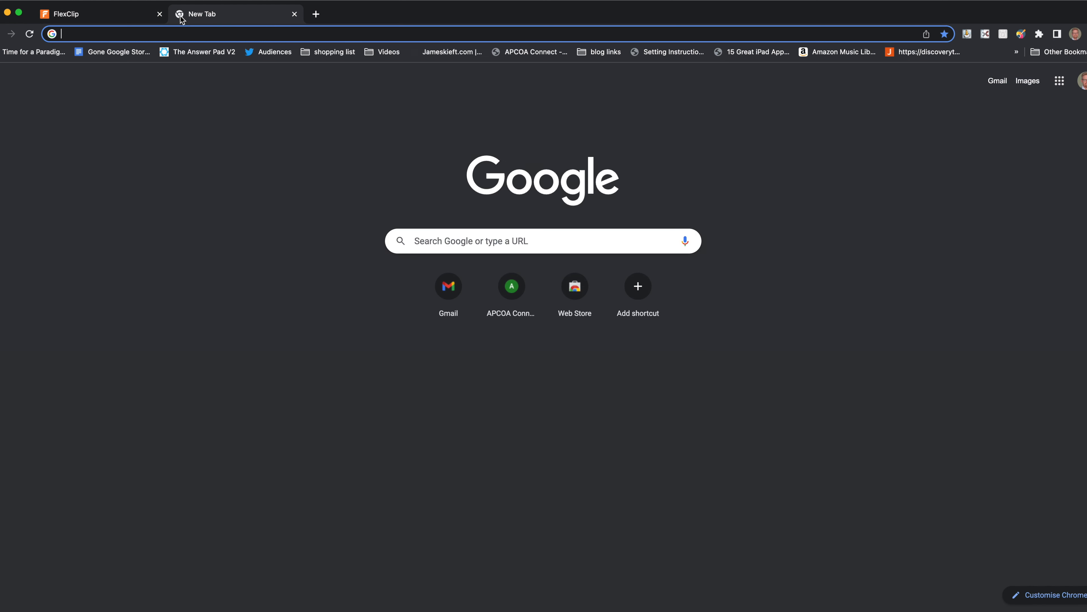
- Search Google Images for 'james' and preview the creator's headshot
type("james")
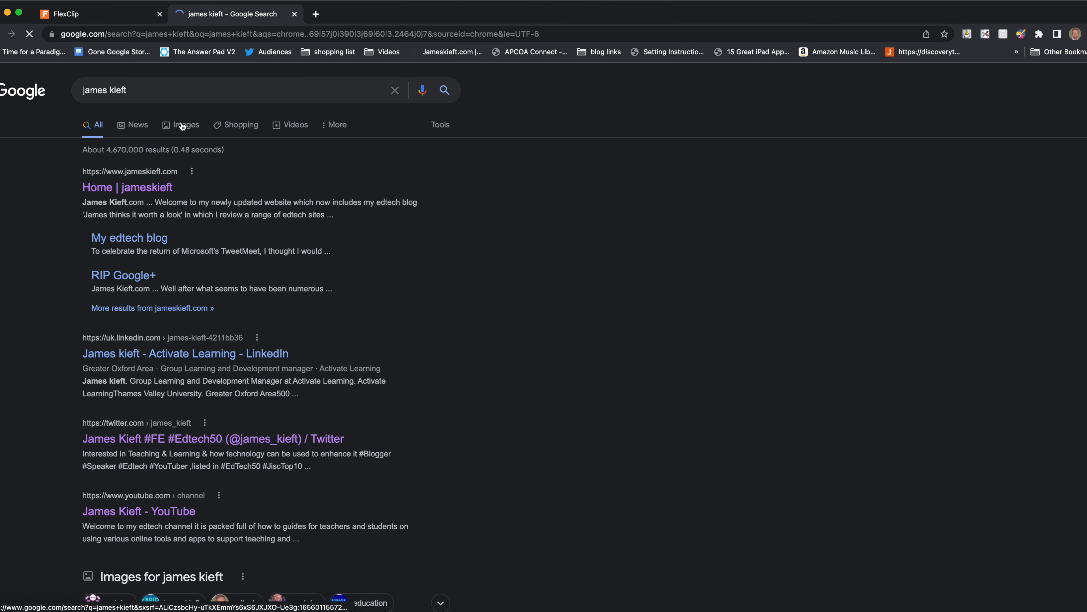
left_click(186, 124)
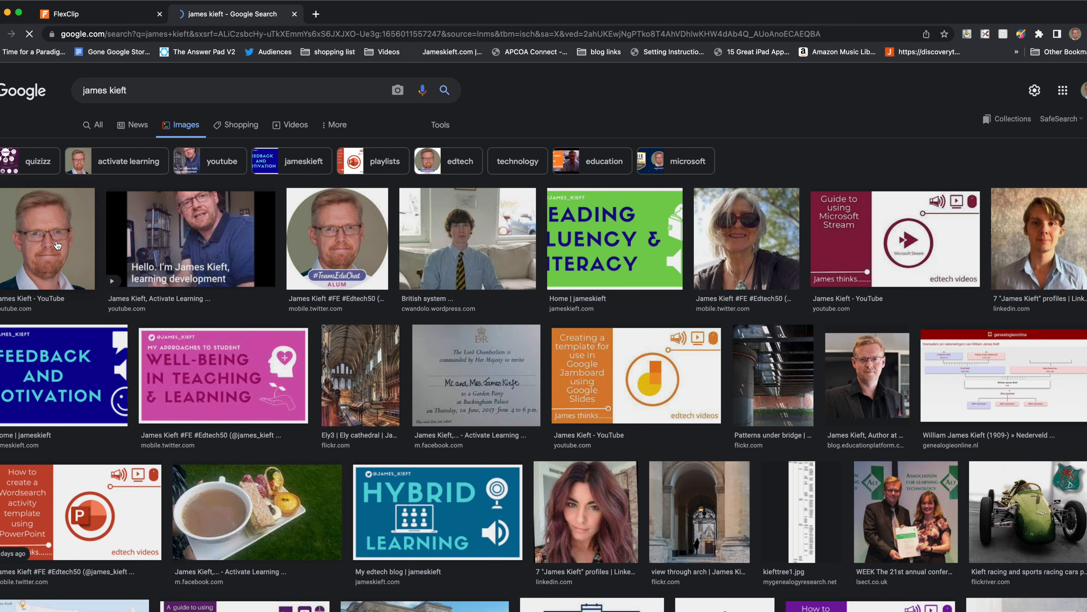
left_click(47, 239)
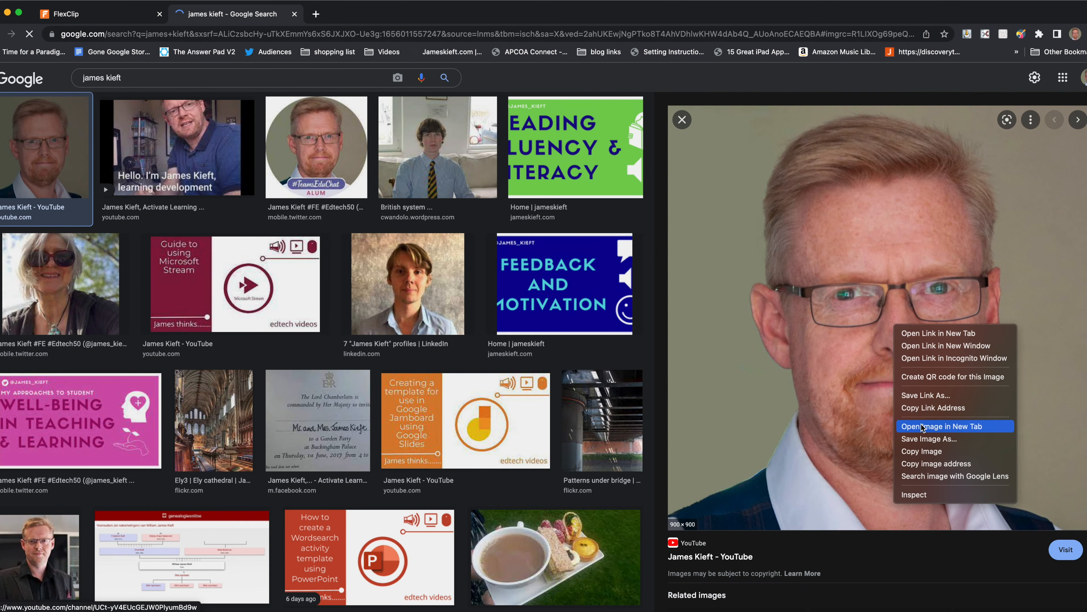
- Save the headshot to the desktop as jk.jpeg and return to the FlexClip project
left_click(934, 426)
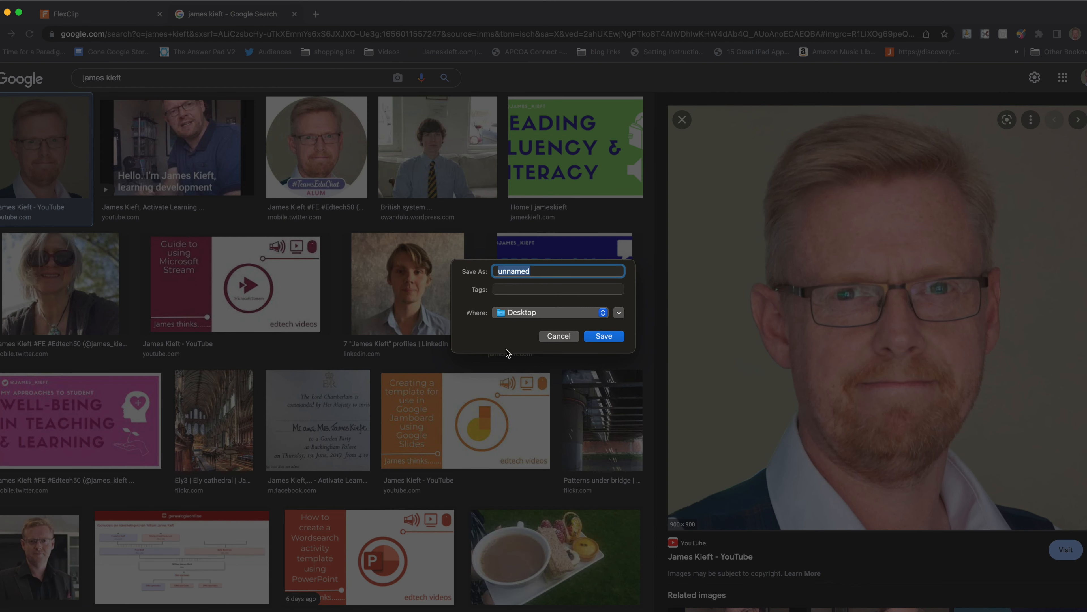
type("jk")
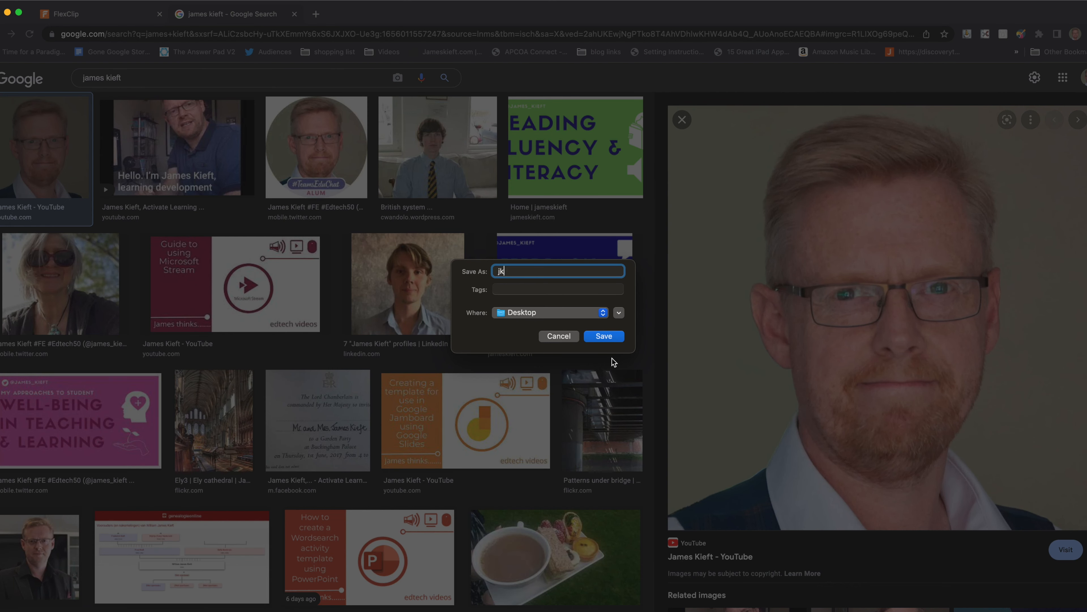
left_click(603, 336)
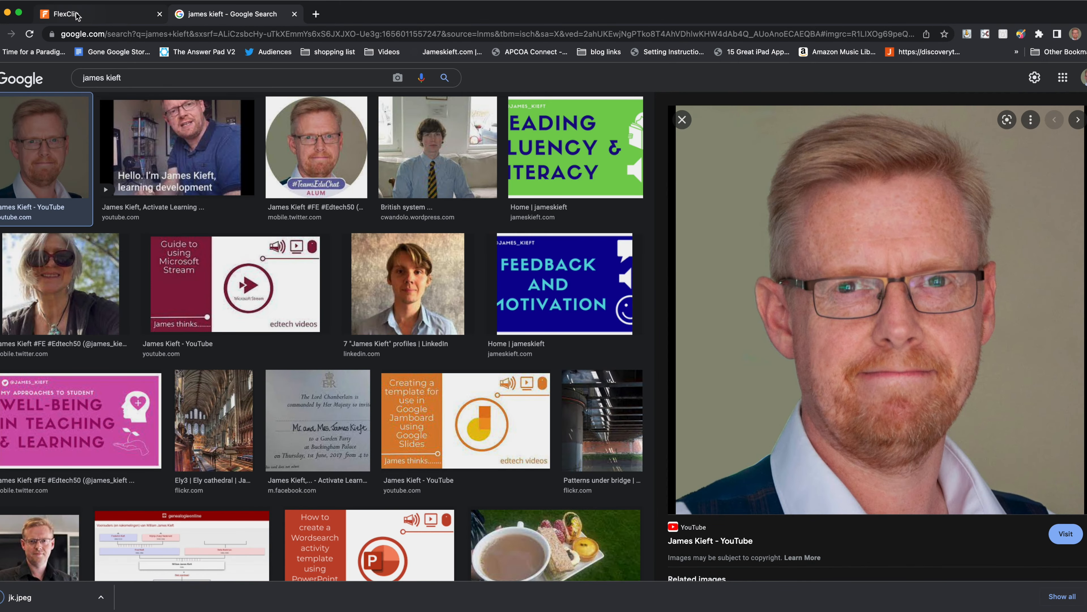
left_click(94, 13)
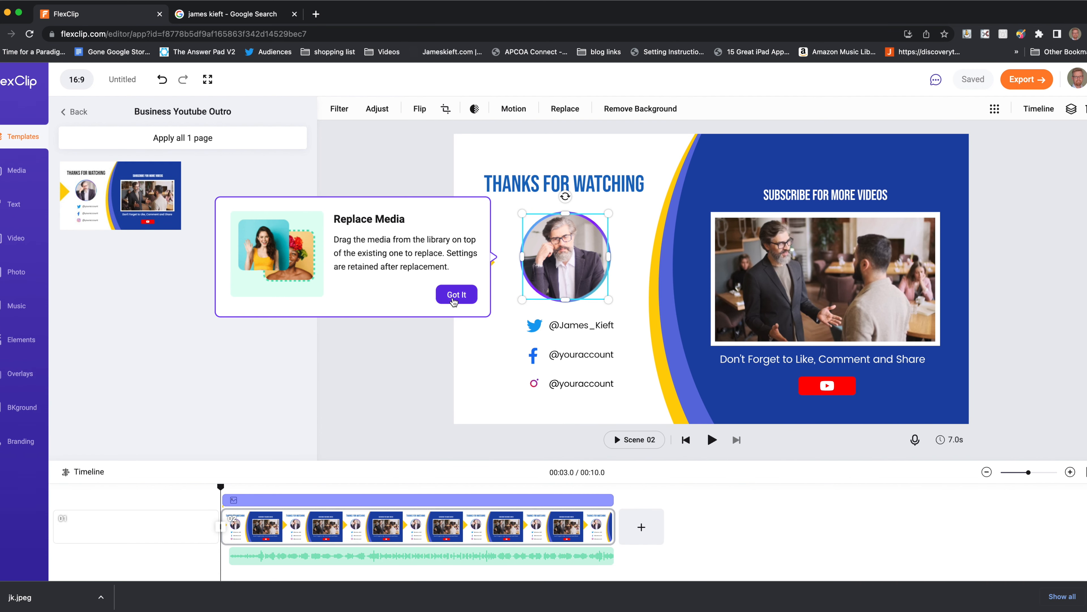
- Start a local-file upload from FlexClip's Media panel after dismissing the tip
left_click(457, 294)
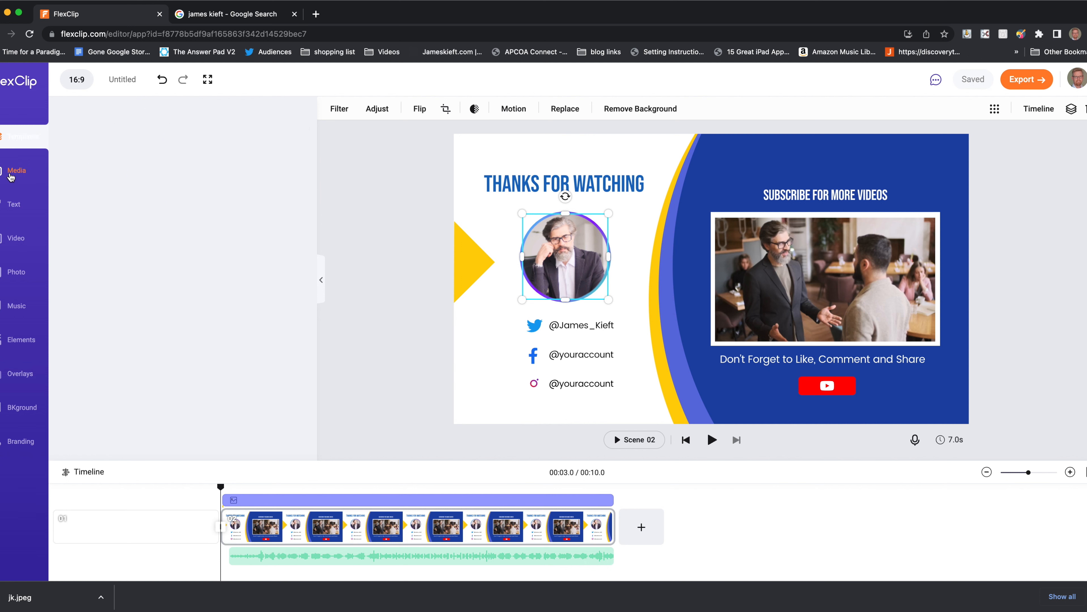
left_click(16, 170)
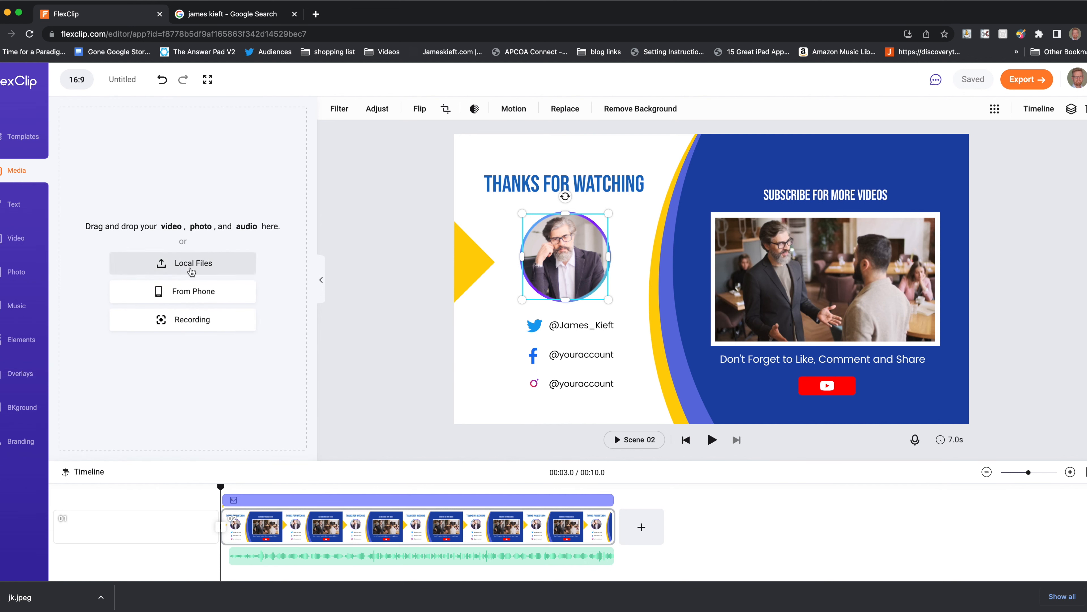
left_click(192, 319)
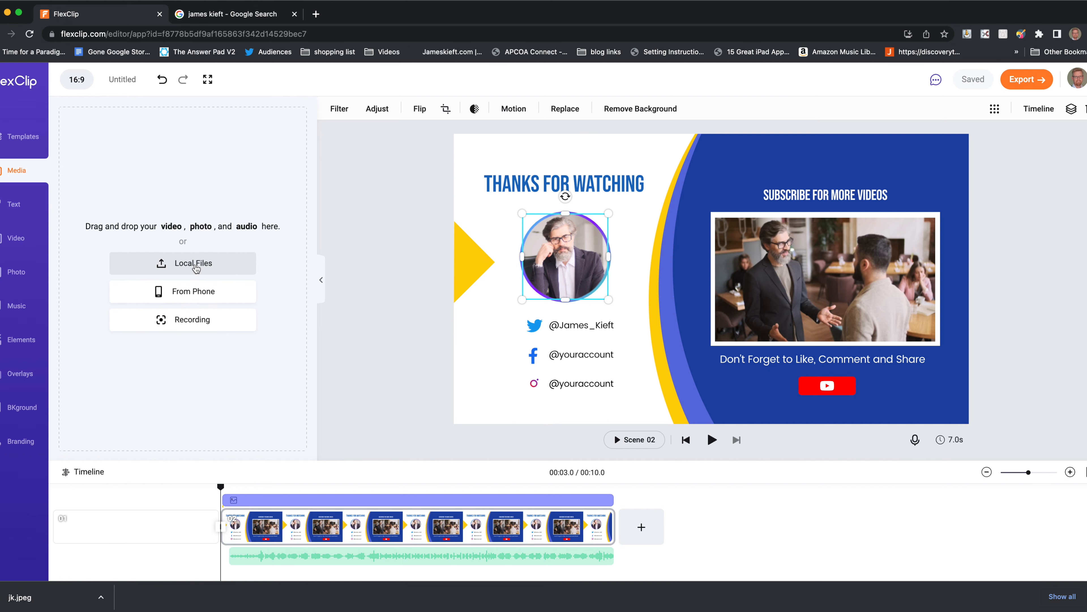
left_click(192, 263)
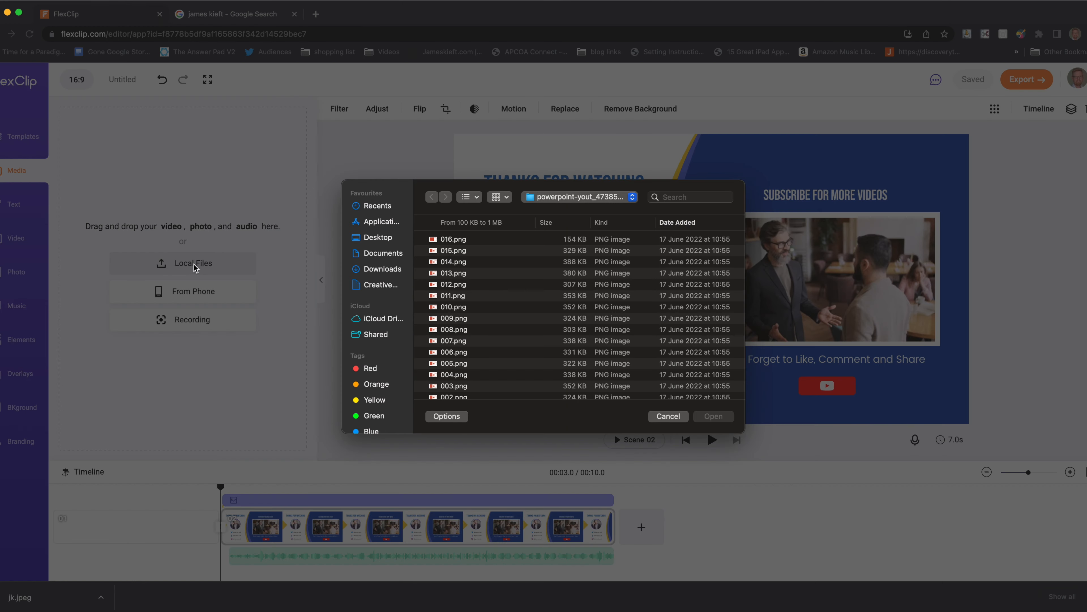
mouse_move(390, 261)
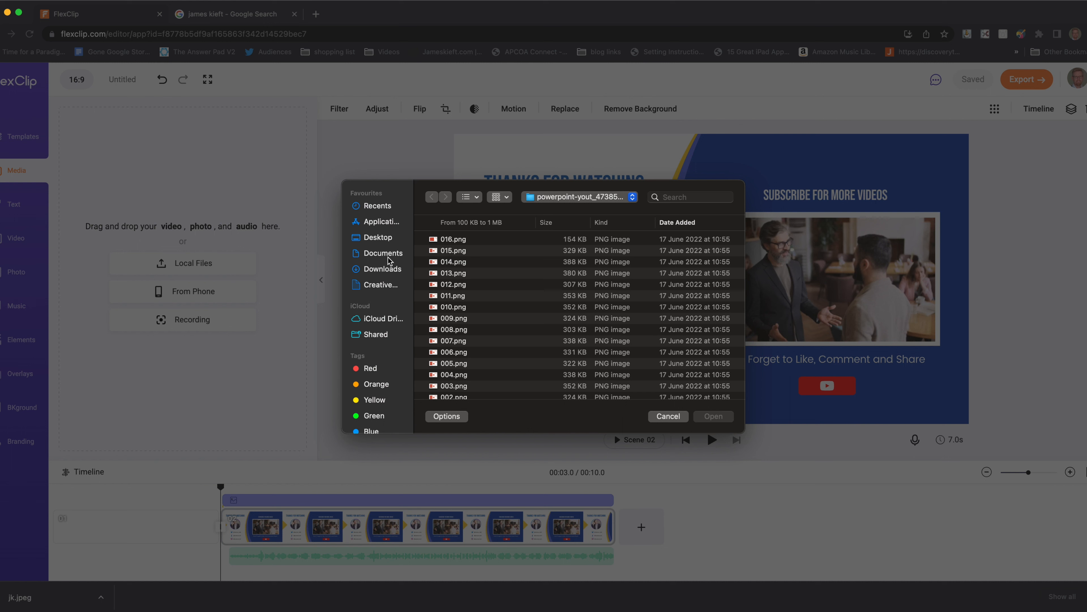
- Locate jk.jpeg on the Desktop (after checking Downloads) and upload it to the media library
left_click(381, 269)
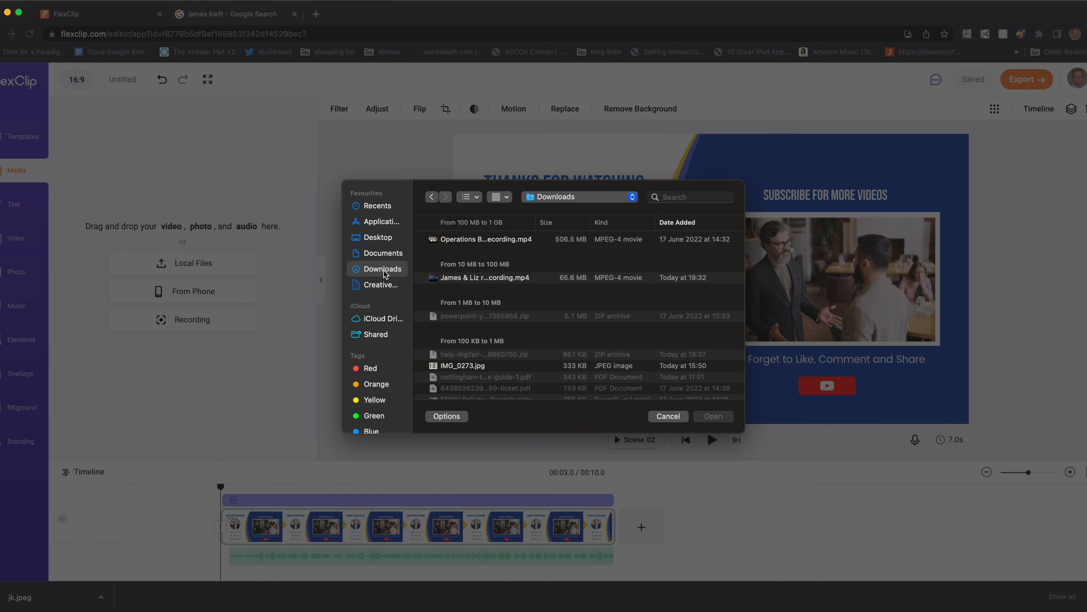
scroll("down", 3)
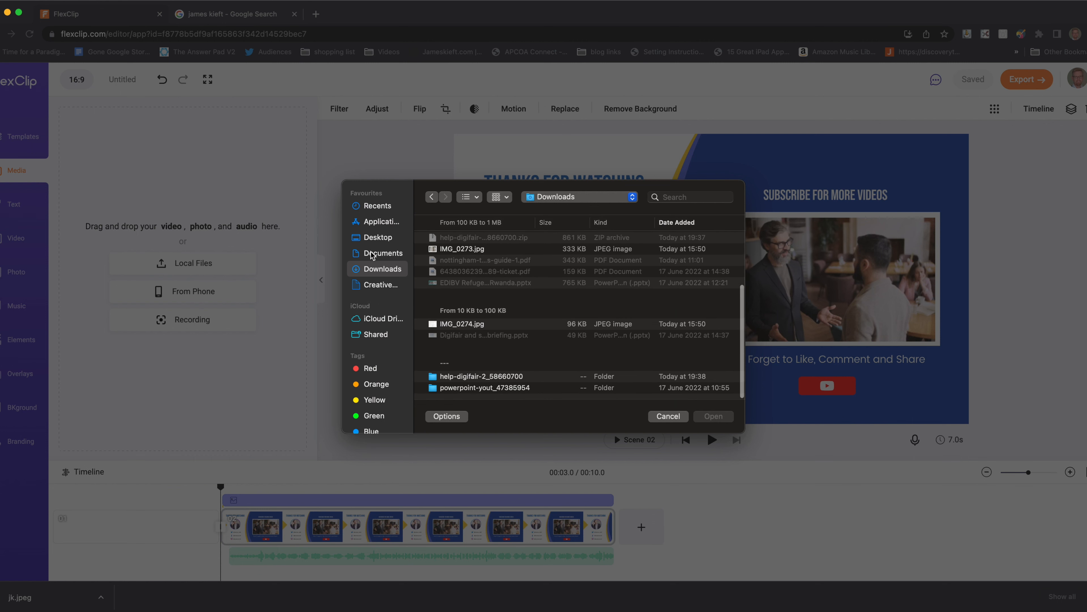
left_click(378, 236)
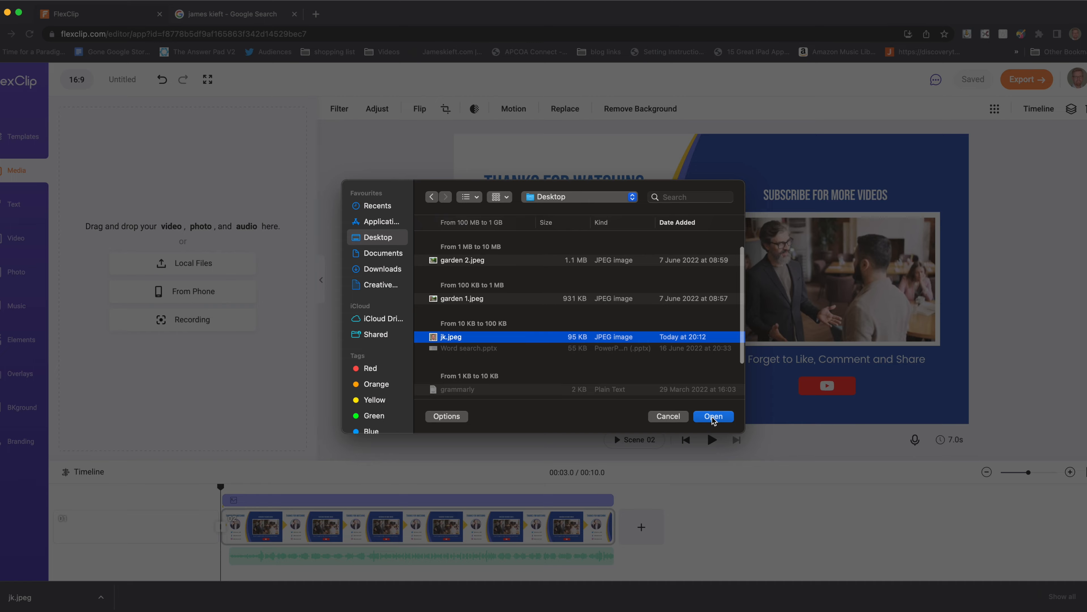
left_click(713, 416)
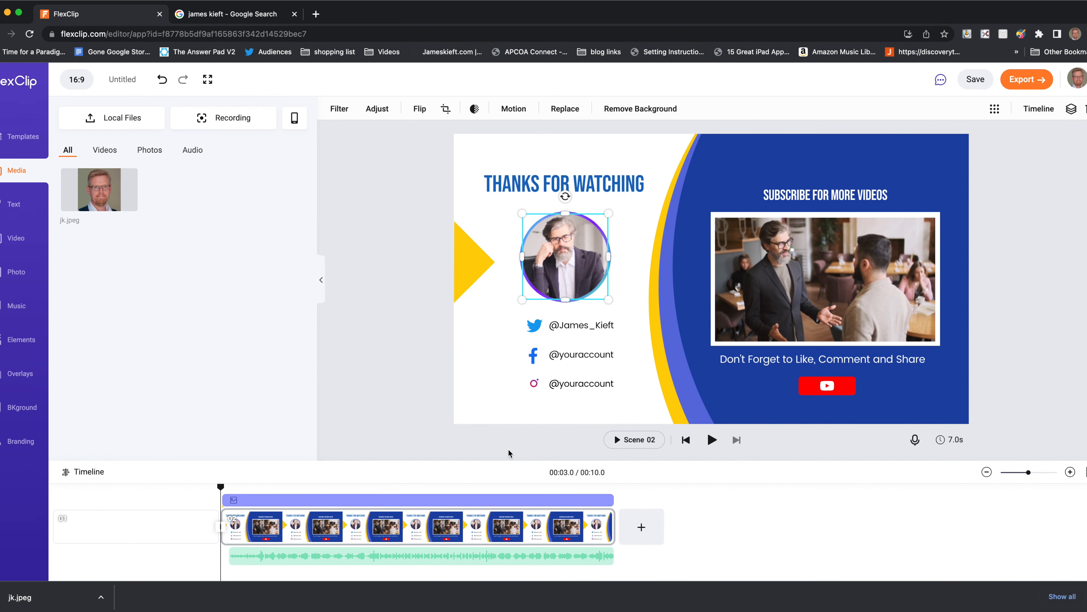
- Drop jk.jpeg onto the circular portrait so the creator's headshot fills the frame
left_click_drag(98, 189, 277, 216)
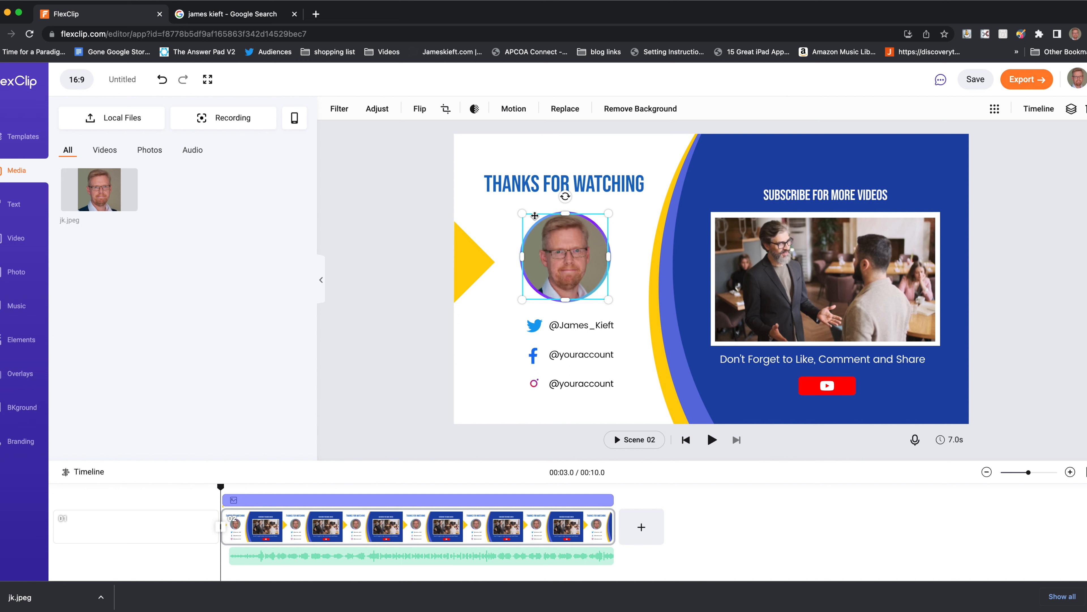
mouse_move(402, 307)
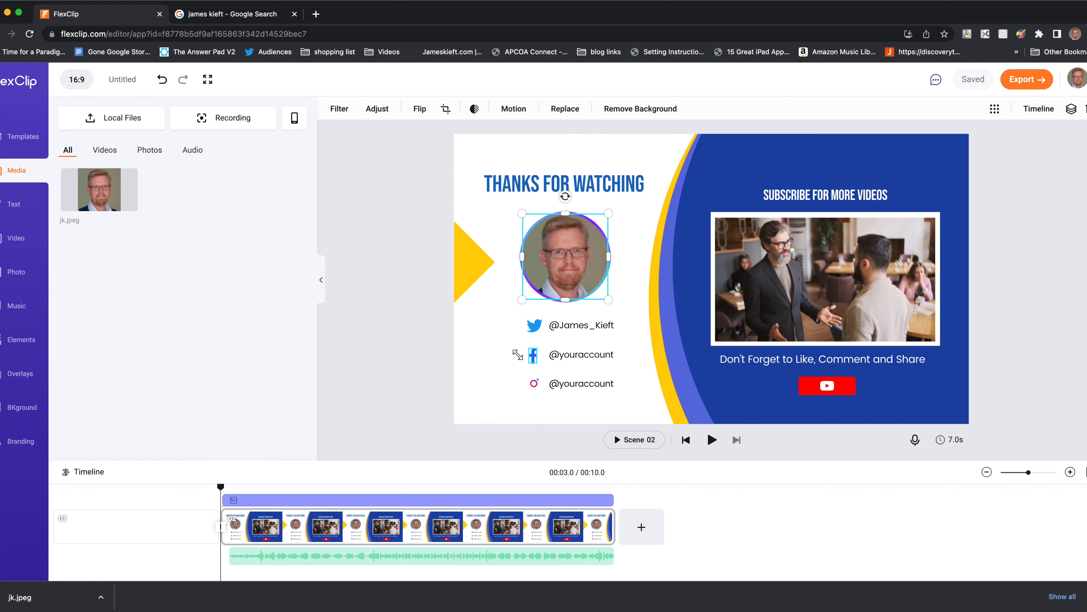
mouse_move(498, 383)
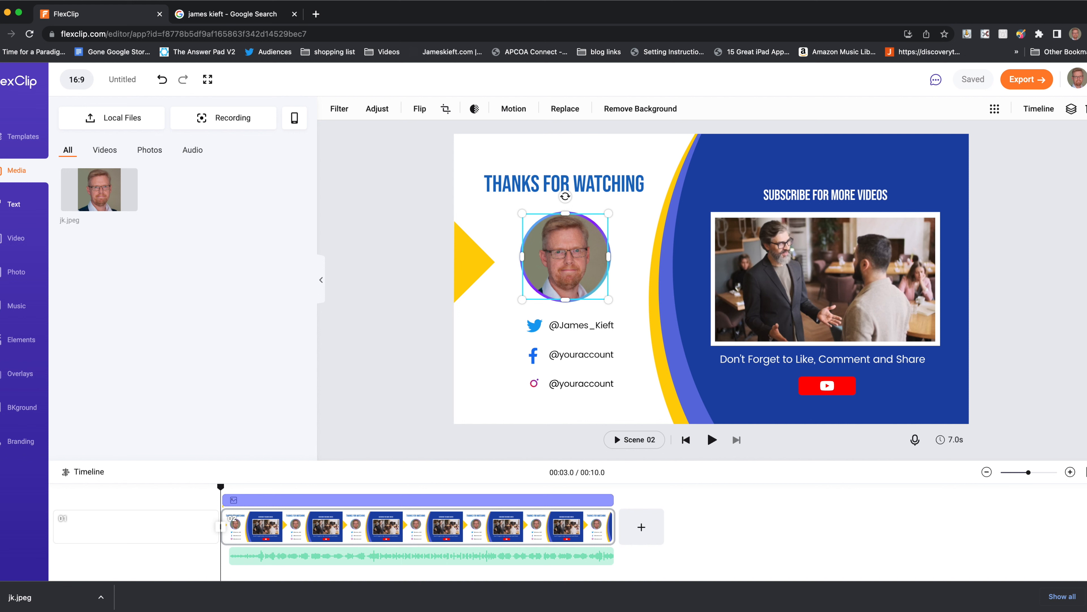
mouse_move(796, 297)
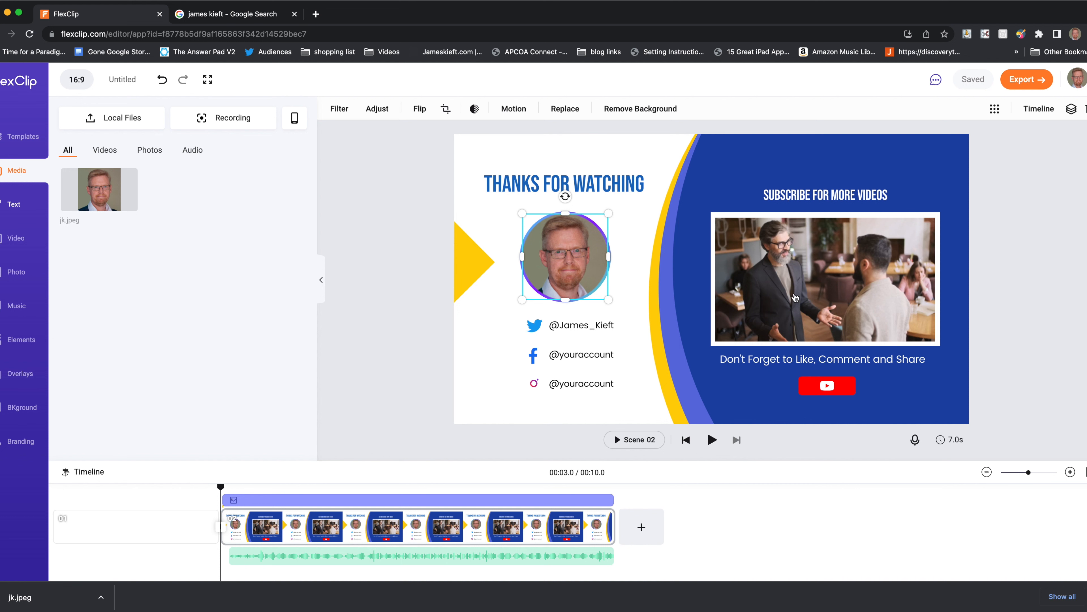
mouse_move(823, 300)
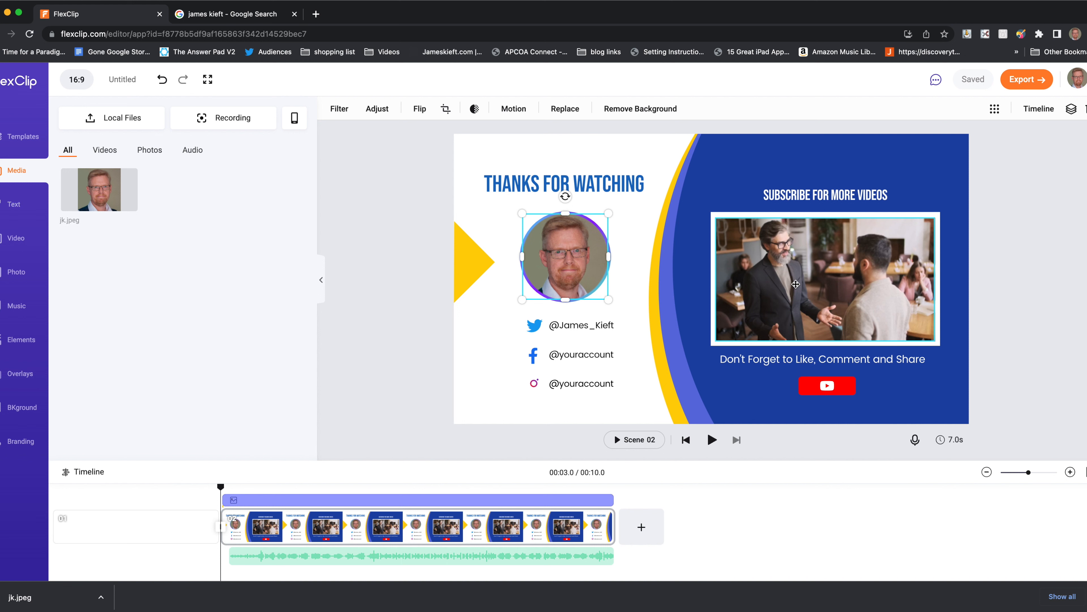
mouse_move(21, 217)
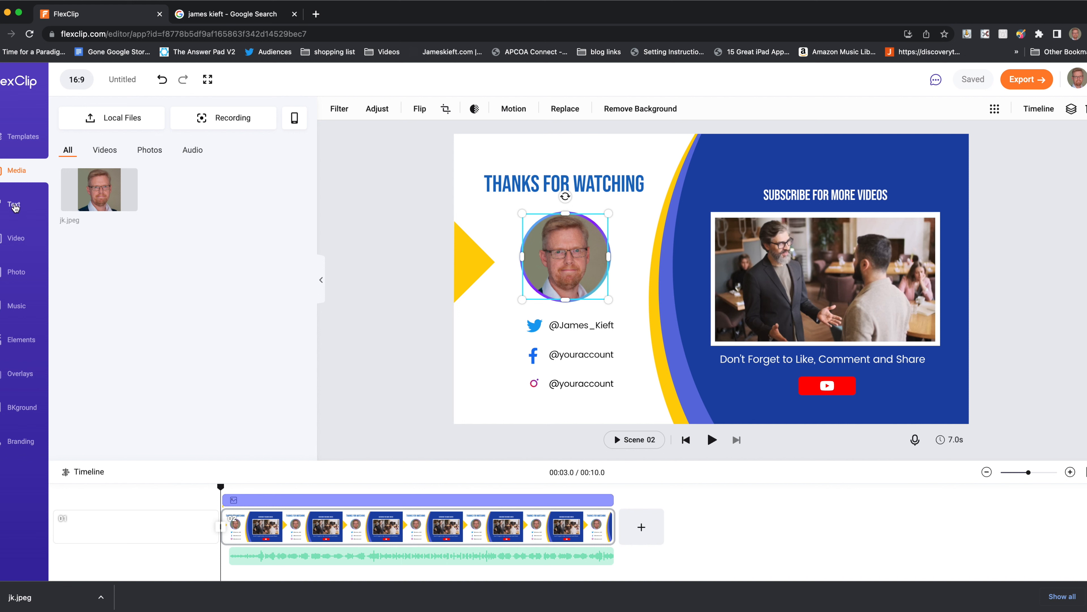
mouse_move(21, 121)
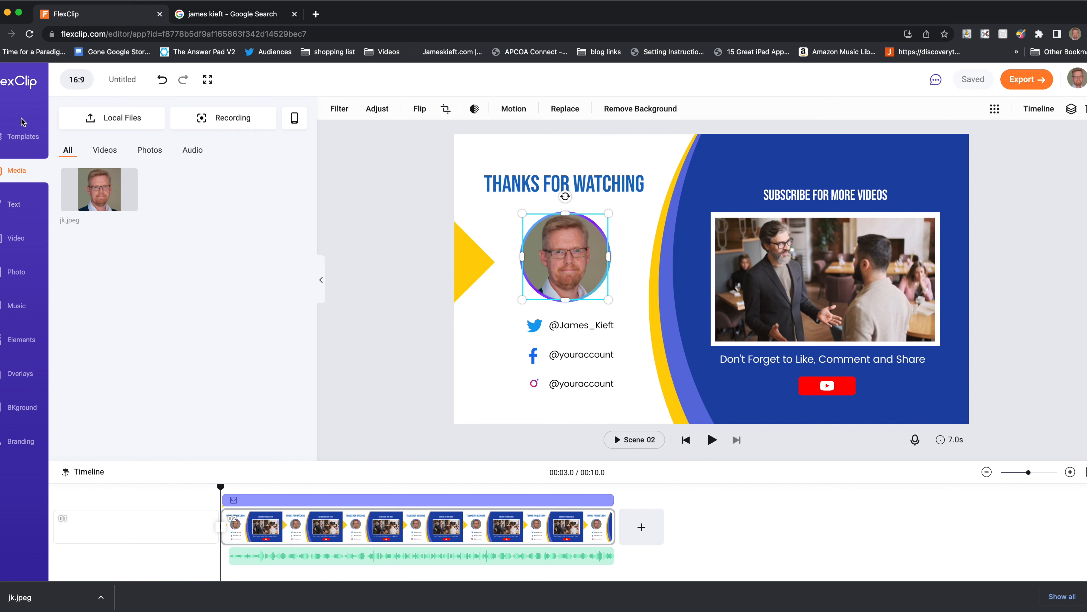
left_click(13, 204)
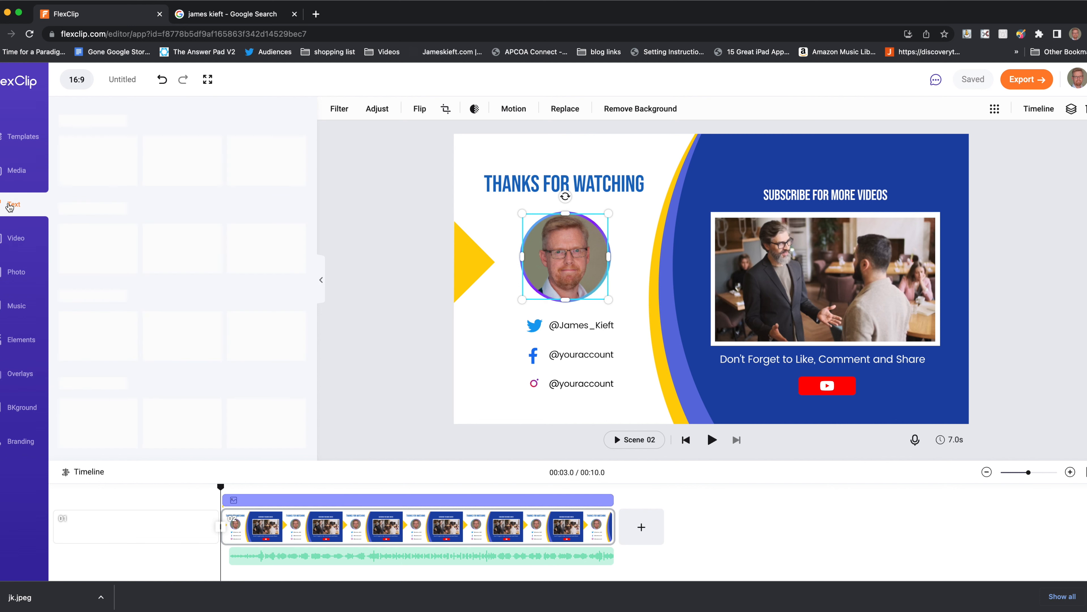
- Add the Subscribed bell preset from the Social Media text presets, choosing the red YouTube button variant
left_click(13, 204)
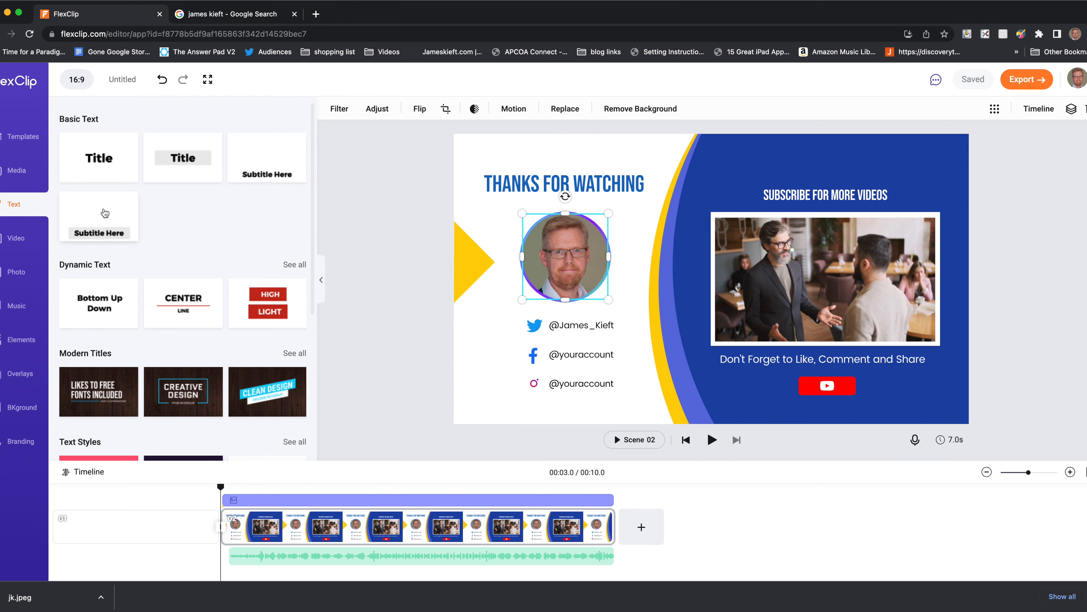
scroll("down", 3)
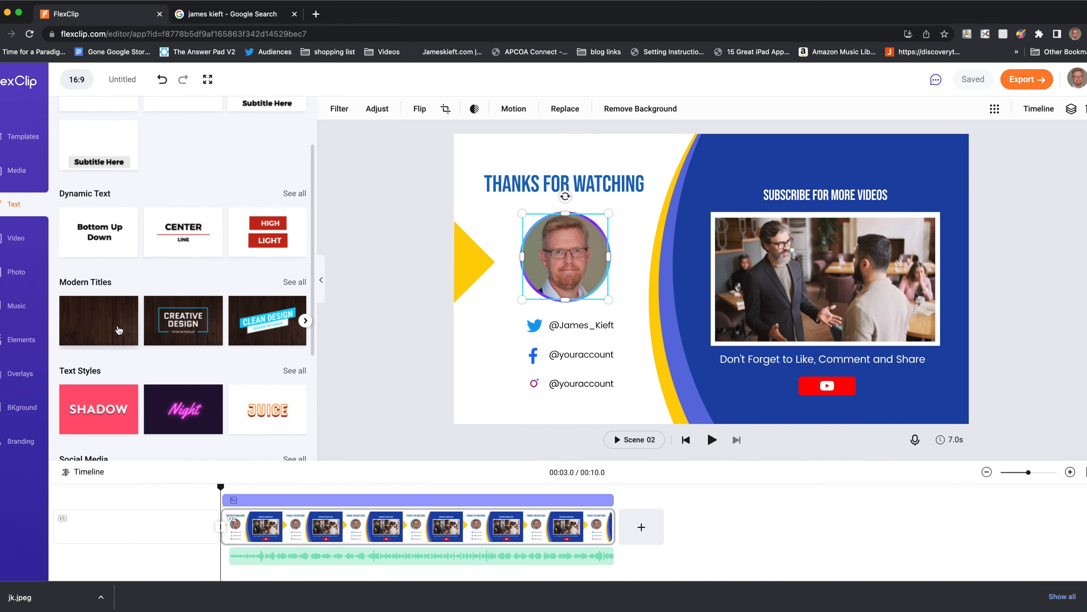
scroll("down", 3)
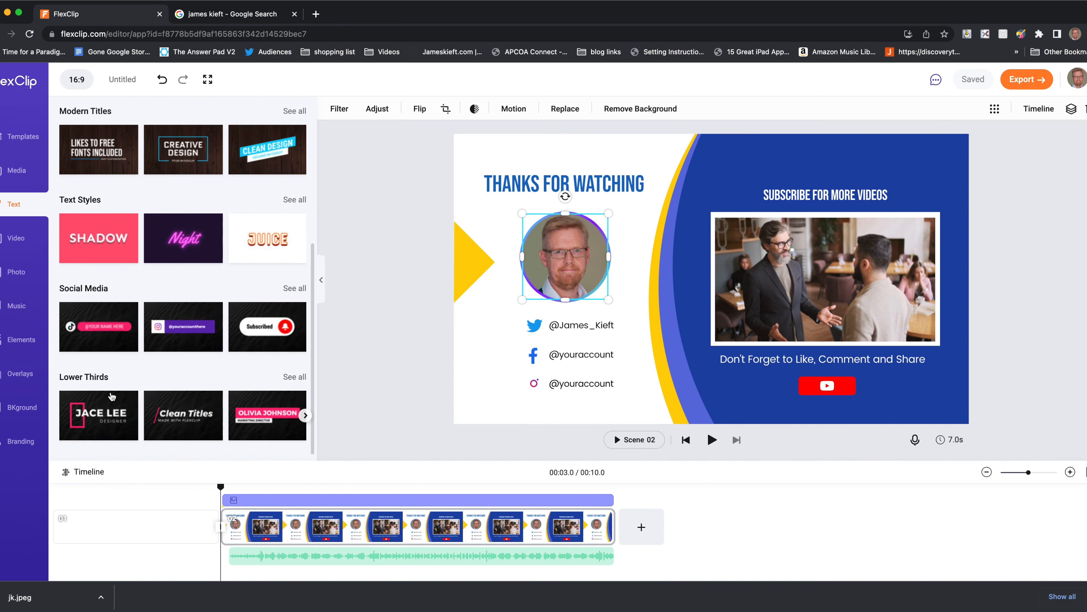
scroll("down", 3)
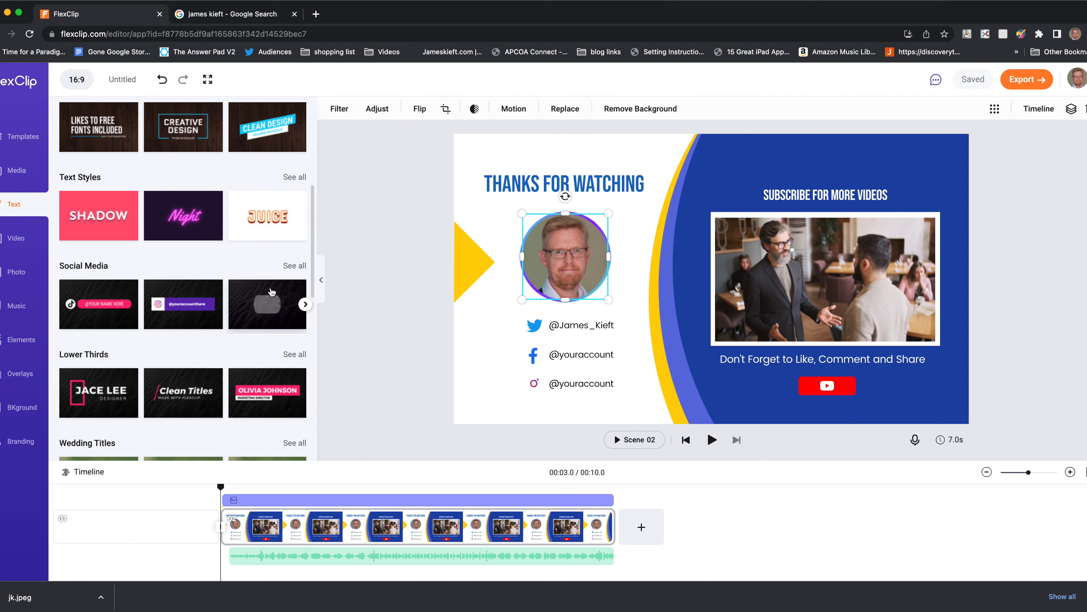
mouse_move(266, 319)
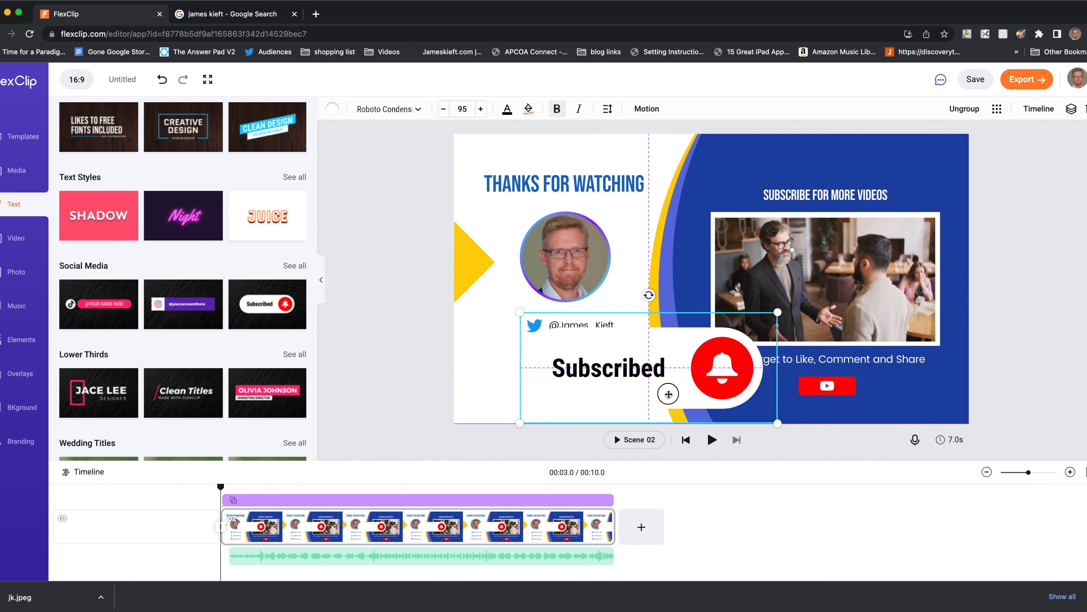
left_click(827, 386)
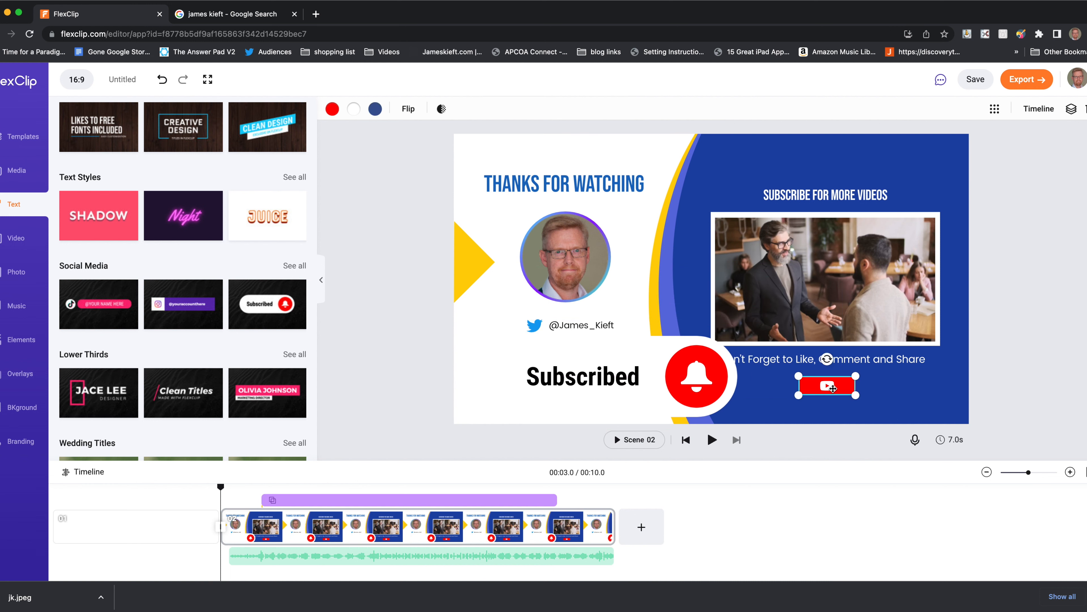
- Remove the red YouTube button and place a smaller Subscribed badge at the scene's bottom right
left_click(583, 376)
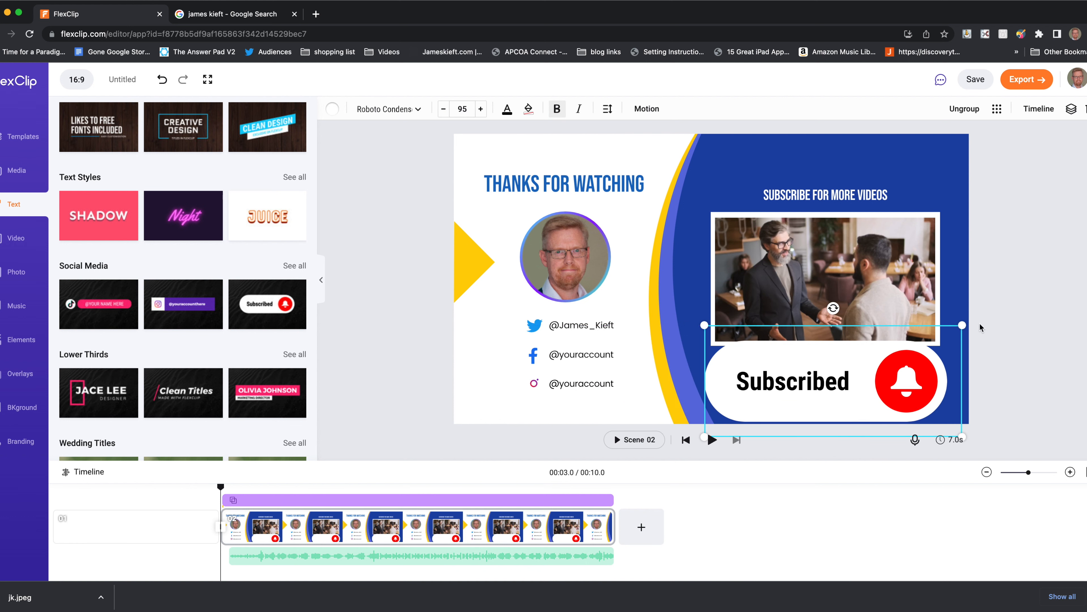
mouse_move(962, 438)
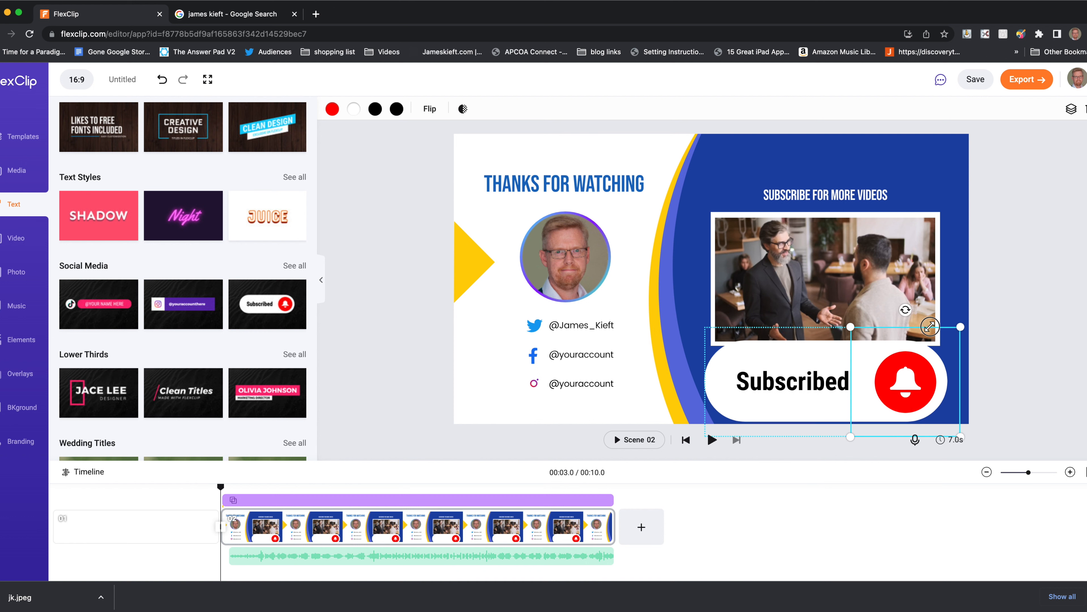
mouse_move(1003, 291)
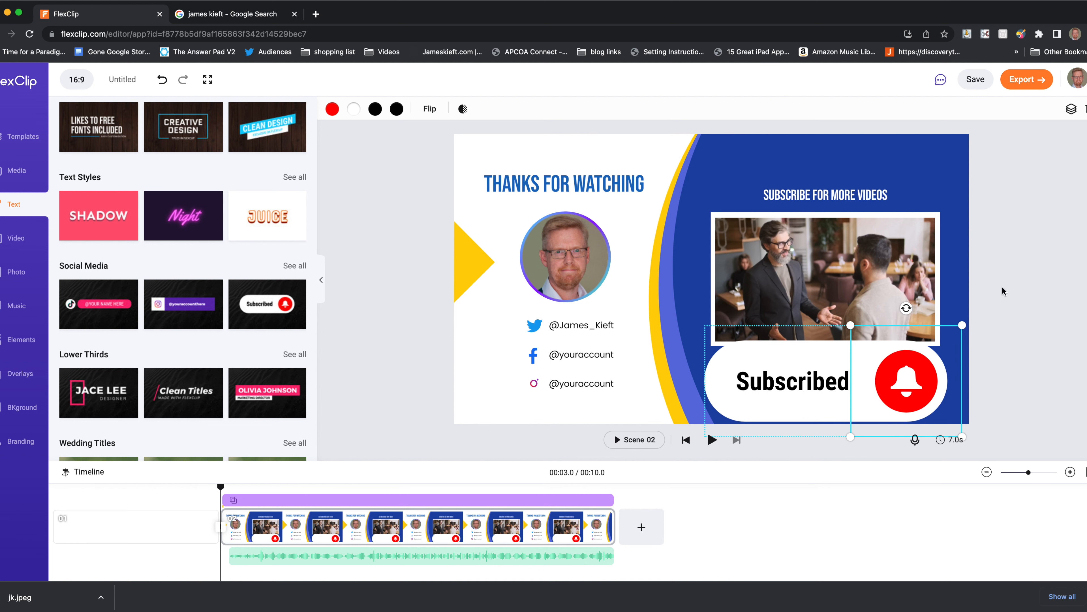
left_click(791, 381)
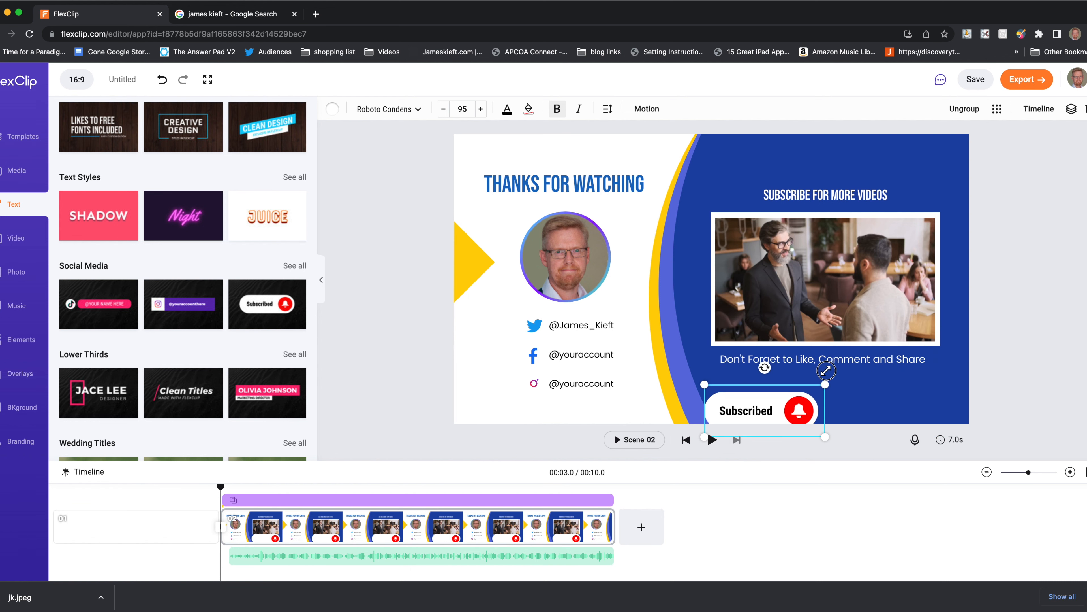
left_click(442, 109)
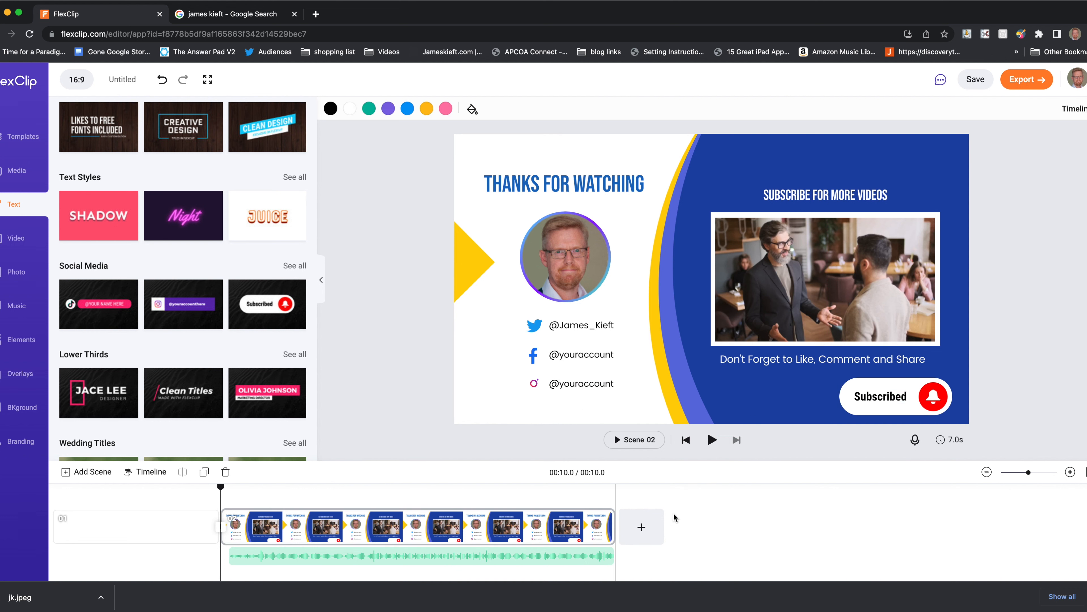
left_click(712, 439)
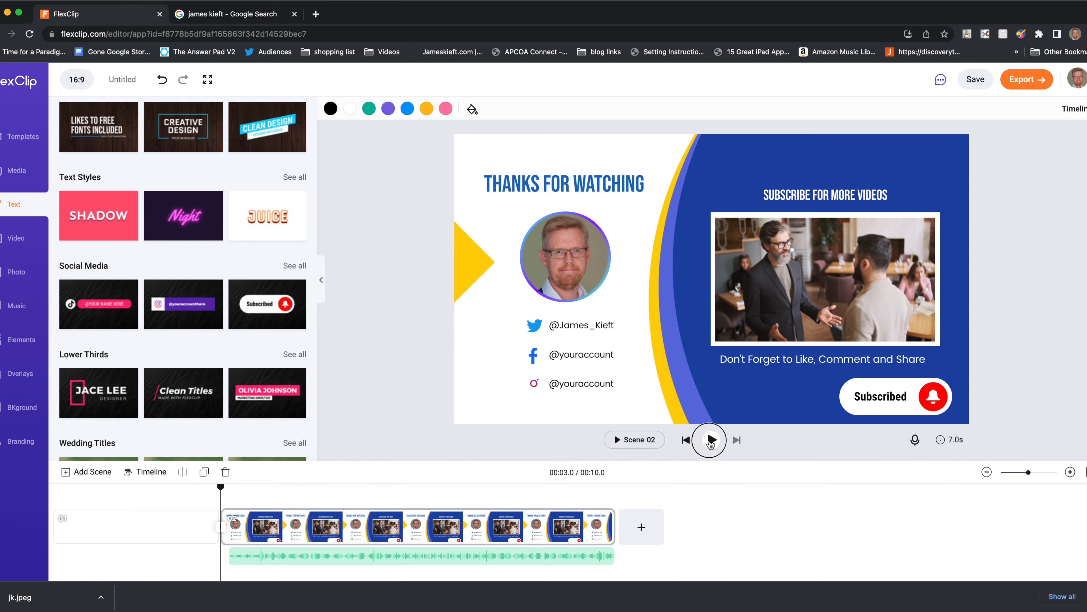
- Preview the scene, then delete the background music track from the timeline
left_click(708, 439)
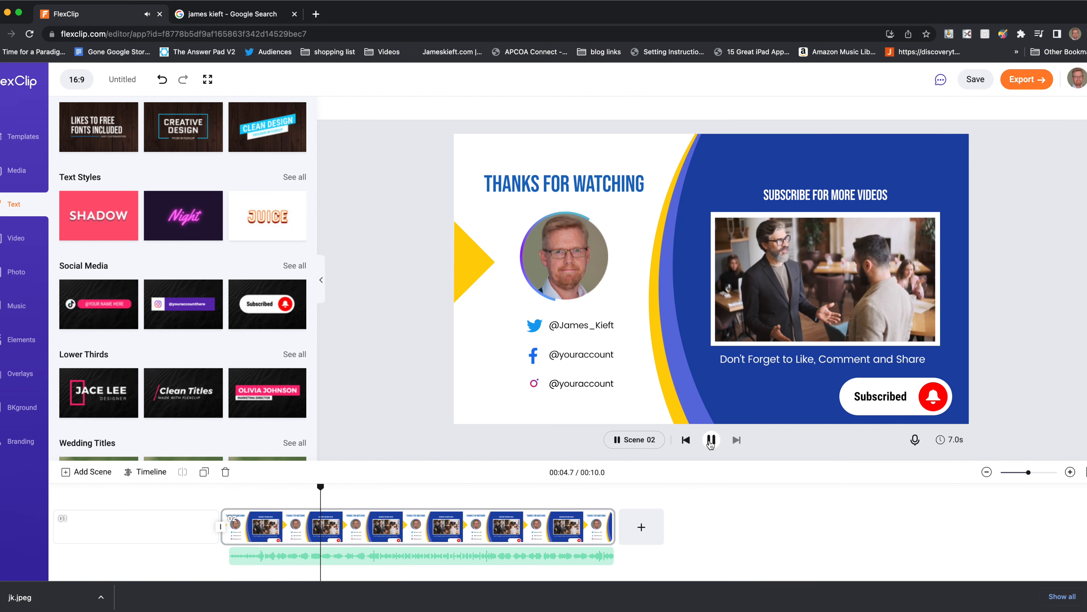
left_click(710, 439)
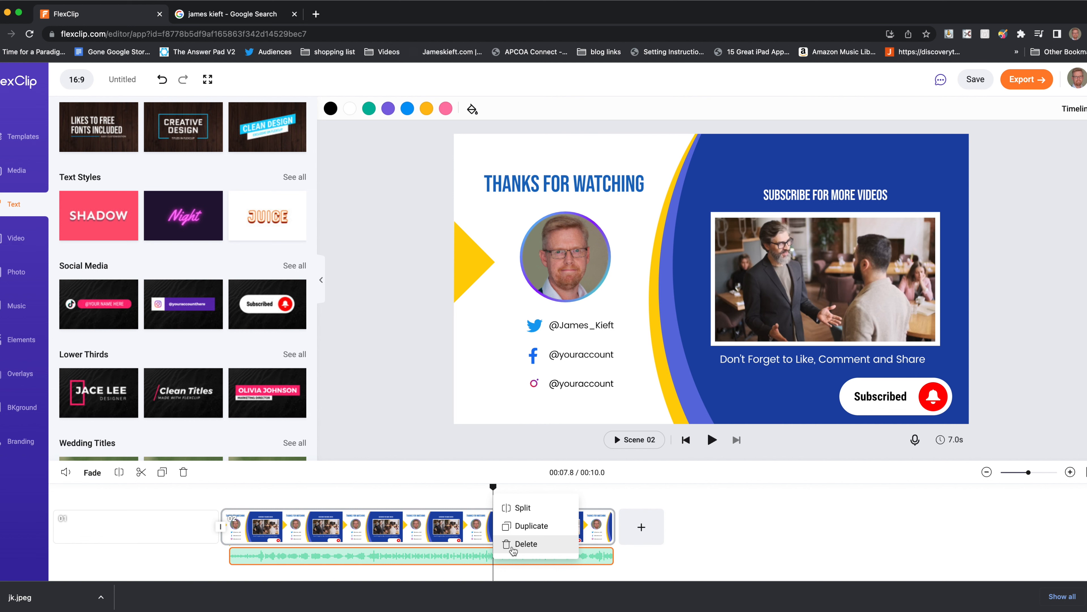
left_click(525, 544)
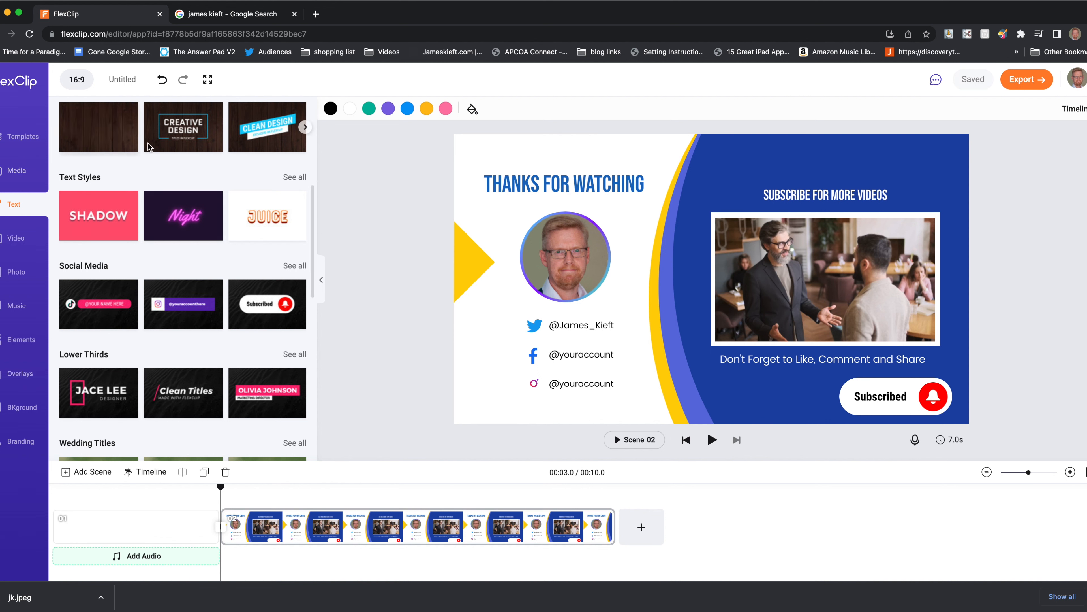
left_click(564, 257)
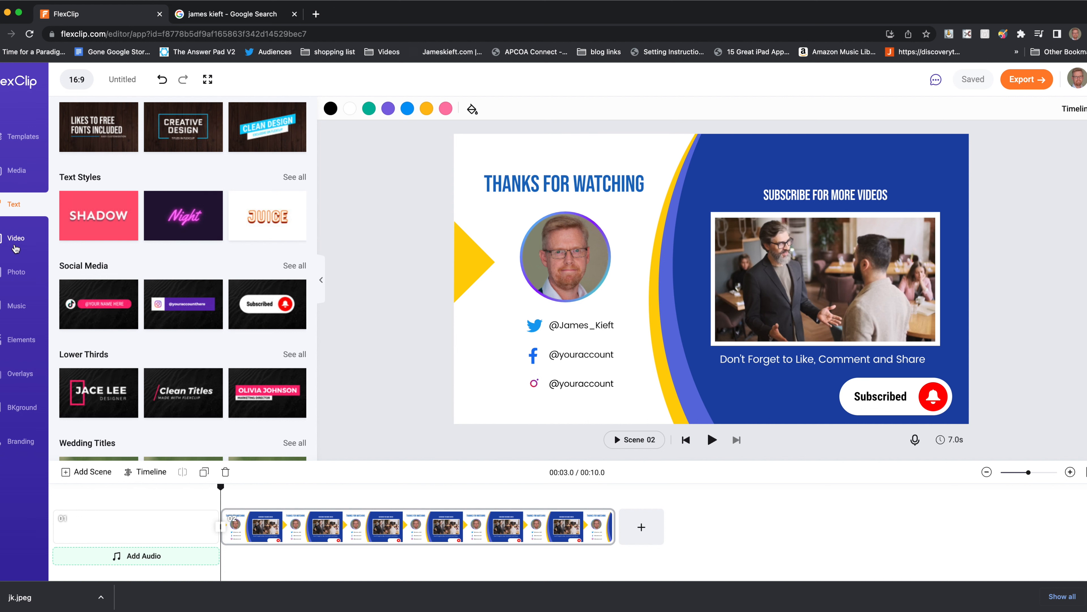
left_click(16, 238)
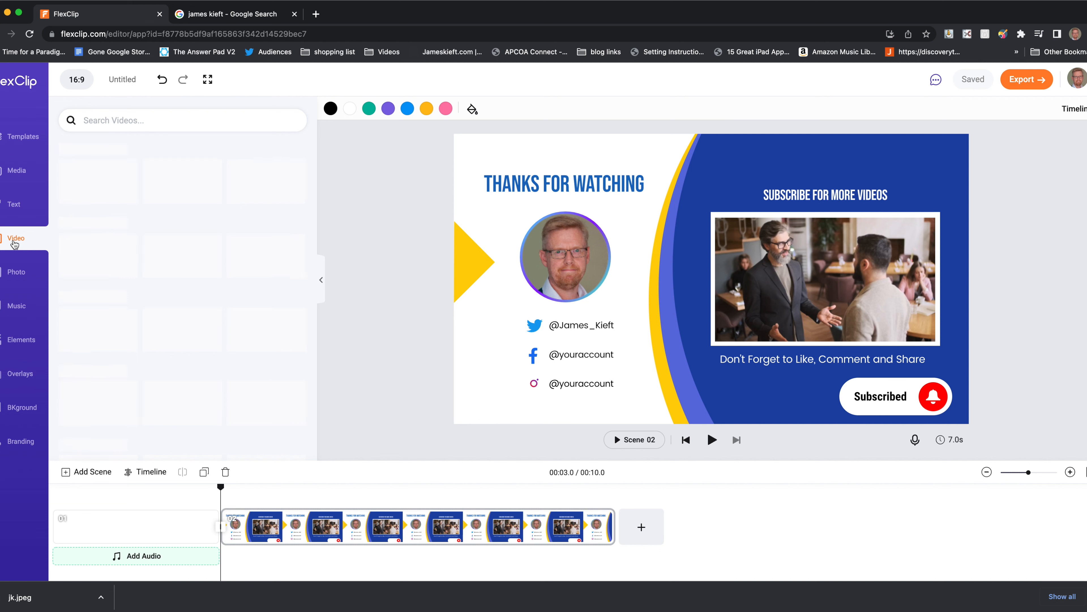
left_click(15, 238)
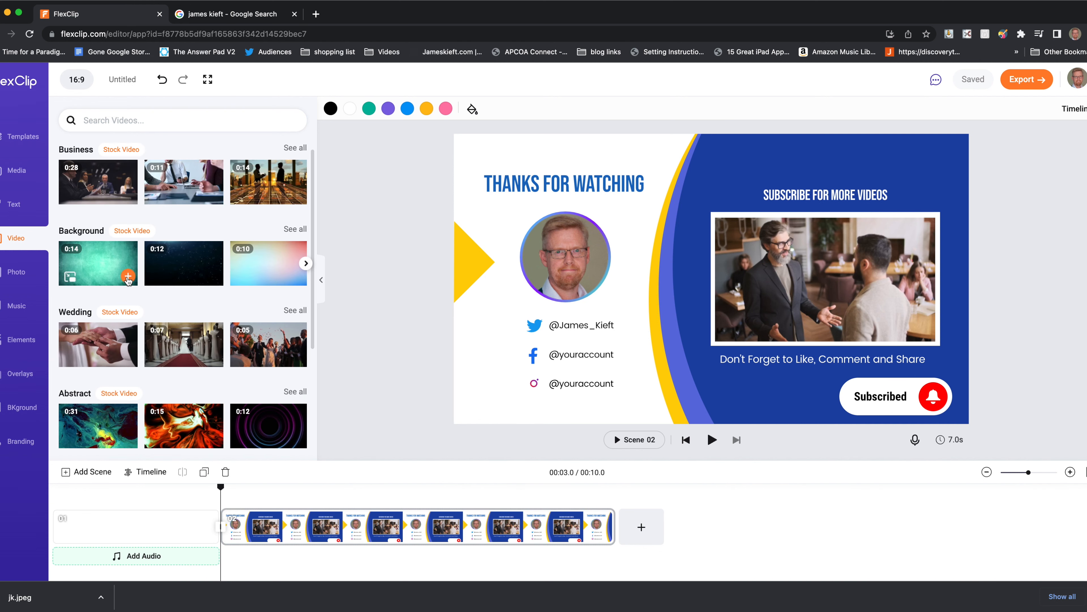
mouse_move(183, 262)
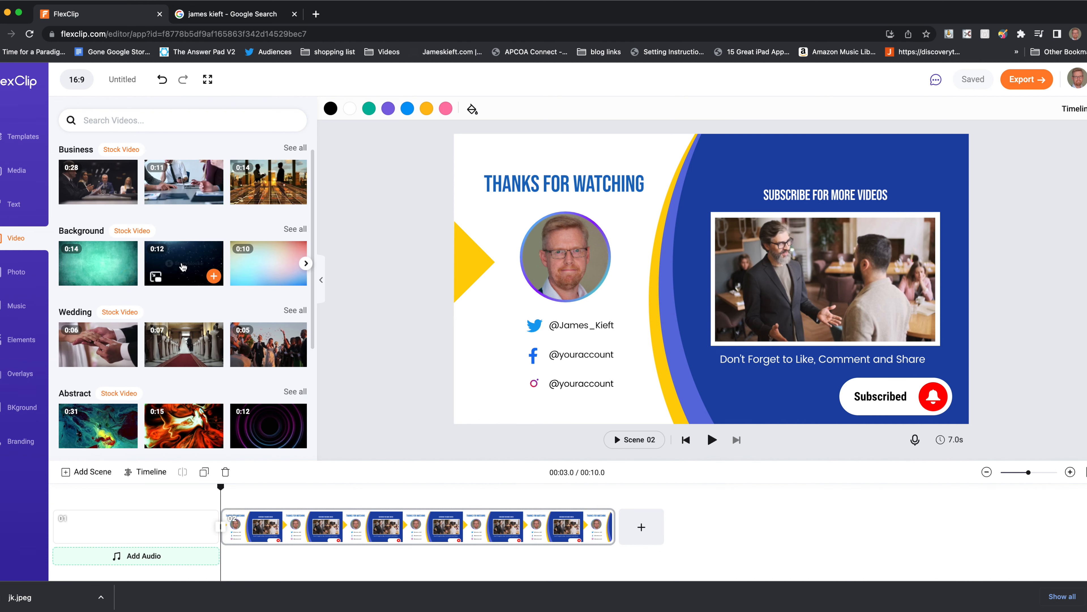
mouse_move(187, 302)
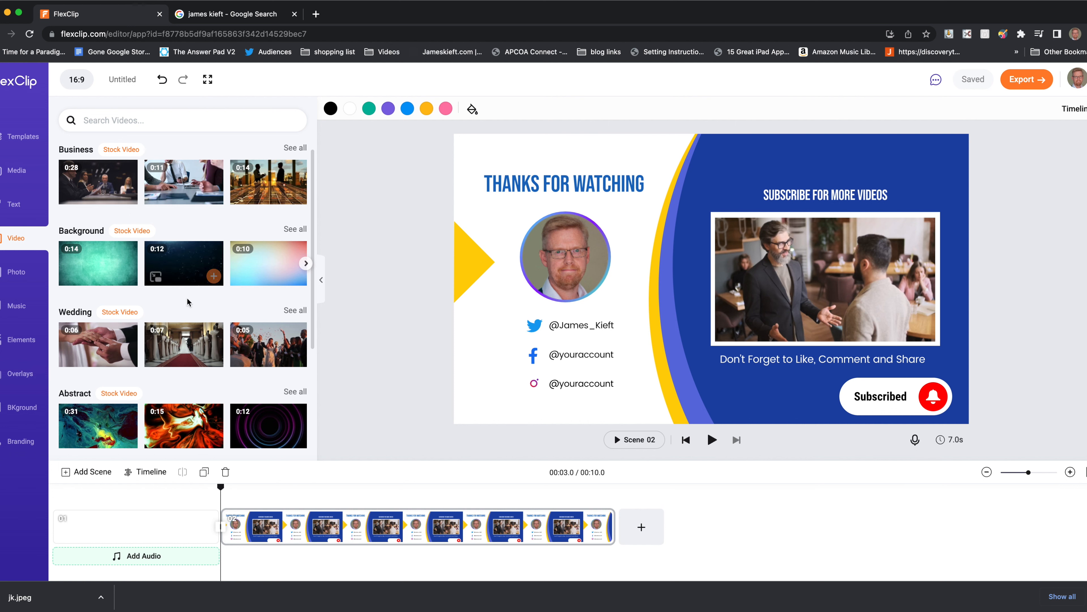
mouse_move(180, 285)
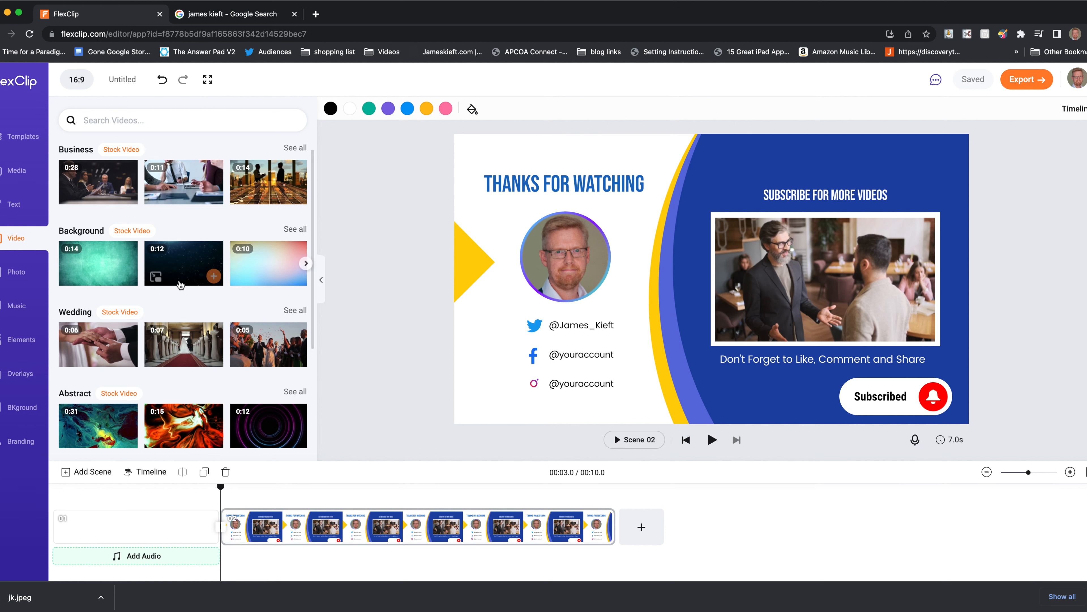
scroll("down", 3)
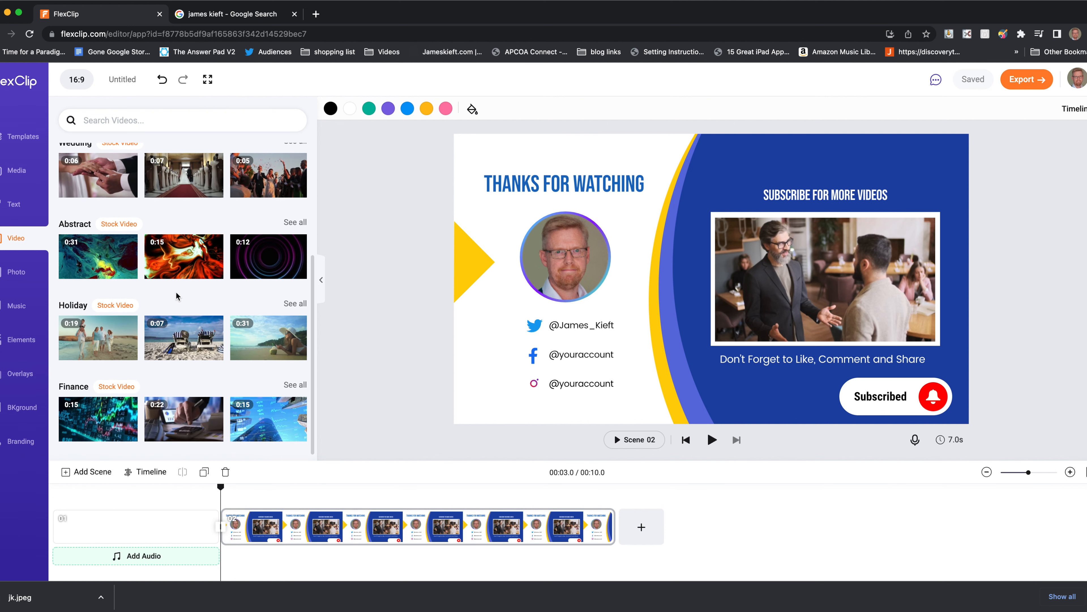
scroll("up", 3)
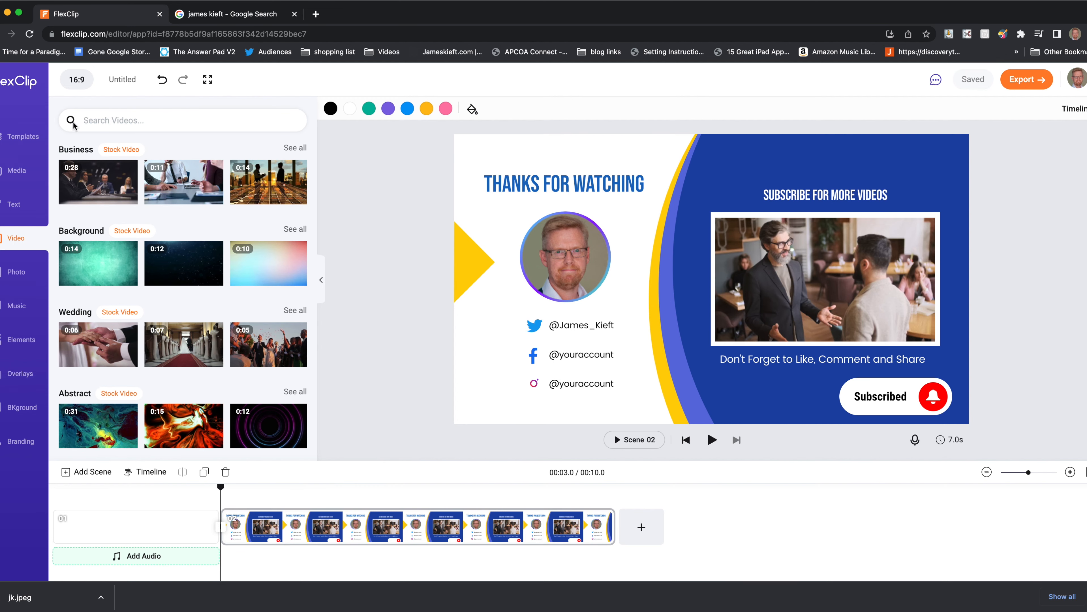
mouse_move(183, 262)
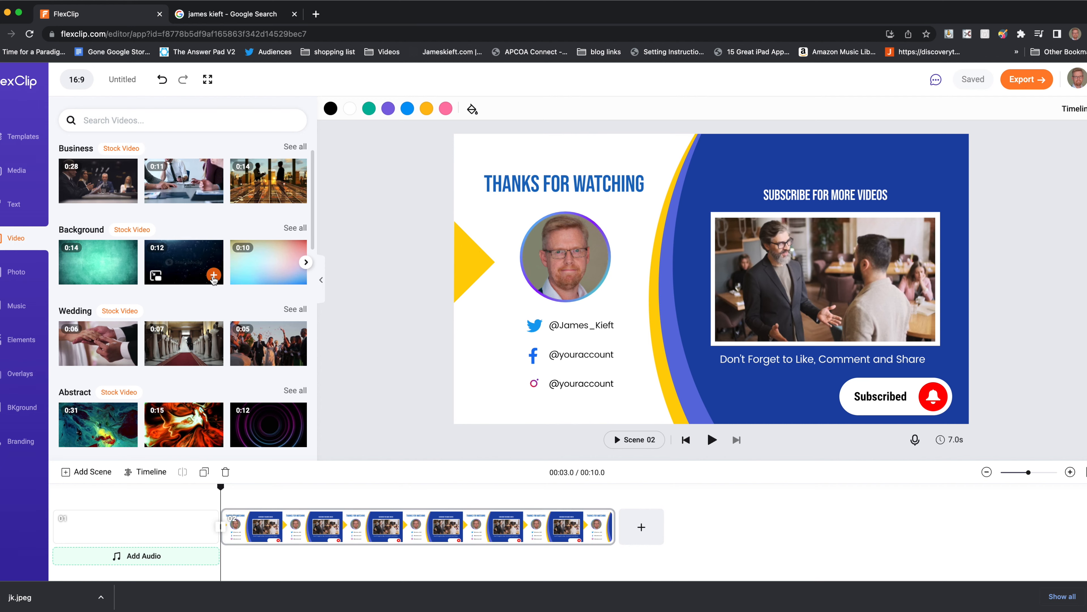
left_click(214, 277)
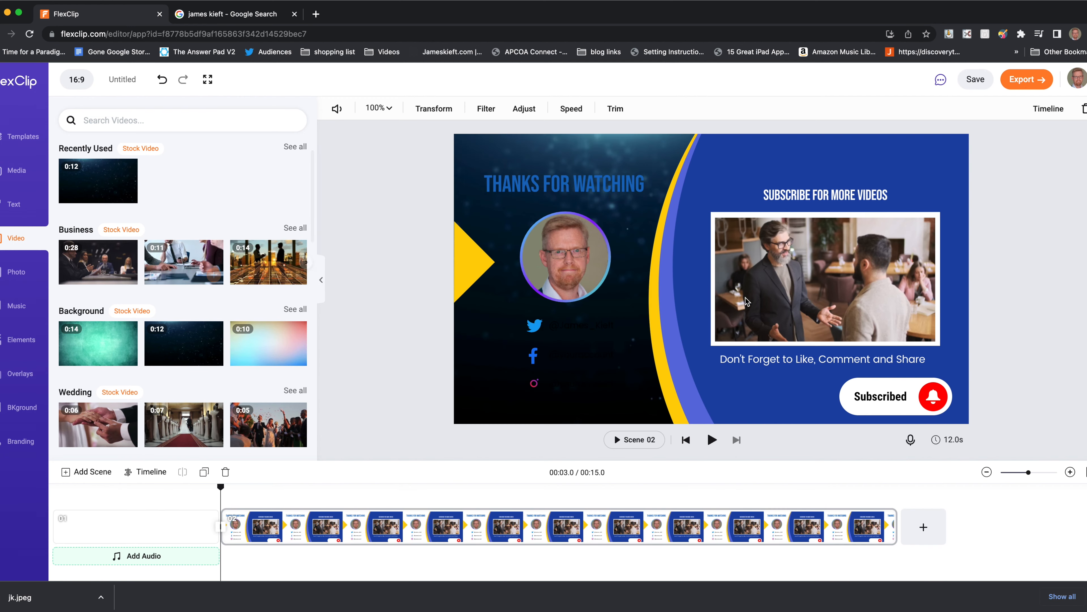
left_click(564, 257)
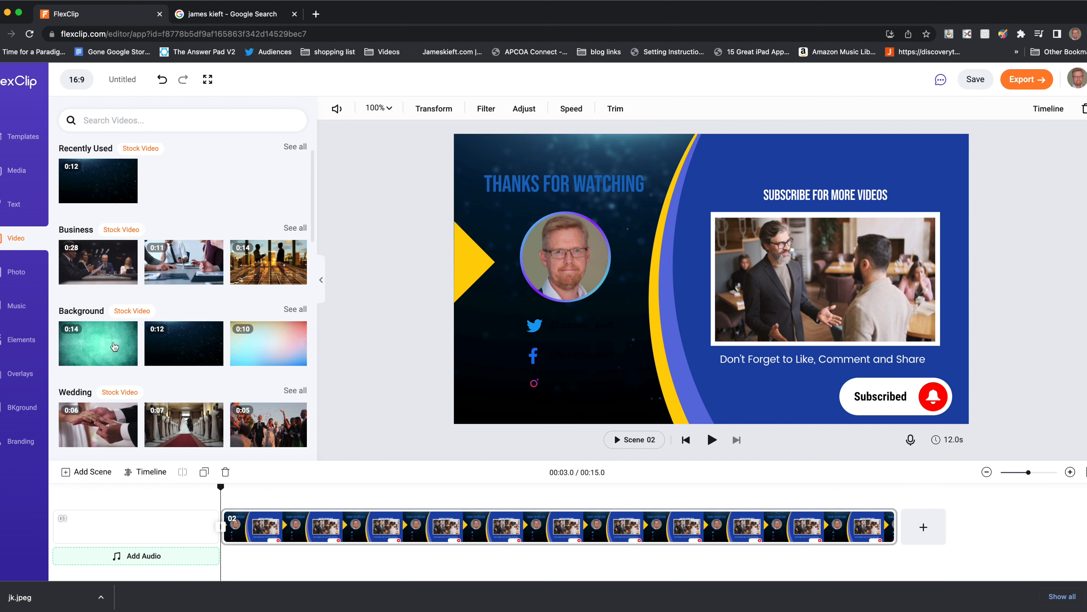
left_click(974, 79)
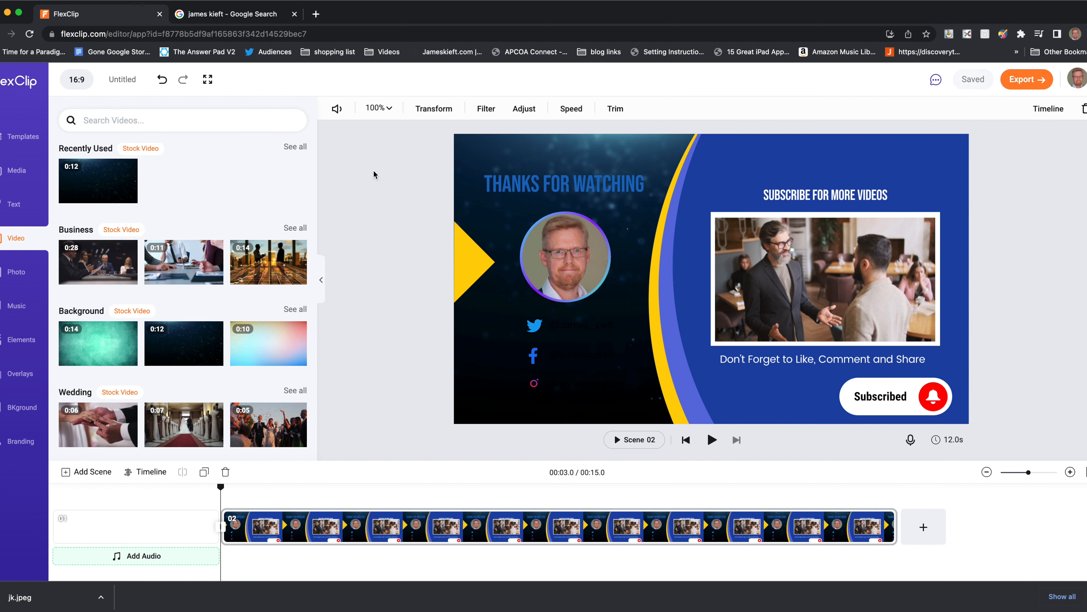
mouse_move(163, 79)
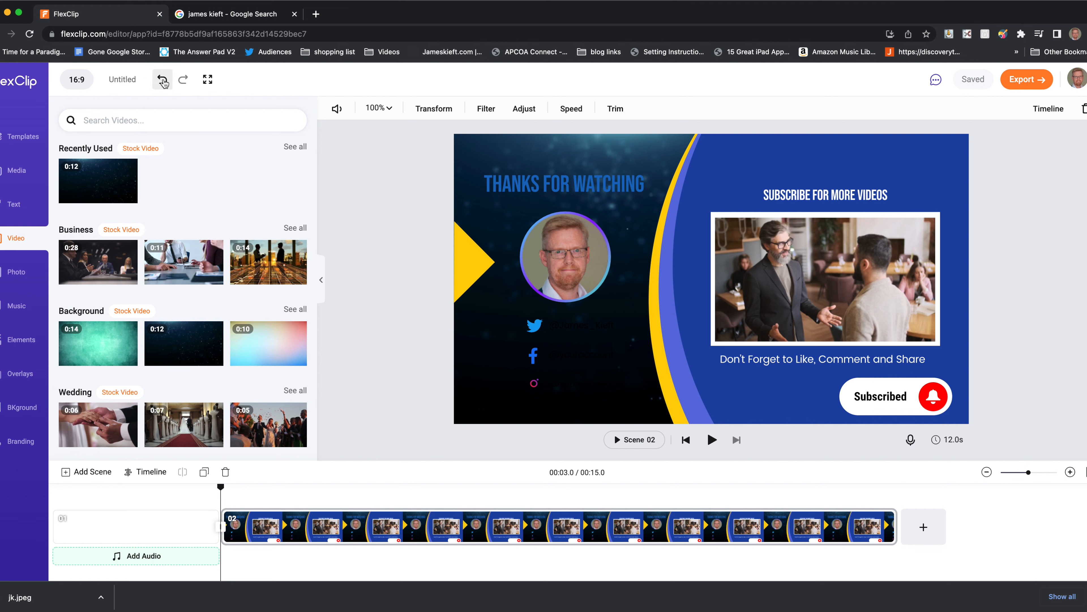
left_click(162, 79)
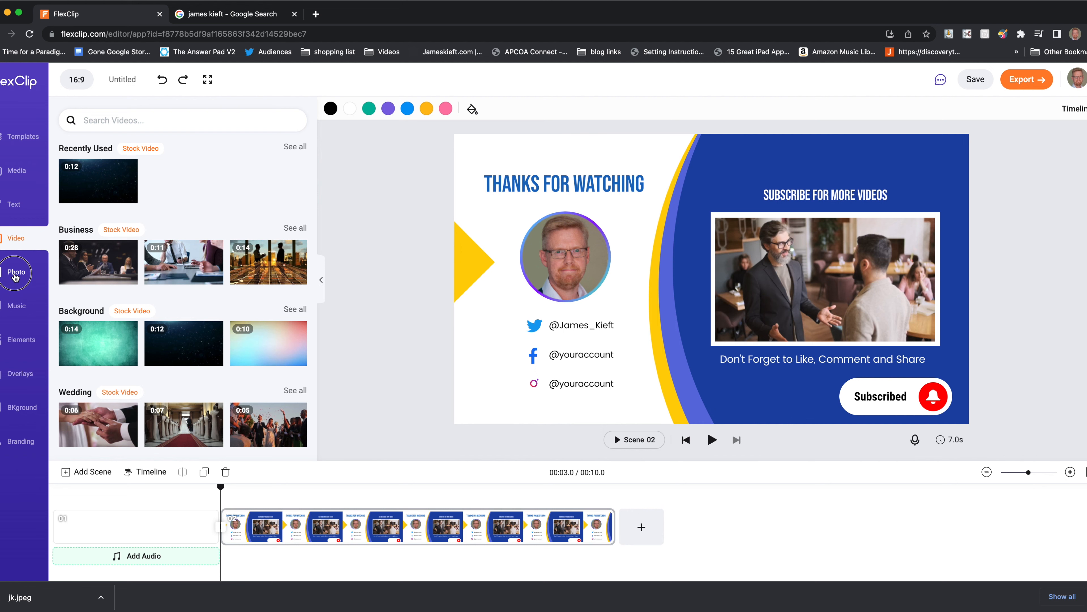
- Browse the stock Photo library through categories such as Animal, Event and Wedding
left_click(15, 272)
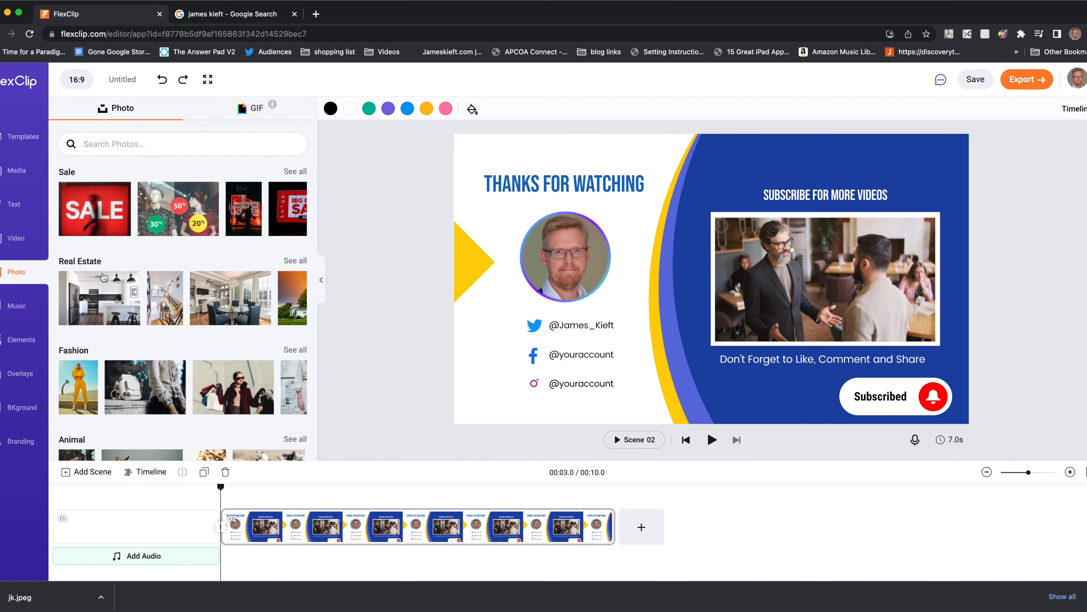
scroll("down", 3)
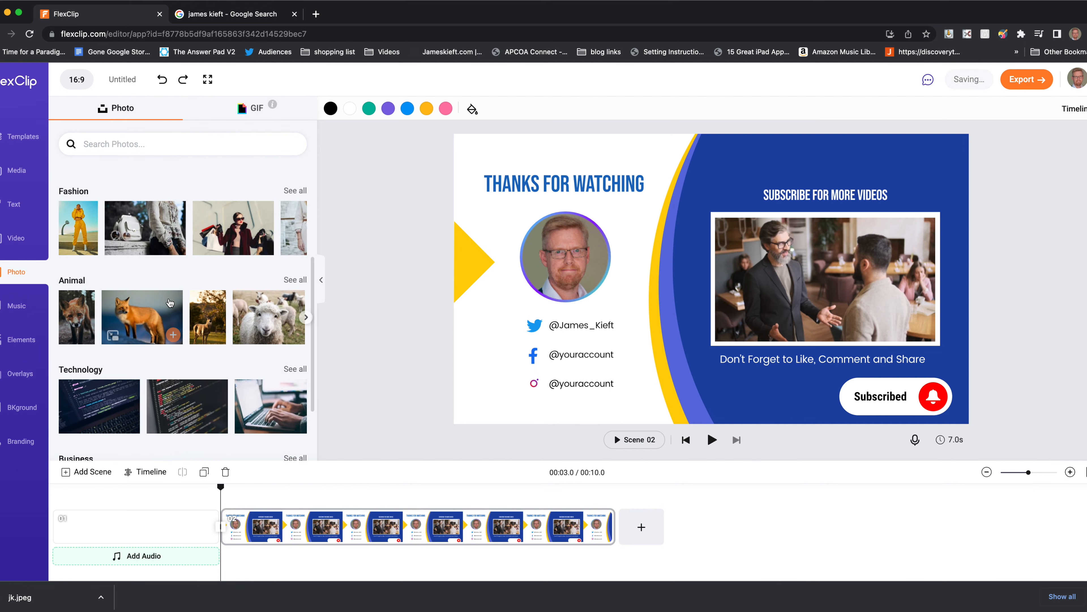
scroll("down", 3)
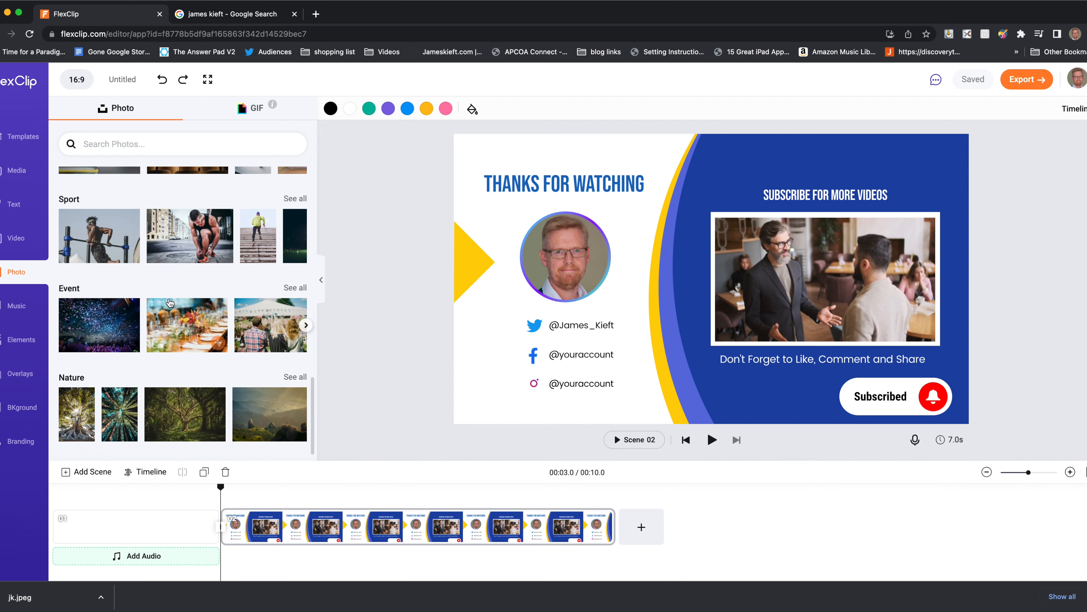
scroll("down", 3)
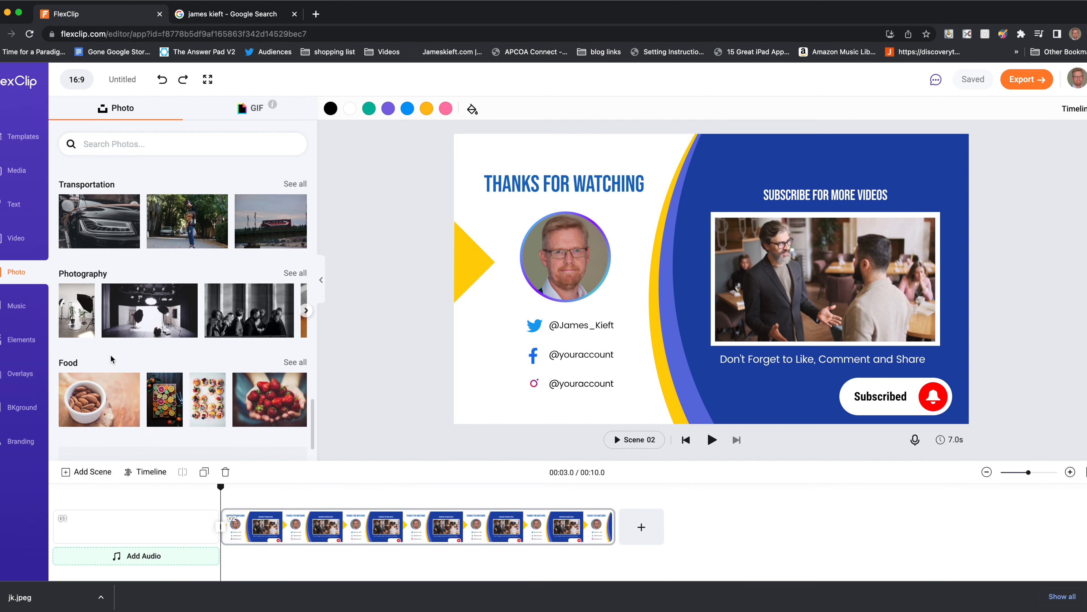
scroll("down", 3)
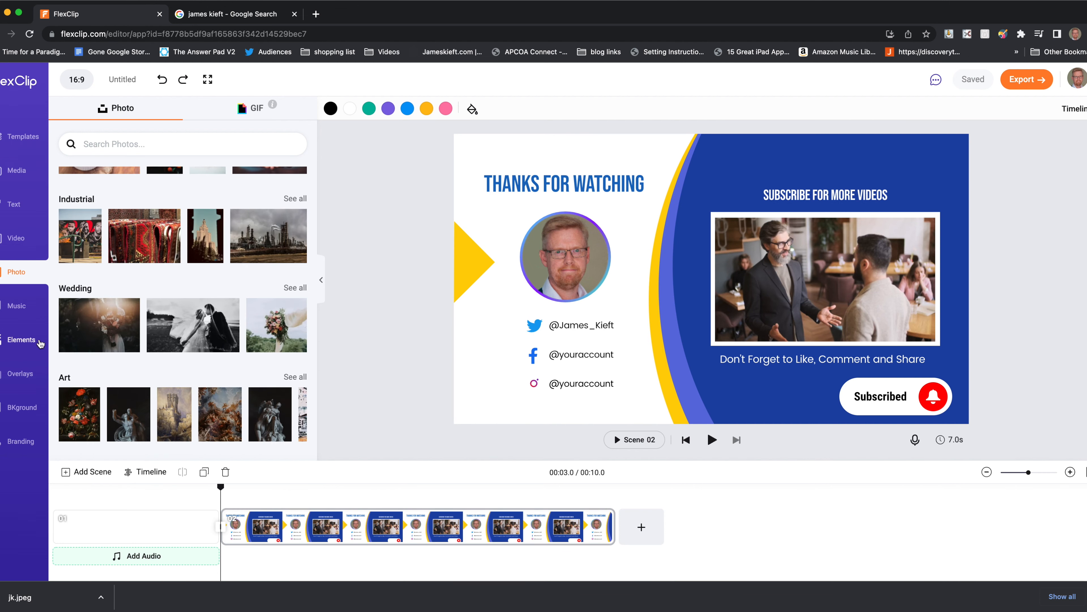
- Add the 'Joyful Ride (20 Seconds)' track from the Music library to the outro
left_click(15, 306)
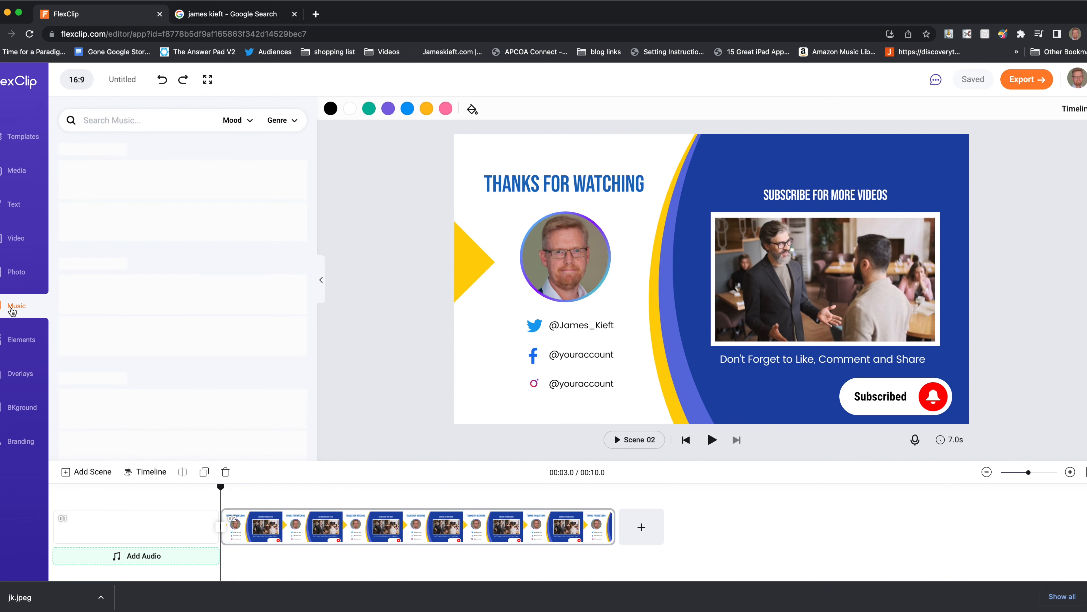
left_click(15, 306)
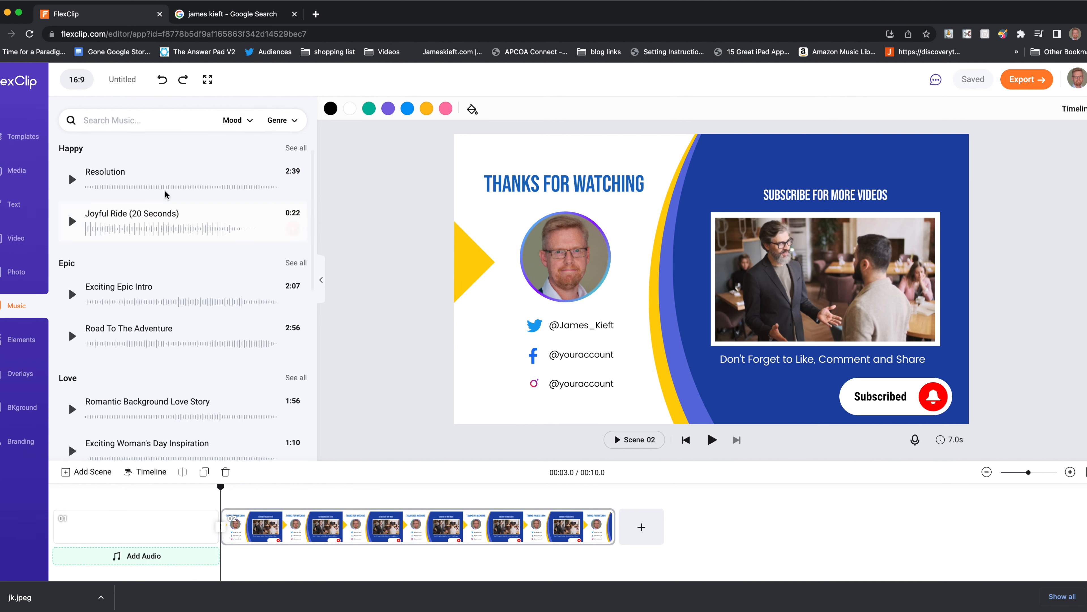
mouse_move(292, 229)
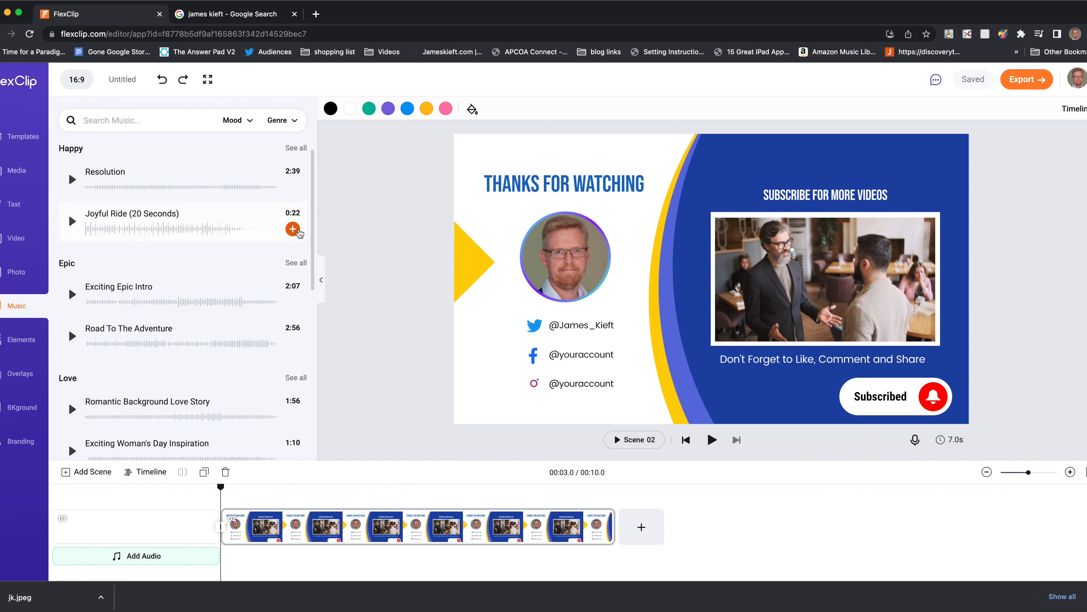
left_click(292, 229)
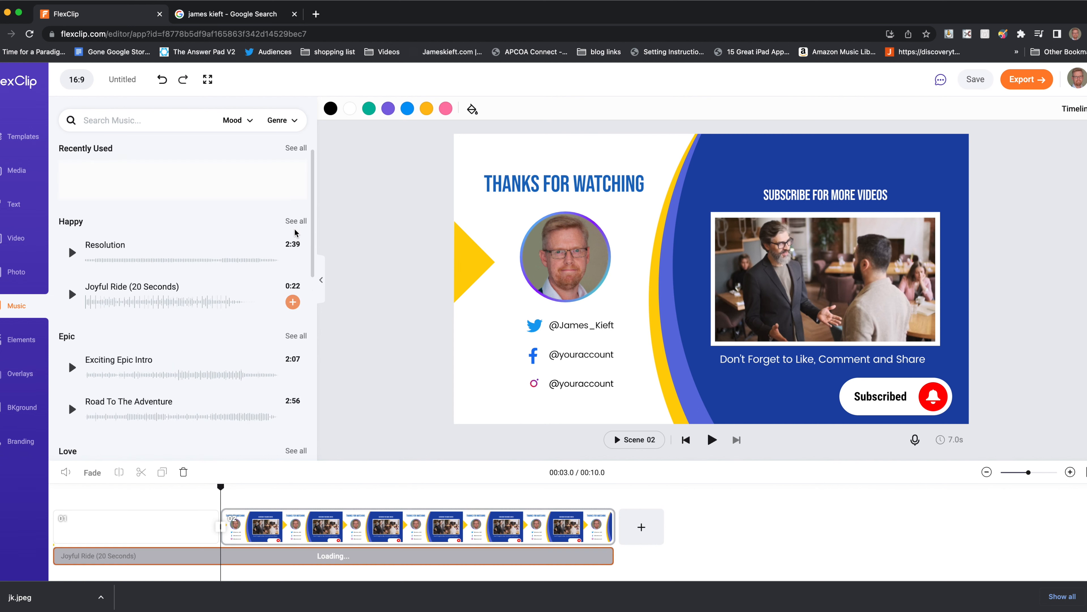
left_click(292, 302)
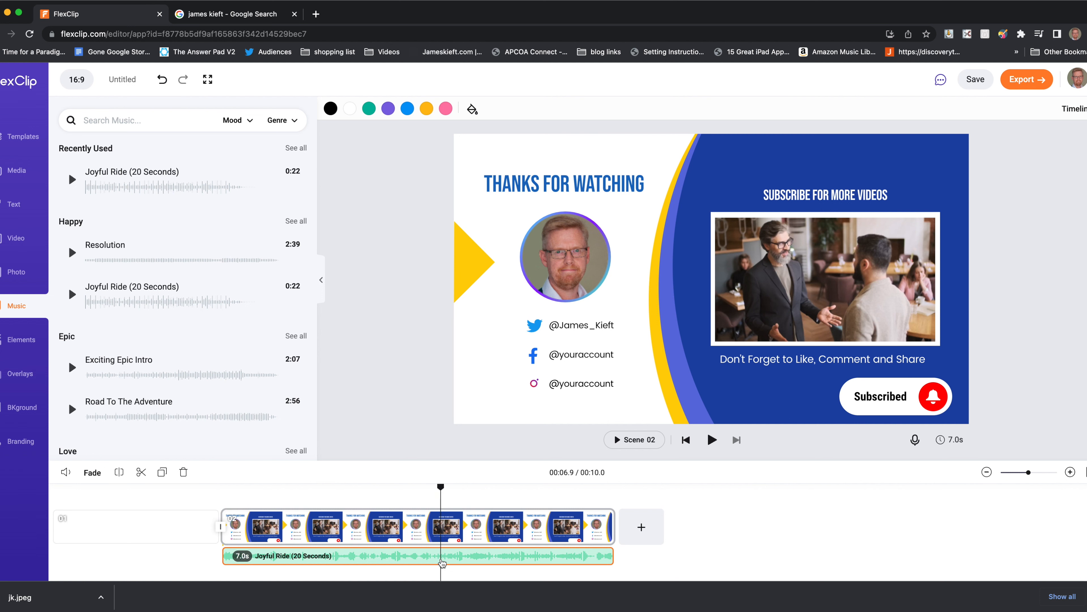
- Delete the Joyful Ride track again, leaving the project with no audio
right_click(442, 555)
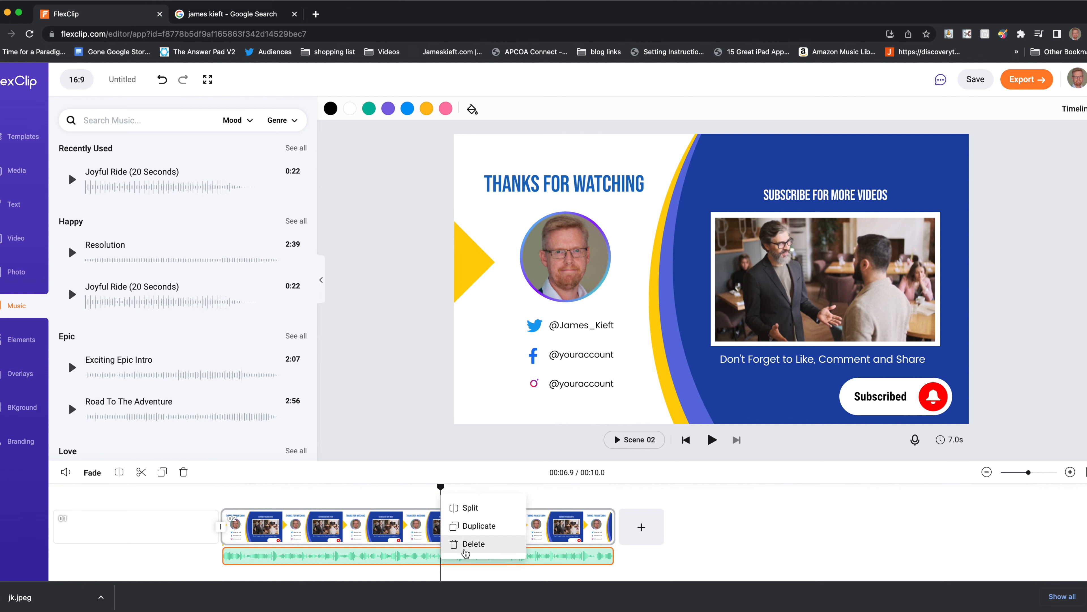
left_click(472, 543)
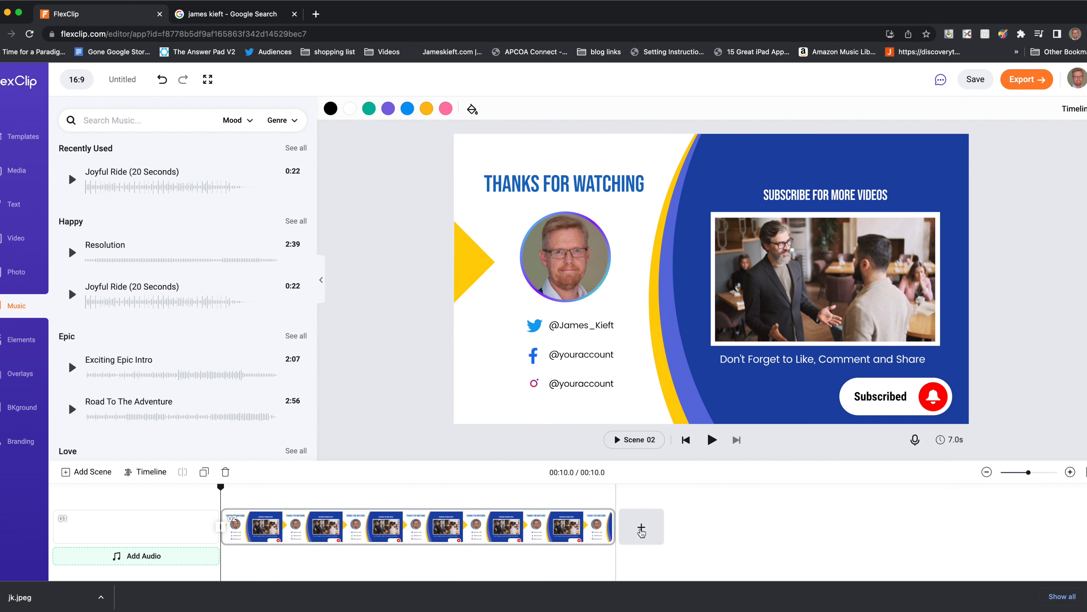
left_click(975, 78)
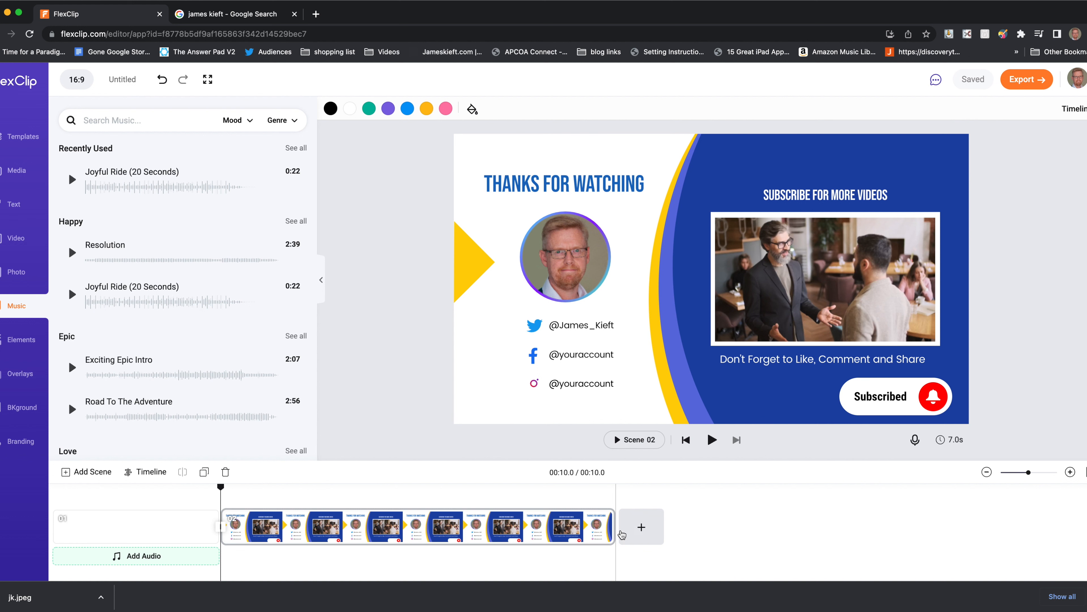
left_click(416, 526)
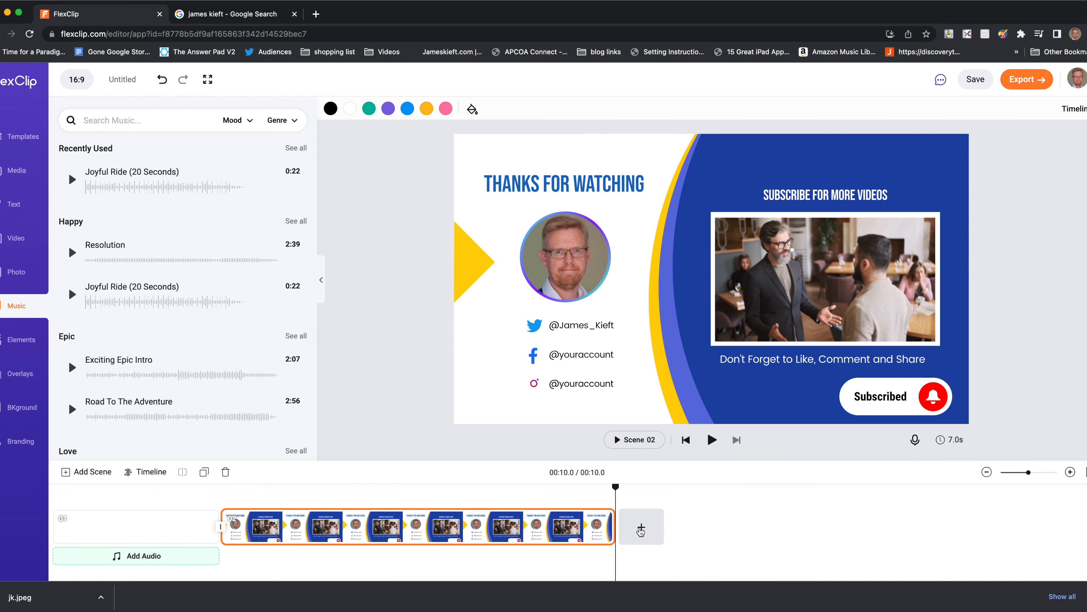
left_click(639, 526)
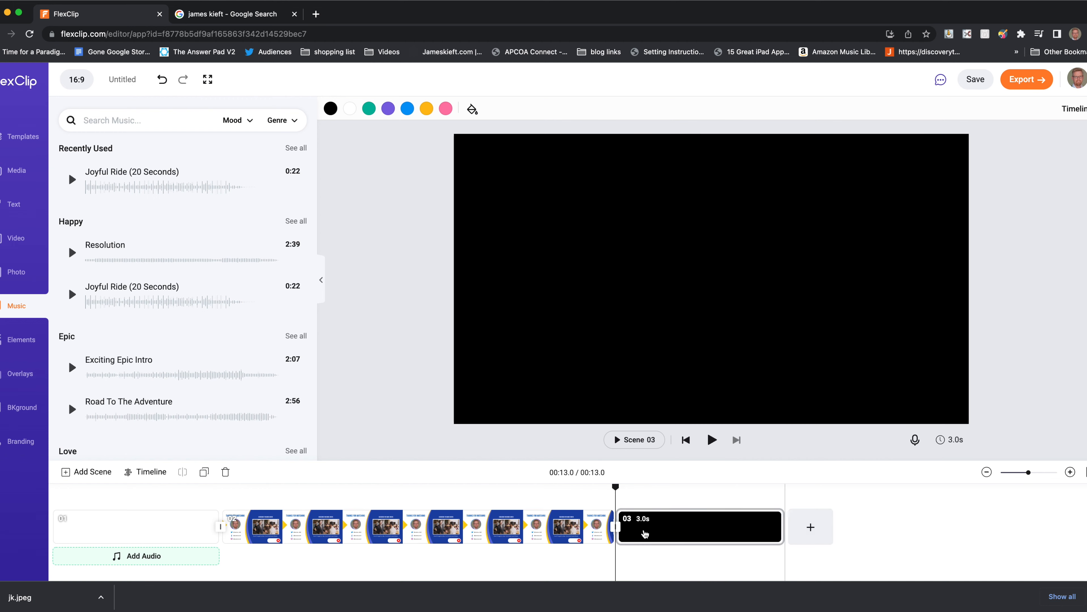
mouse_move(134, 219)
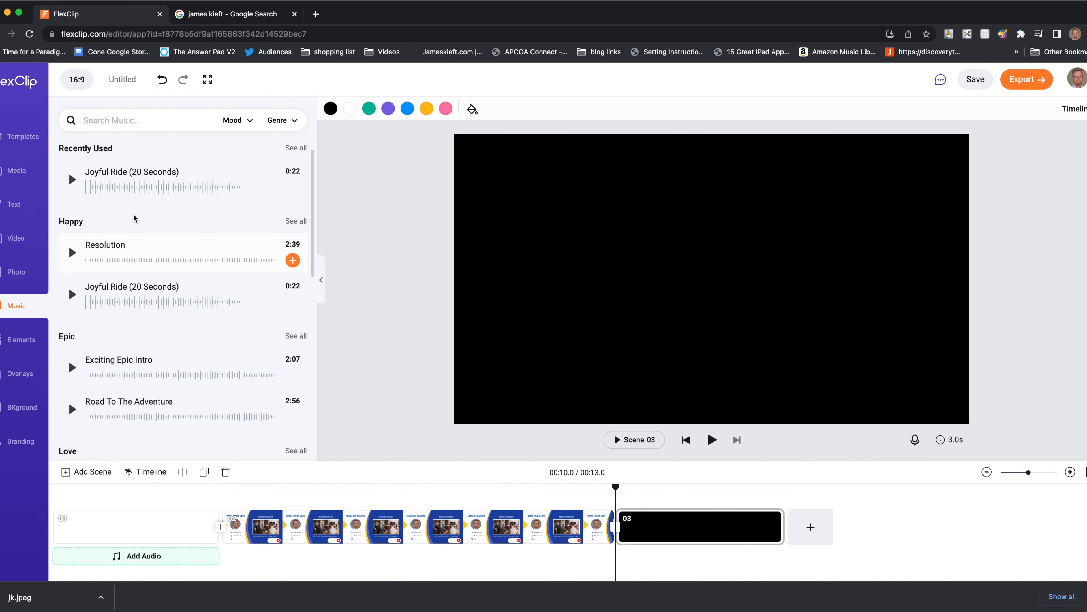
left_click(699, 526)
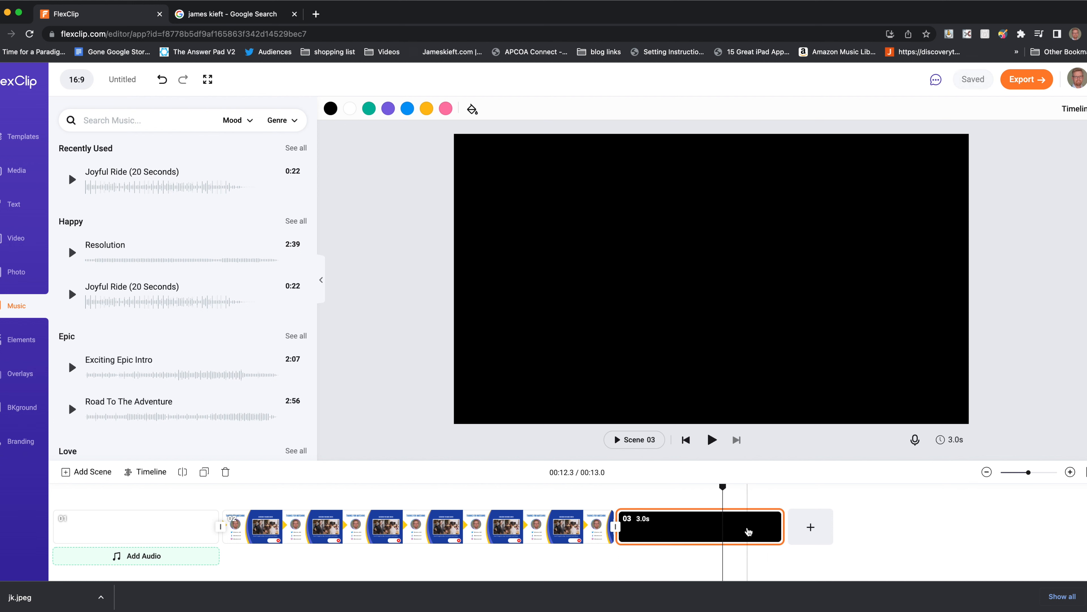
right_click(699, 526)
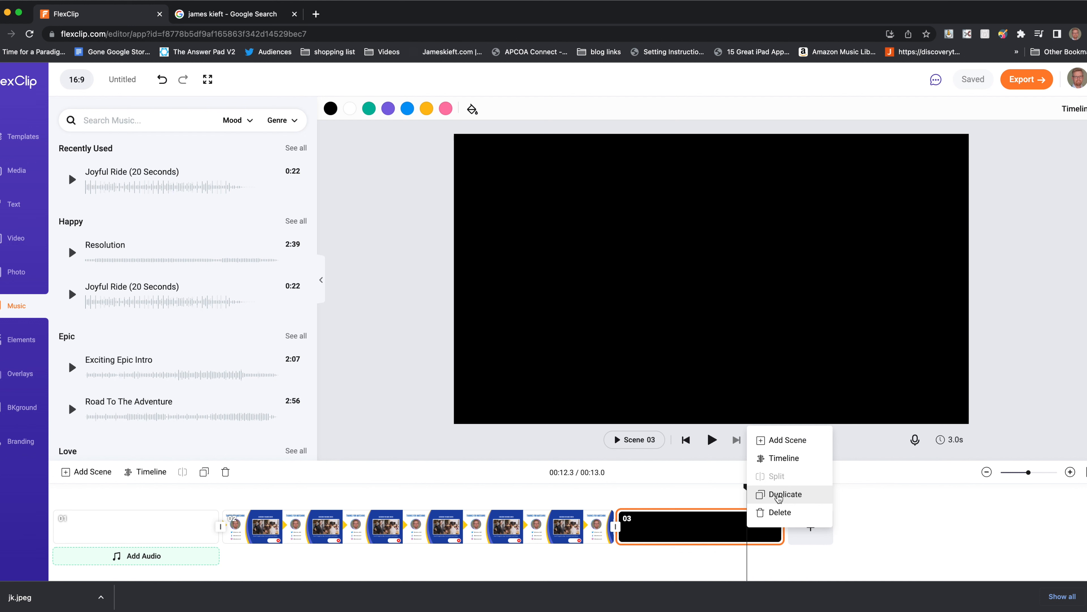
mouse_move(780, 517)
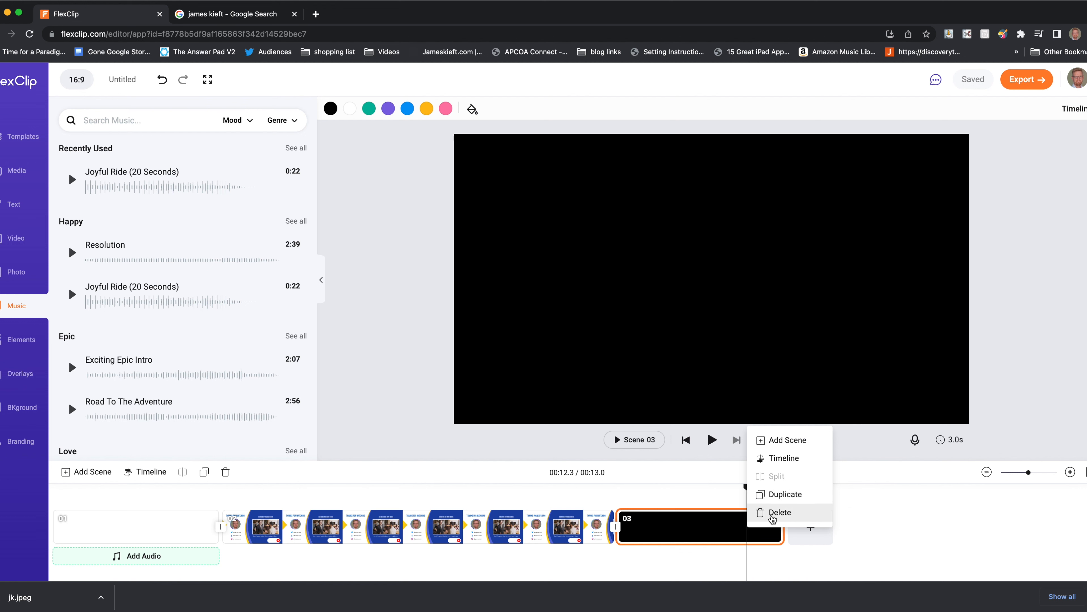
left_click(779, 512)
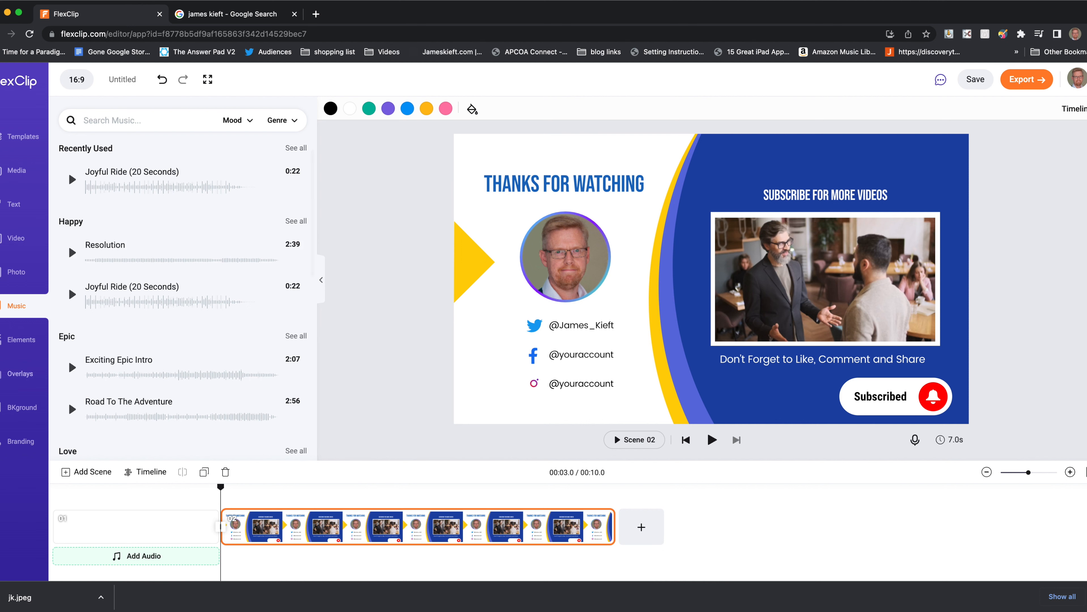
- Add the blue Twitter badge from the Social elements collection onto the outro scene
left_click(22, 339)
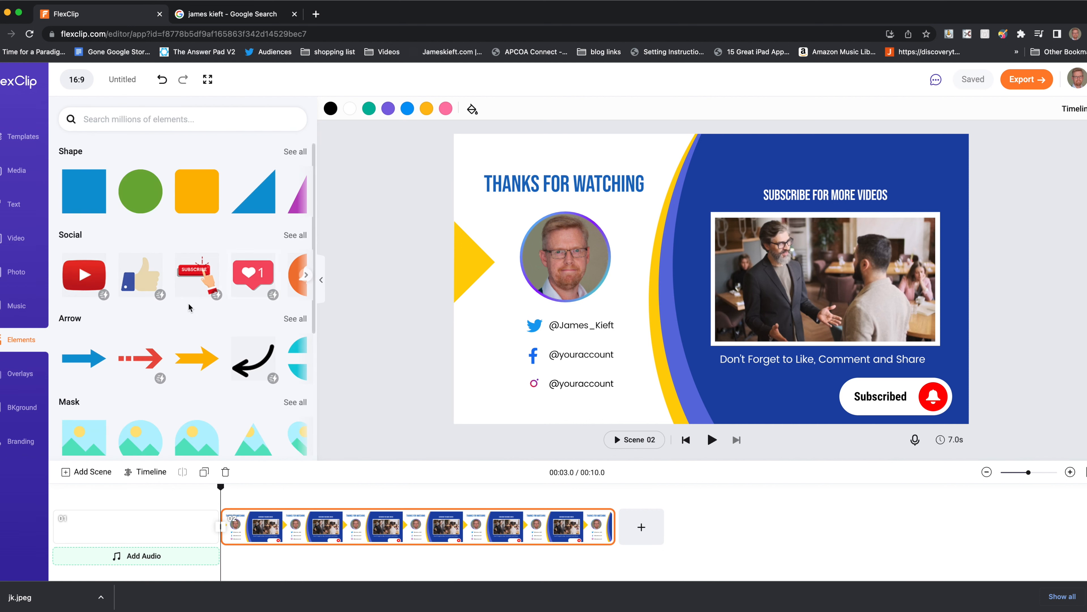
mouse_move(172, 319)
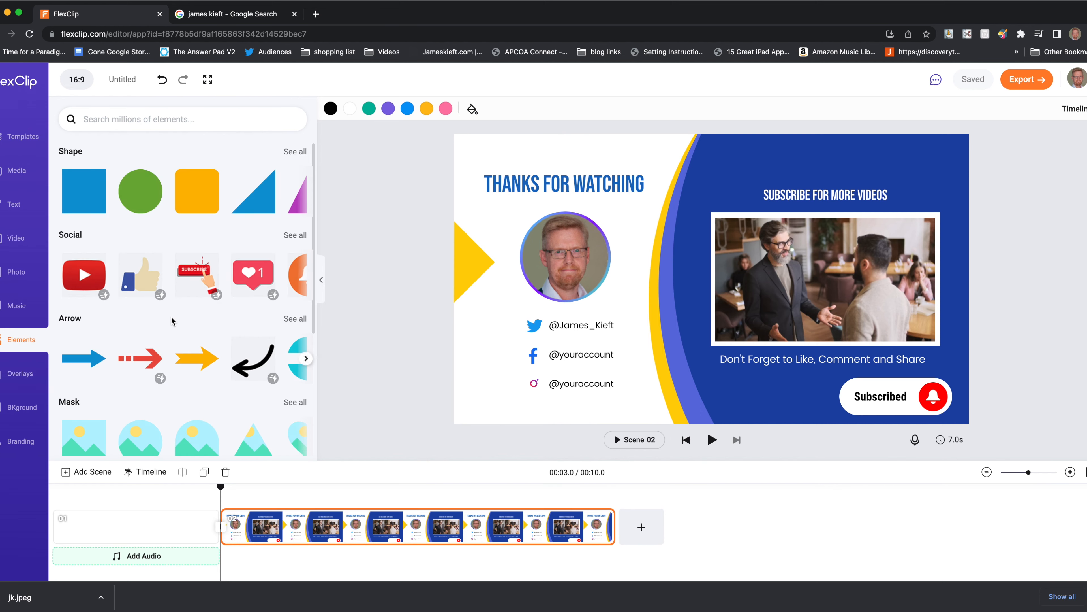
mouse_move(84, 275)
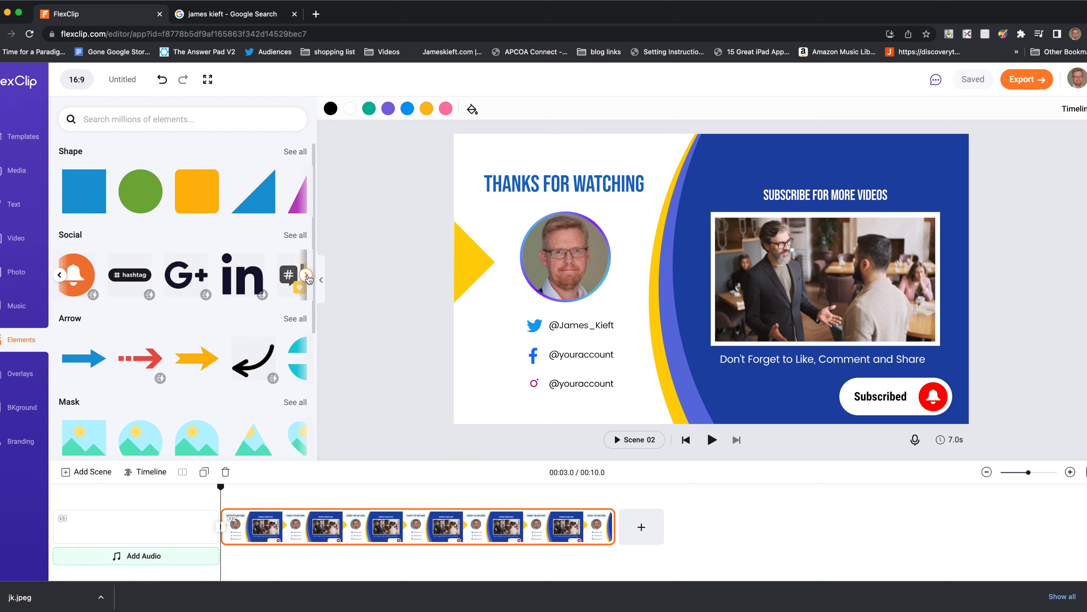
left_click(306, 276)
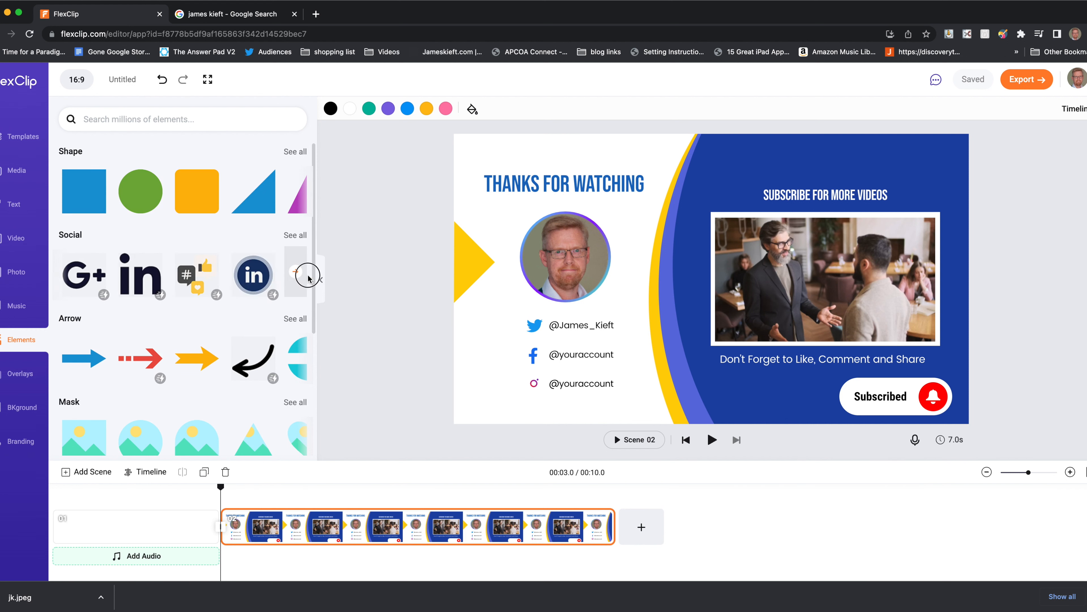
left_click(296, 234)
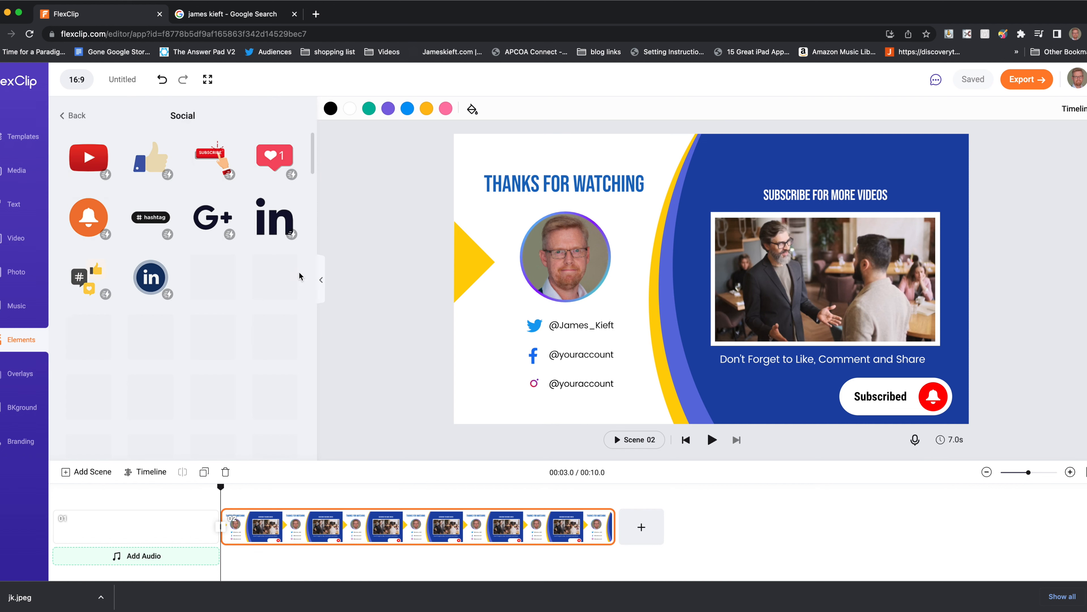
scroll("down", 3)
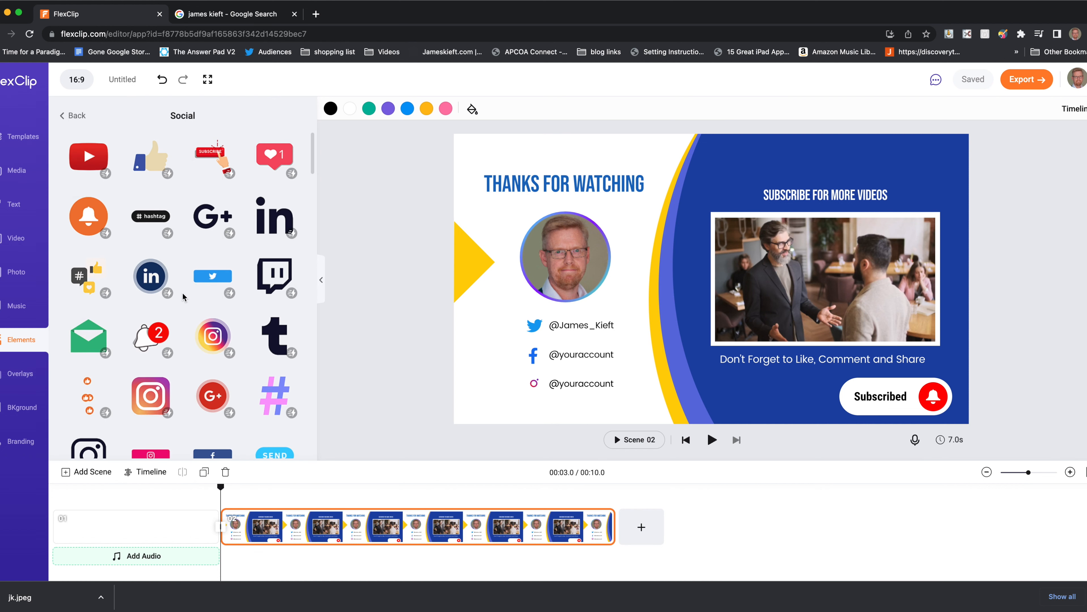
mouse_move(213, 277)
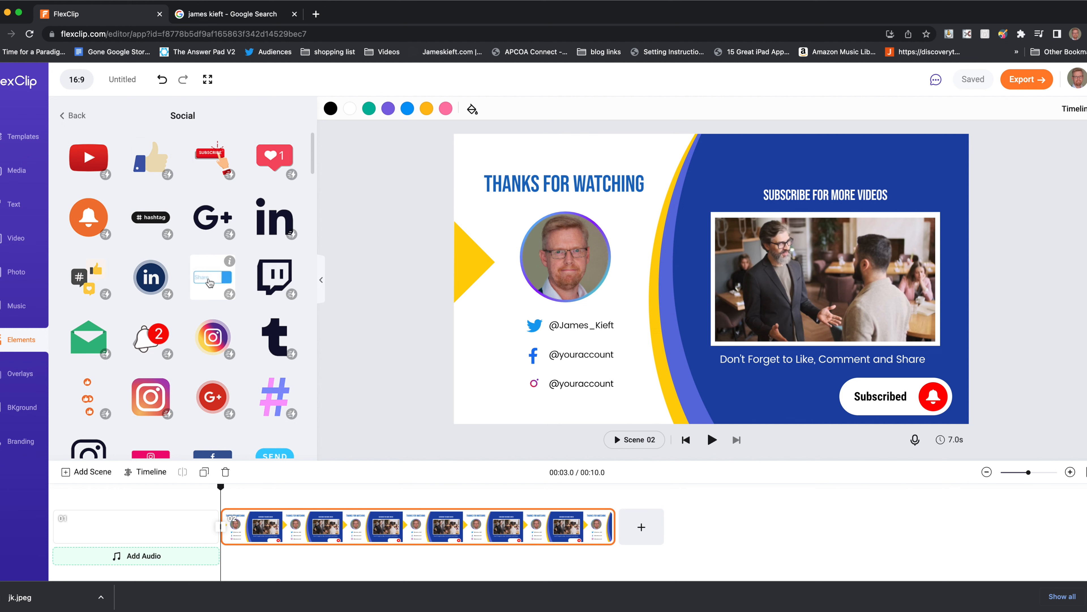
left_click(211, 278)
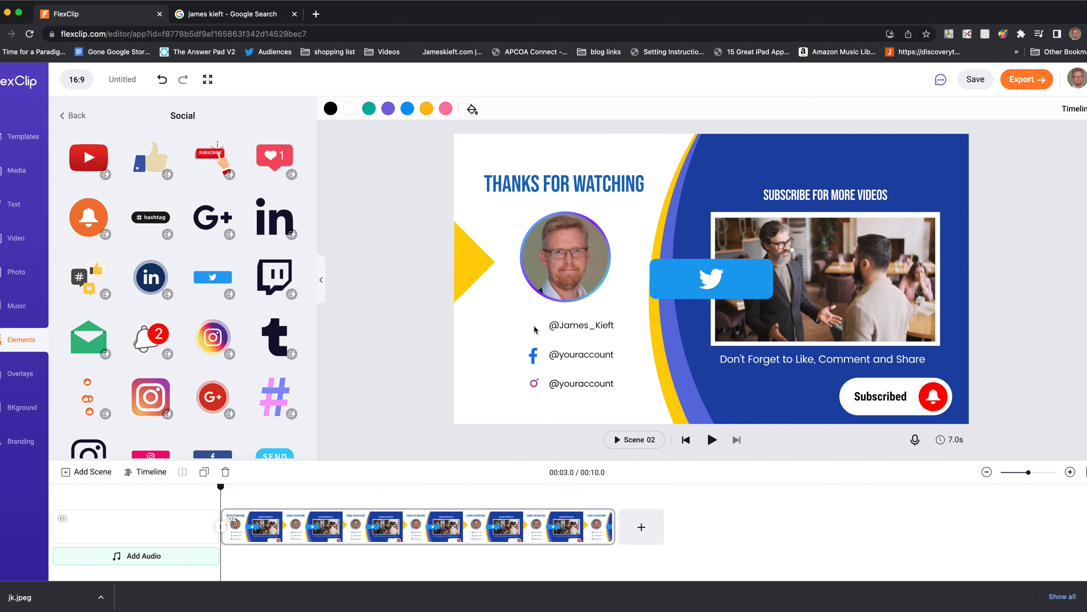
left_click(710, 278)
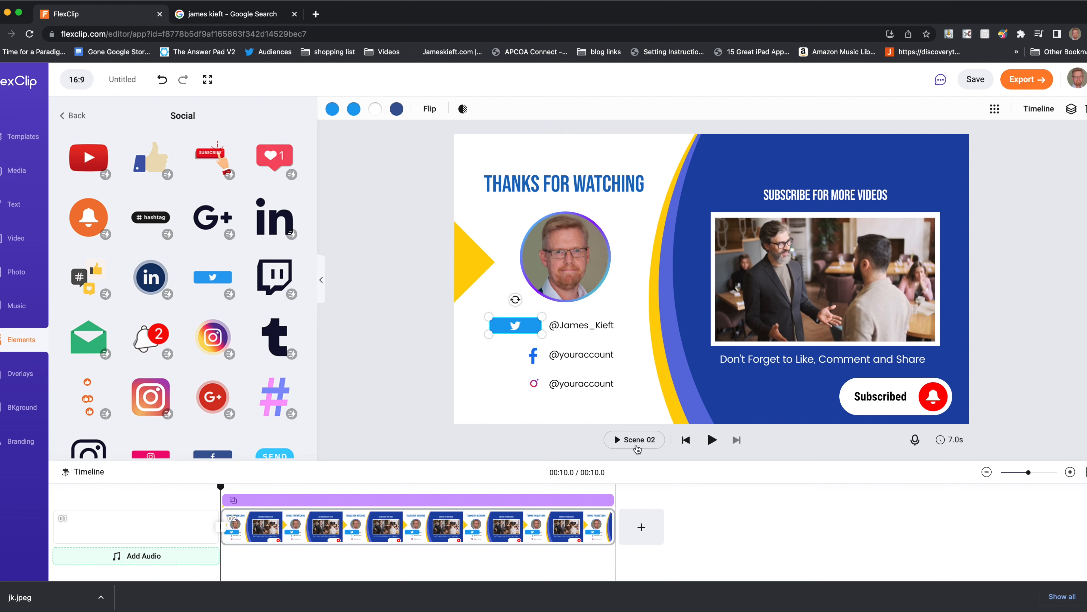
left_click(711, 439)
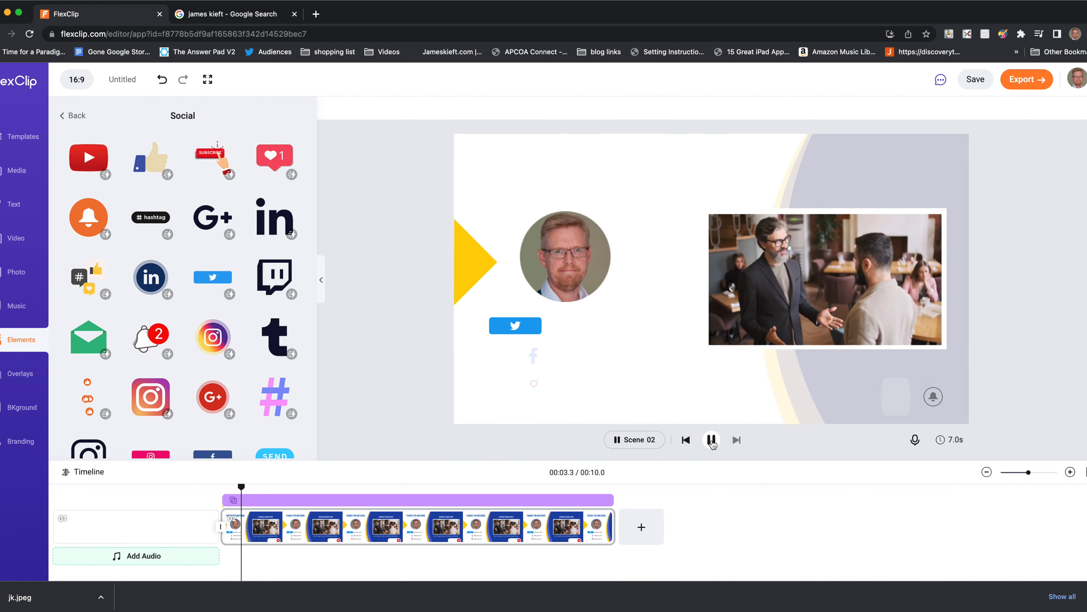
left_click(710, 439)
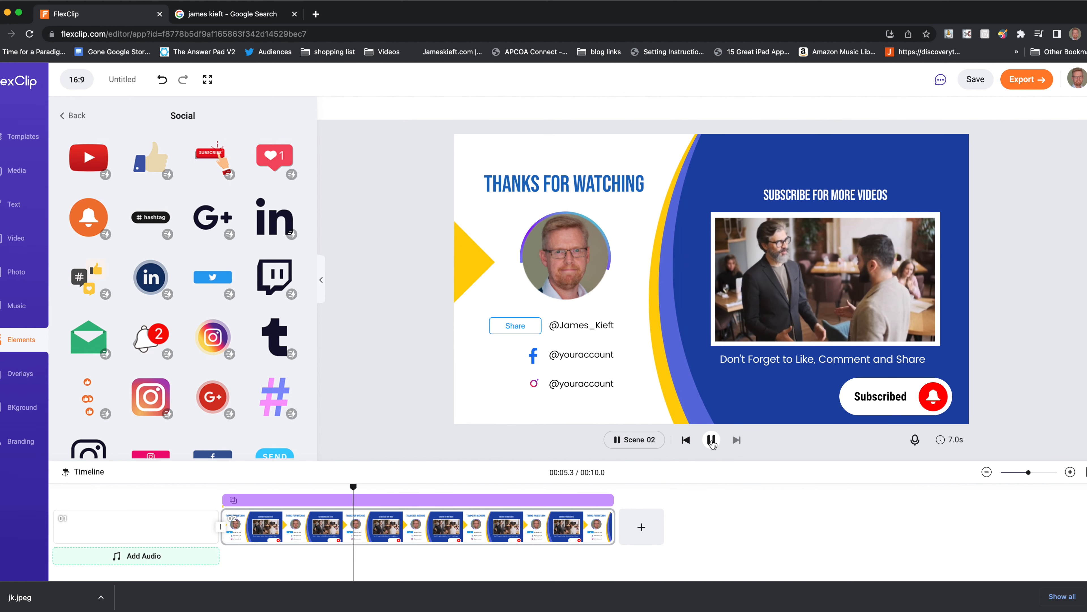
left_click(711, 440)
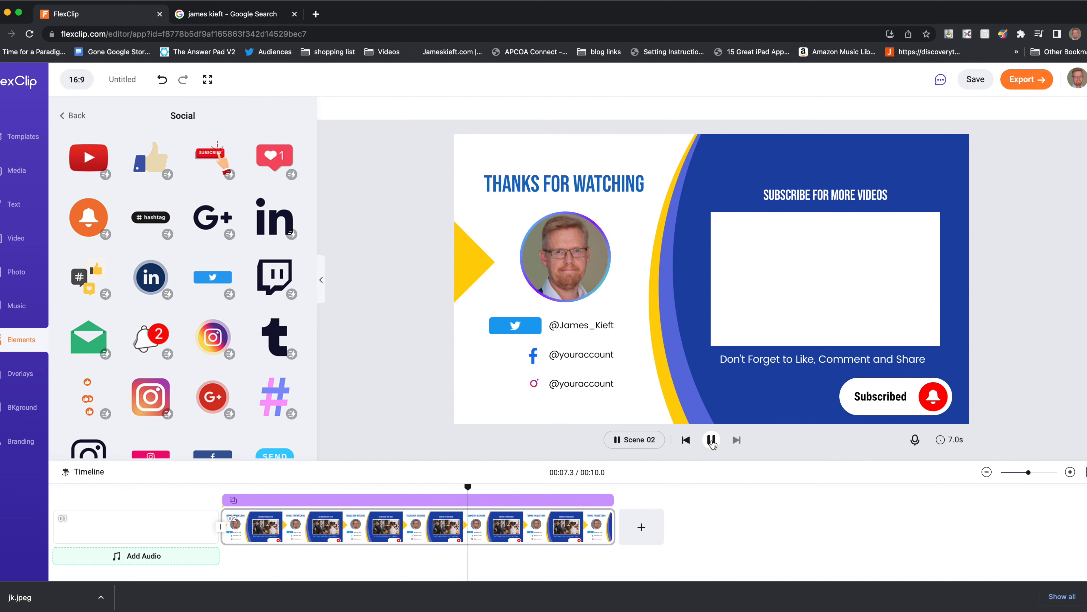
left_click(710, 439)
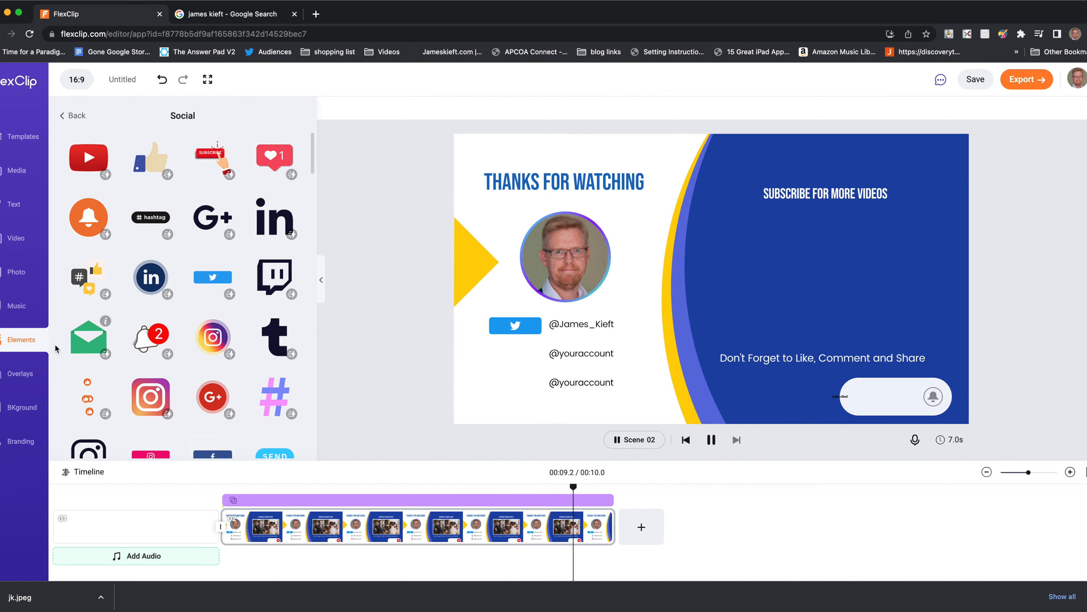
left_click(136, 527)
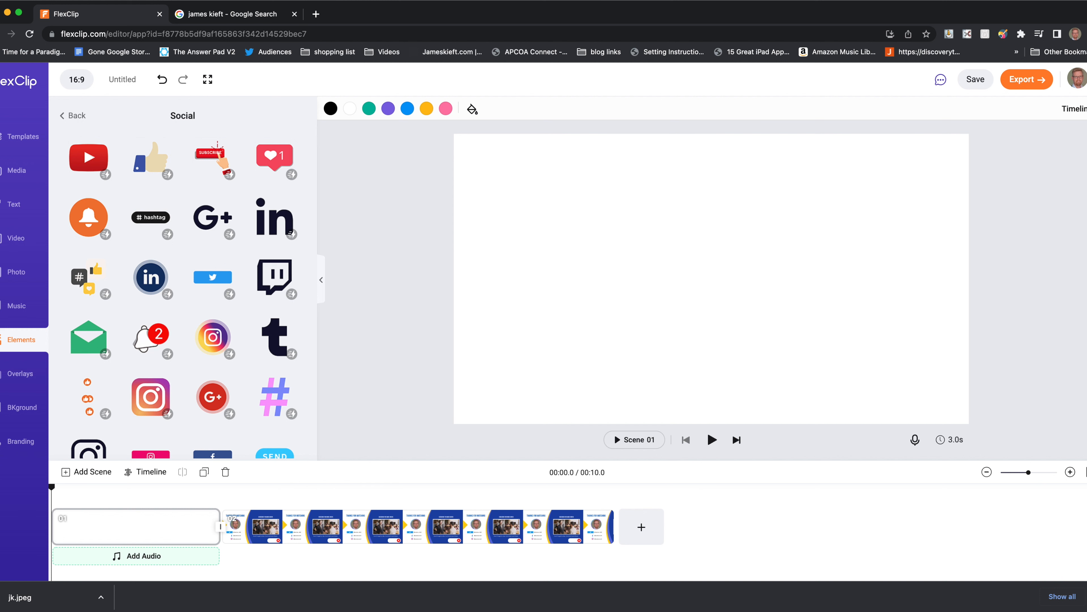
- Delete the blank first scene and preview the remaining 7-second outro
left_click(135, 526)
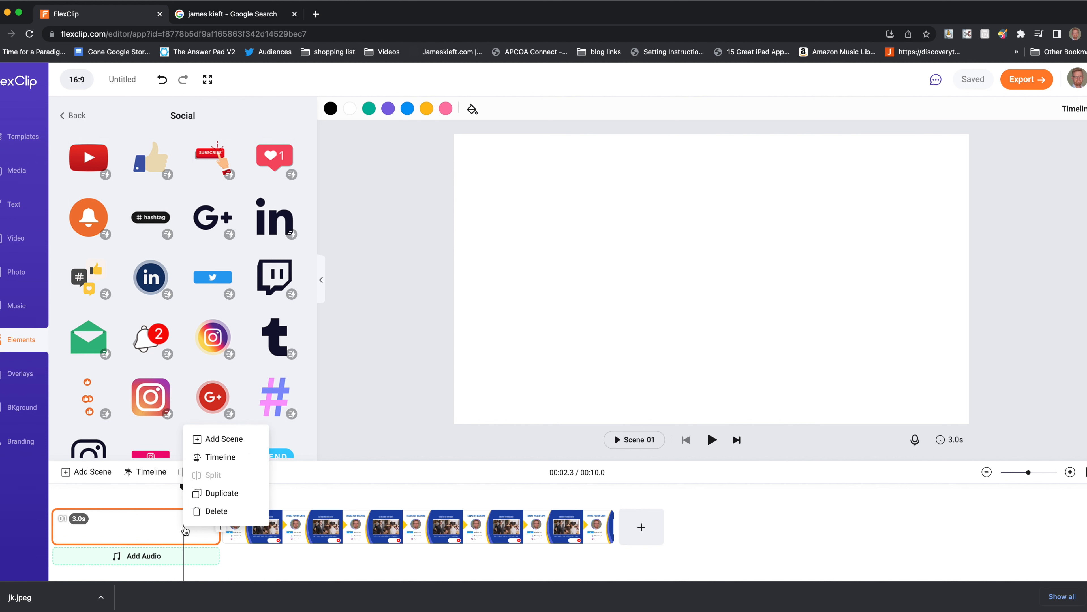
left_click(216, 510)
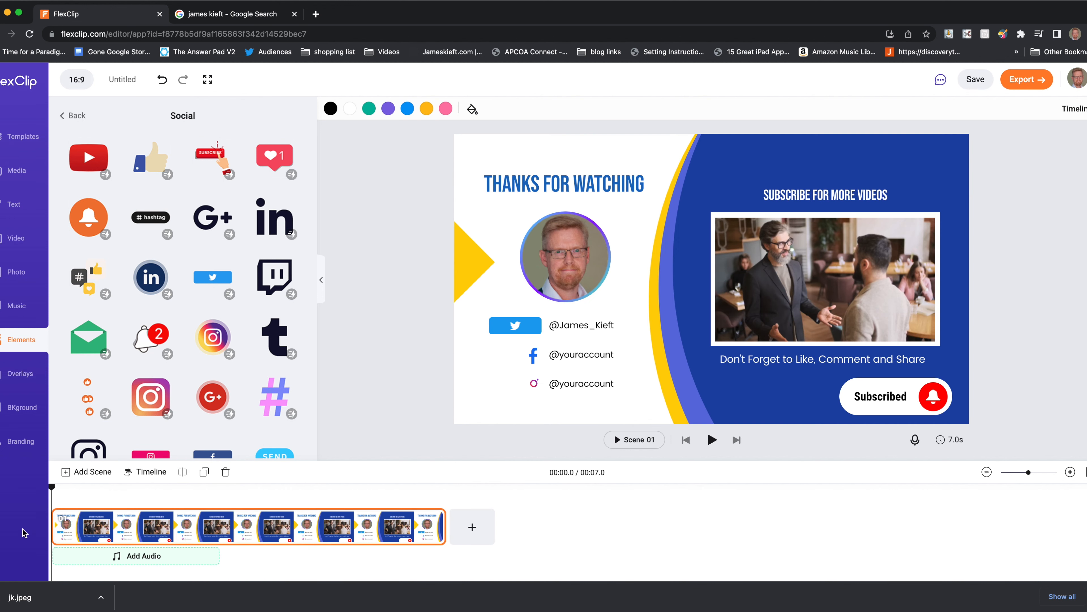
mouse_move(53, 541)
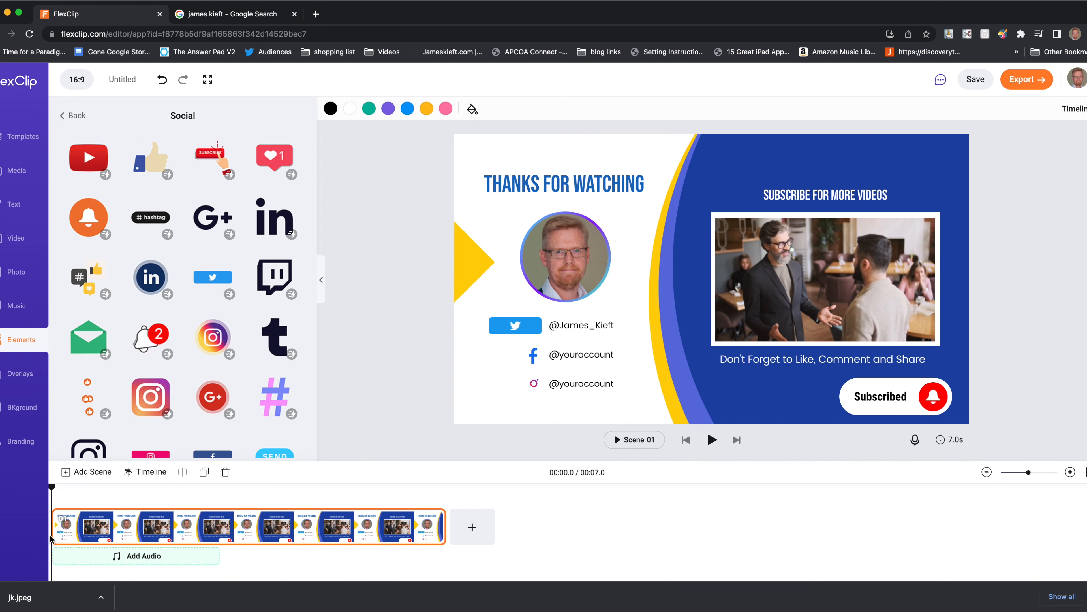
left_click(712, 439)
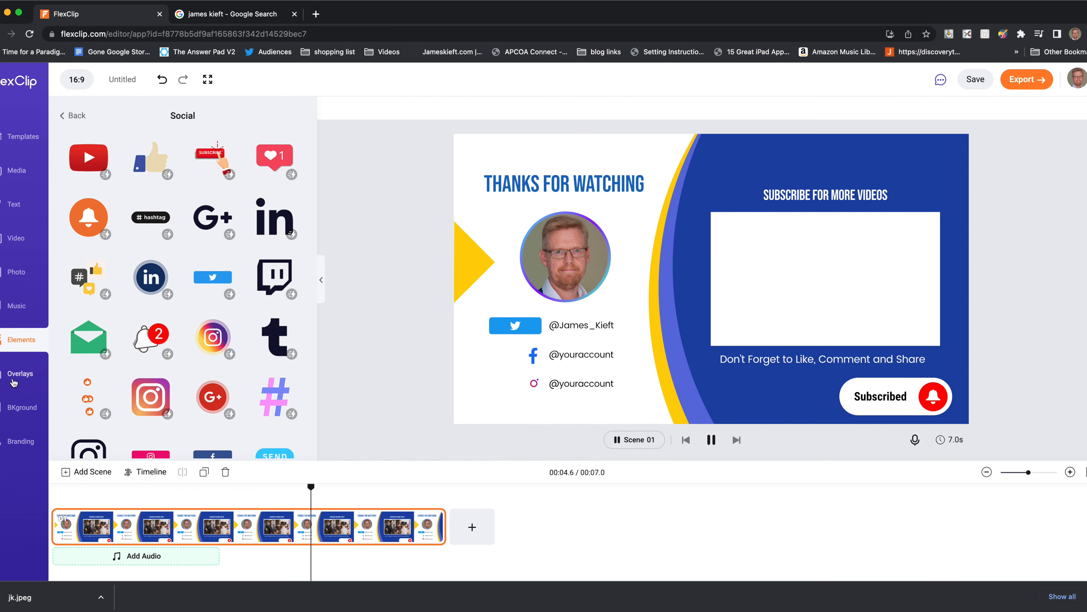
- Browse the Overlays library down to the Decorative Overlays section
left_click(20, 373)
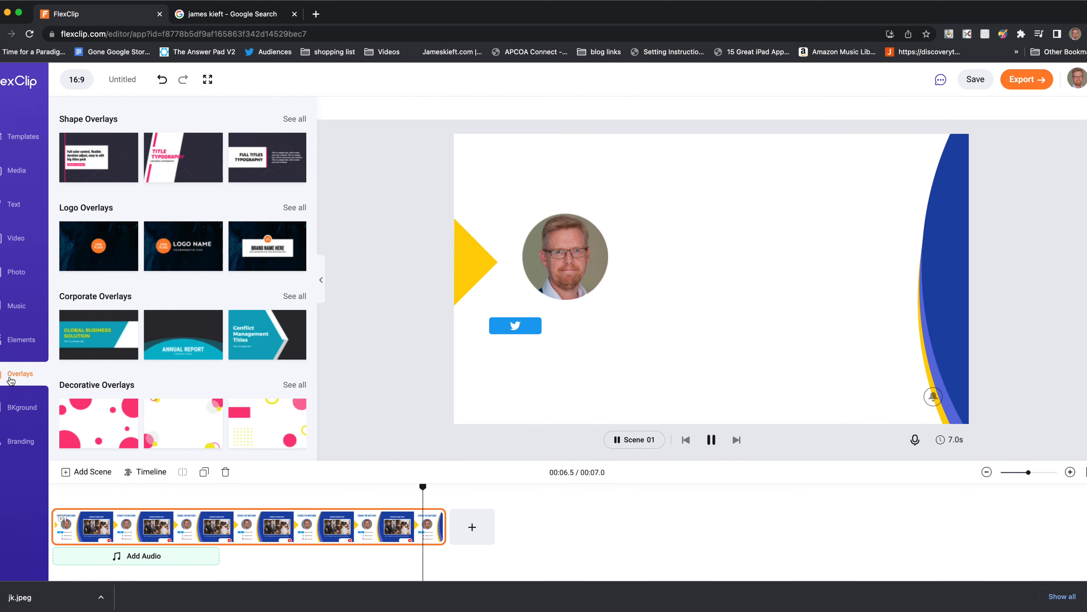
left_click(711, 439)
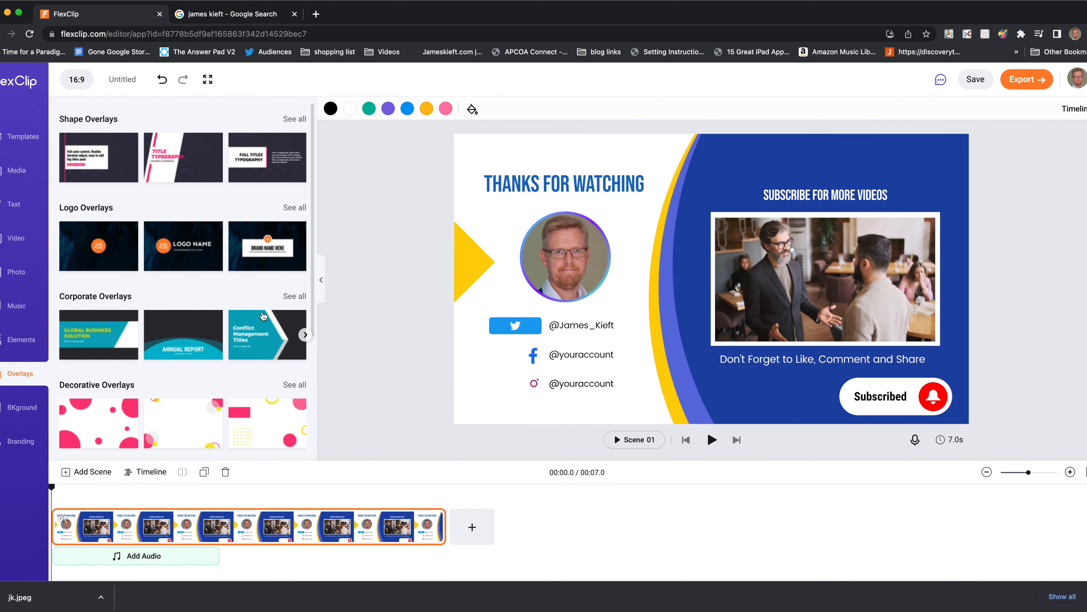
scroll("down", 3)
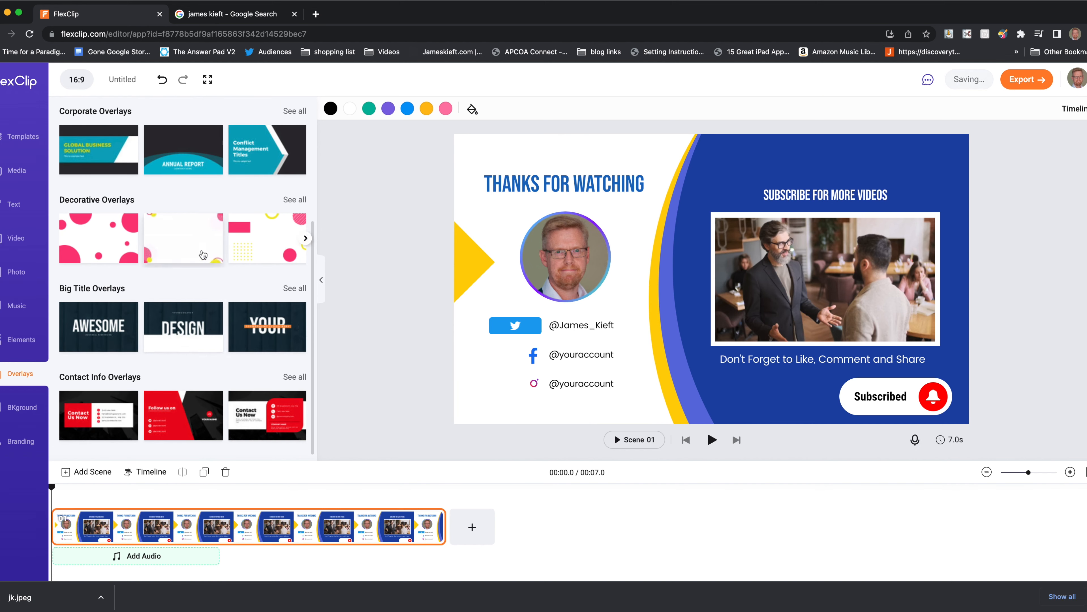
mouse_move(267, 245)
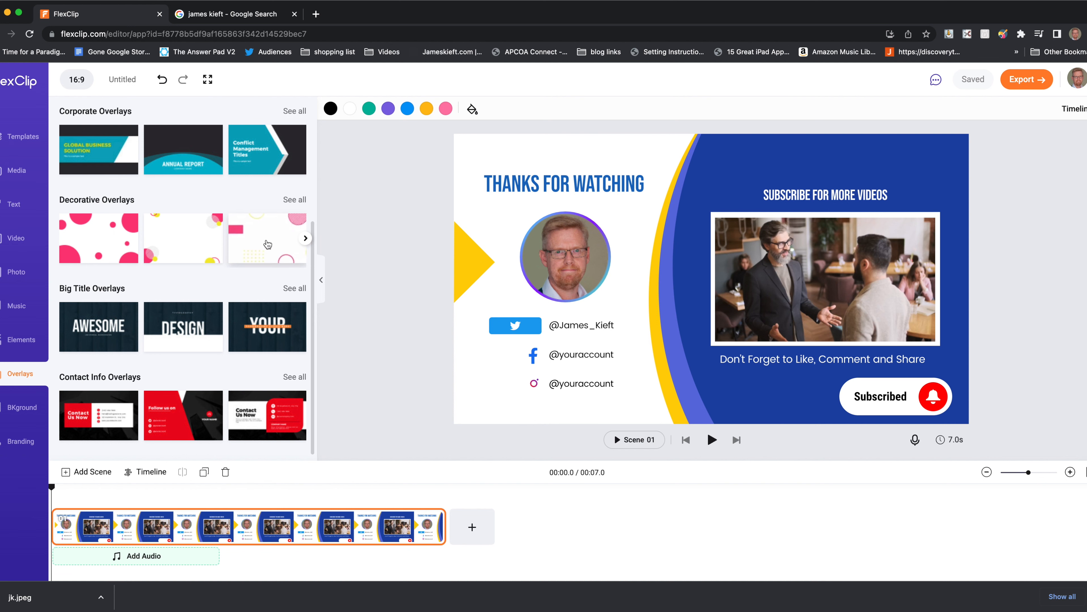
scroll("up", 3)
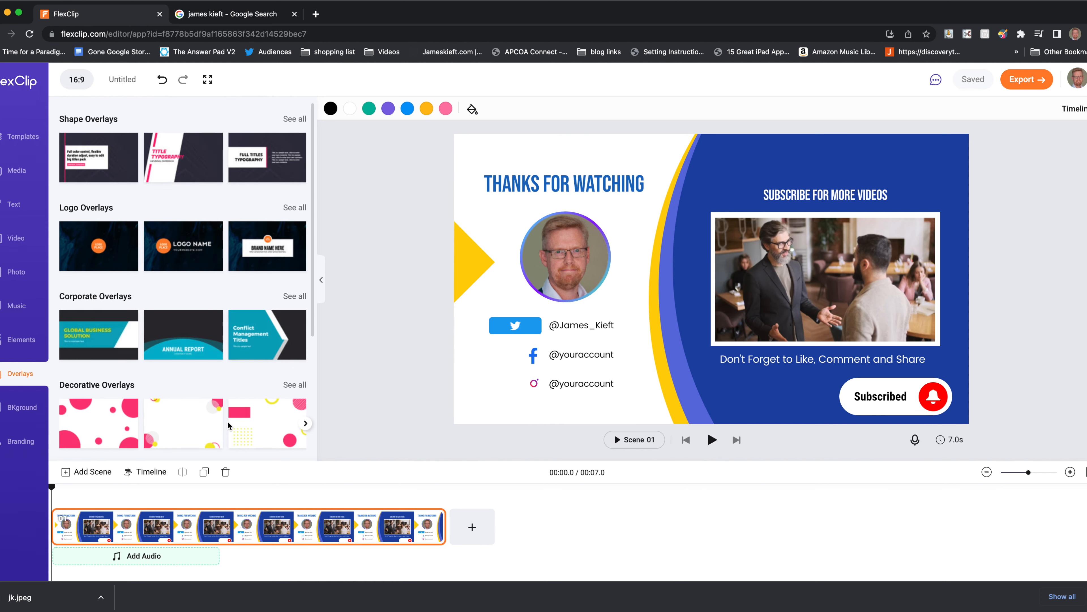
scroll("down", 3)
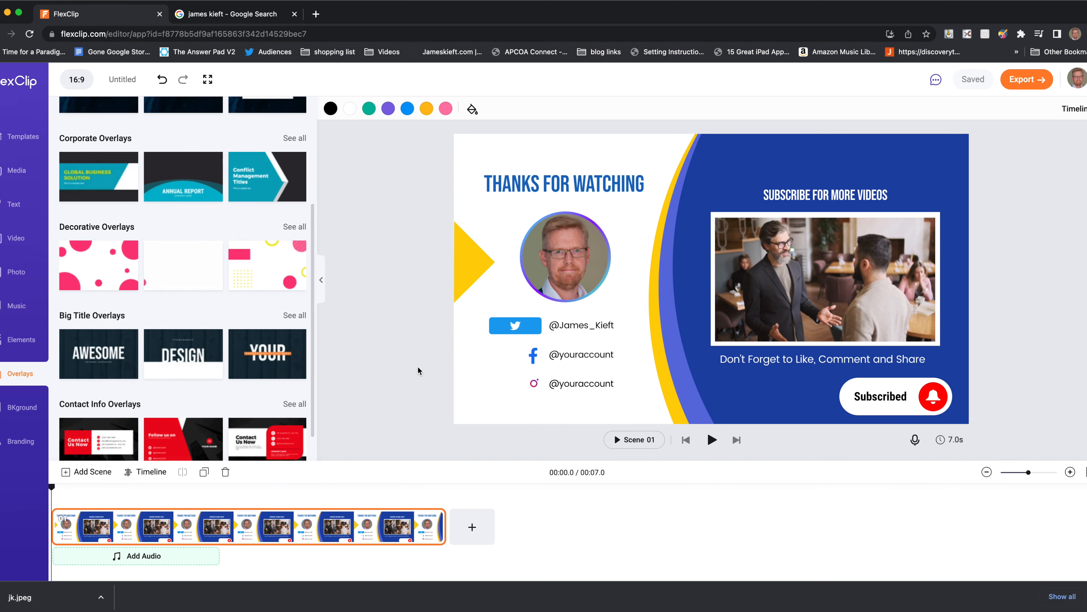
mouse_move(355, 366)
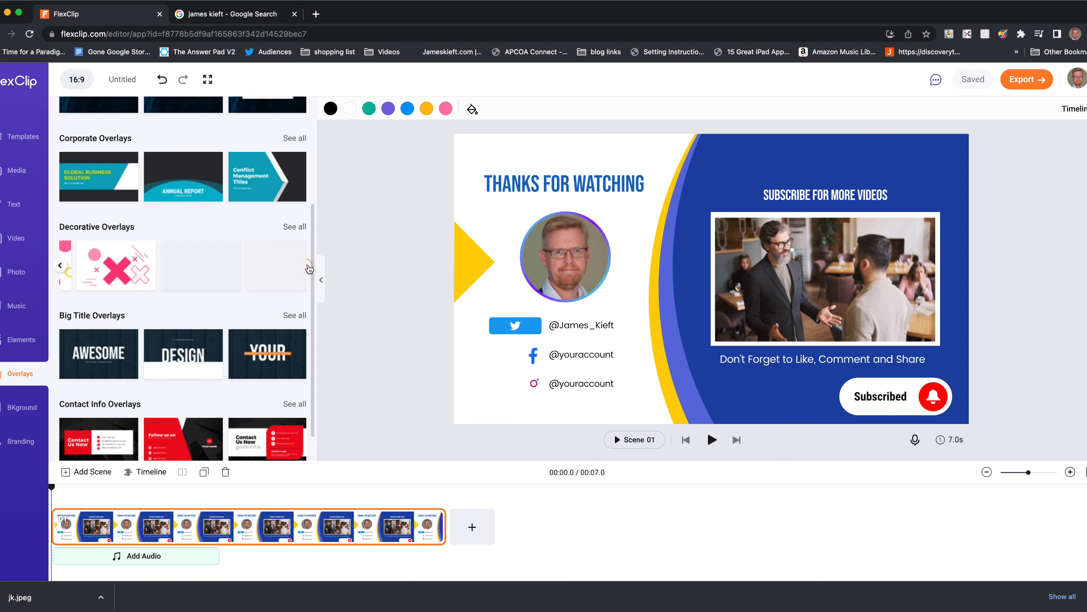
- Show the full Decorative Overlays collection and browse its designs
left_click(295, 266)
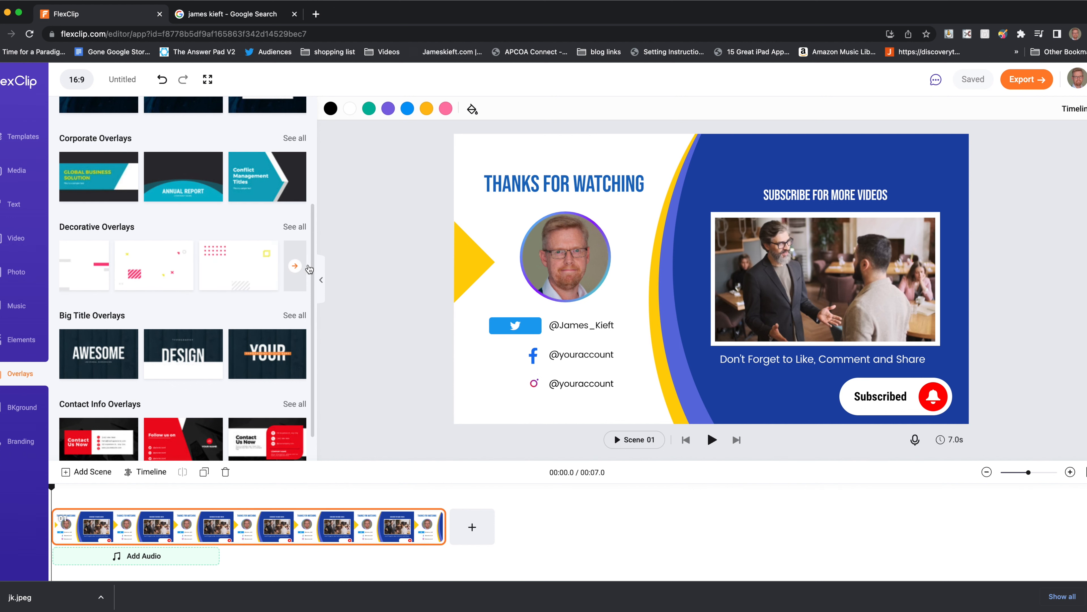
left_click(294, 226)
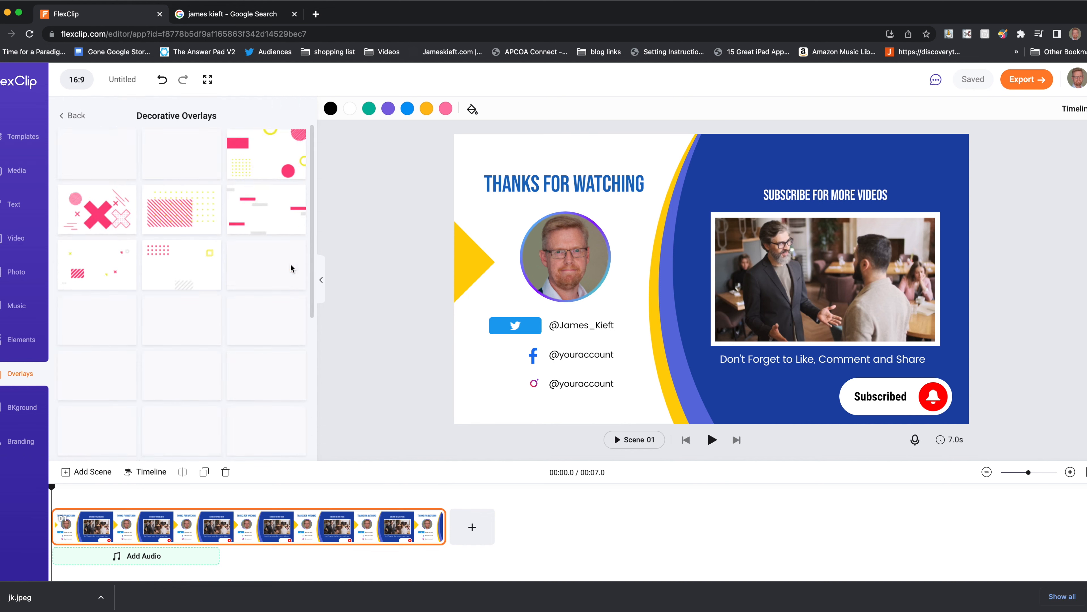
scroll("down", 3)
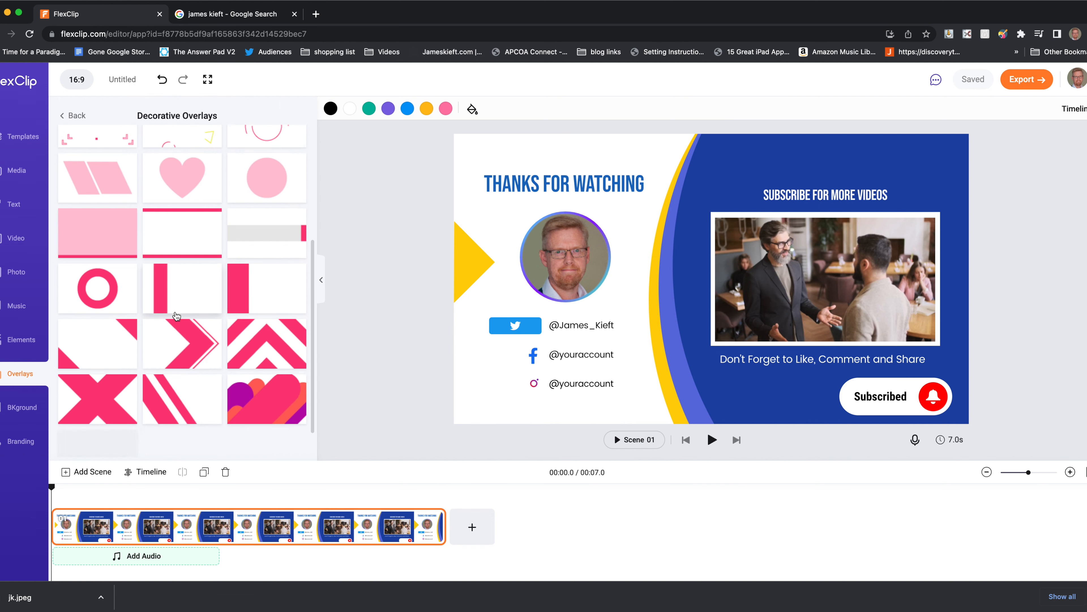
scroll("up", 3)
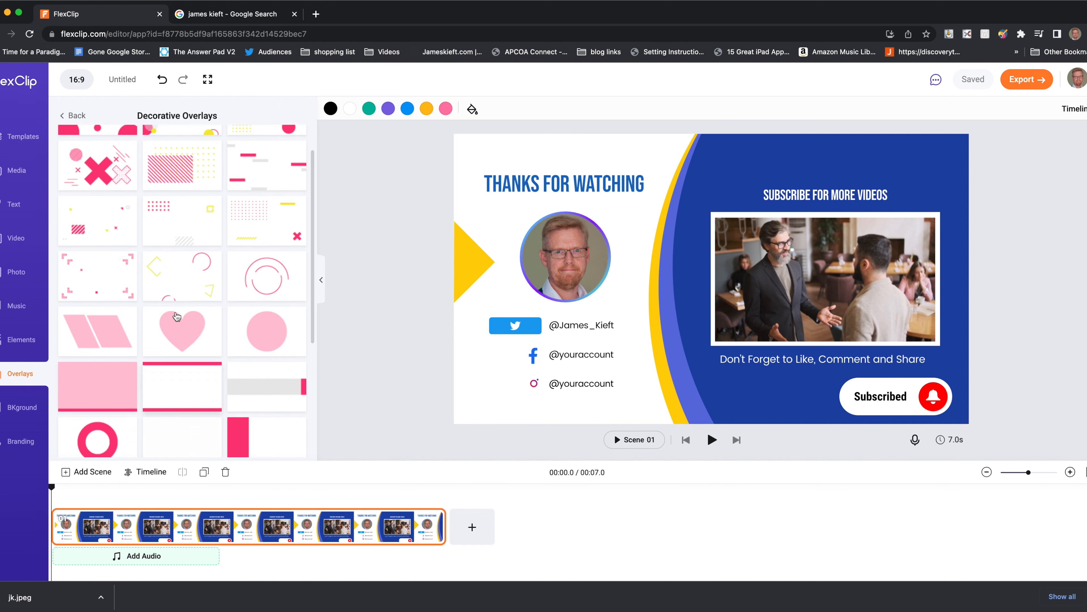
scroll("up", 3)
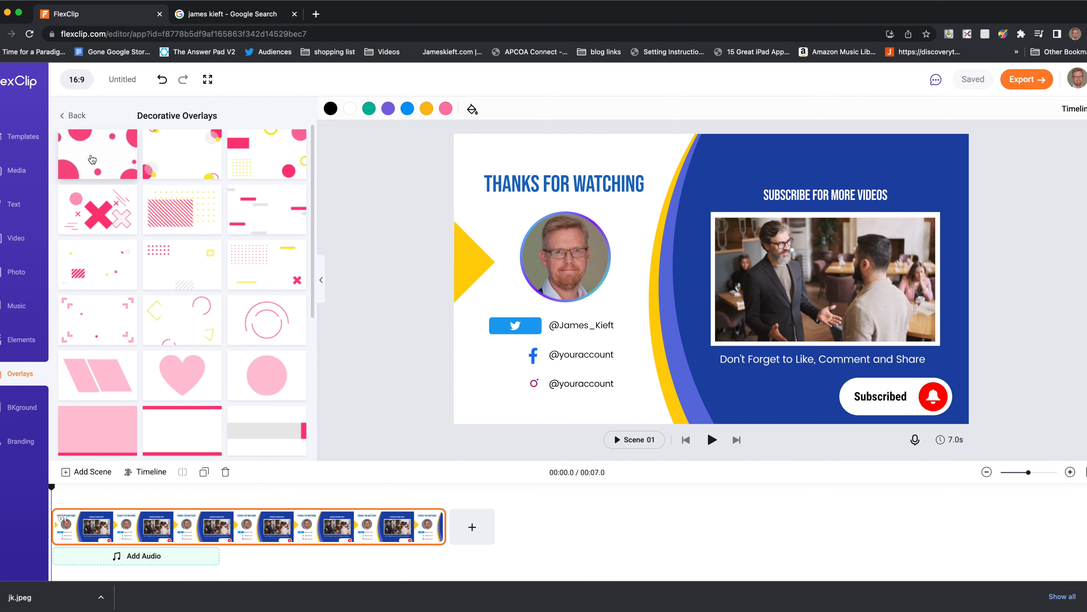
- Add the pink circles overlay to the outro and recolour its circles blue
left_click(97, 154)
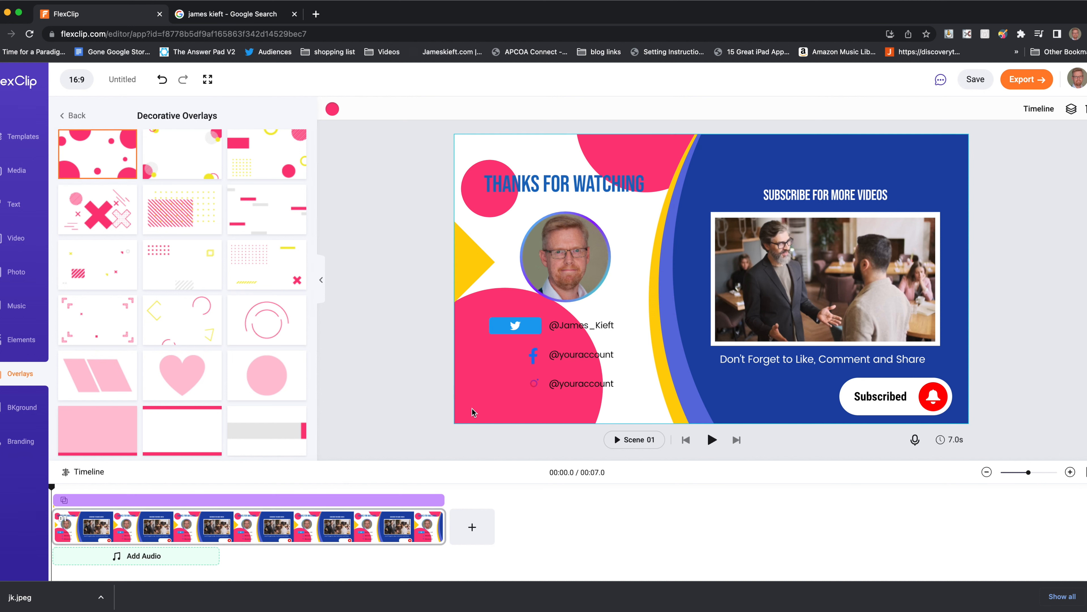
mouse_move(482, 387)
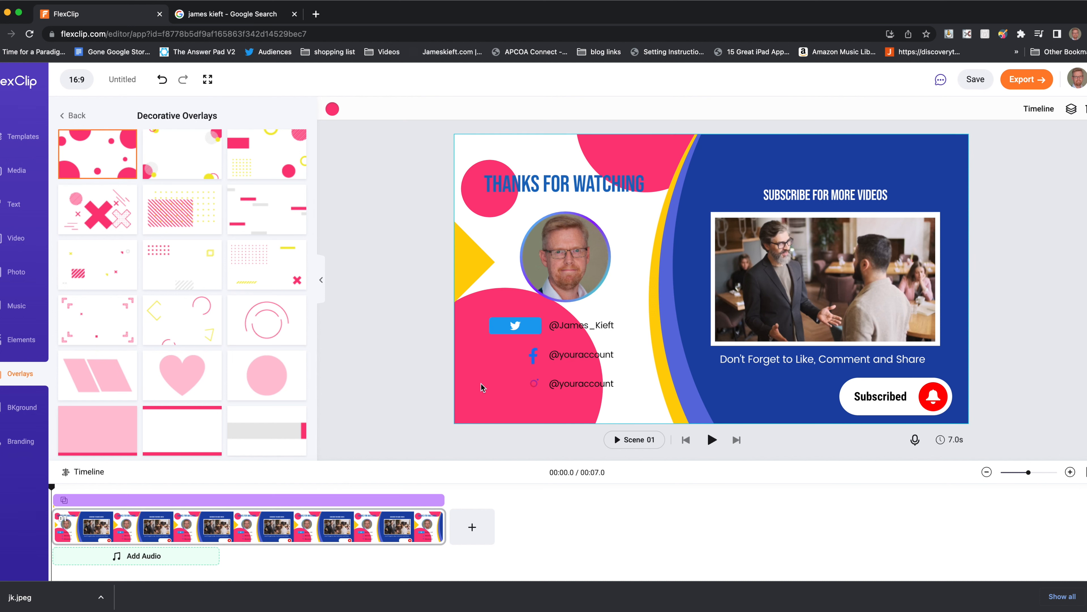
left_click(332, 109)
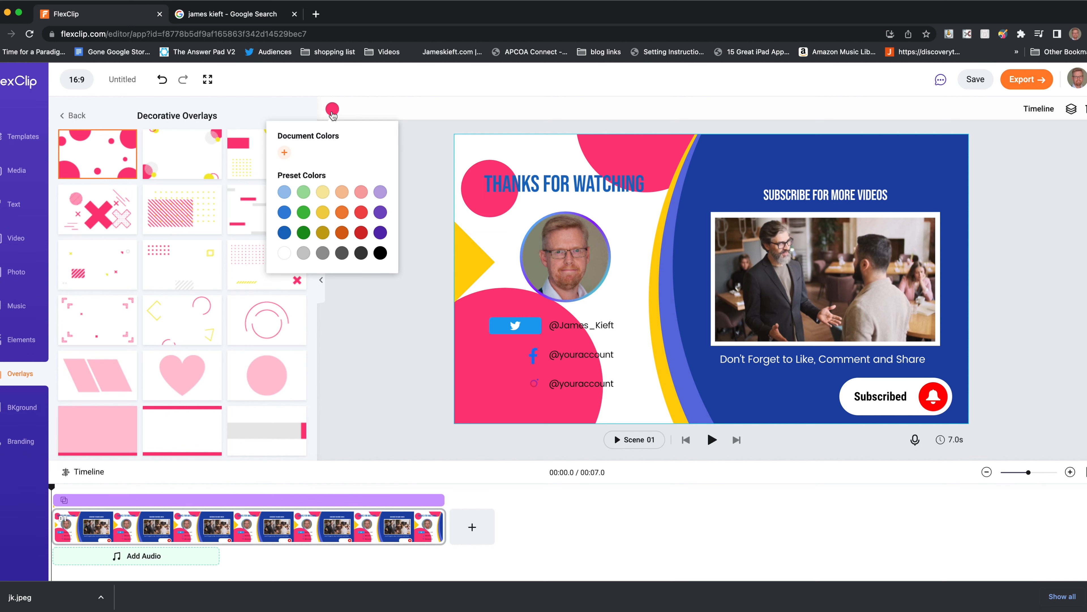
mouse_move(328, 122)
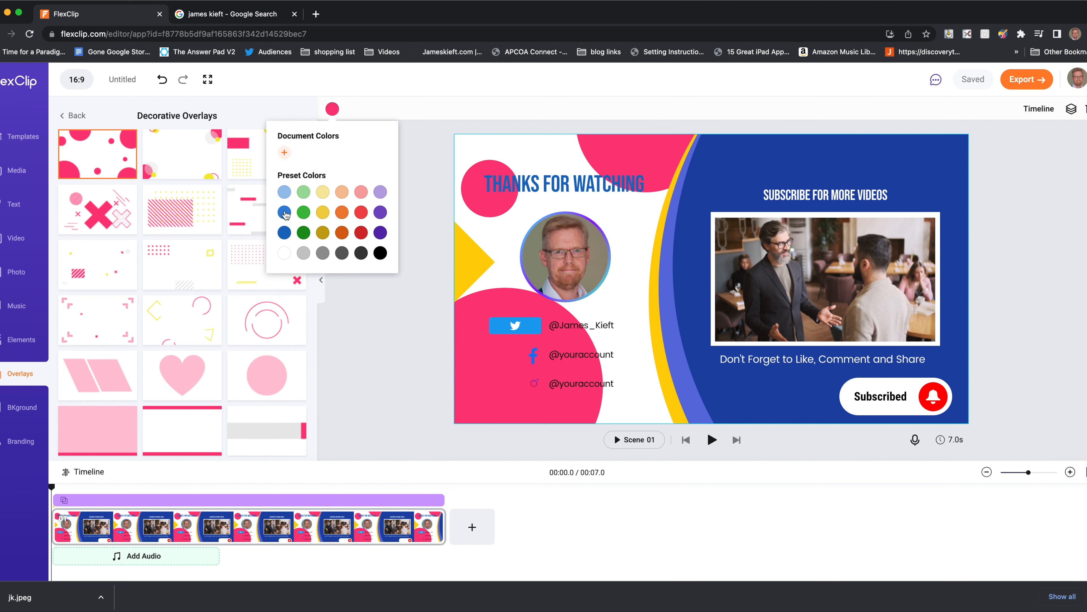
left_click(284, 212)
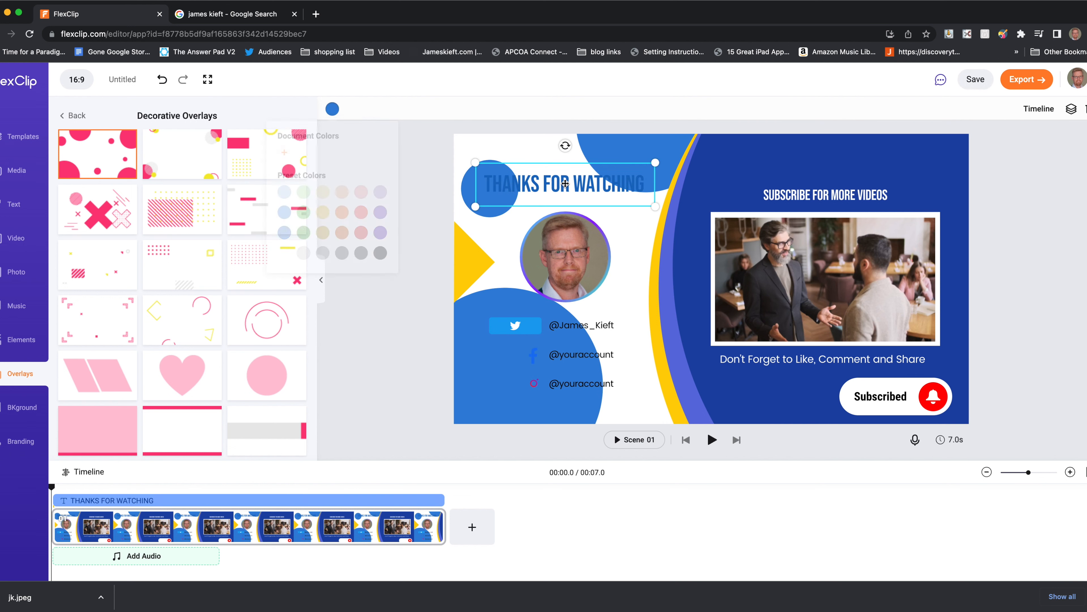
- Colour the THANKS FOR WATCHING title dark blue to match the circles
left_click(478, 108)
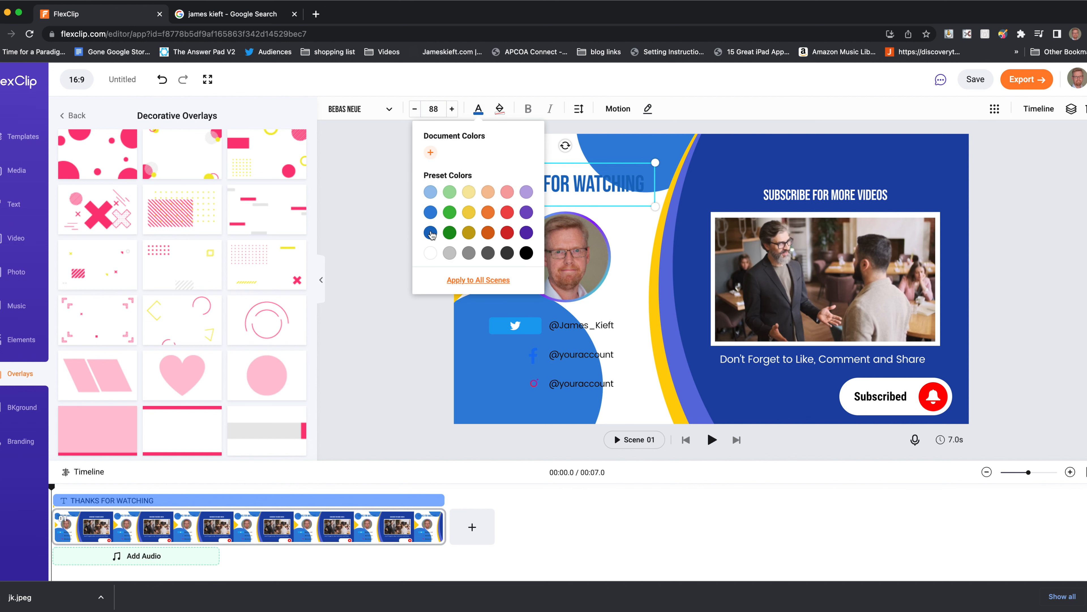
left_click(383, 310)
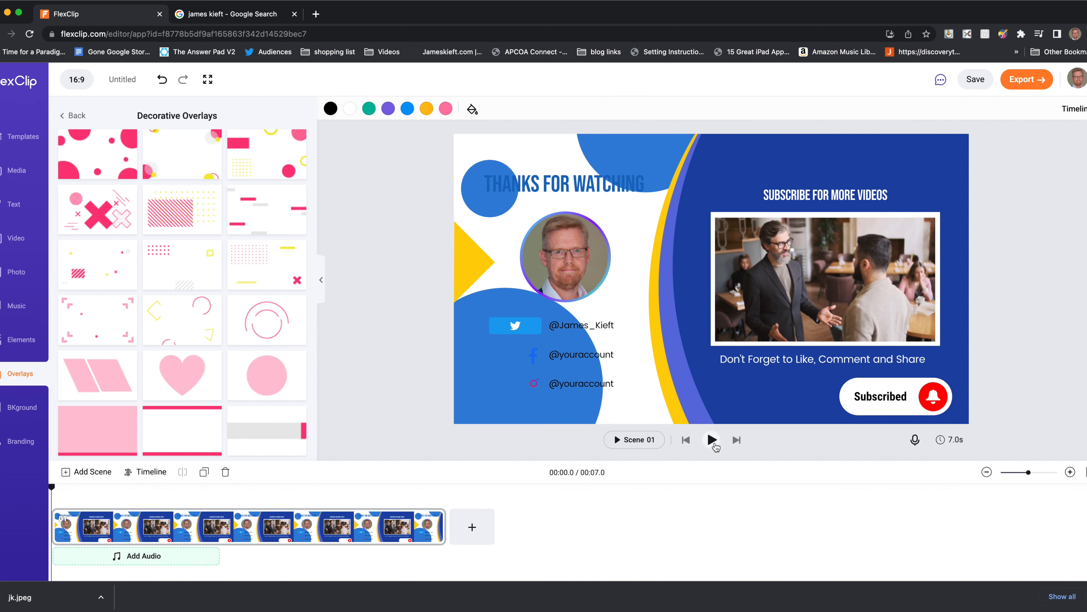
left_click(974, 79)
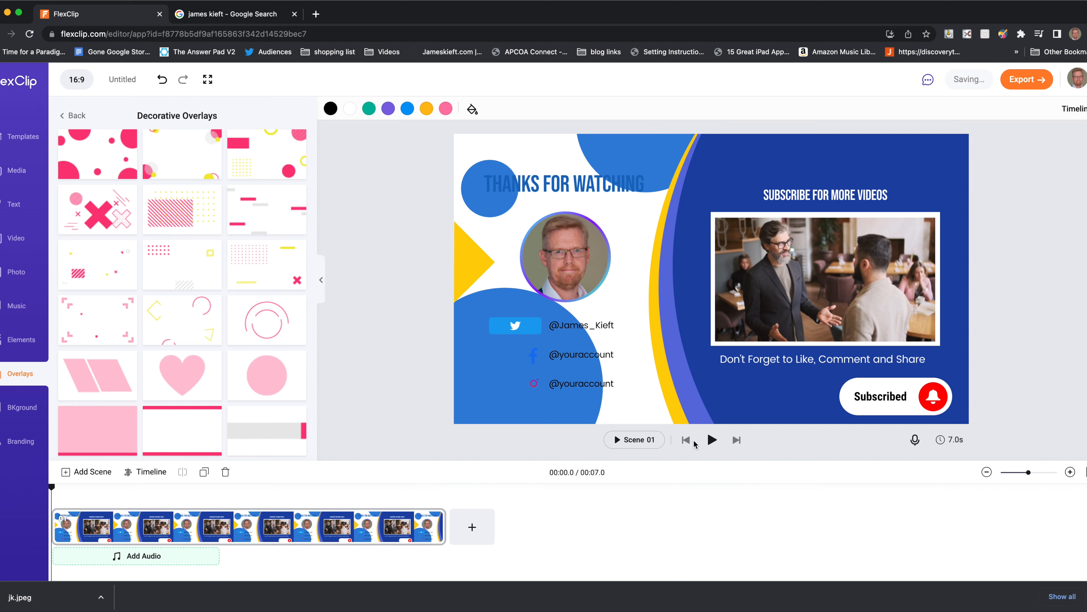
left_click(712, 438)
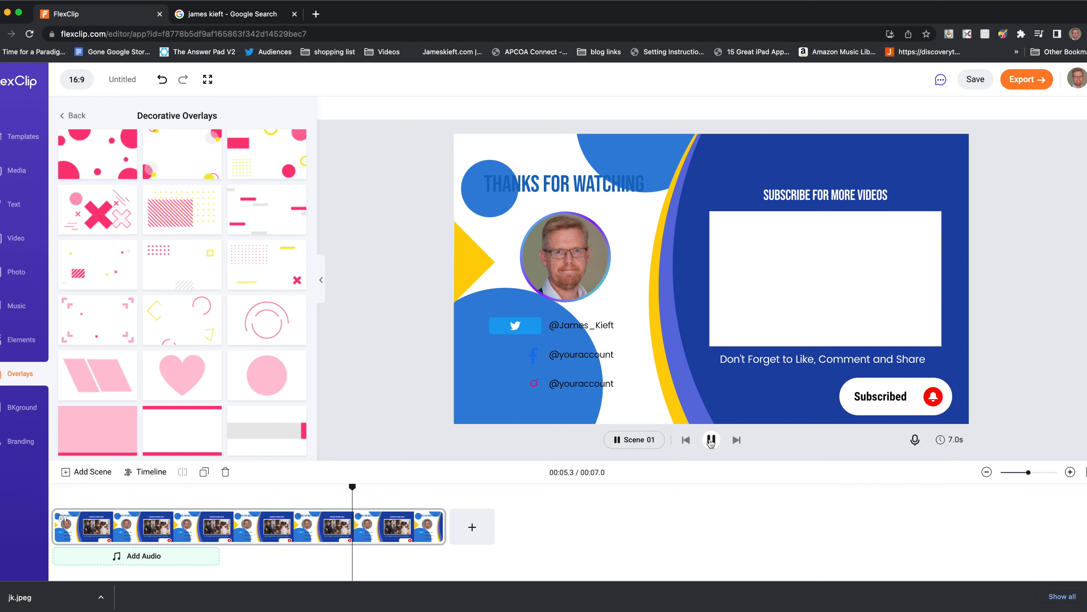
left_click(711, 439)
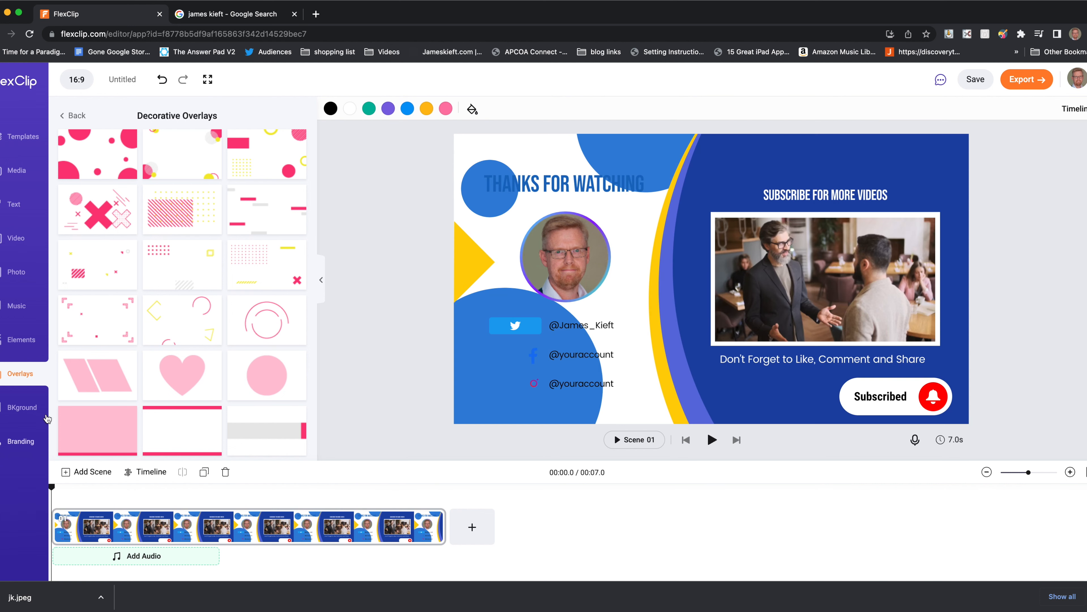
- Add the dark gradient photo as the scene background from the BKground library
left_click(22, 408)
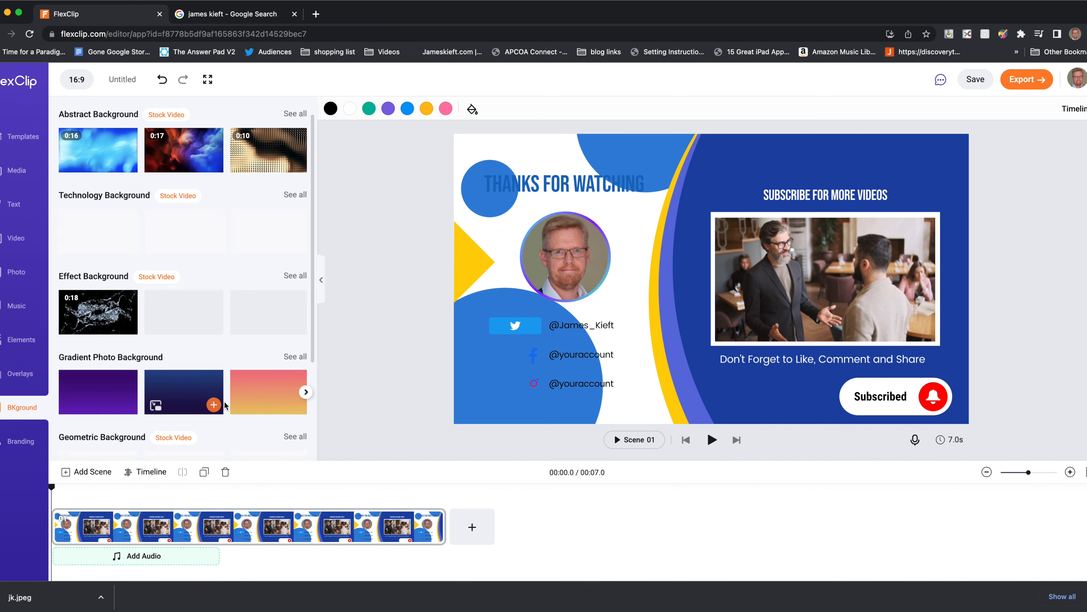
left_click(216, 406)
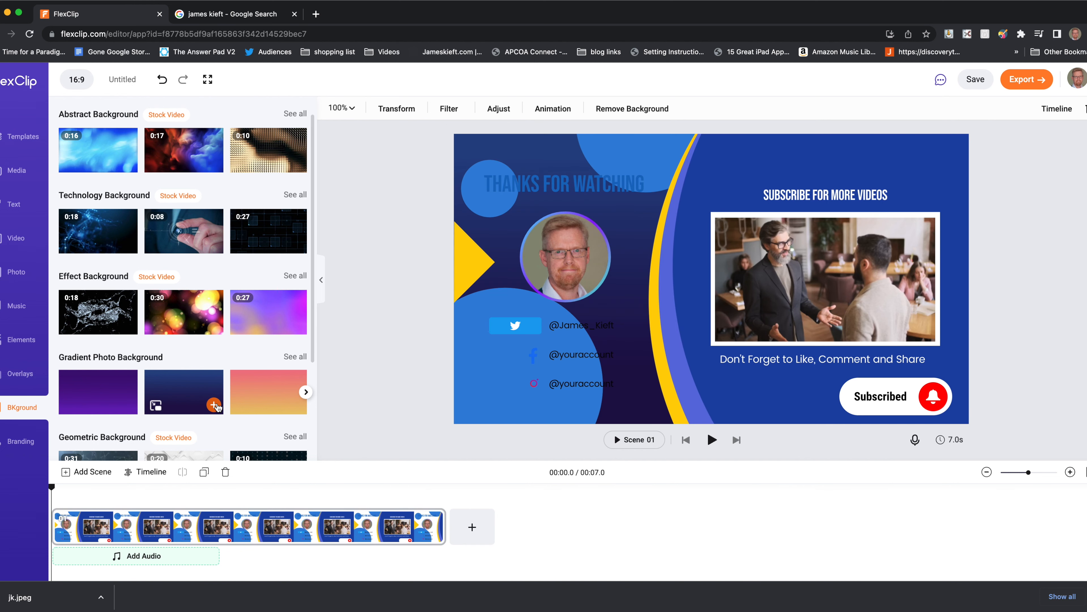
mouse_move(427, 115)
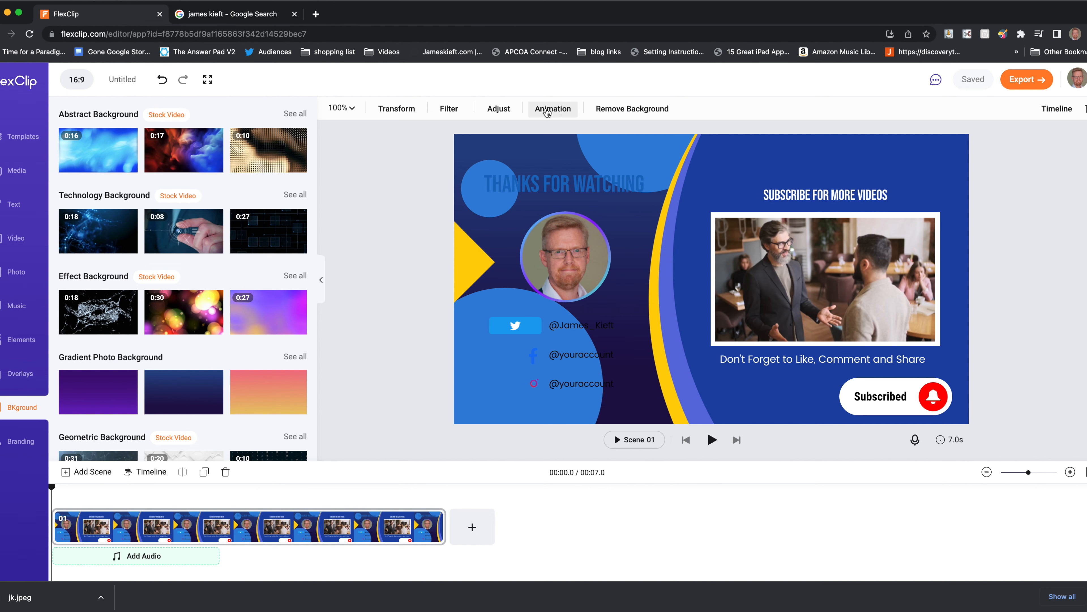
left_click(553, 108)
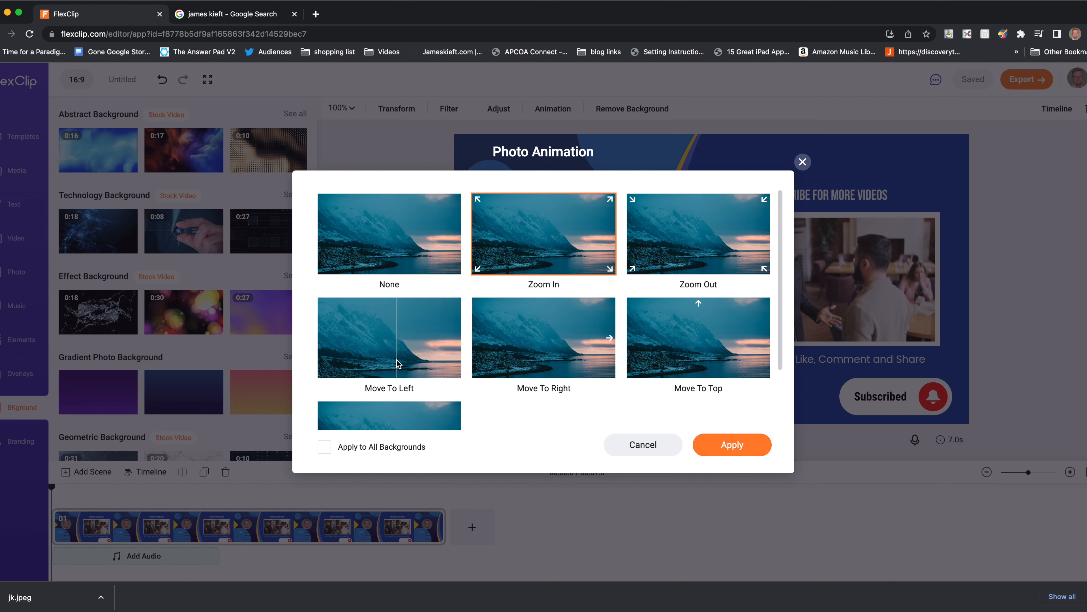
- Choose no animation for the background, then revert to the original white background
left_click(389, 233)
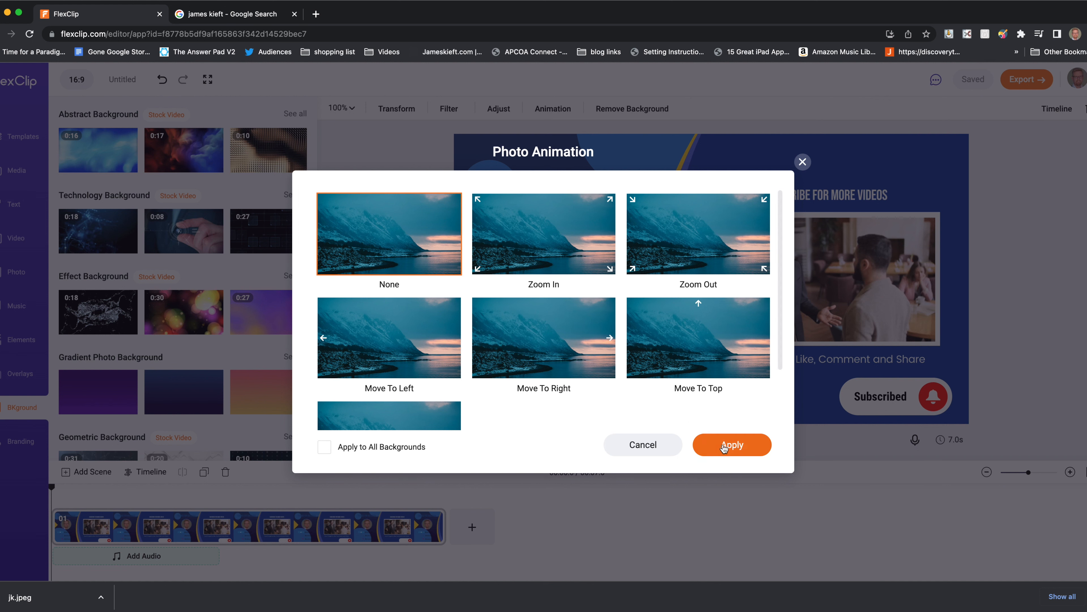
mouse_move(802, 162)
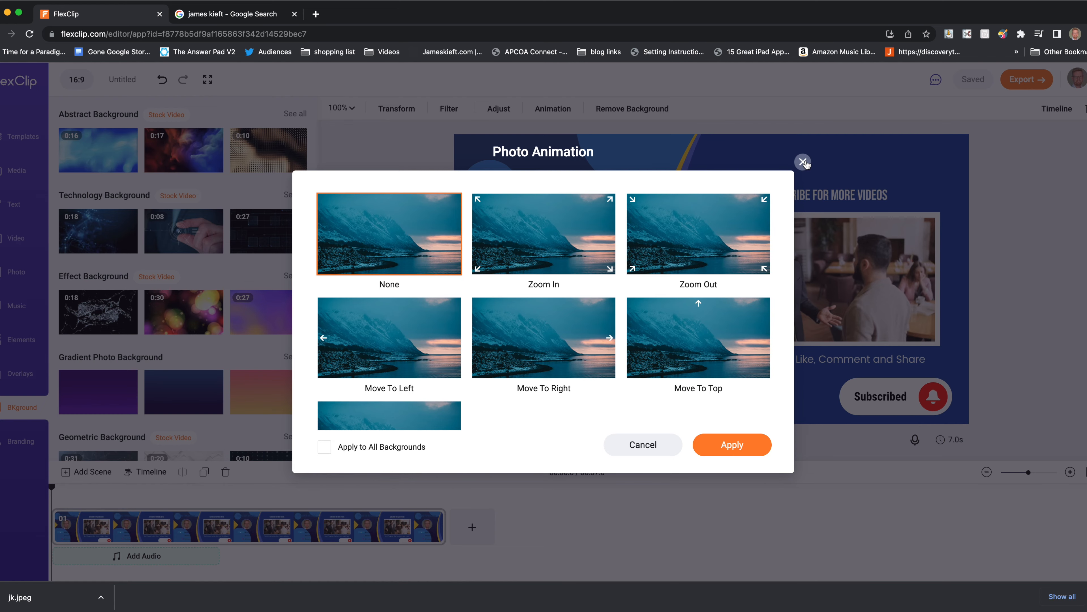
left_click(803, 162)
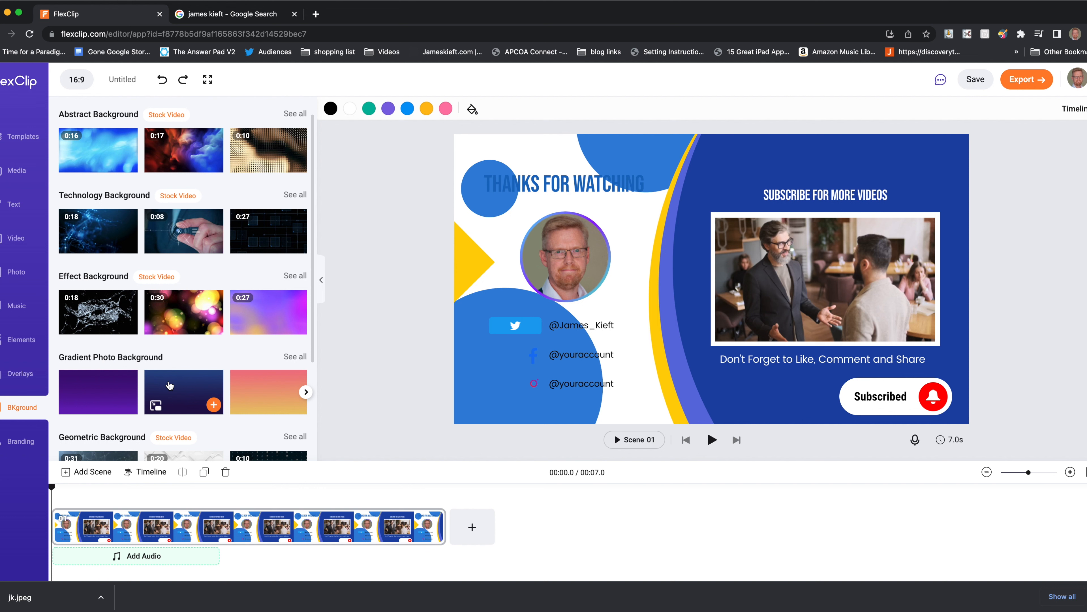
left_click(974, 79)
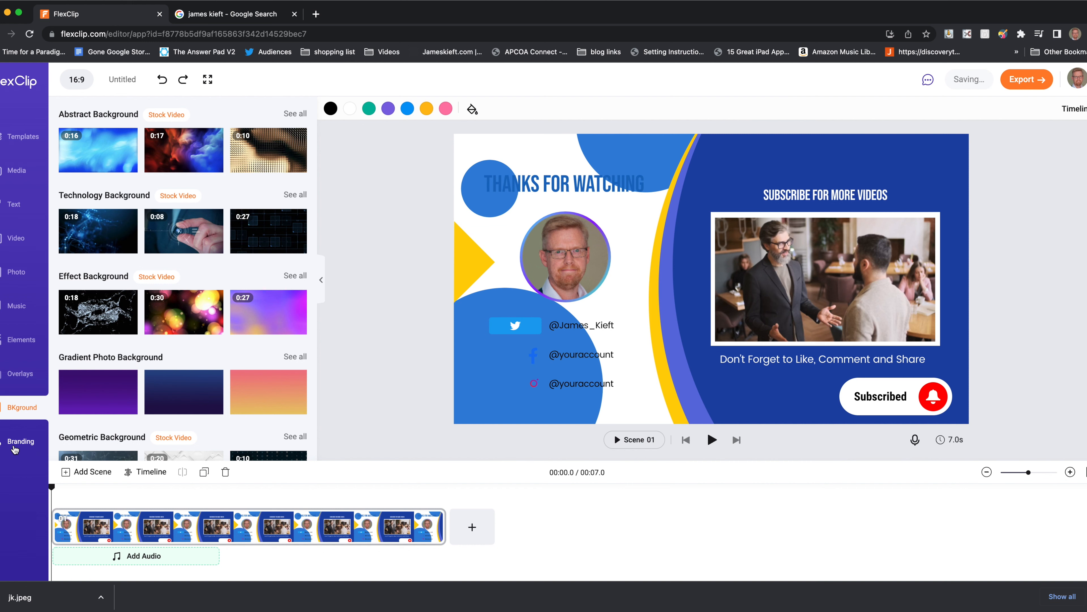
- Show the Branding watermark settings and select the profile photo and Twitter handle text
left_click(21, 442)
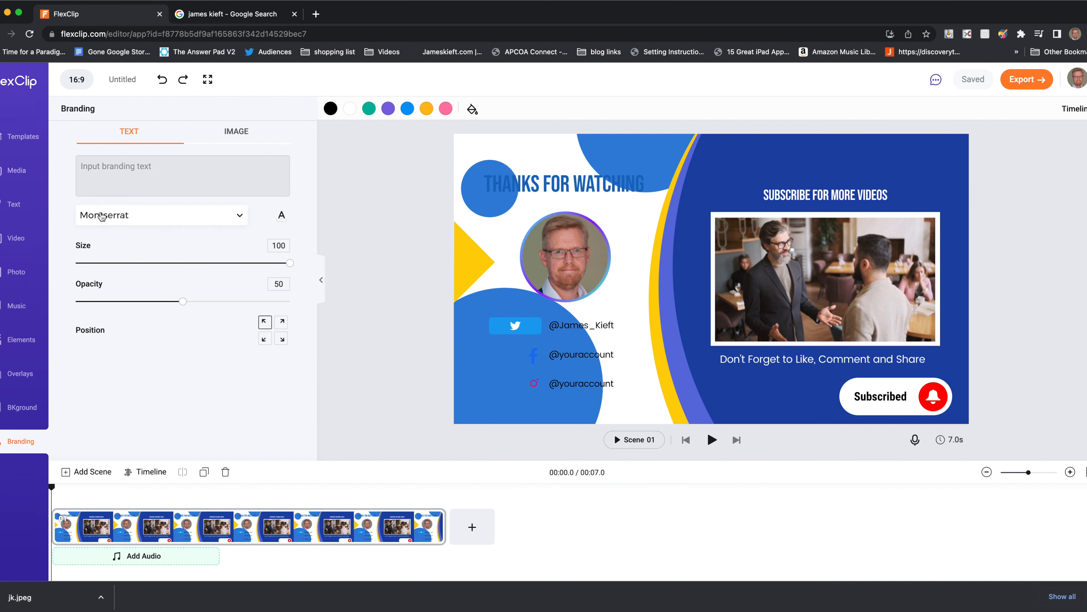
left_click(565, 257)
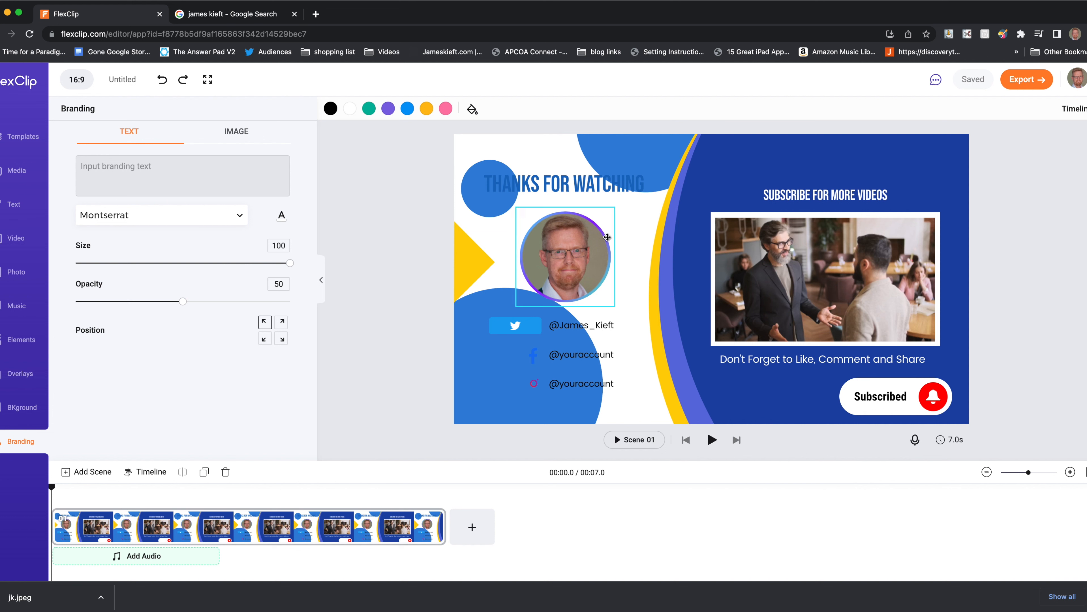
left_click(581, 325)
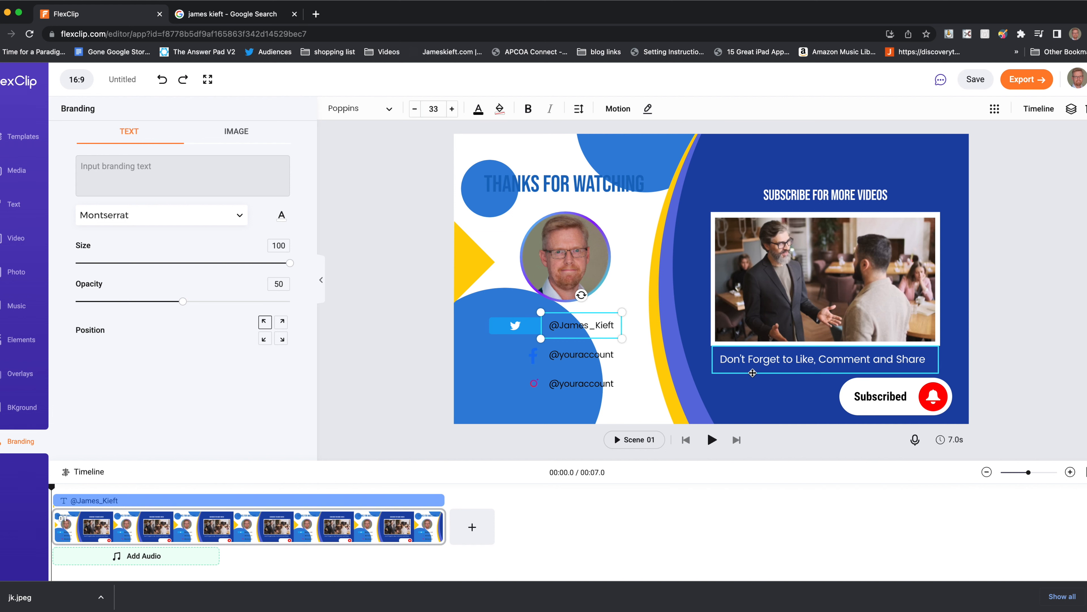
left_click(1010, 235)
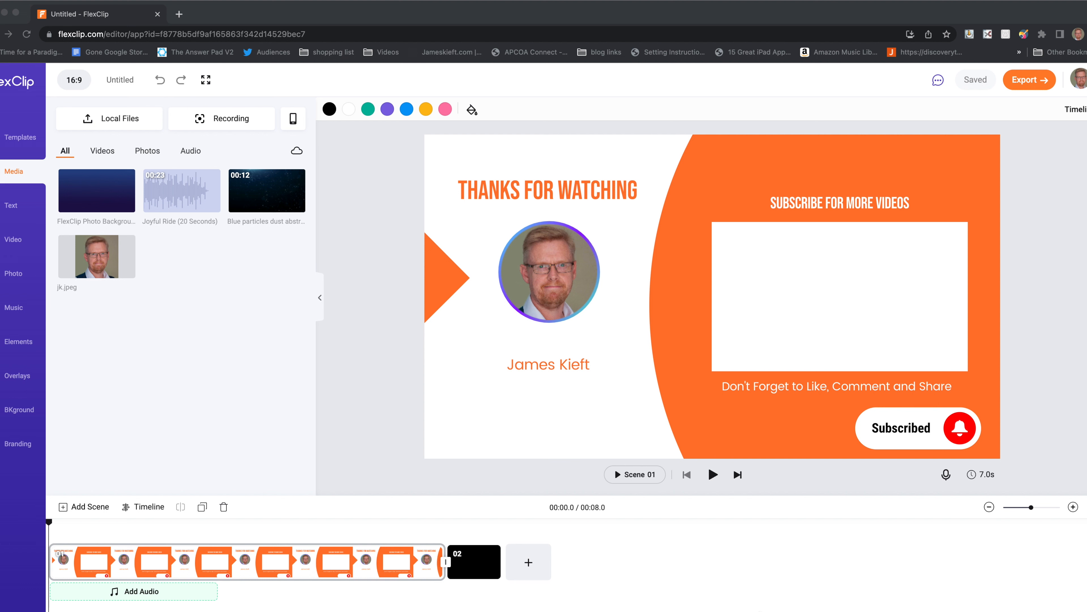
mouse_move(111, 588)
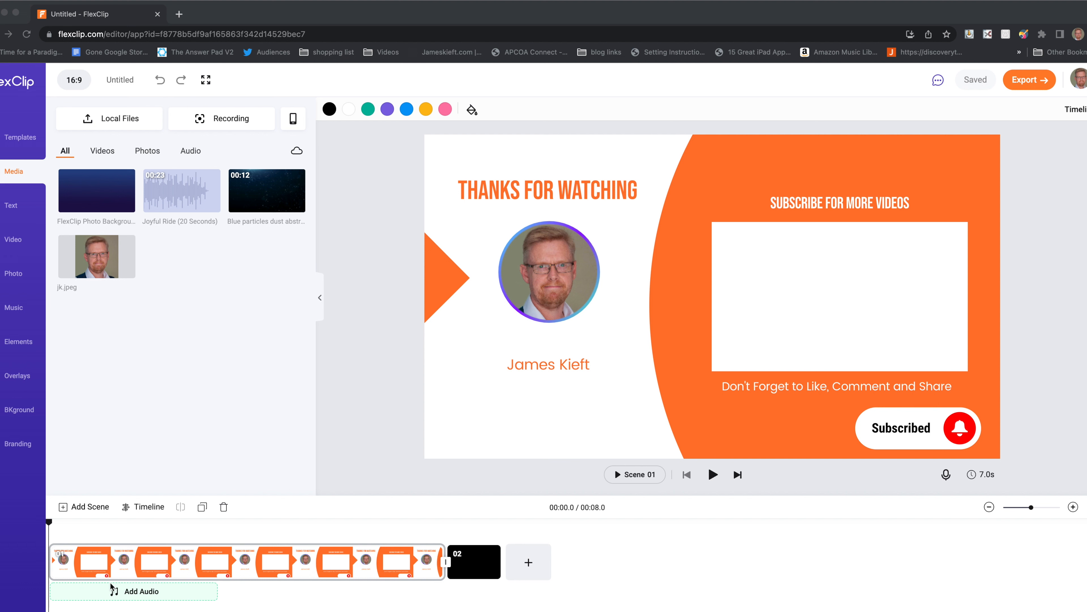
mouse_move(158, 511)
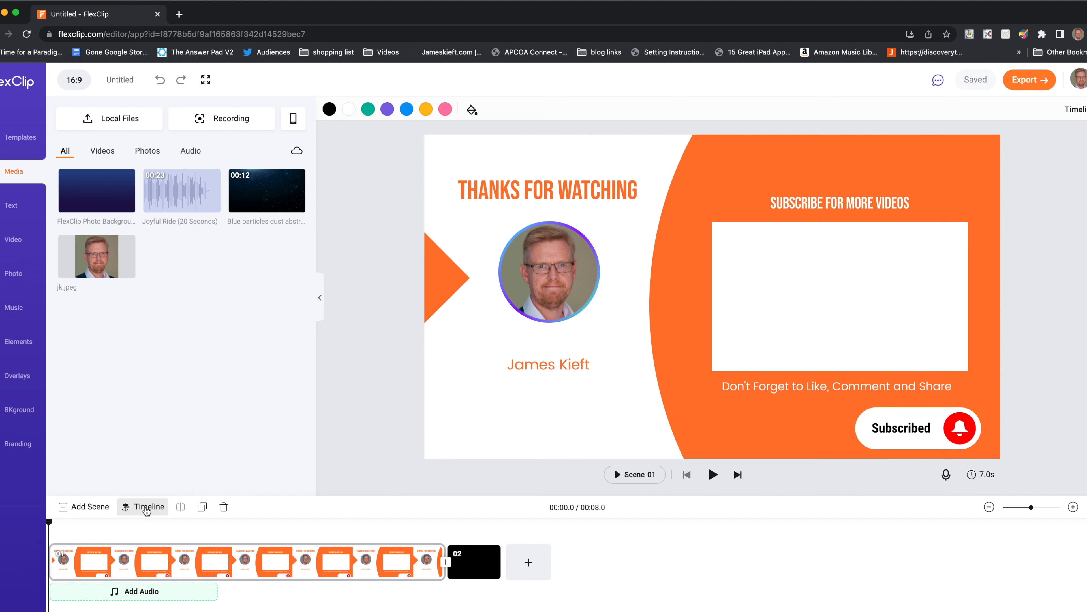
- Expand the full layer timeline for the outro scene
left_click(148, 506)
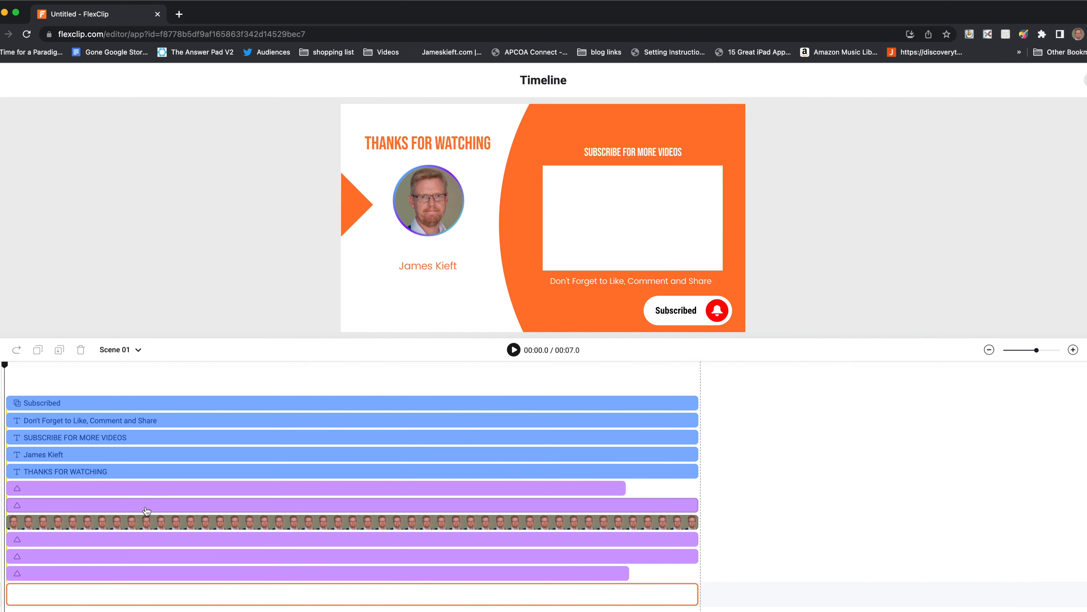
mouse_move(693, 409)
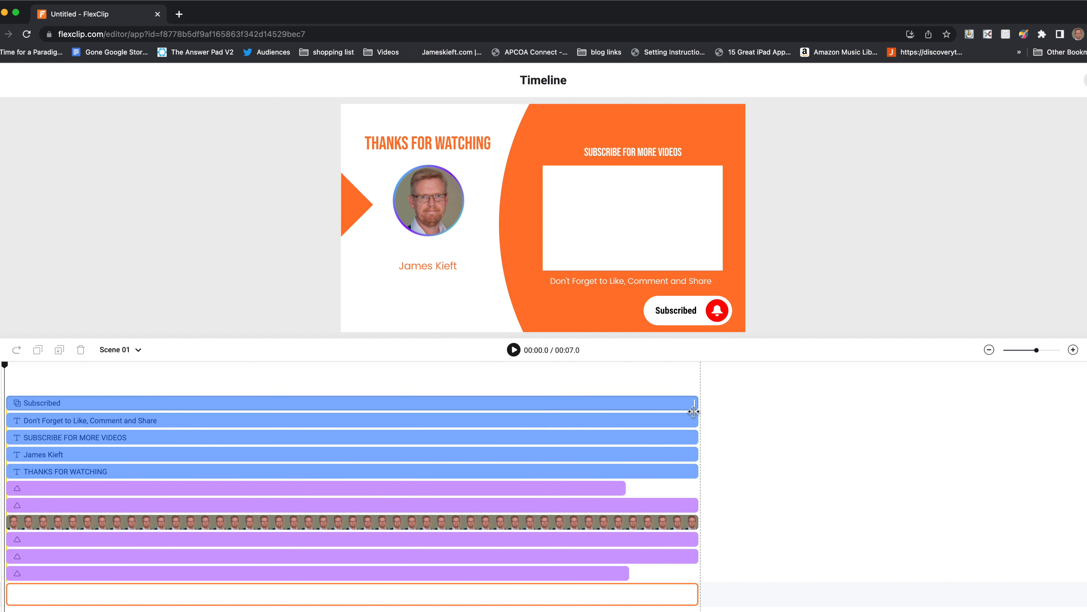
mouse_move(626, 401)
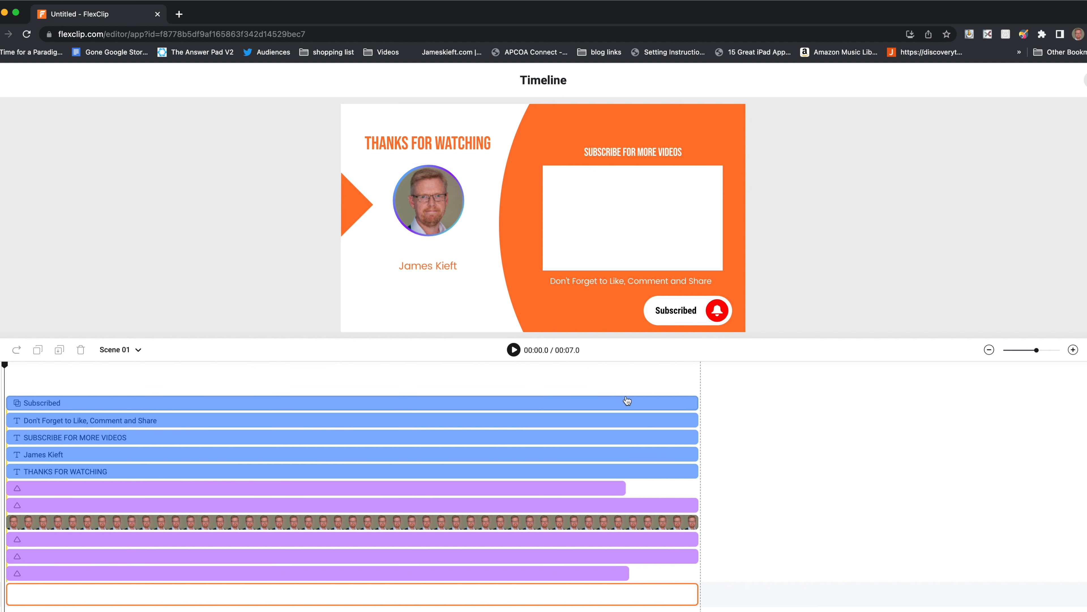
mouse_move(685, 521)
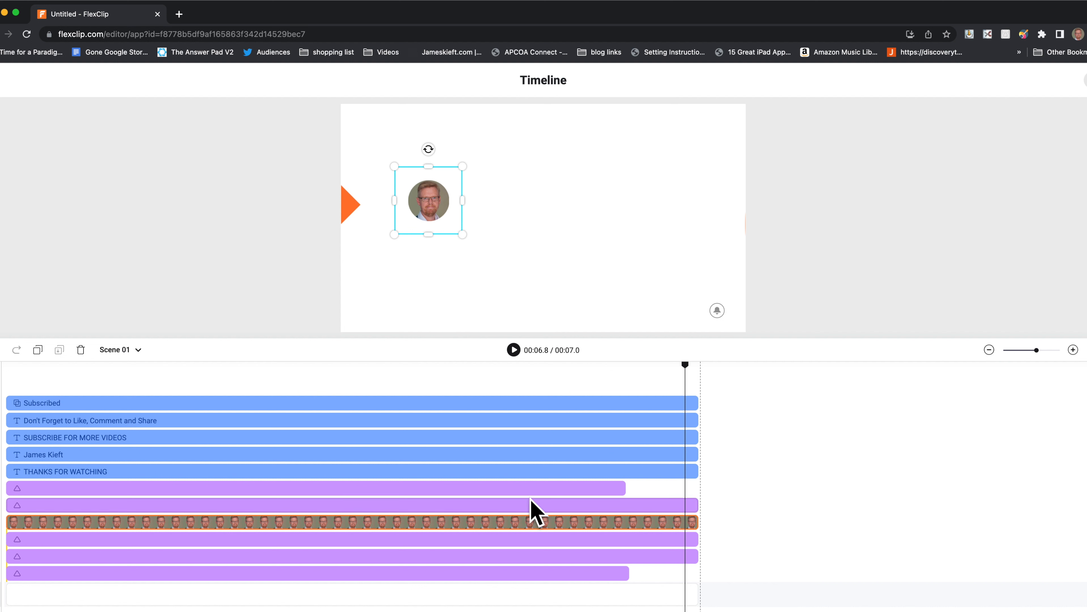
mouse_move(787, 492)
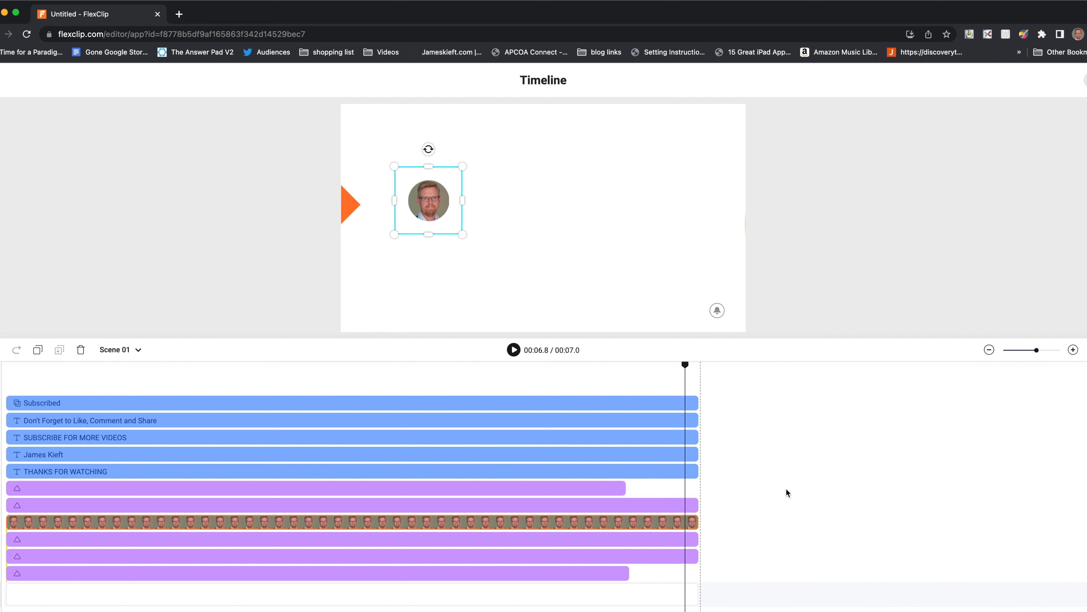
mouse_move(374, 471)
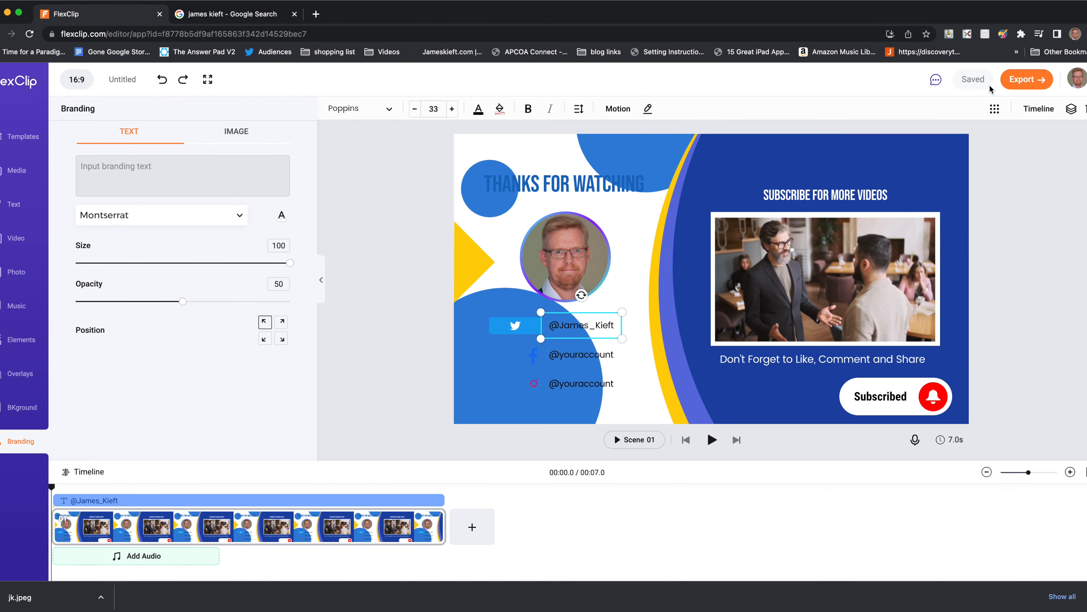
- Start exporting the outro as 1080p high-quality video
left_click(1025, 79)
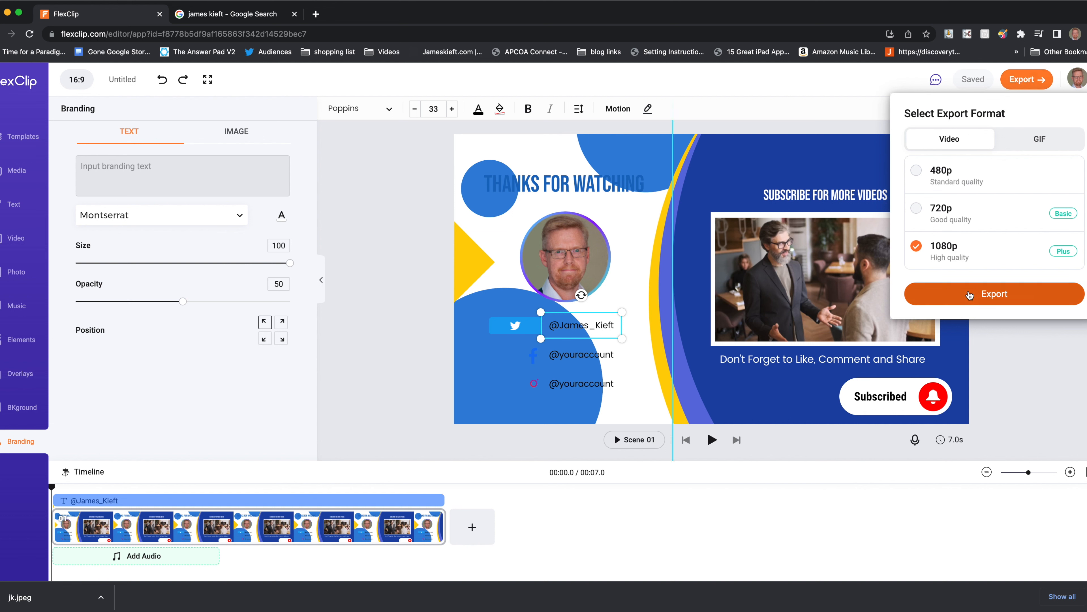
mouse_move(987, 278)
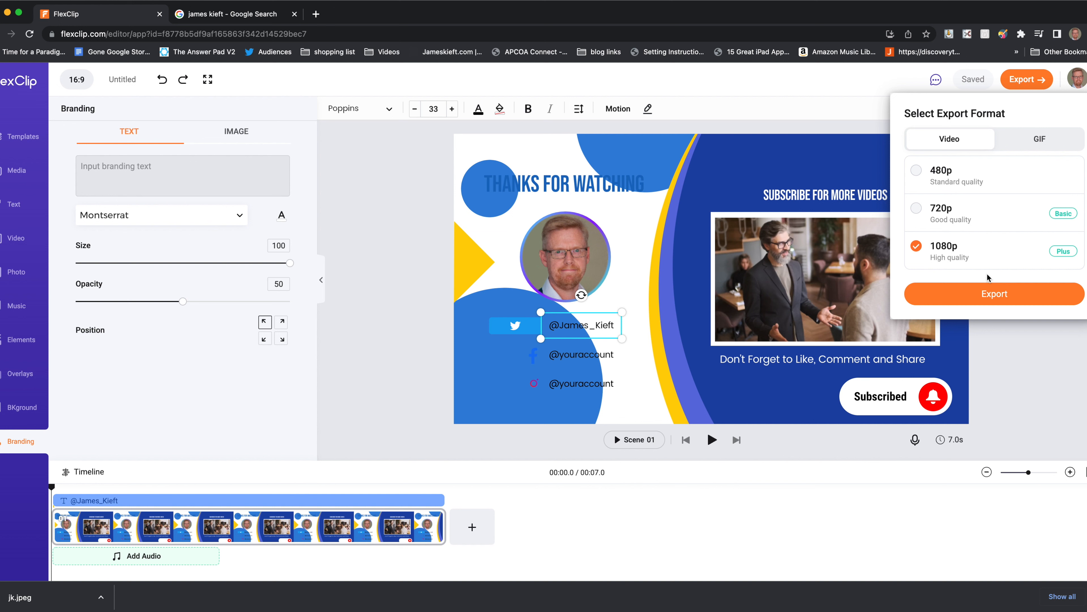
mouse_move(1017, 181)
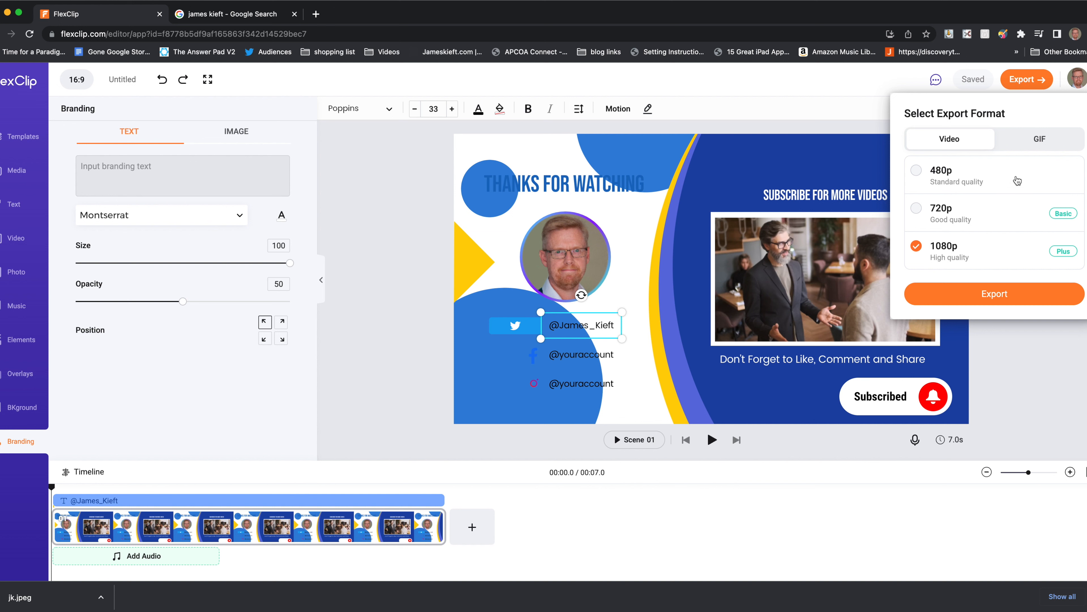
mouse_move(983, 220)
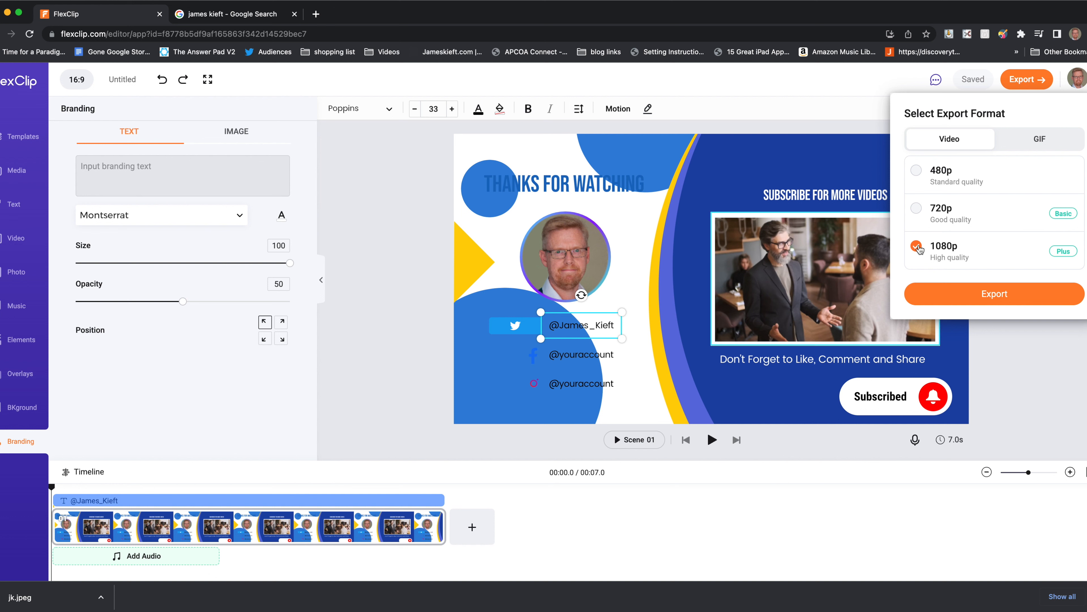
left_click(915, 247)
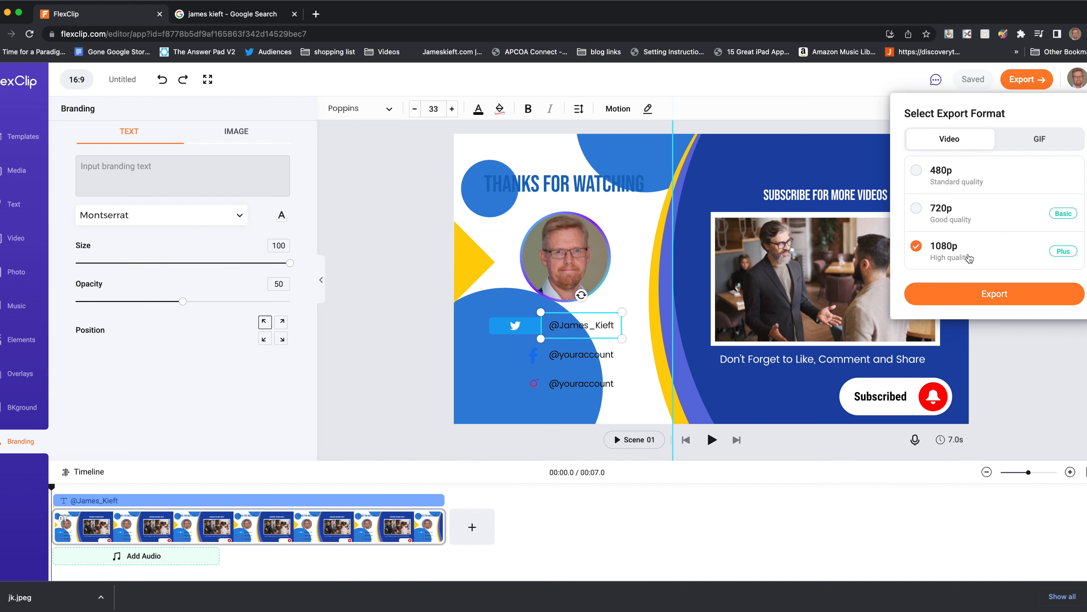
left_click(993, 294)
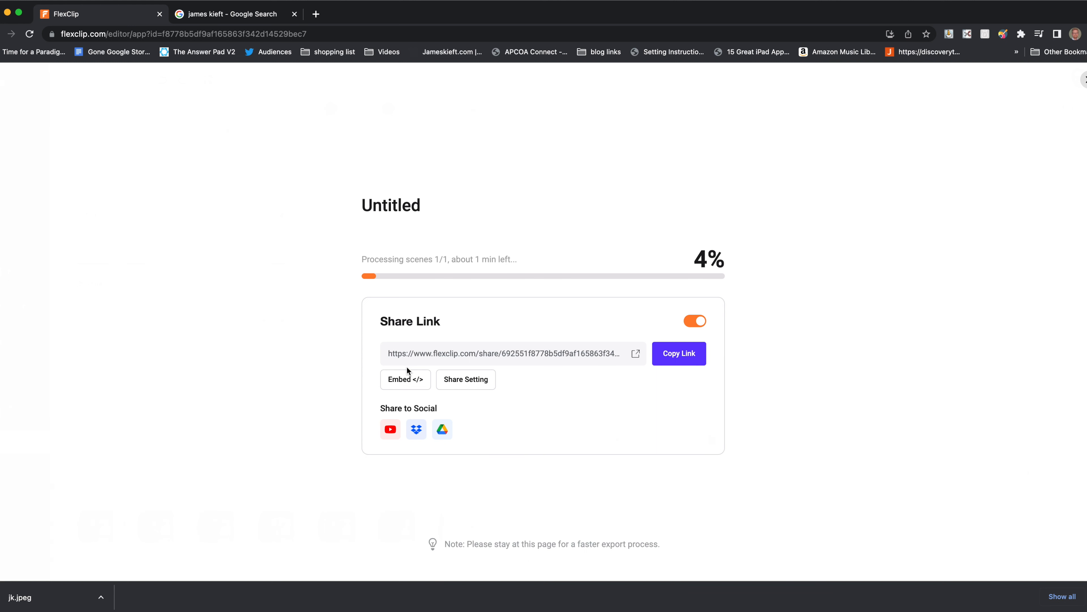
- View the exported video's share page in a new tab while it processes
left_click(635, 353)
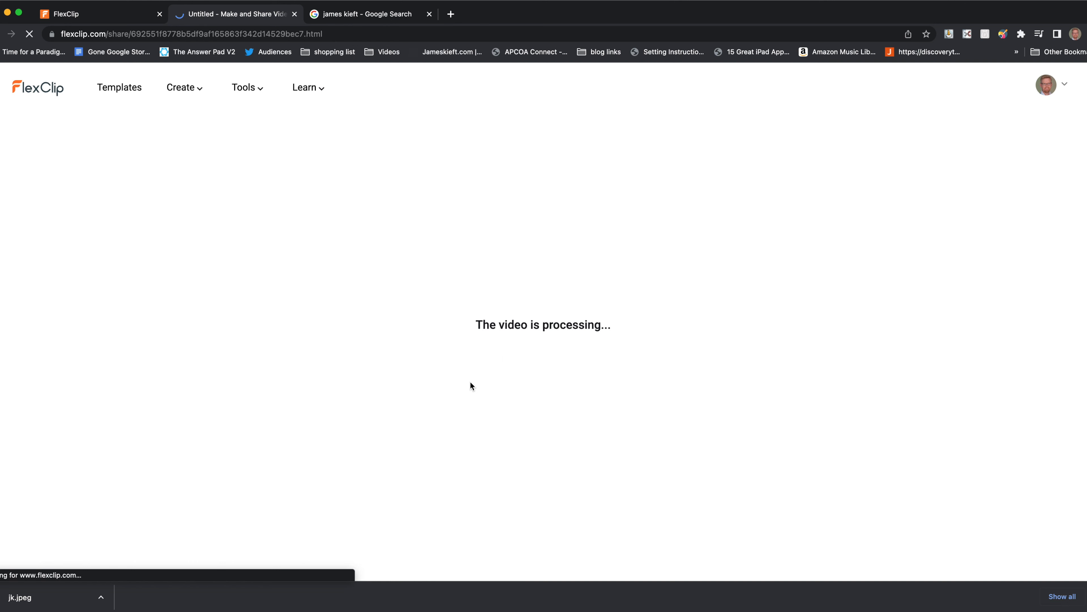